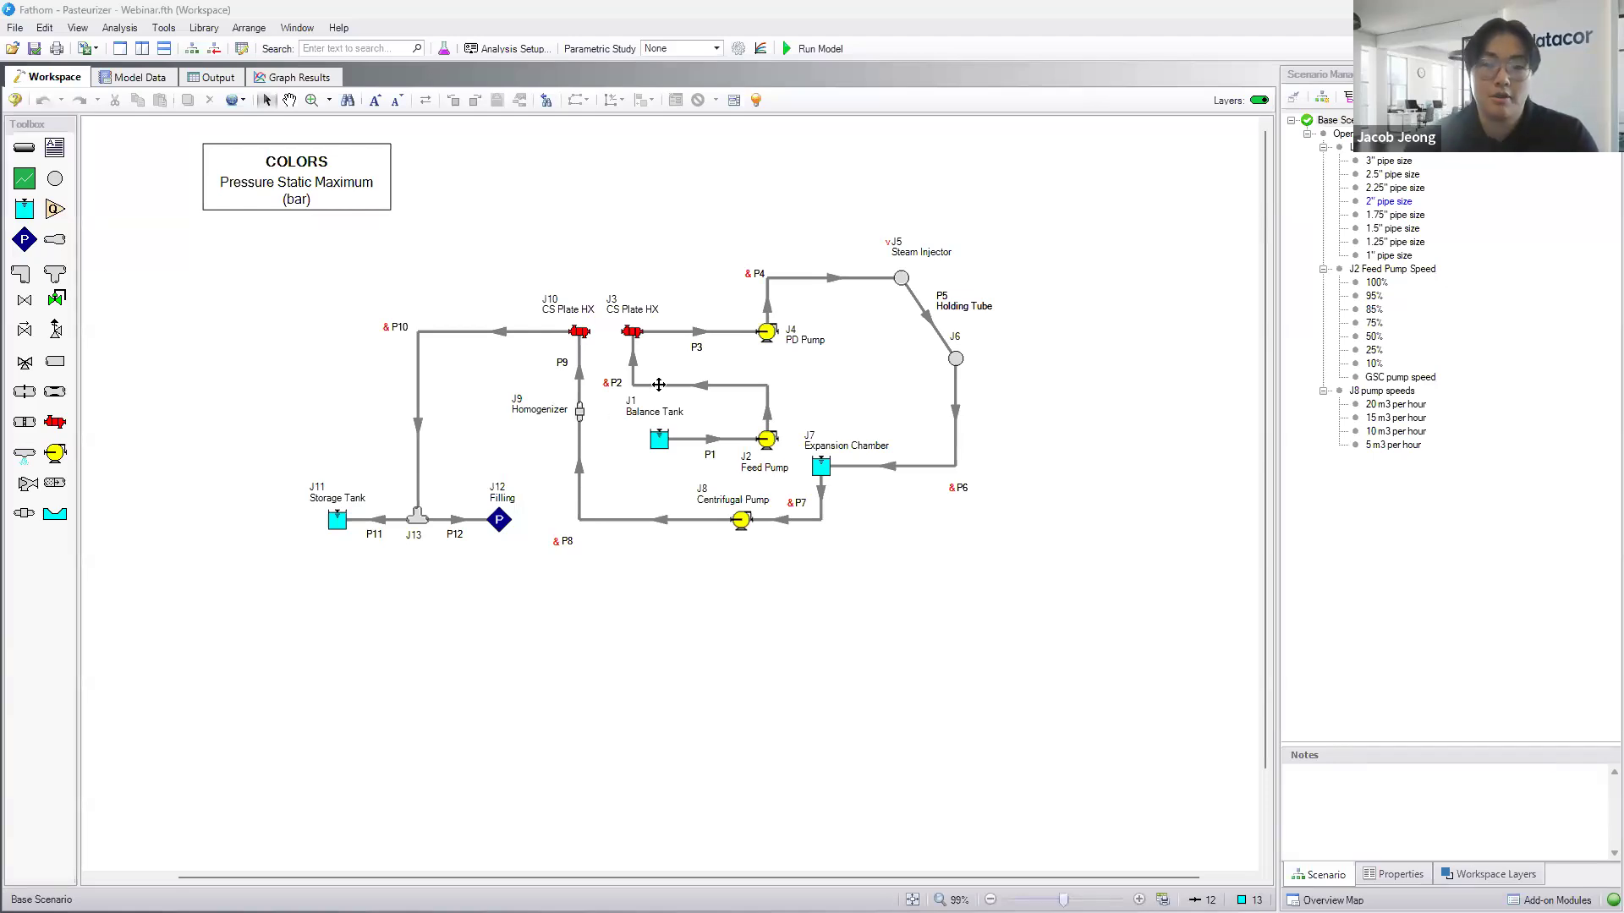
{"action": "mouse_move", "coordinate": [815, 389]}
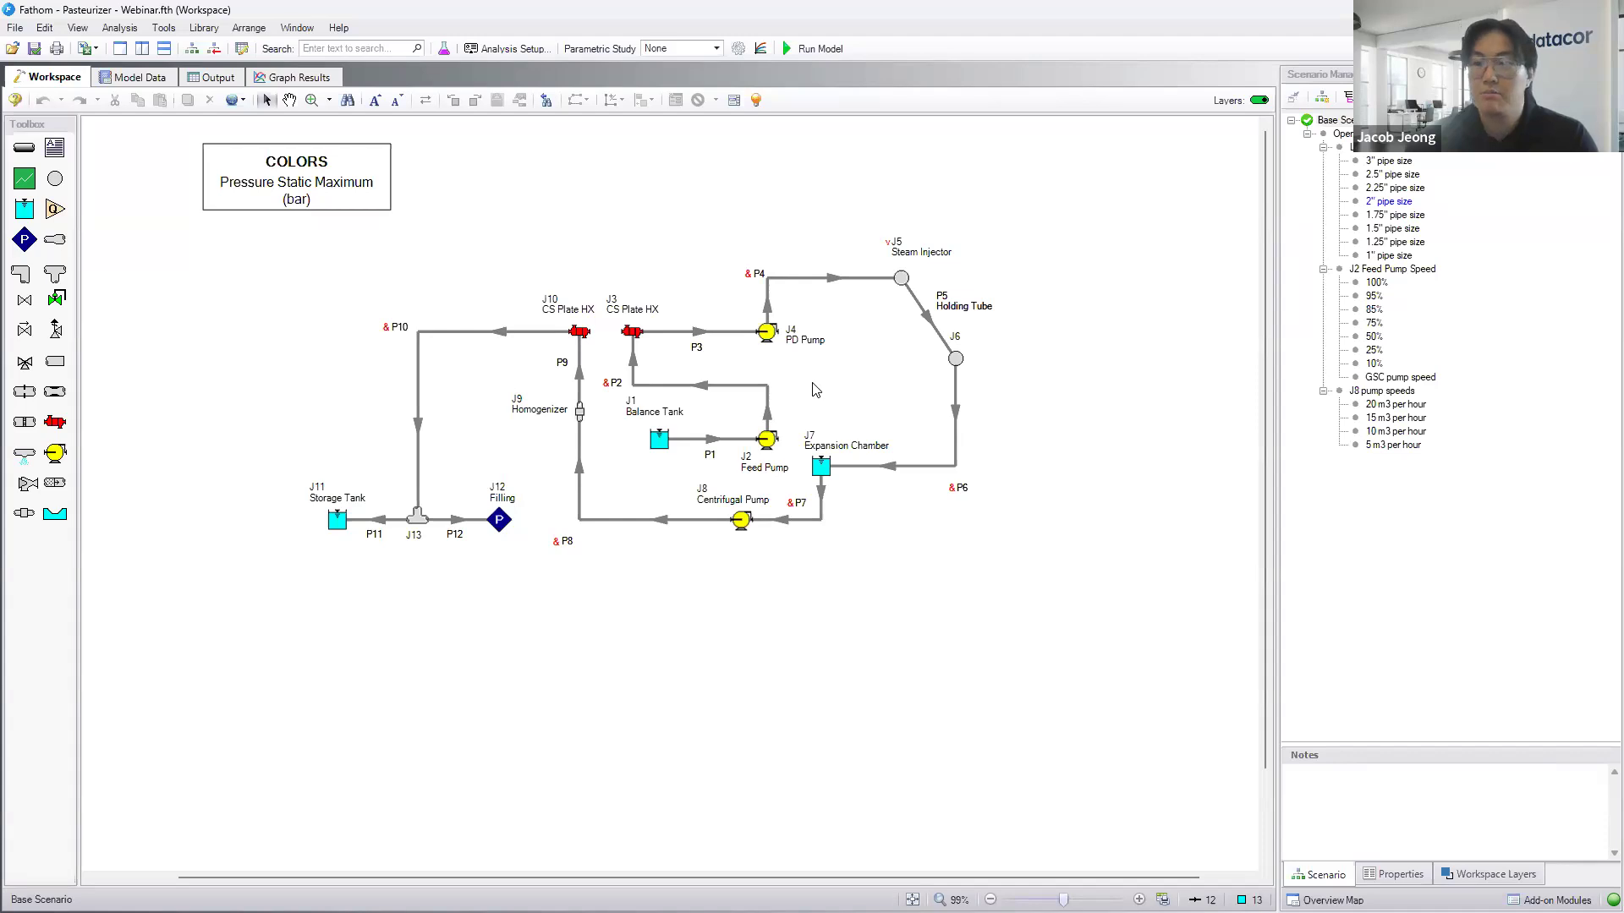
- Inspect the Balance Tank J1 and CS Plate HX J3, then bring up Analysis Setup showing milk as the fluid
{"action": "left_click", "coordinate": [658, 438]}
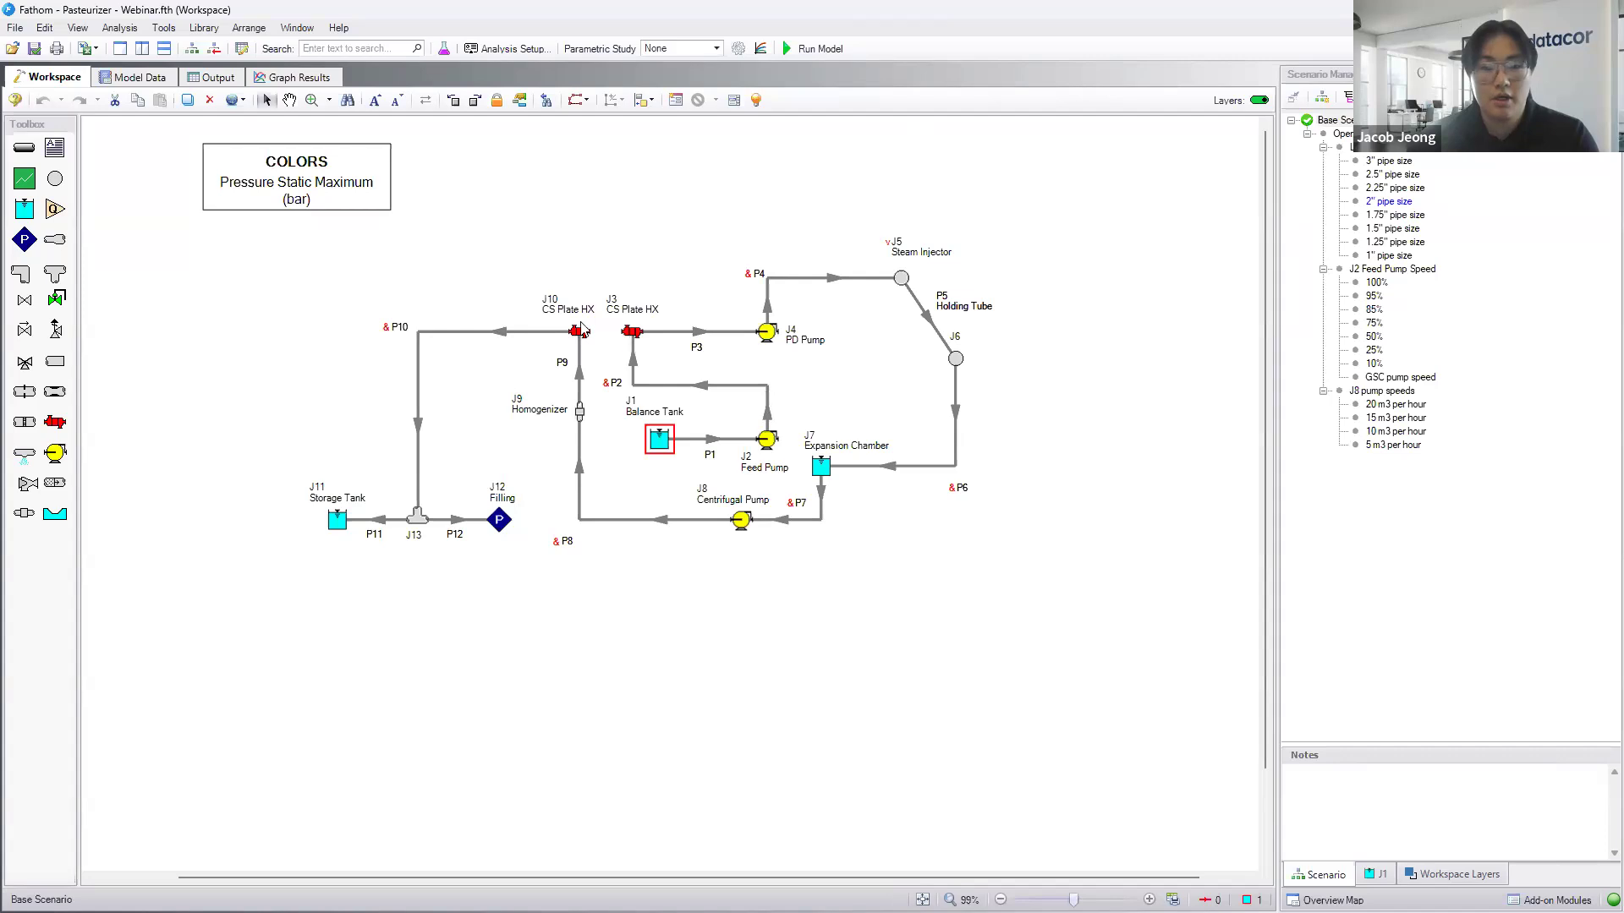
{"action": "left_click", "coordinate": [631, 331]}
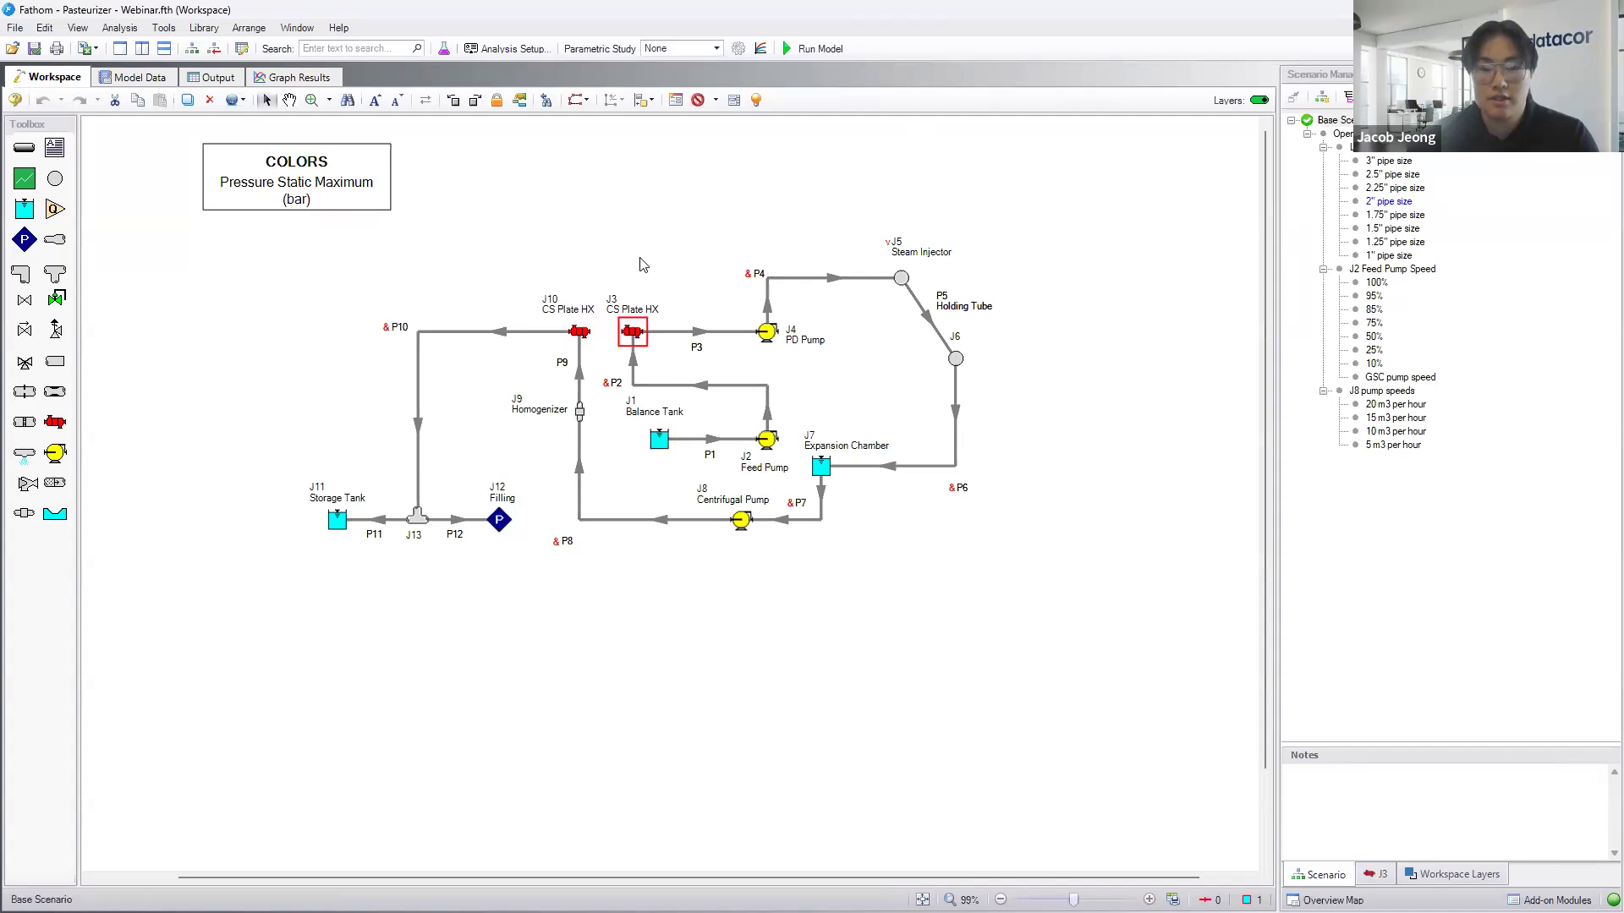
{"action": "mouse_move", "coordinate": [607, 277]}
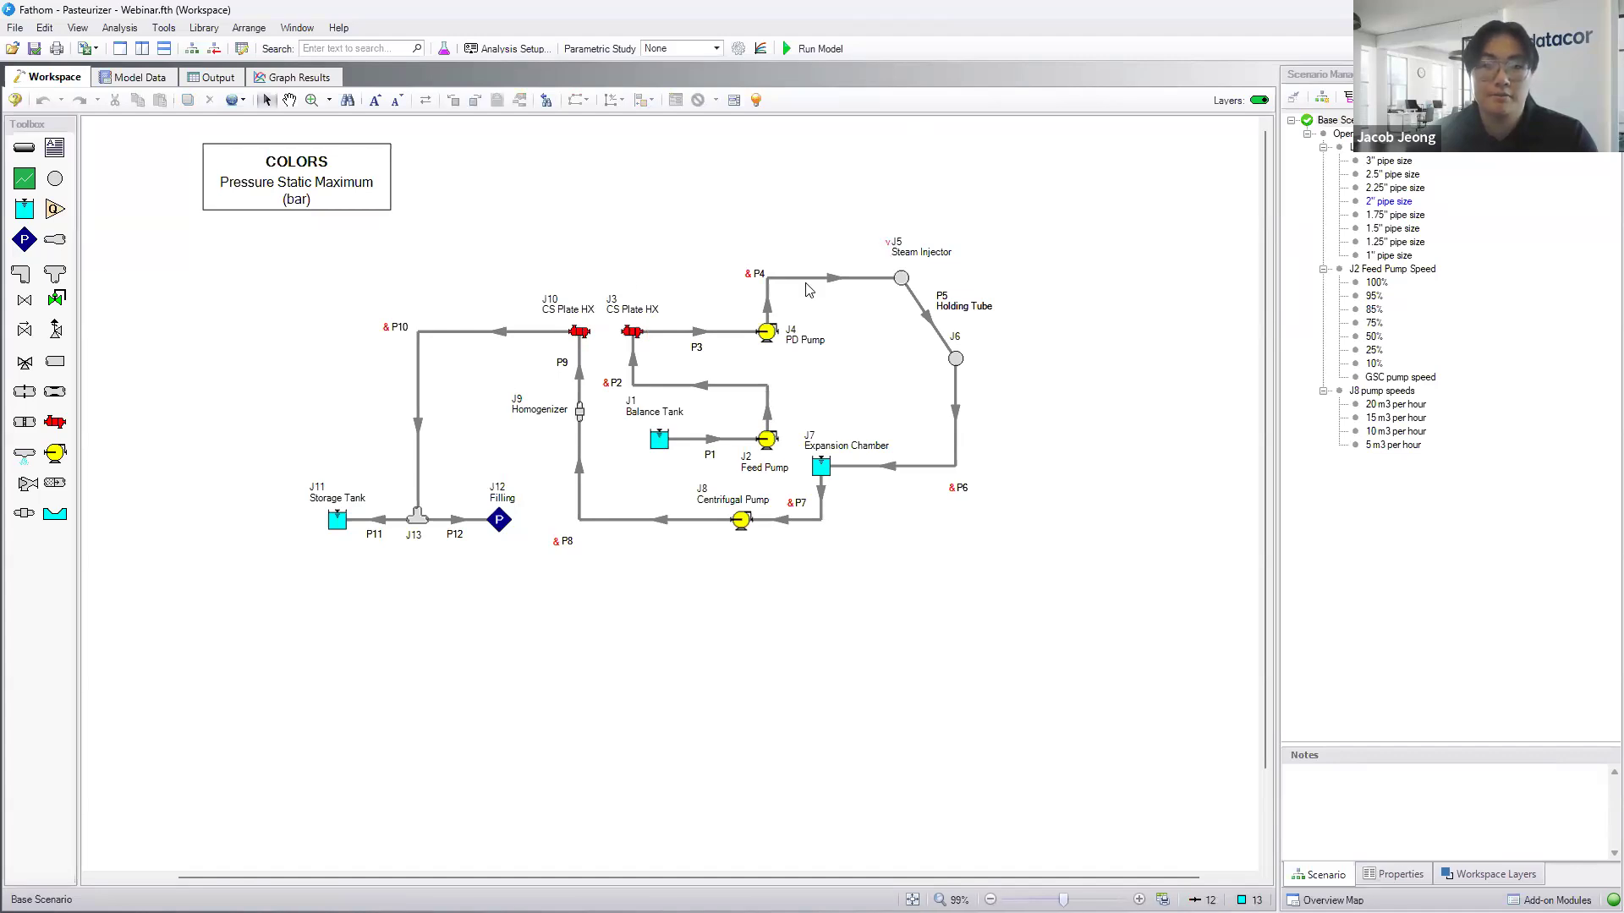
{"action": "mouse_move", "coordinate": [712, 460]}
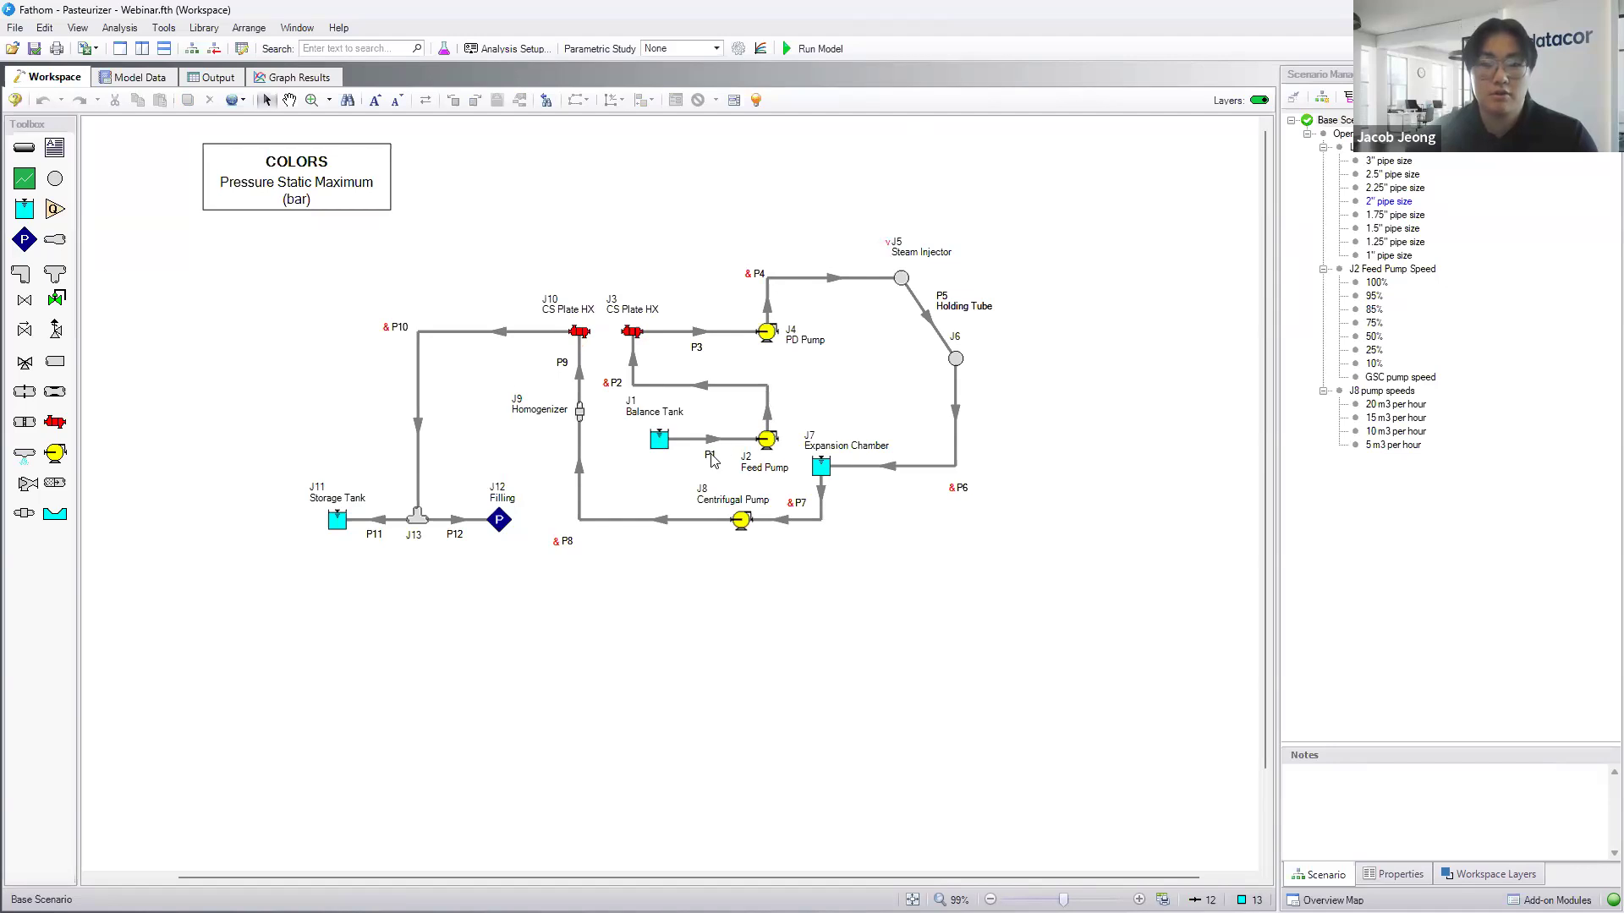
{"action": "mouse_move", "coordinate": [692, 403]}
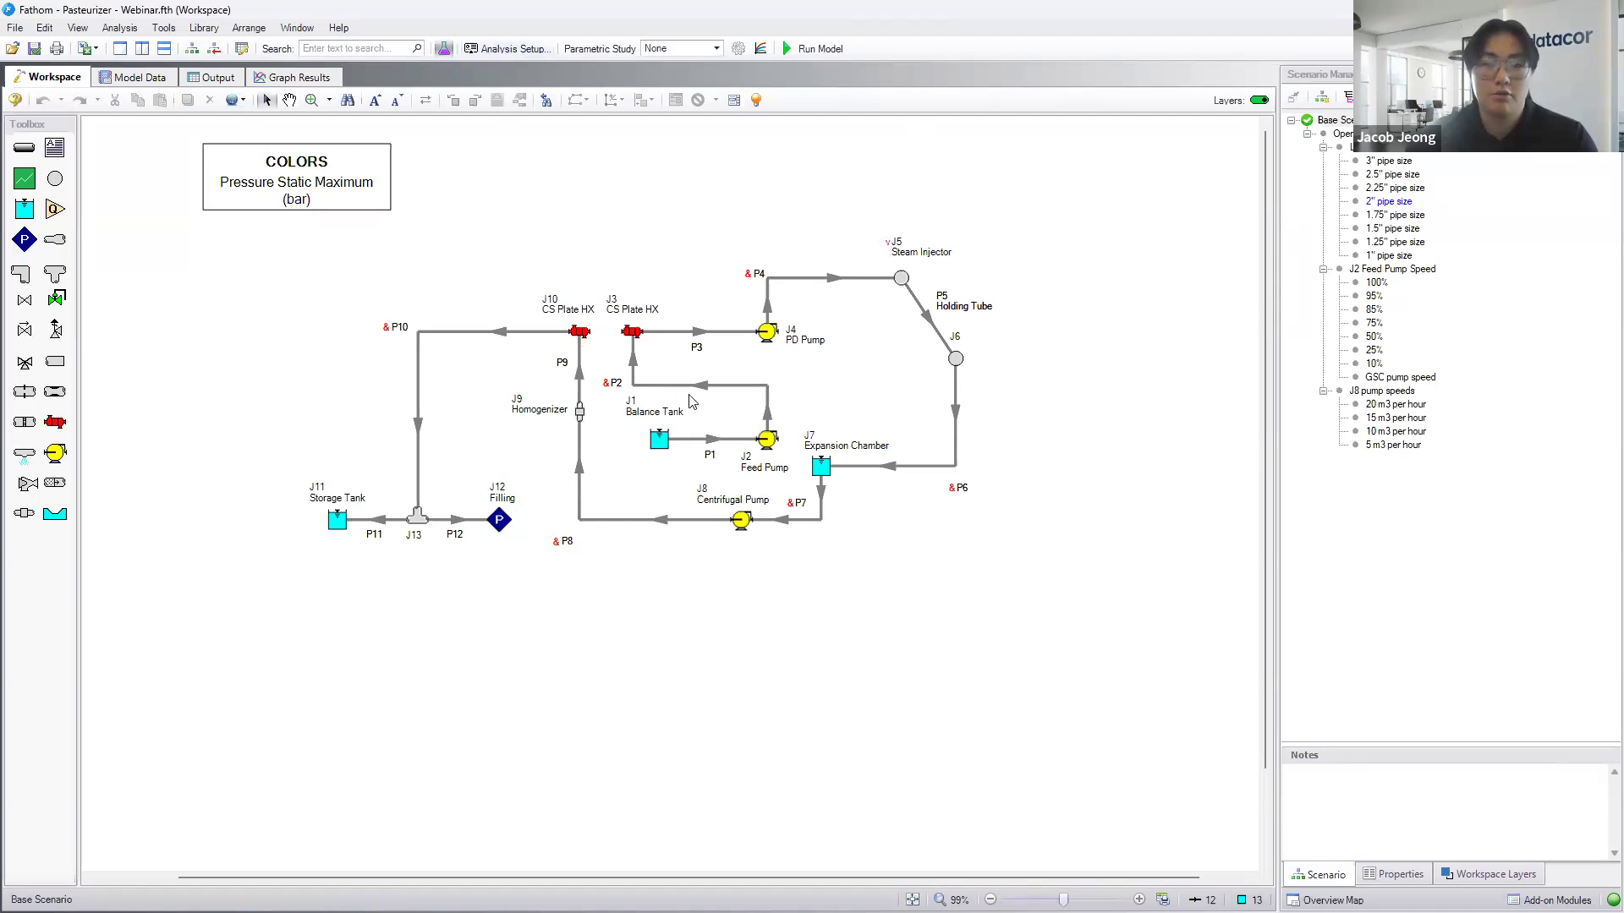
{"action": "left_click", "coordinate": [509, 48]}
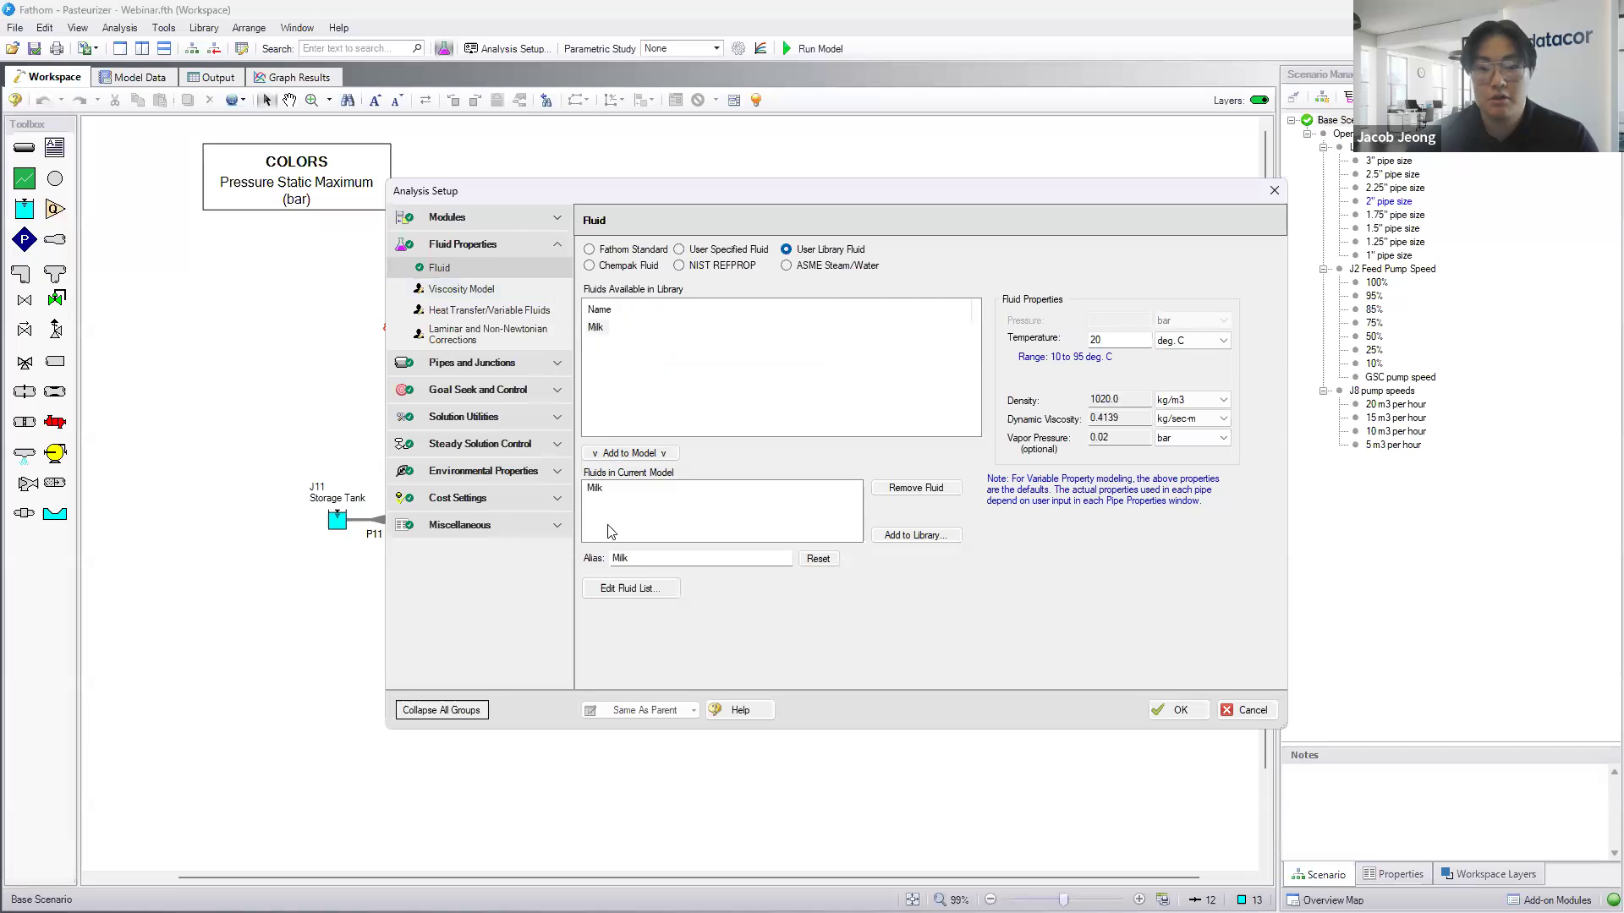
{"action": "left_click", "coordinate": [629, 588]}
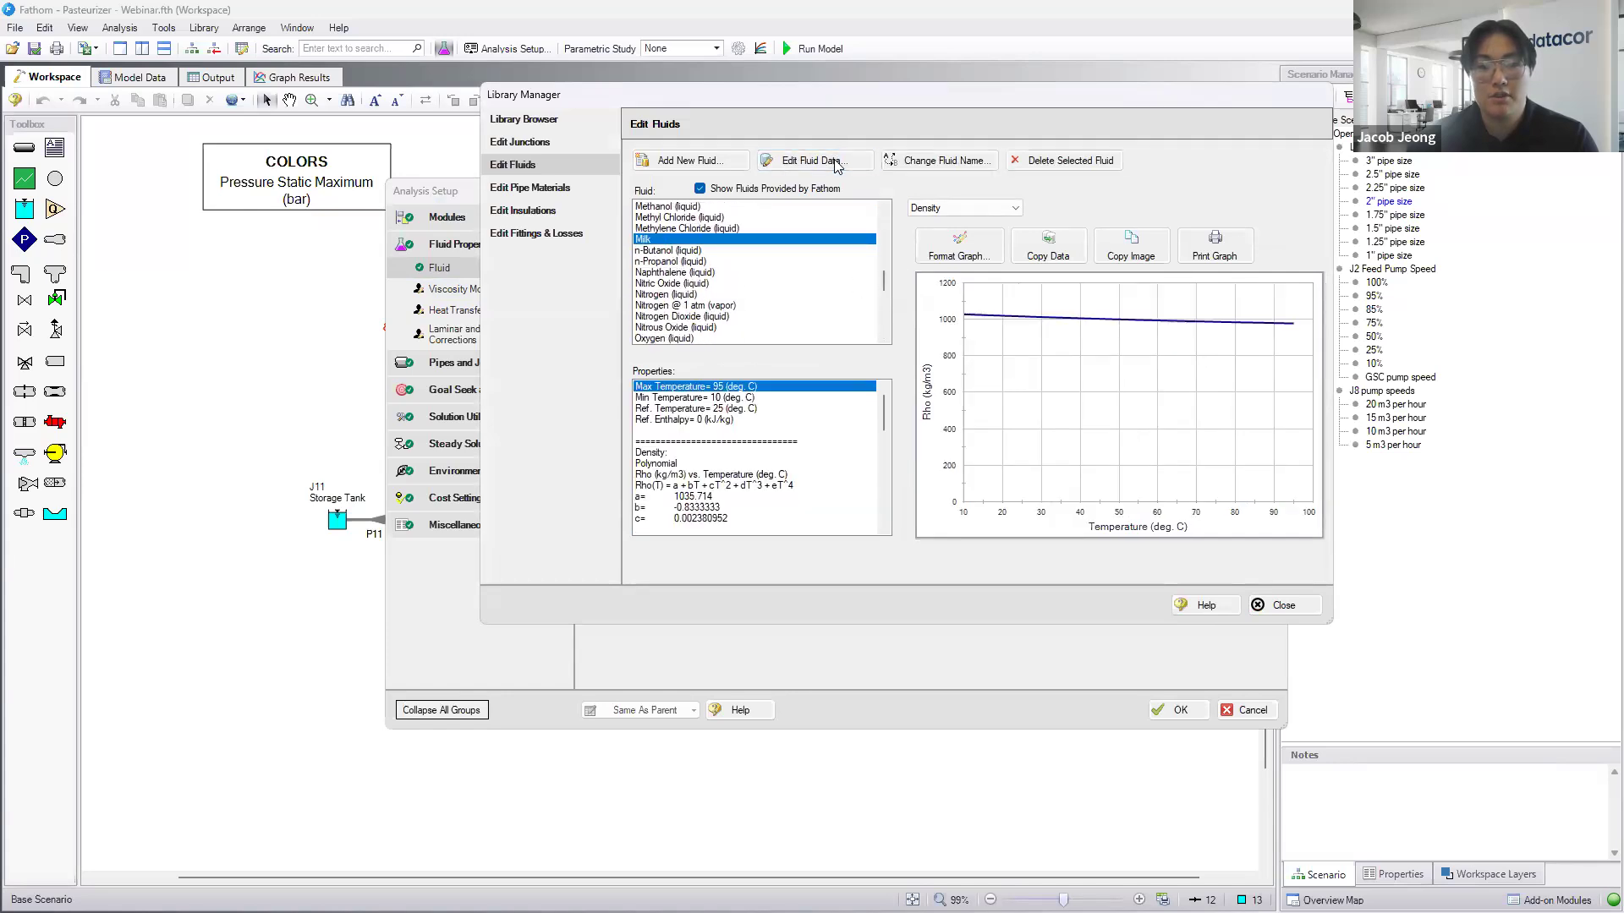
{"action": "left_click", "coordinate": [813, 159]}
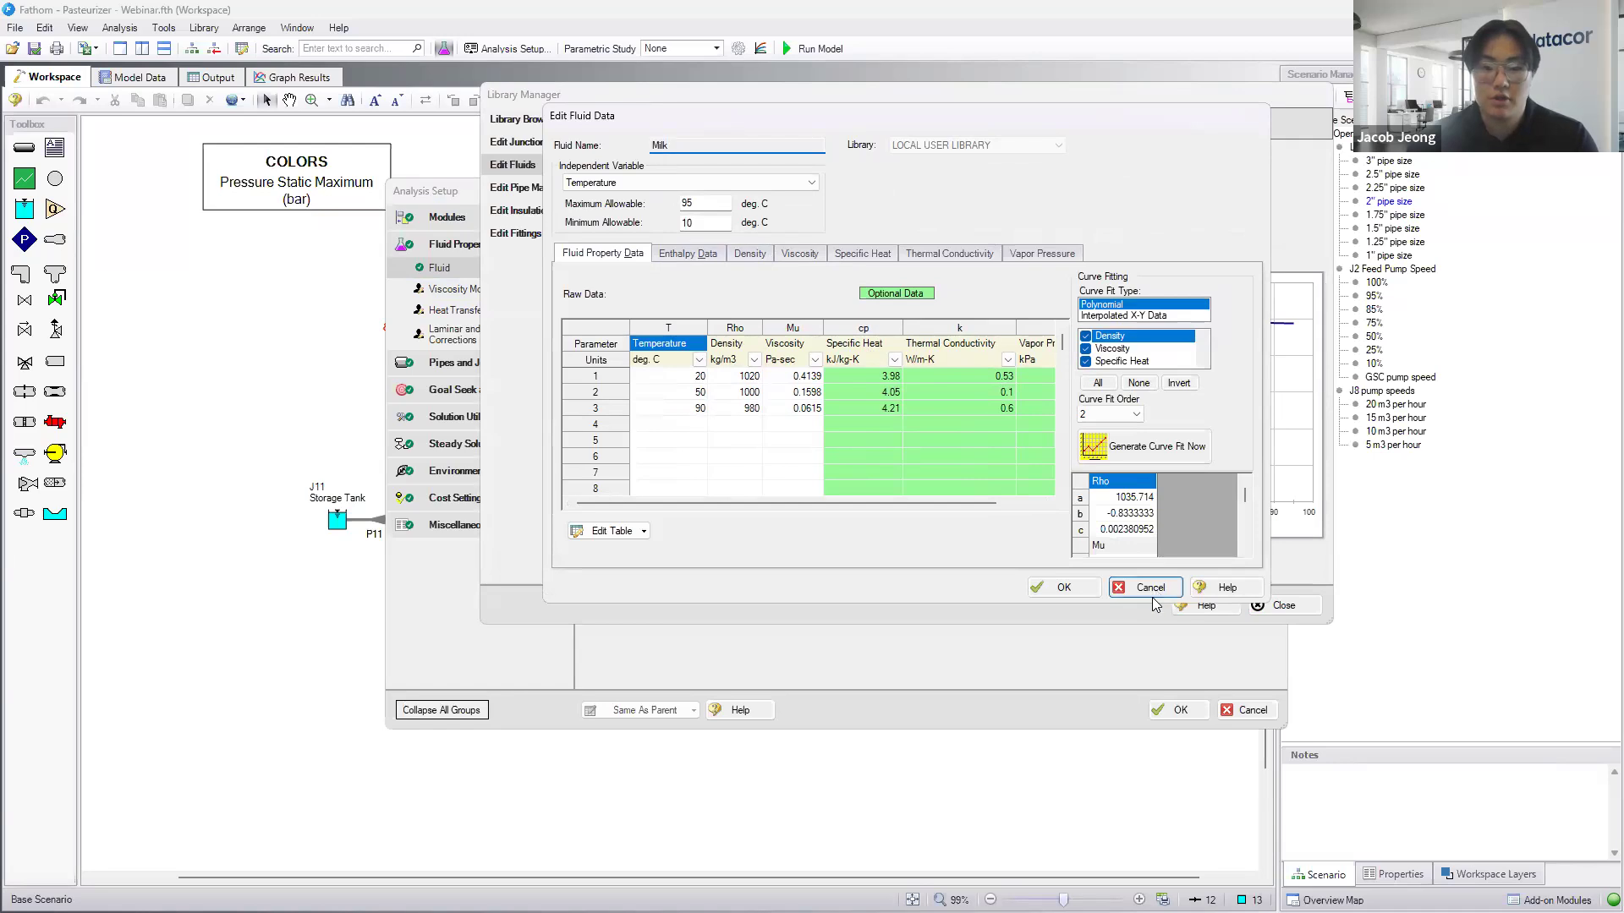
{"action": "left_click", "coordinate": [1145, 587]}
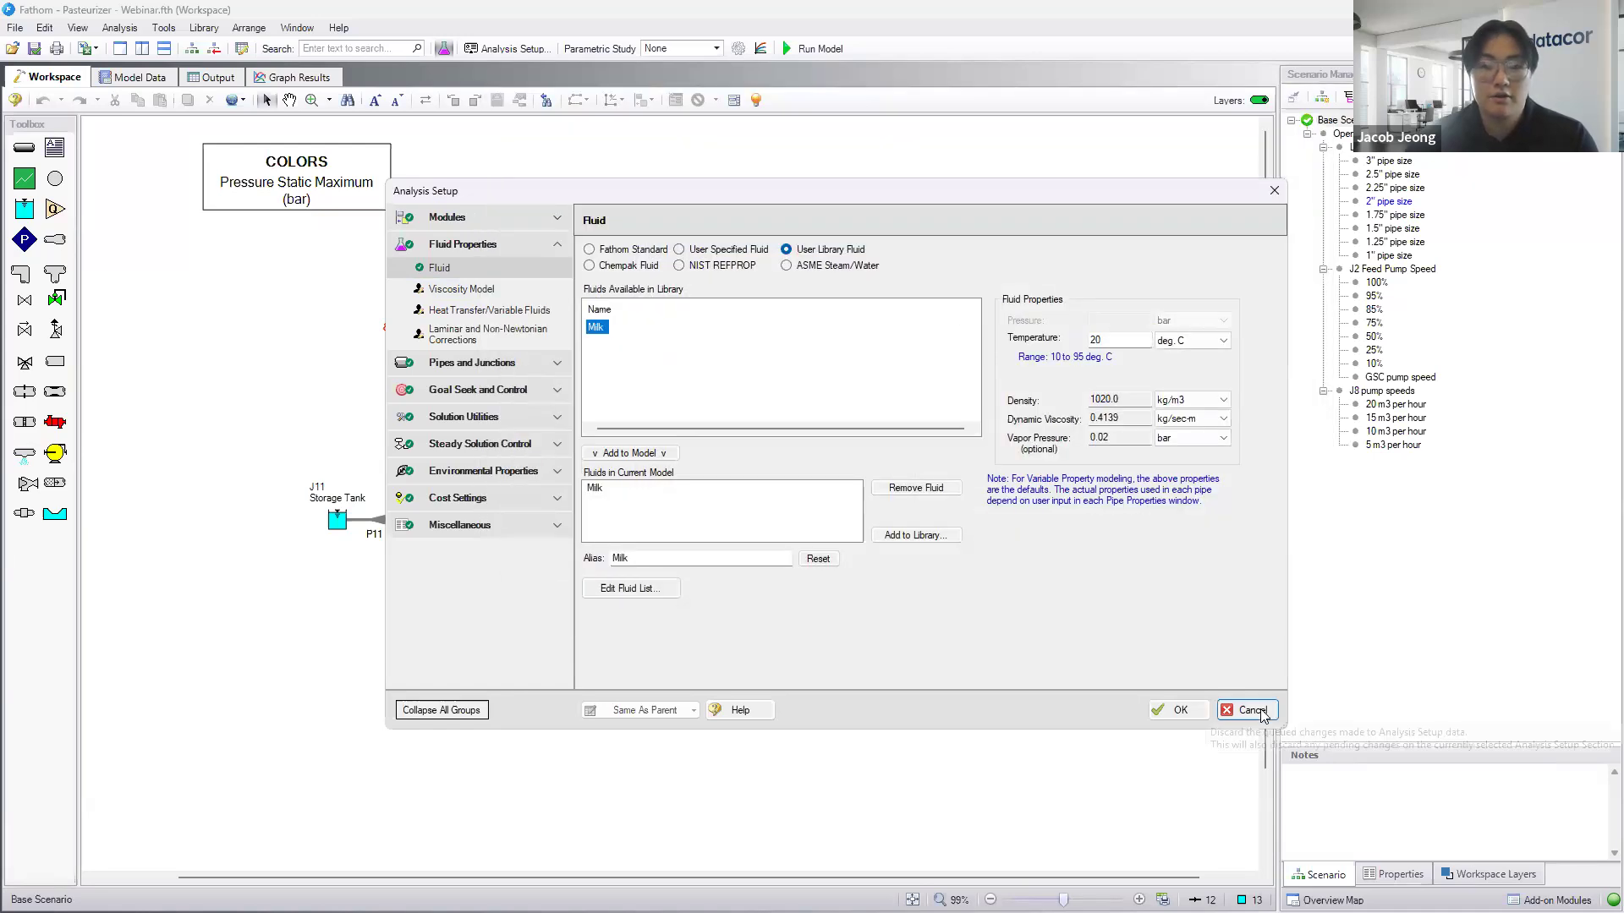
- Review the Power Law viscosity model and non-Newtonian loss corrections, then cancel Analysis Setup
{"action": "left_click", "coordinate": [460, 288]}
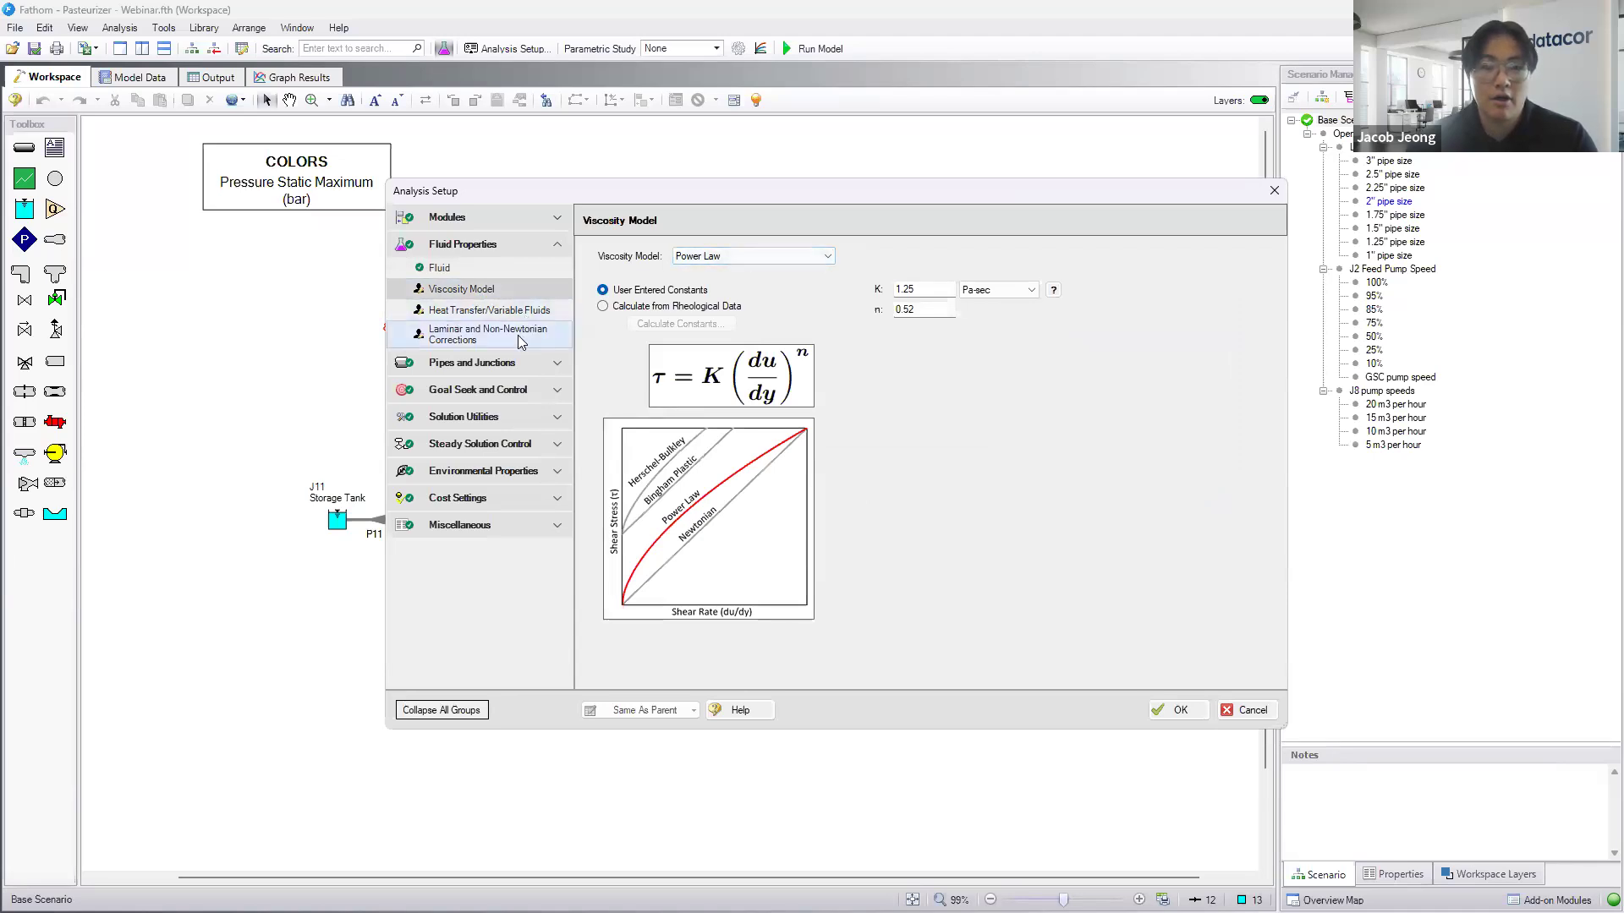
{"action": "left_click", "coordinate": [487, 335]}
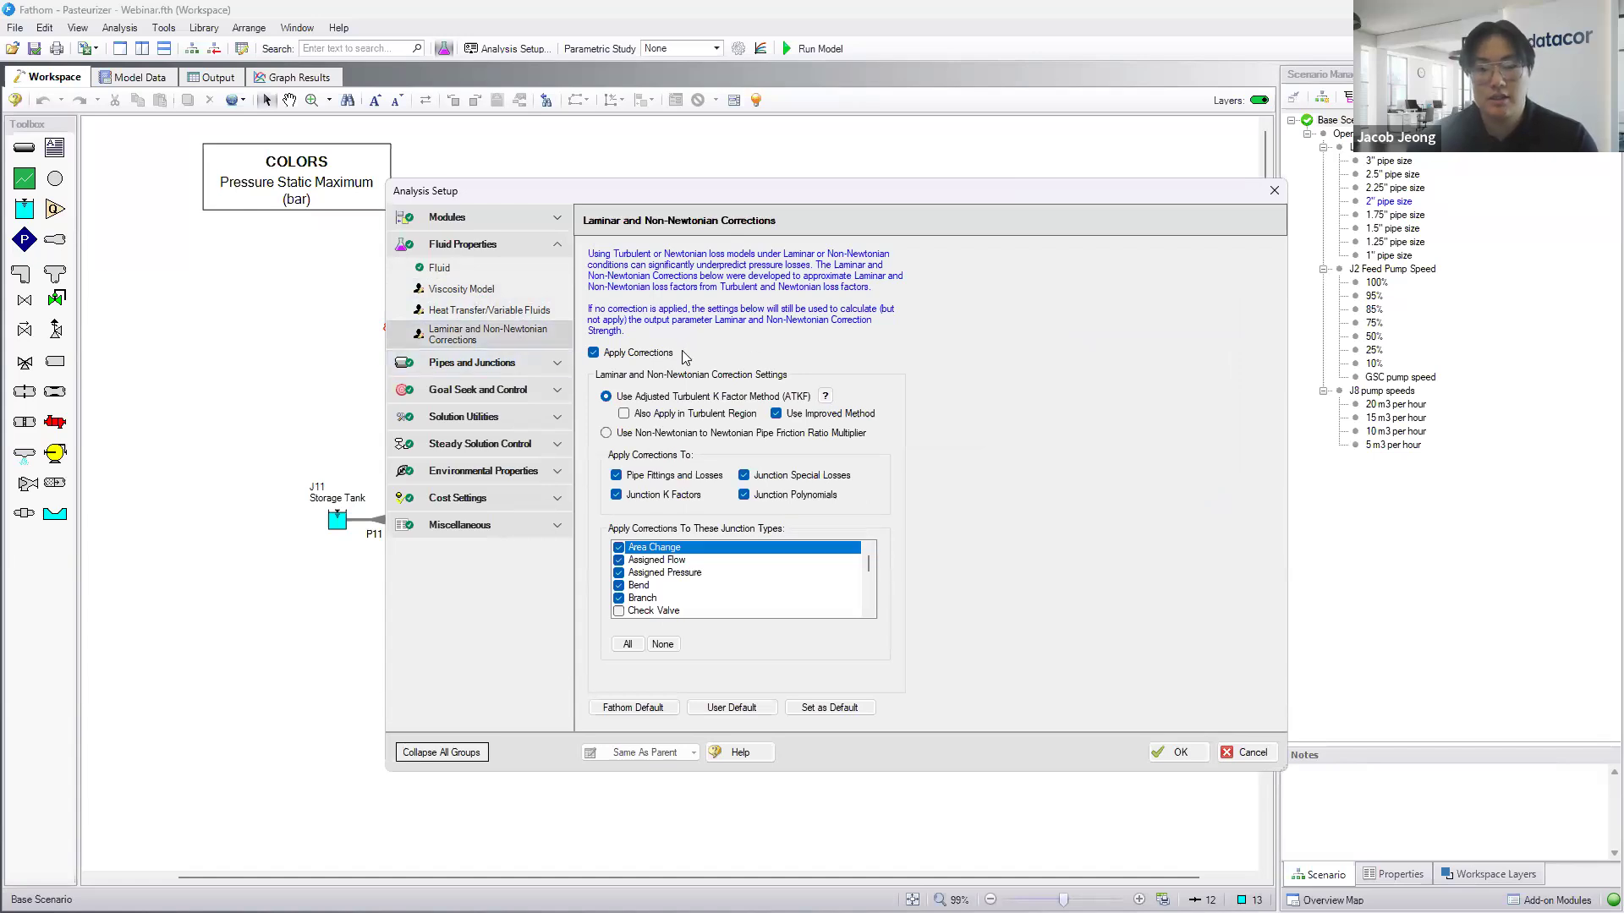
{"action": "mouse_move", "coordinate": [1167, 601]}
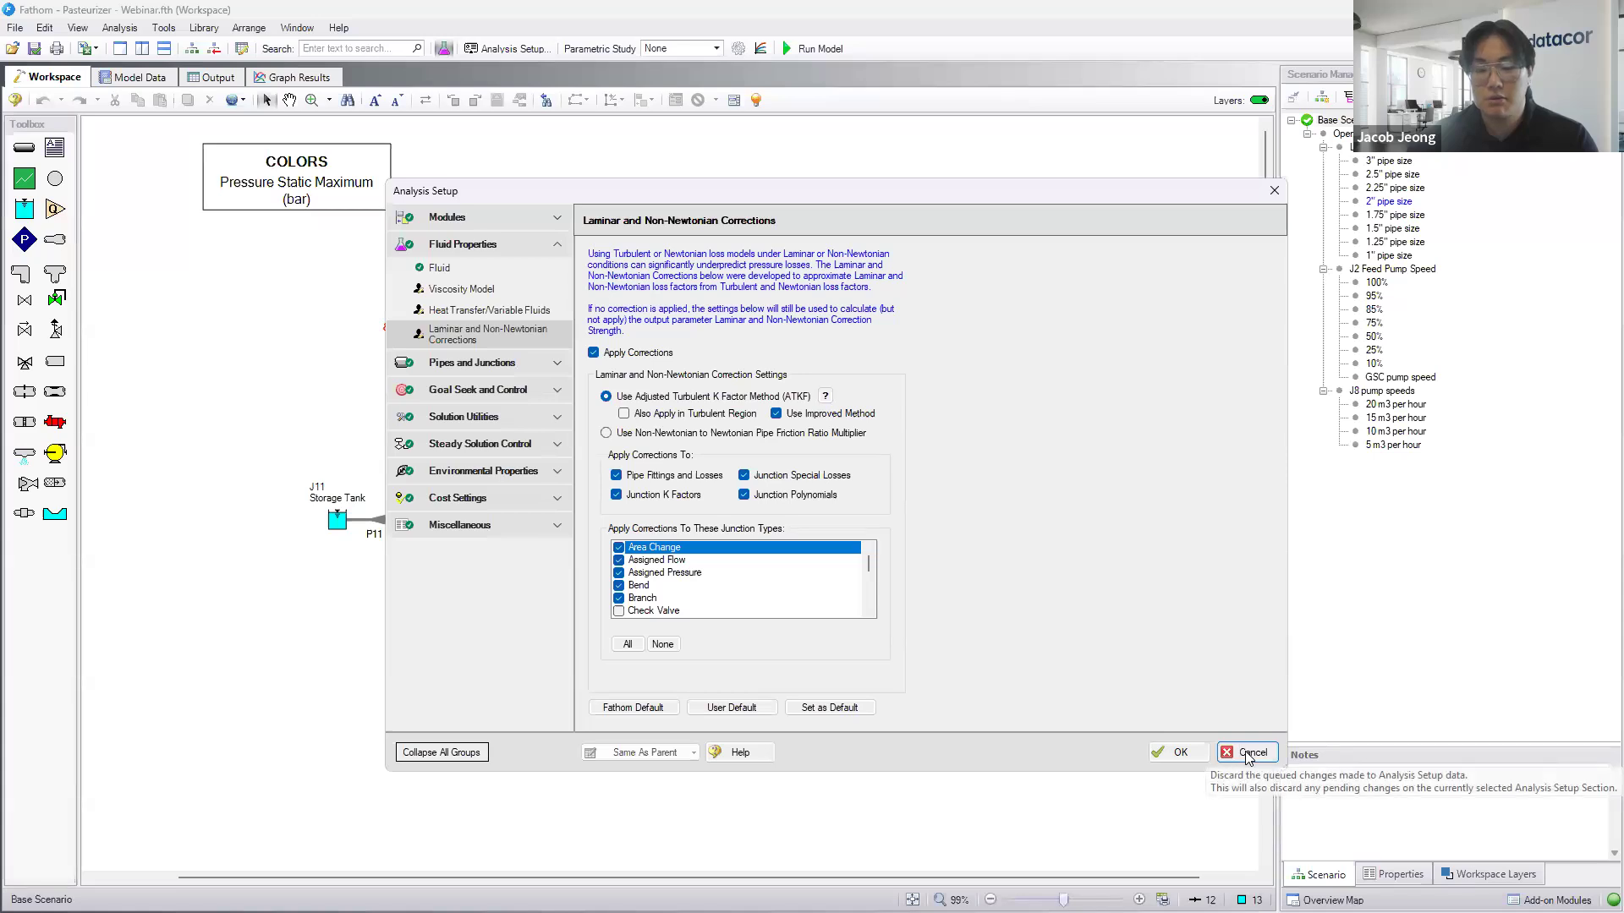
{"action": "left_click", "coordinate": [1250, 751]}
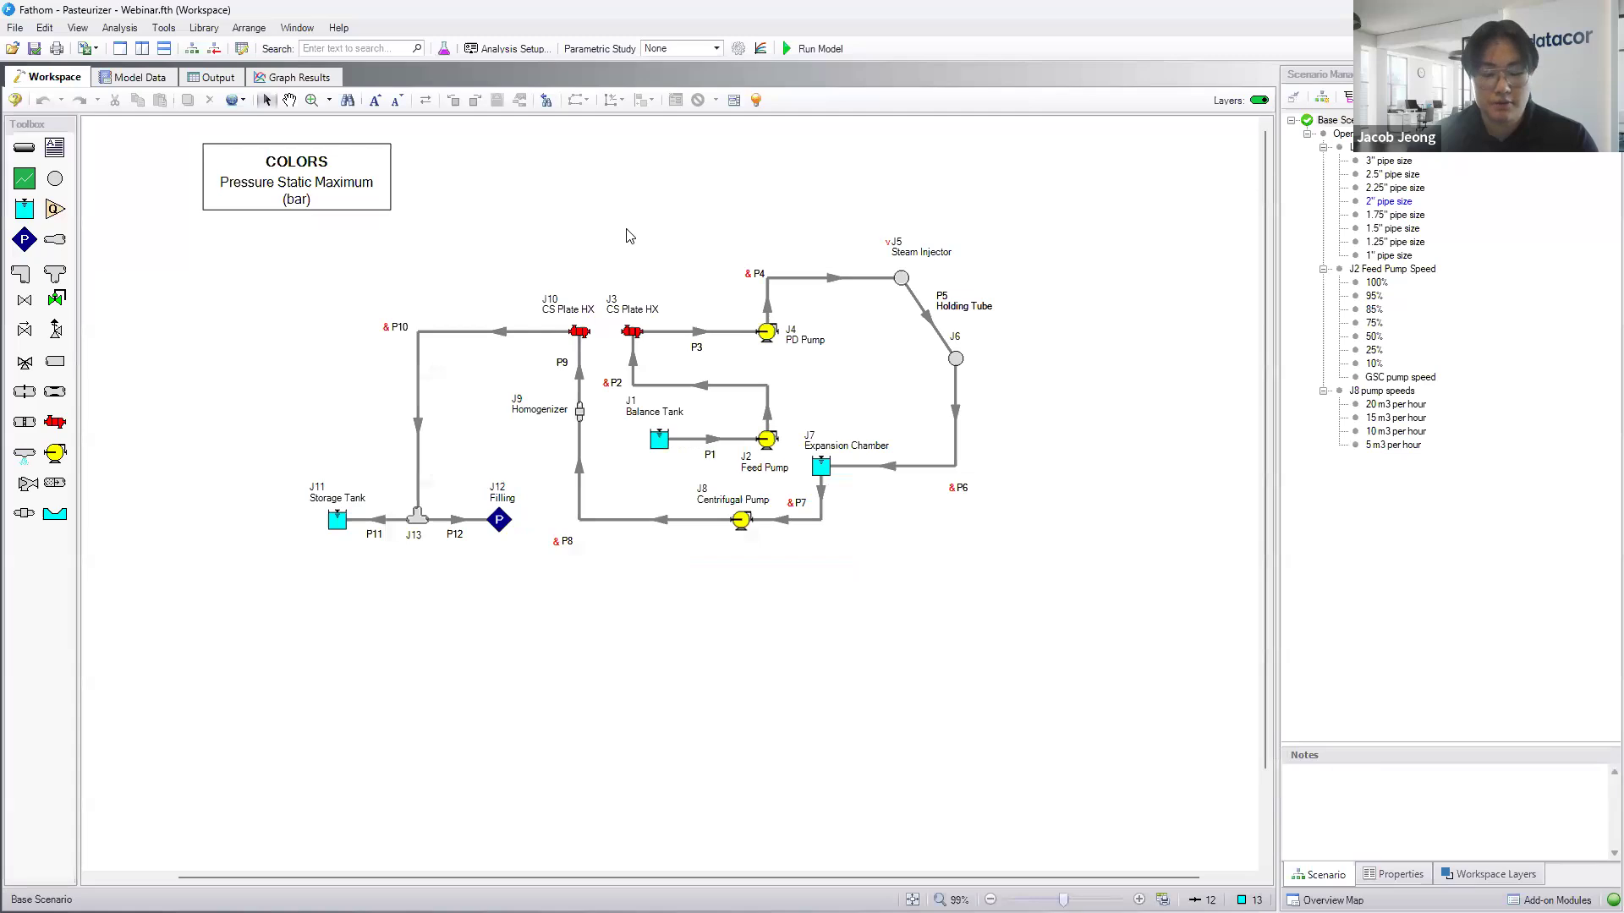
{"action": "mouse_move", "coordinate": [621, 264]}
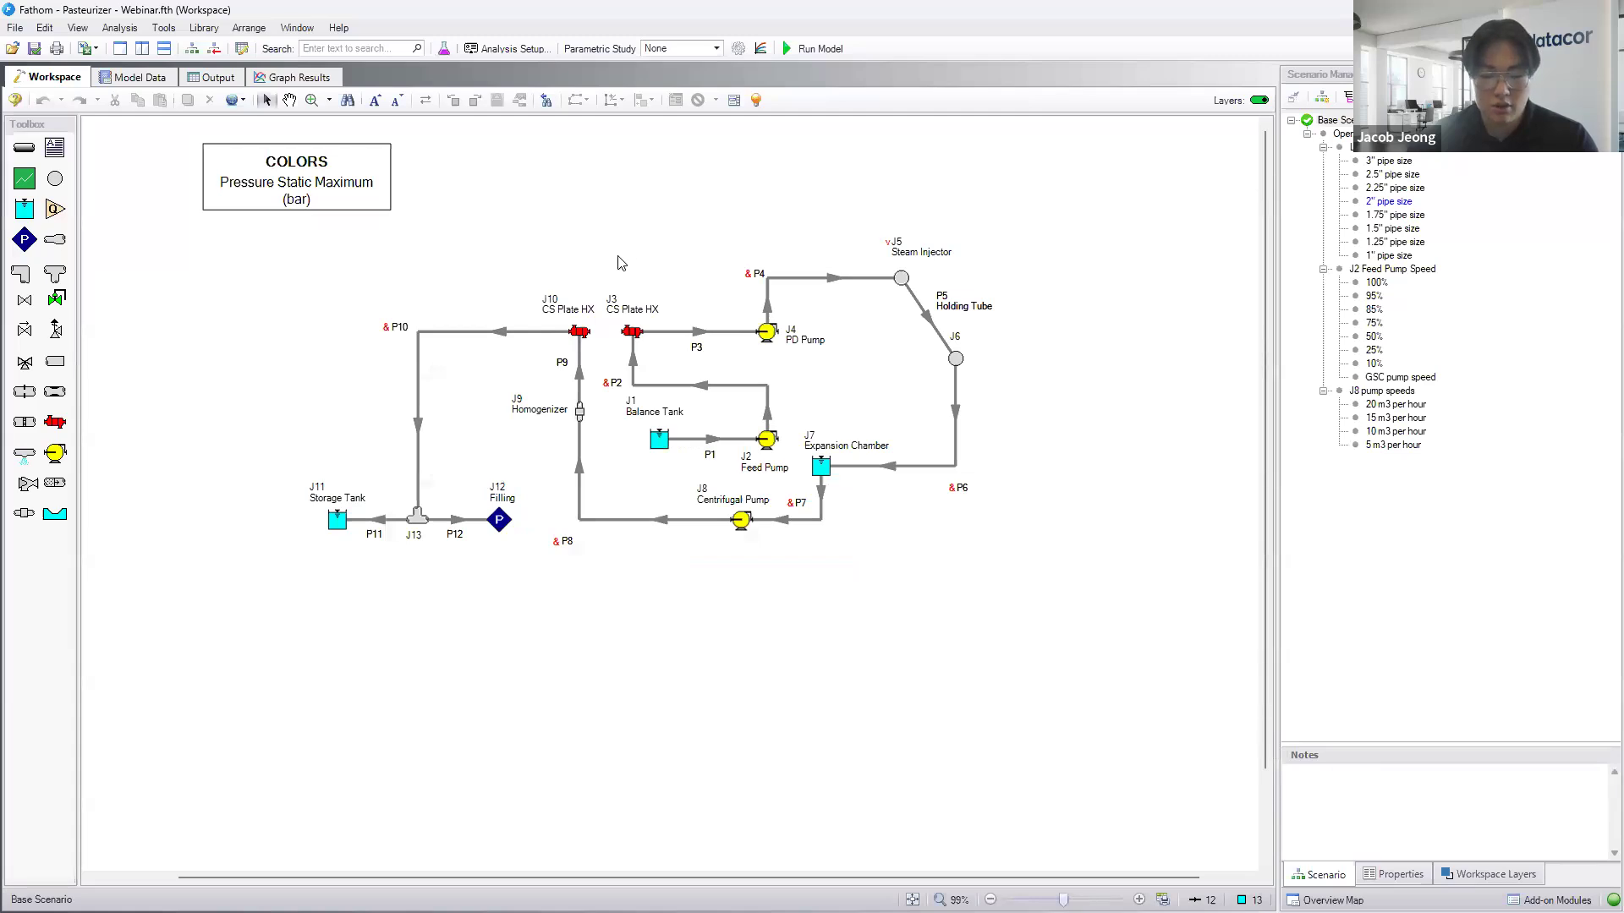
{"action": "mouse_move", "coordinate": [711, 243]}
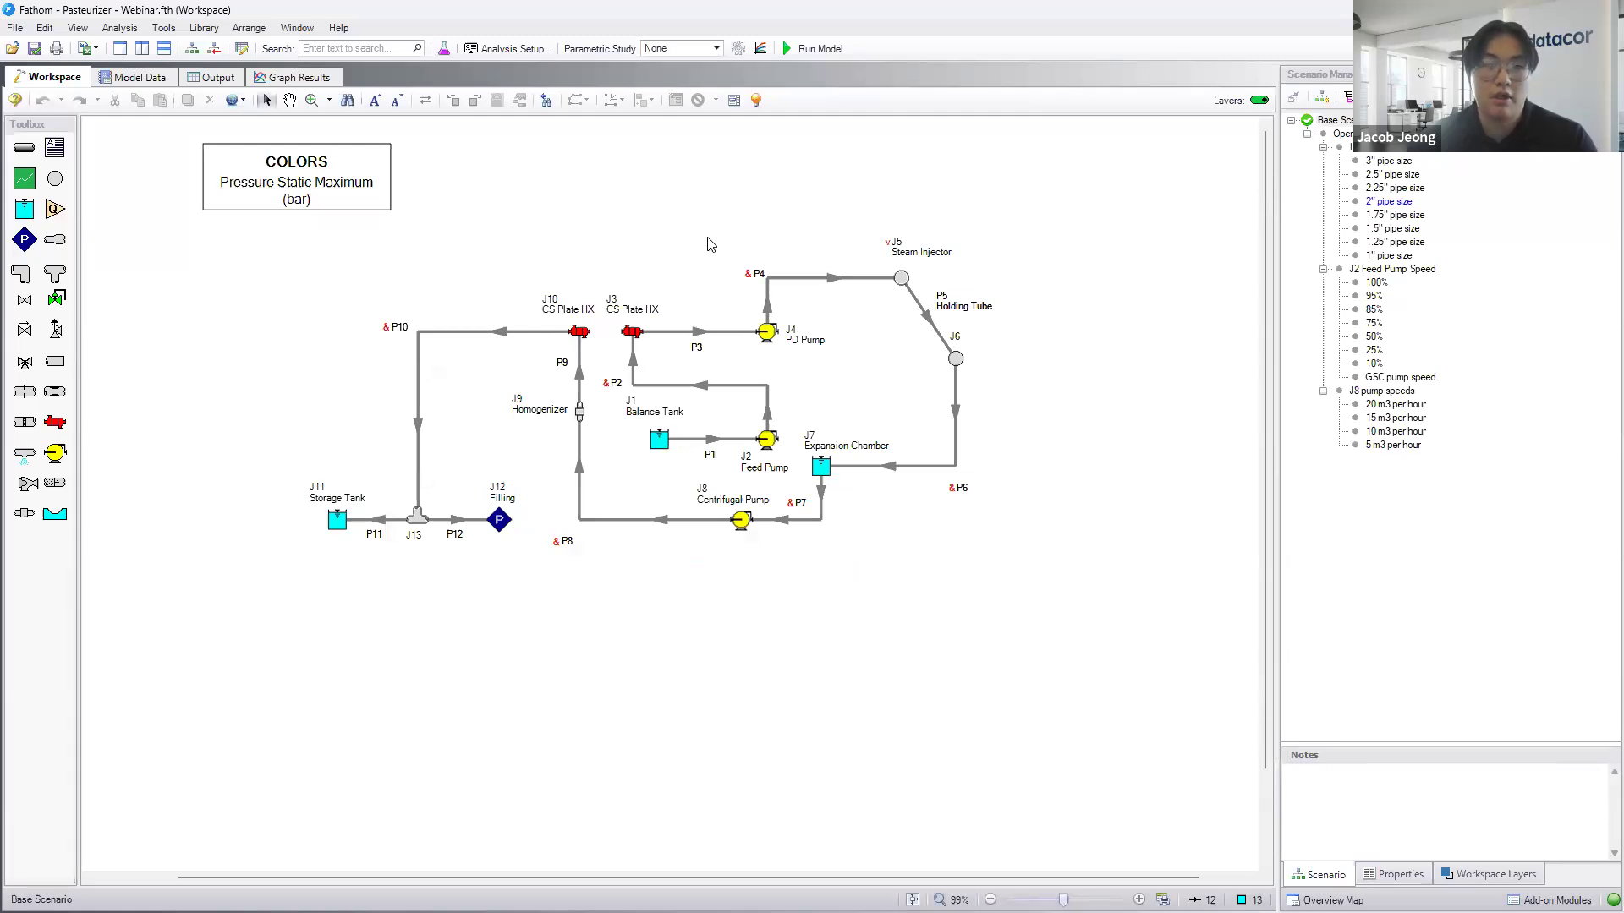
{"action": "mouse_move", "coordinate": [813, 287]}
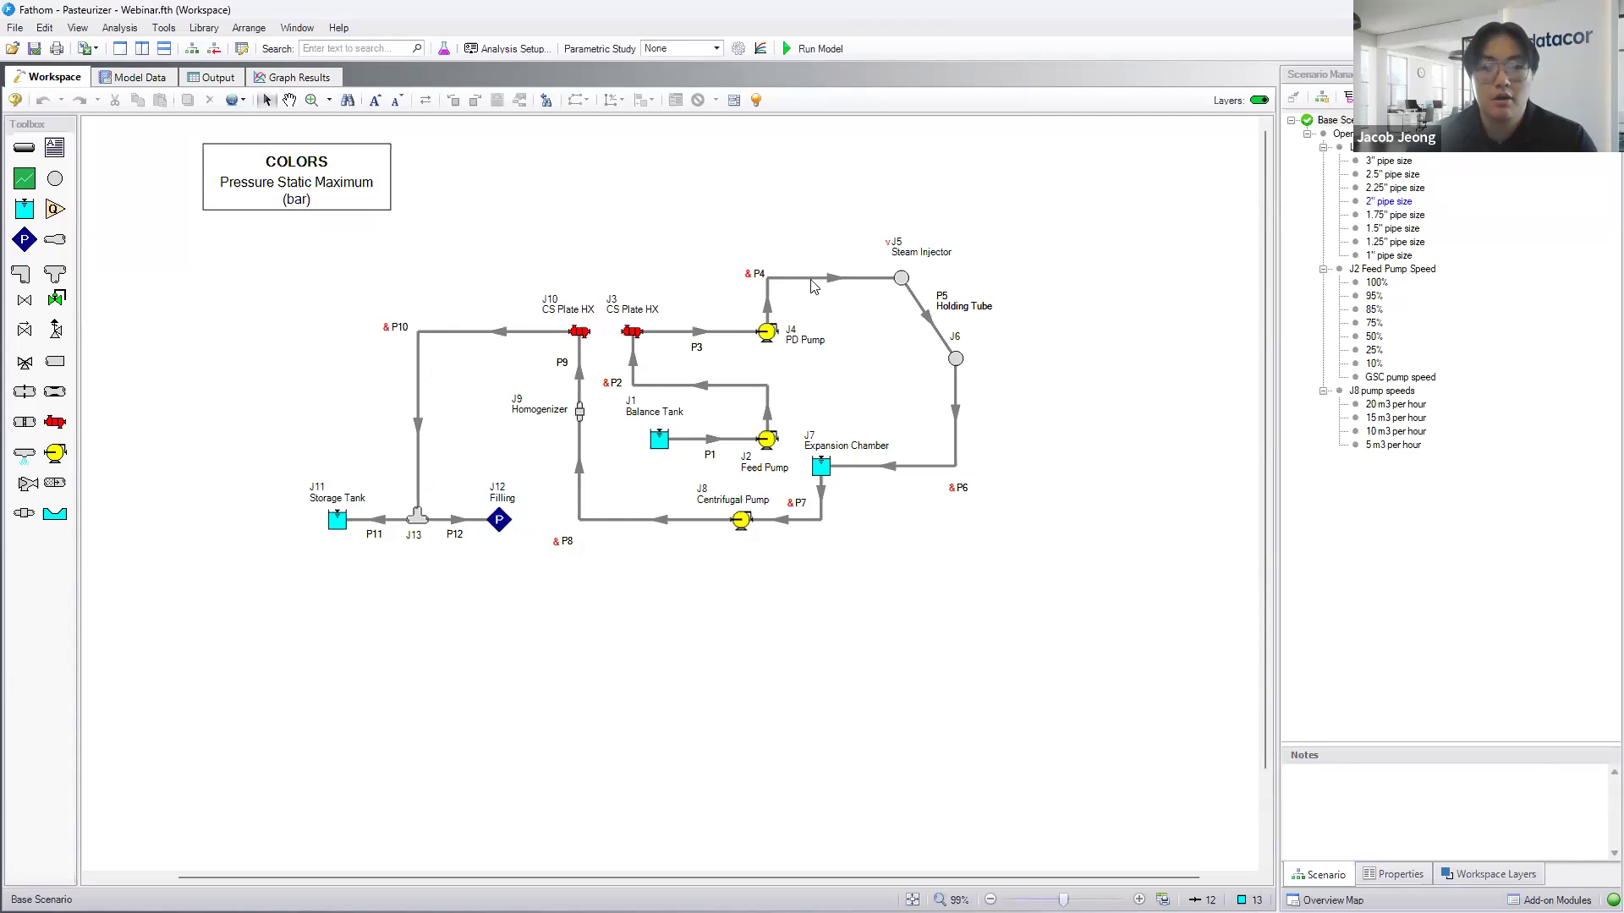
- Select pipe P1 between the Balance Tank J1 and Feed Pump J2
{"action": "left_click", "coordinate": [708, 440]}
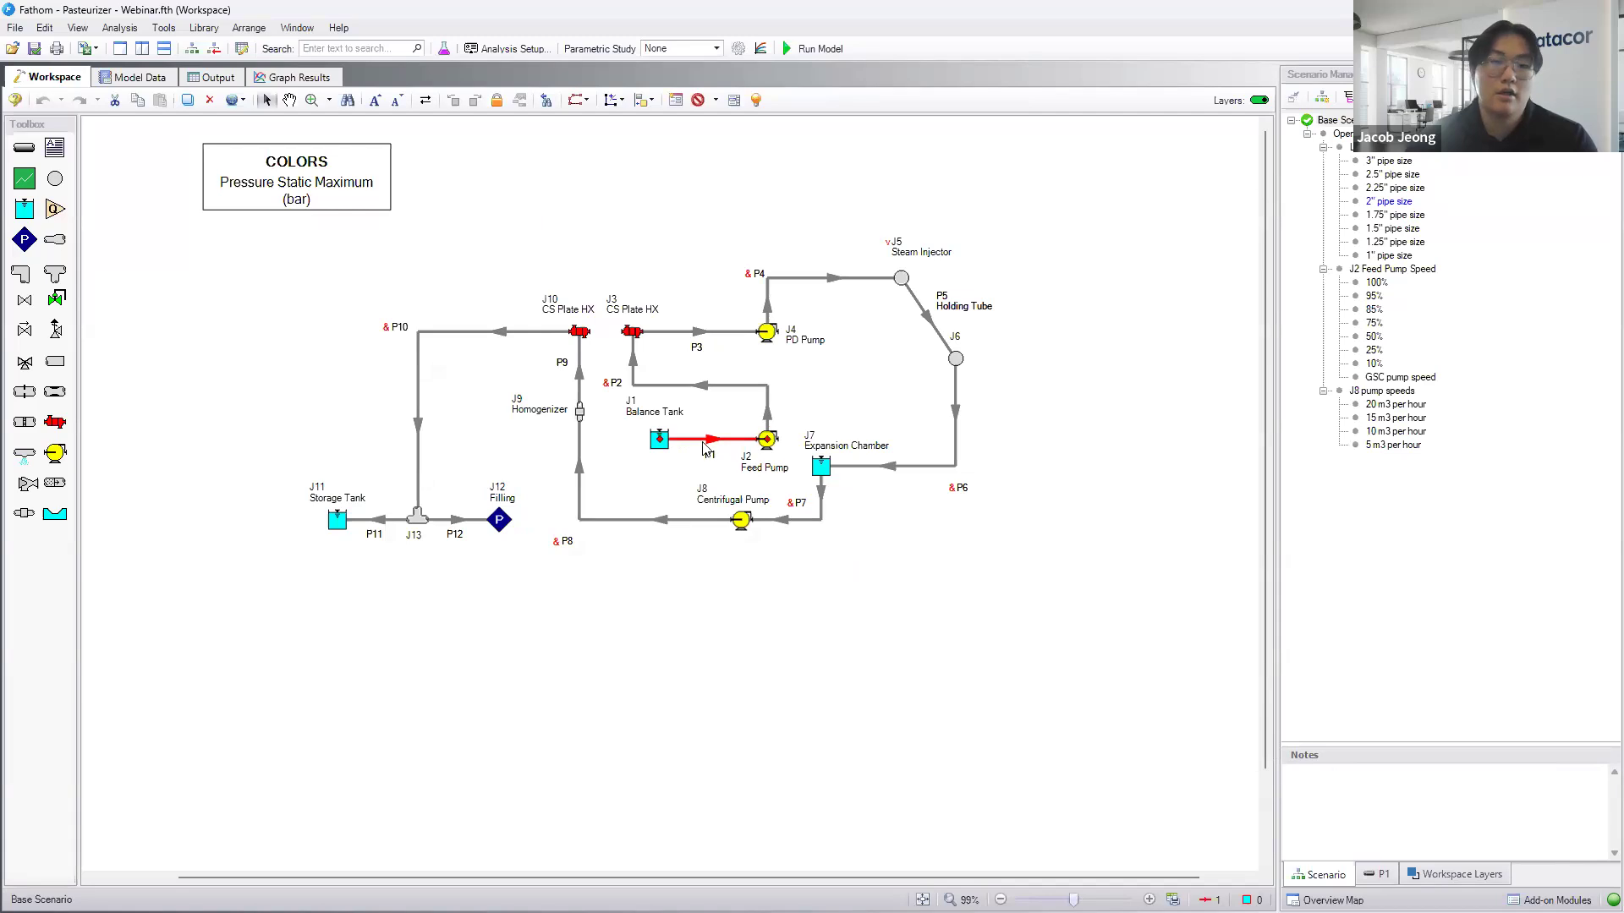
- Check the fluid properties of pipes P1 and P3 without changing them
{"action": "double_click", "coordinate": [707, 440]}
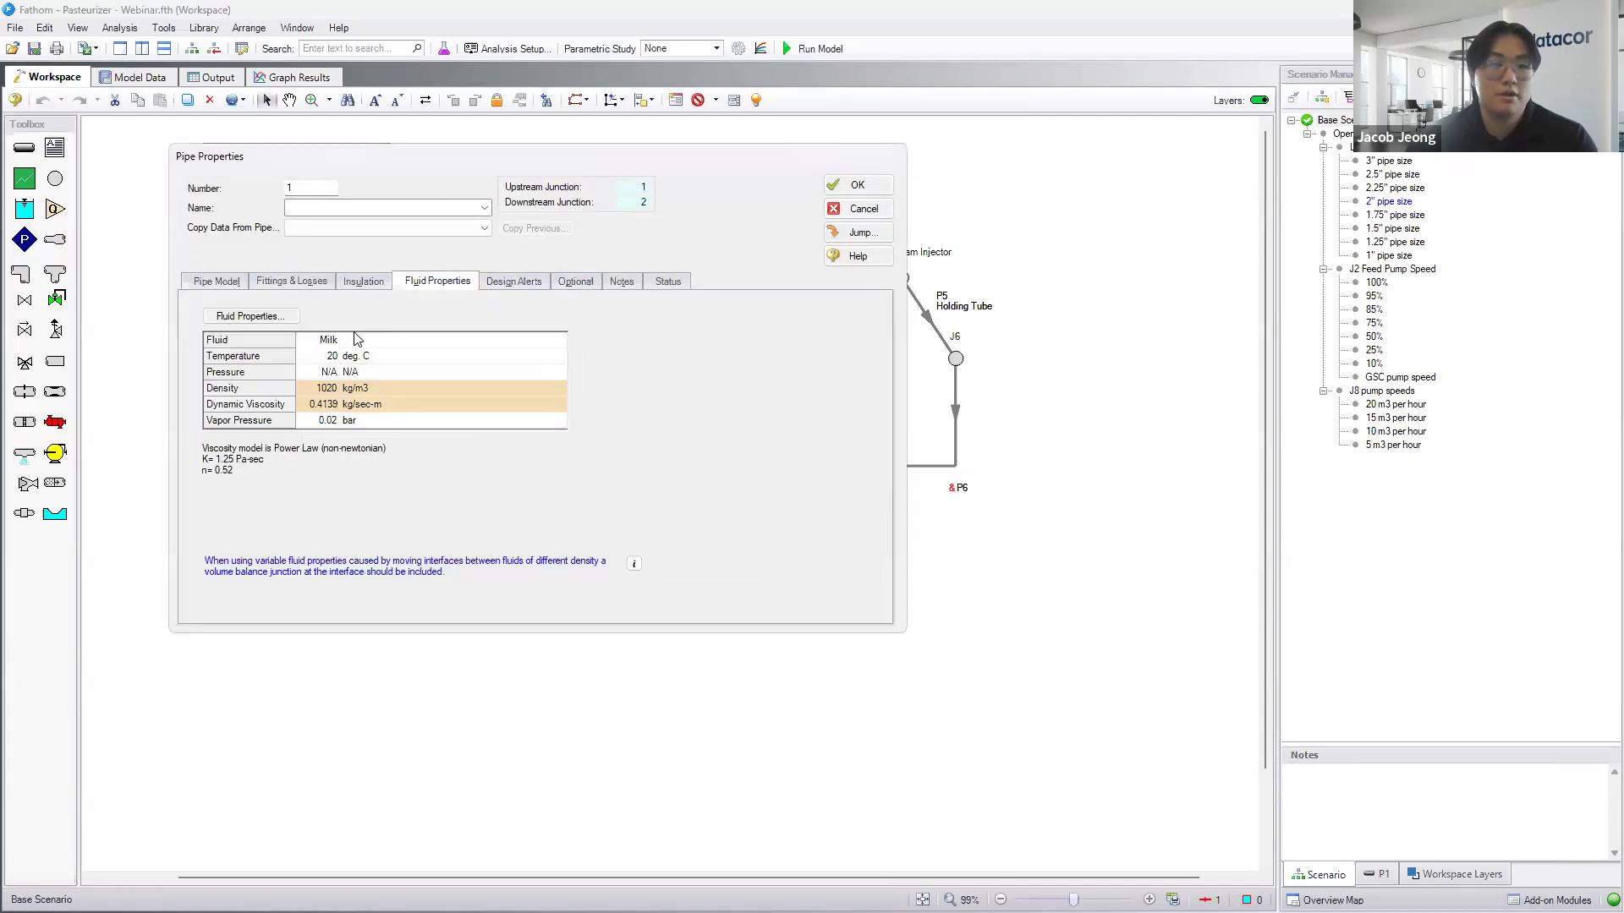
{"action": "mouse_move", "coordinate": [322, 348]}
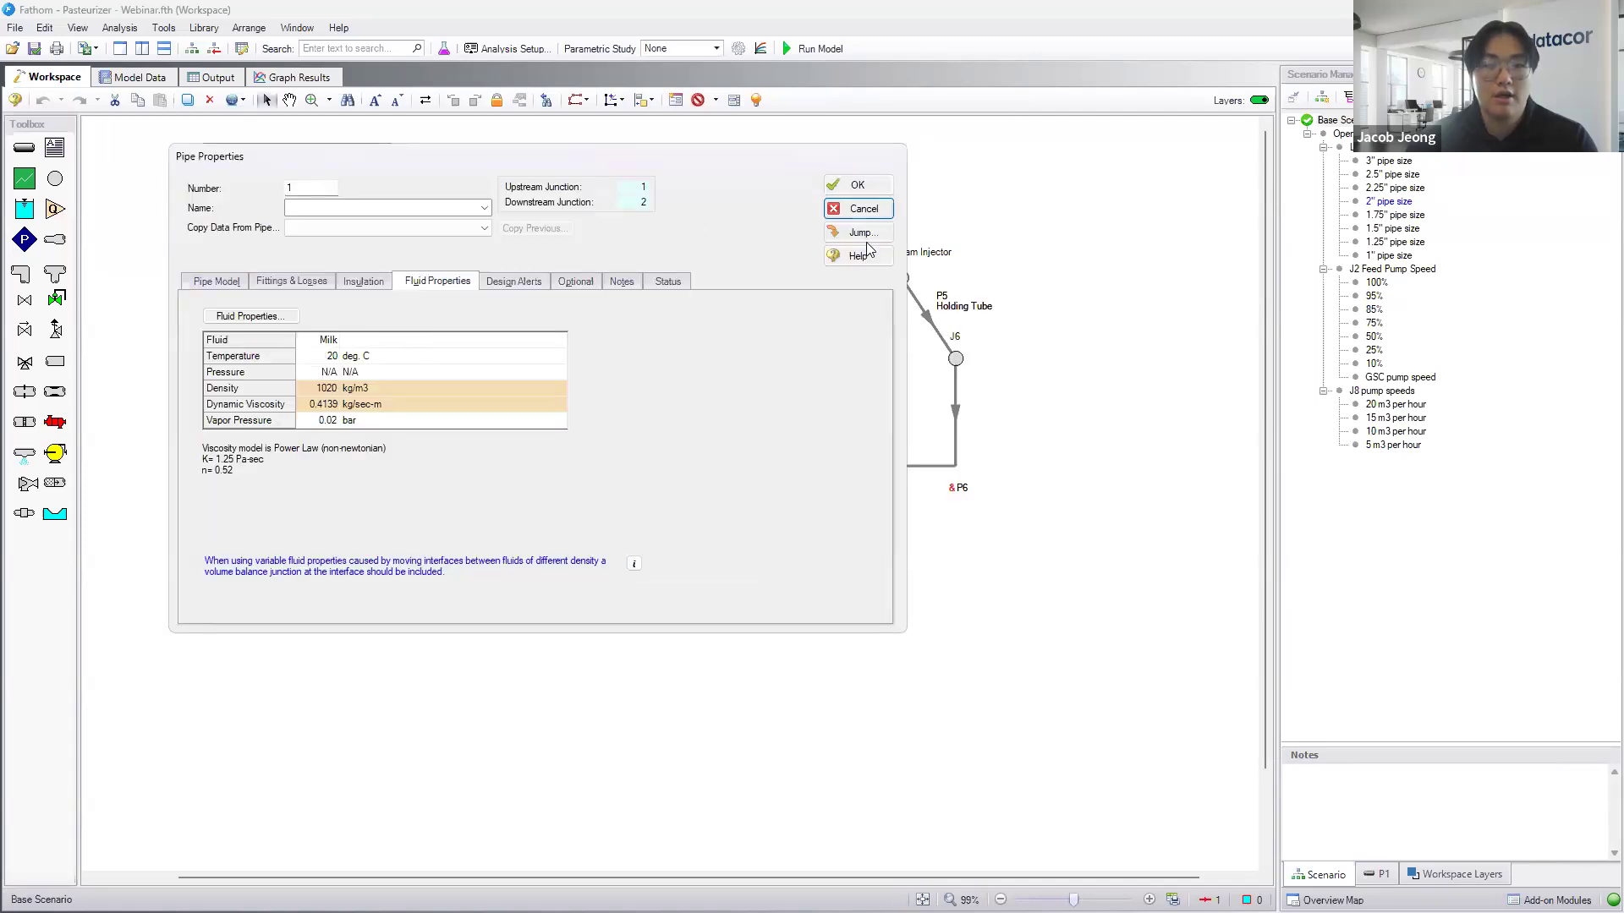
{"action": "left_click", "coordinate": [856, 208]}
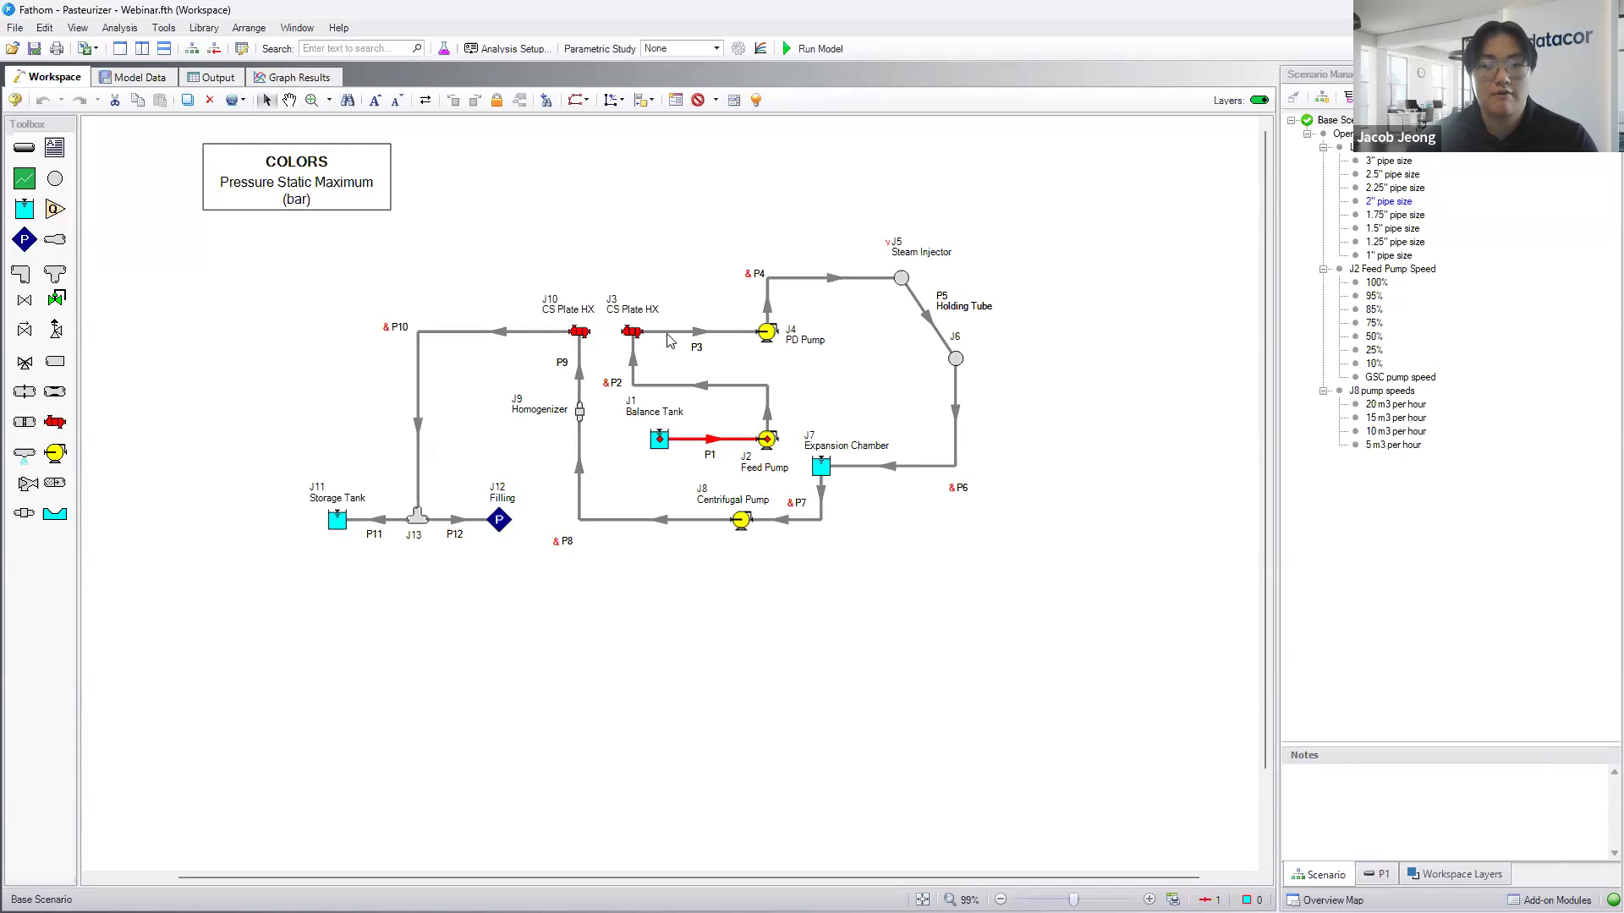
{"action": "left_click", "coordinate": [697, 332]}
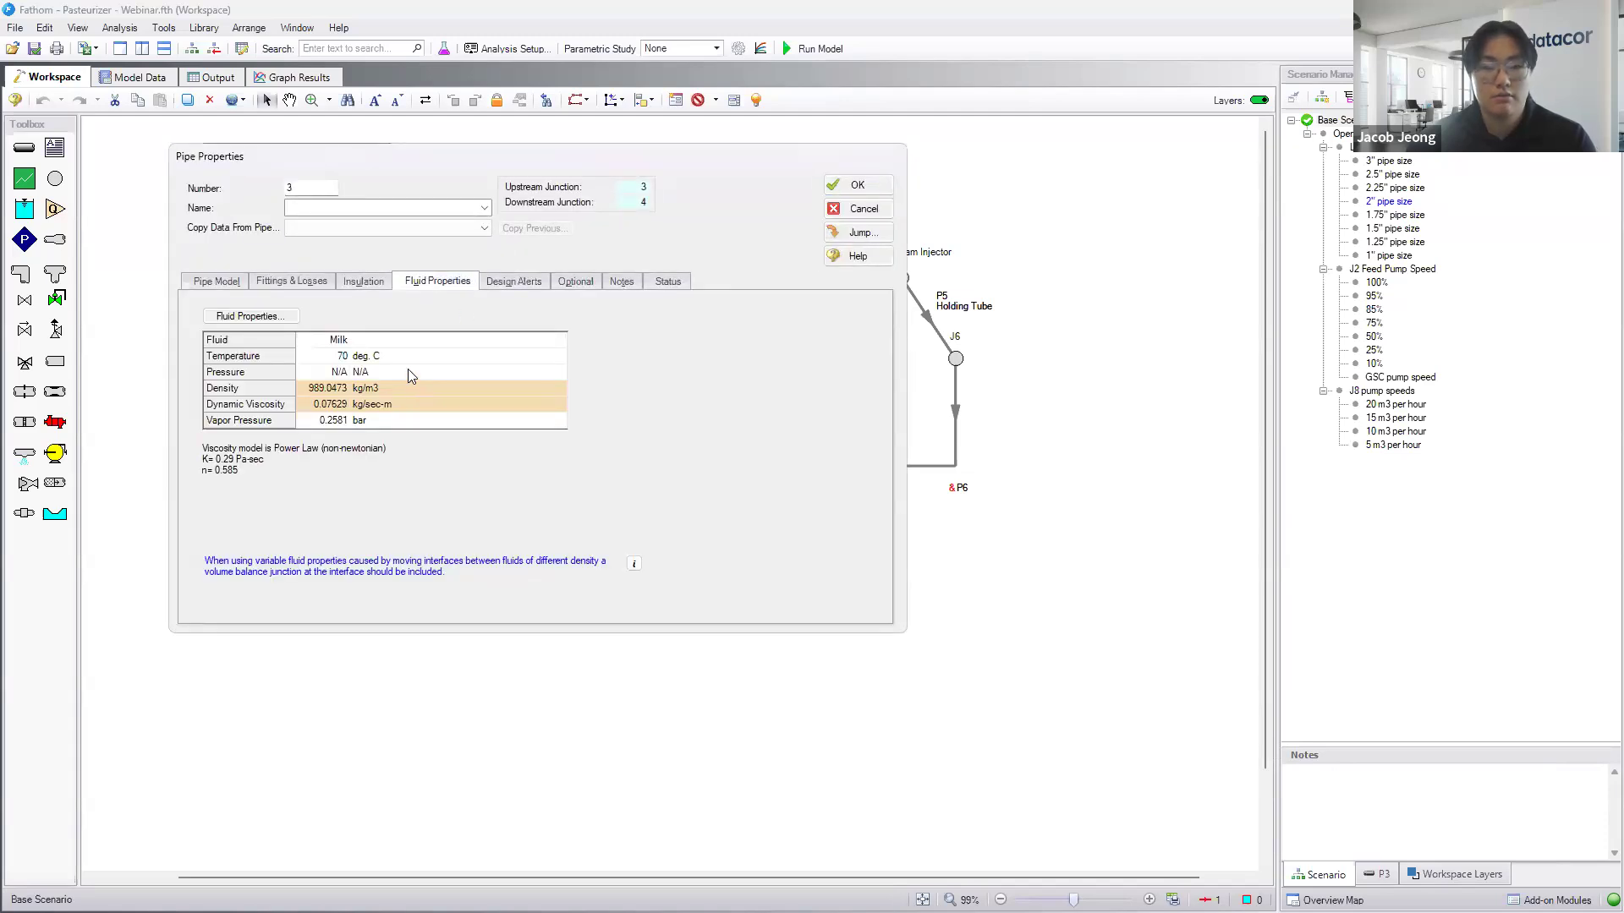
{"action": "left_click", "coordinate": [856, 184]}
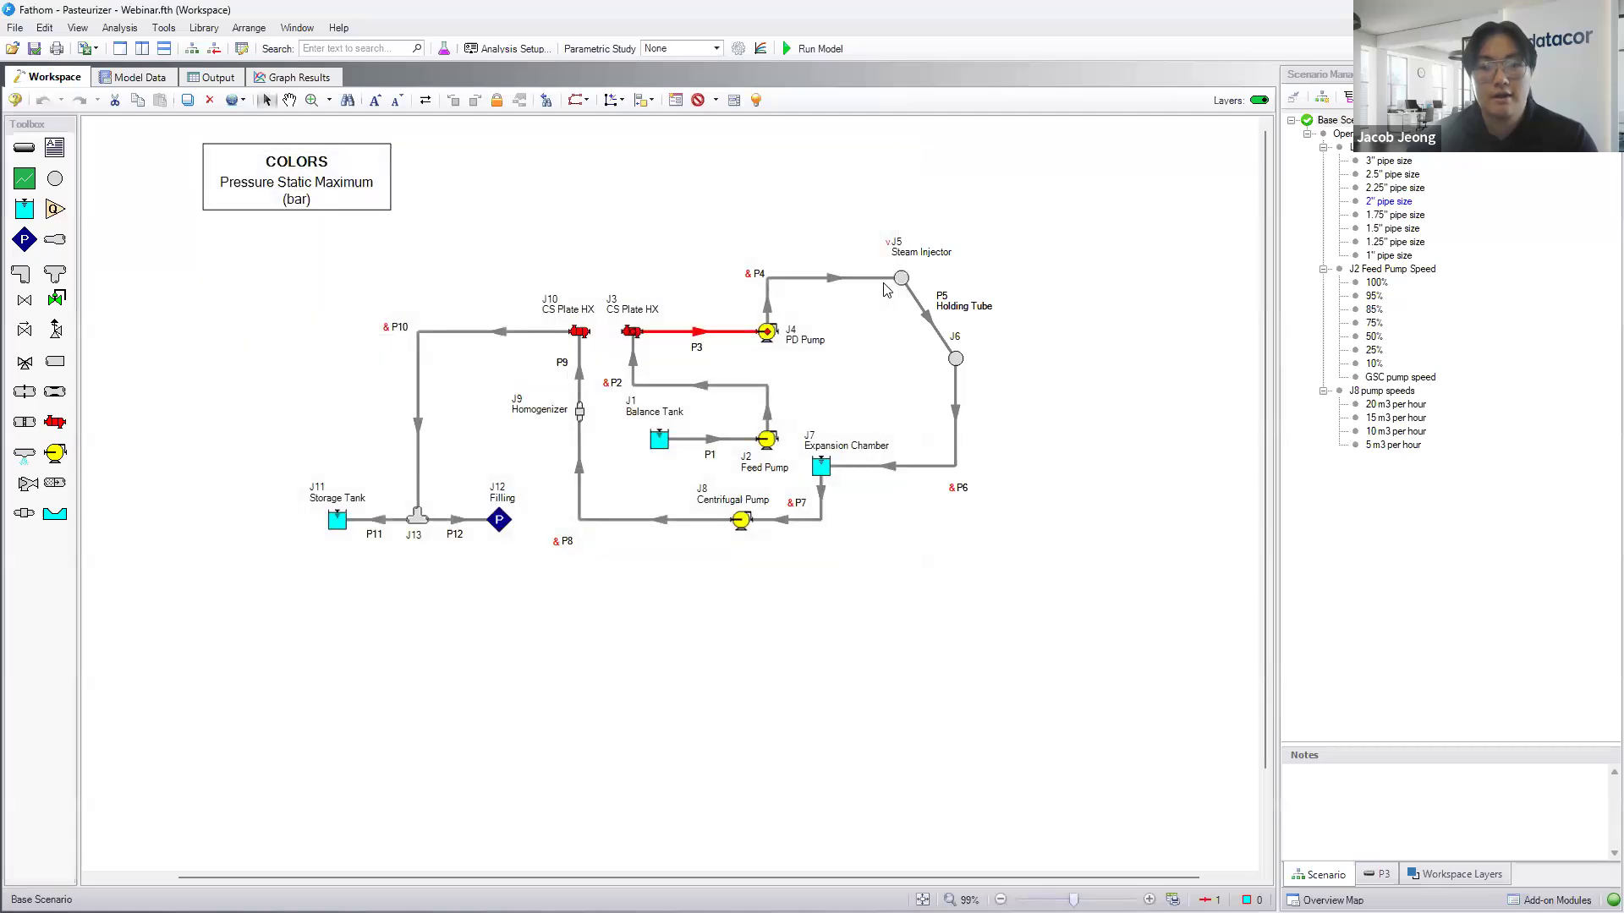
- Review the Steam Injector's flow source settings and pipe 11's milk at 20 deg C, leaving both unchanged
{"action": "left_click", "coordinate": [914, 293]}
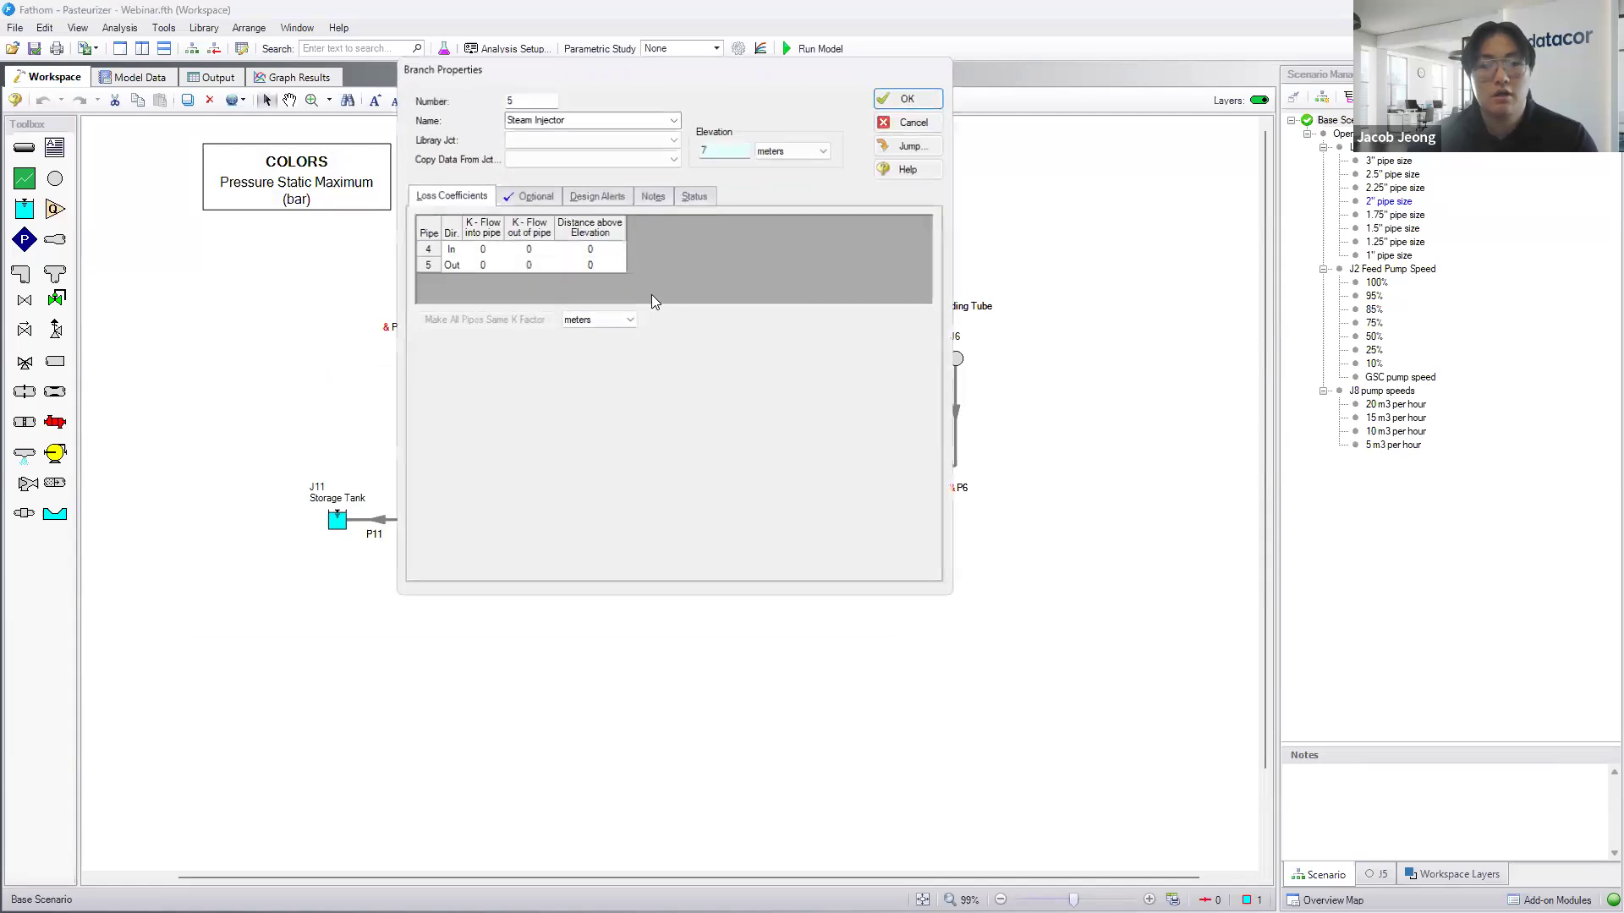
{"action": "left_click", "coordinate": [536, 196]}
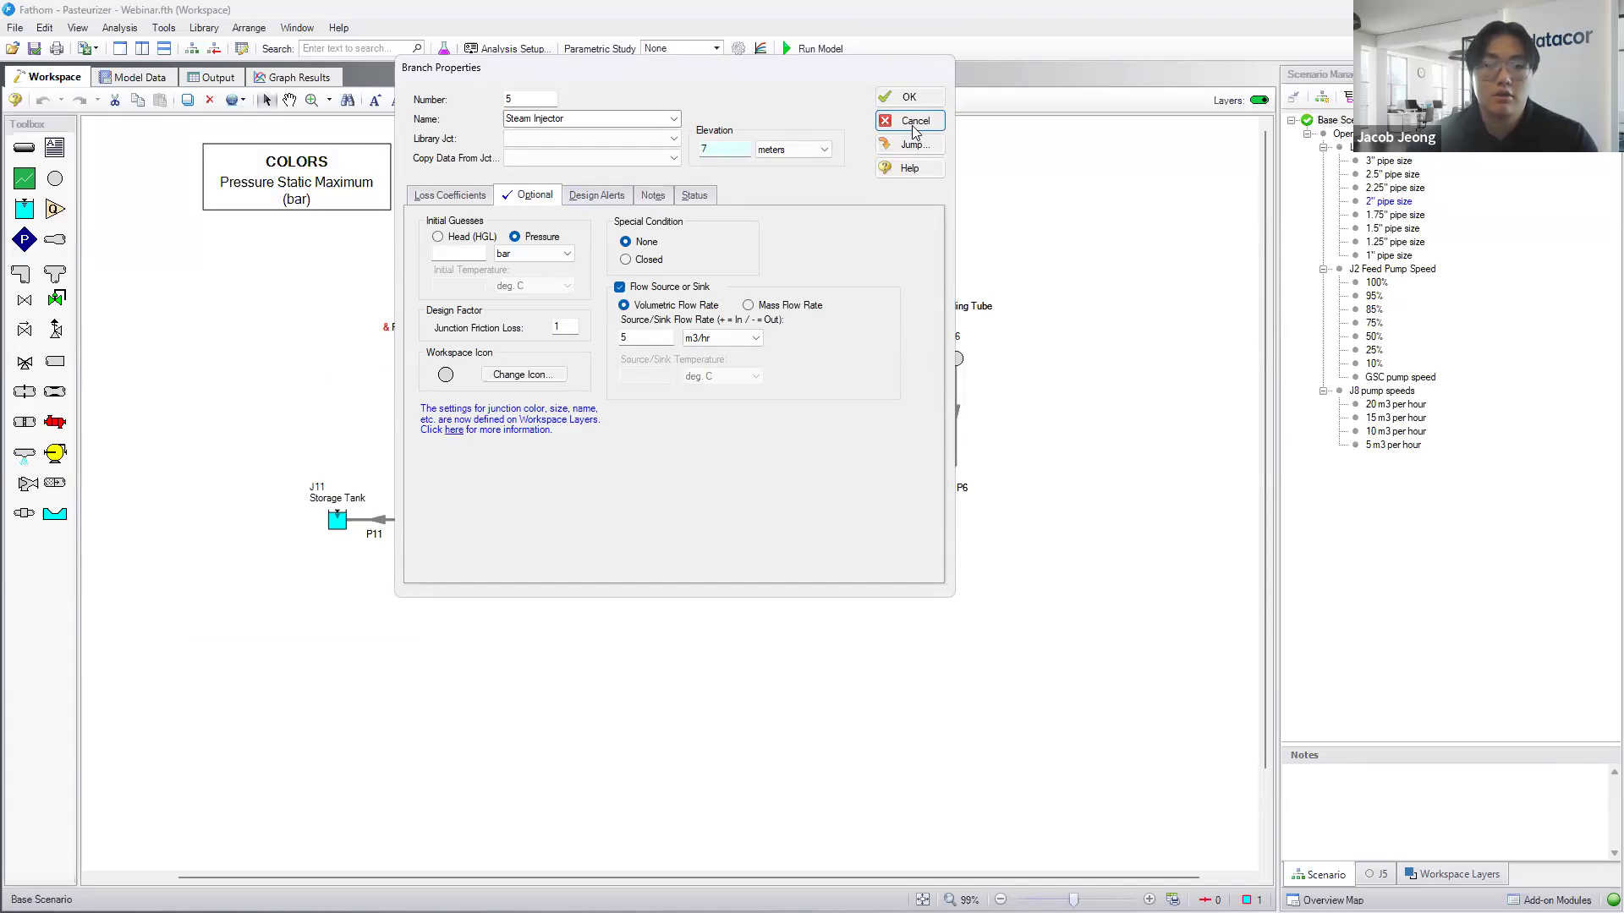
{"action": "left_click", "coordinate": [909, 121]}
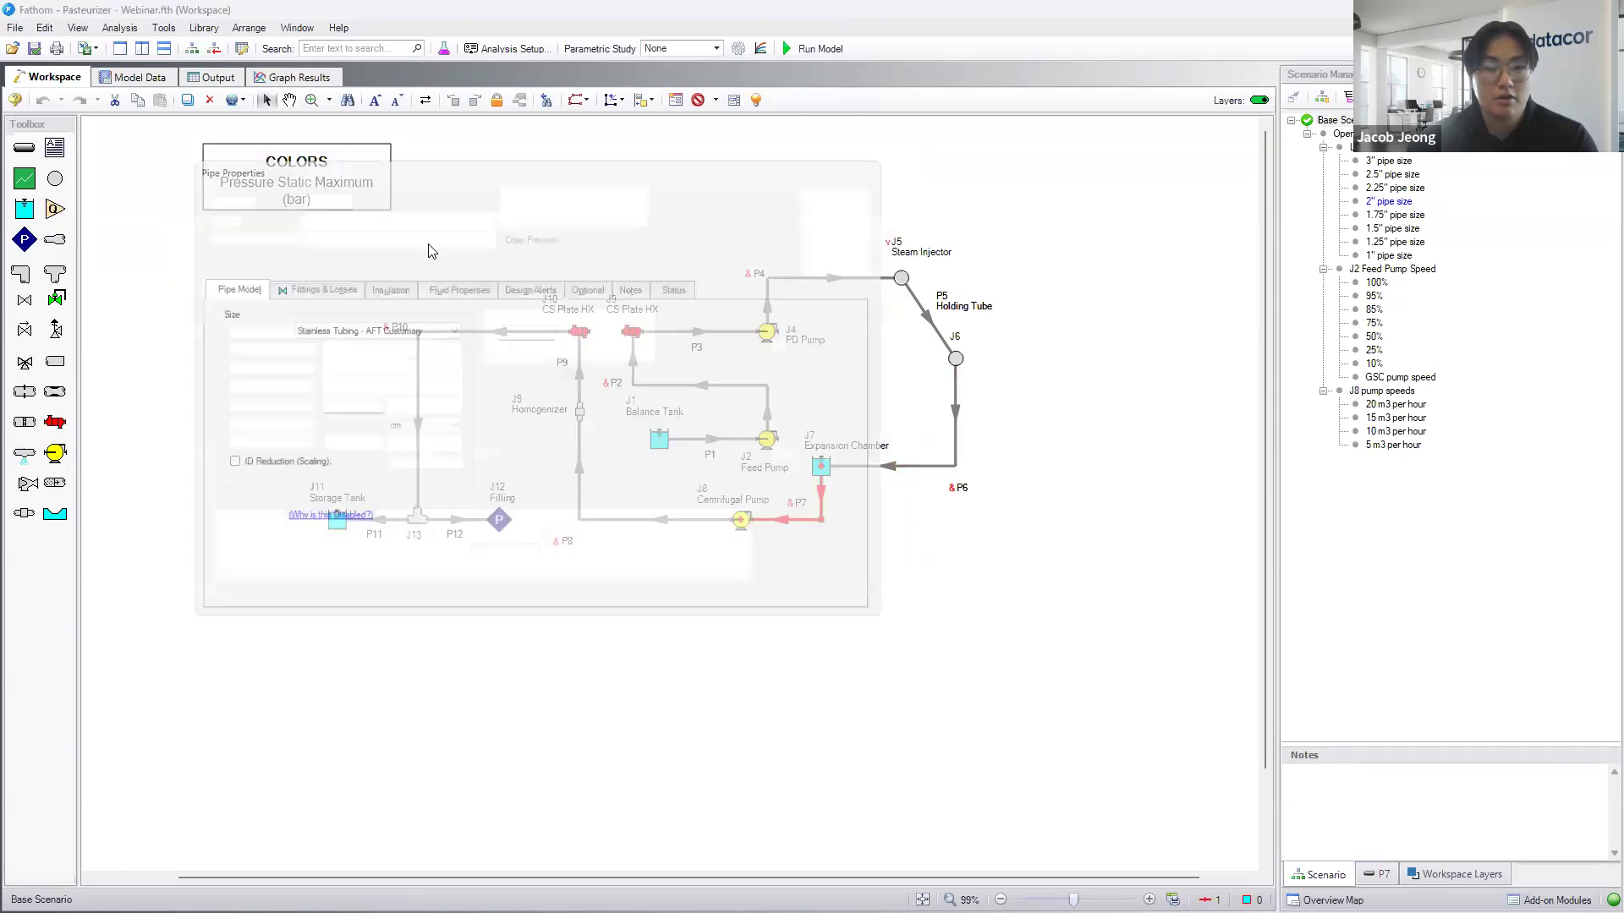
{"action": "left_click", "coordinate": [453, 283]}
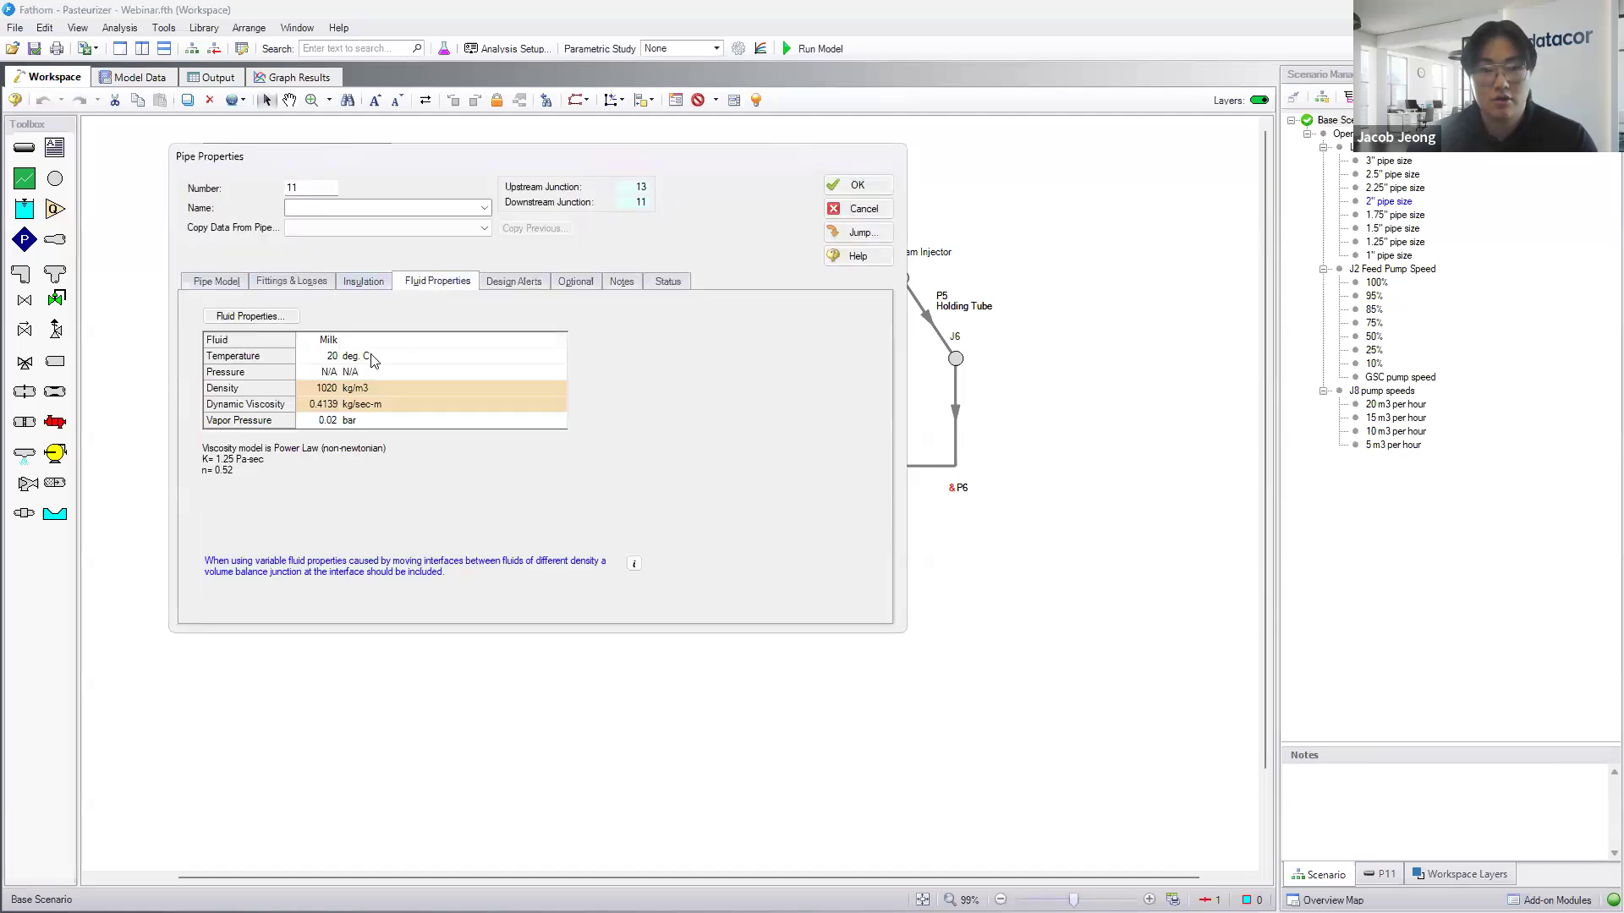
{"action": "left_click", "coordinate": [856, 206]}
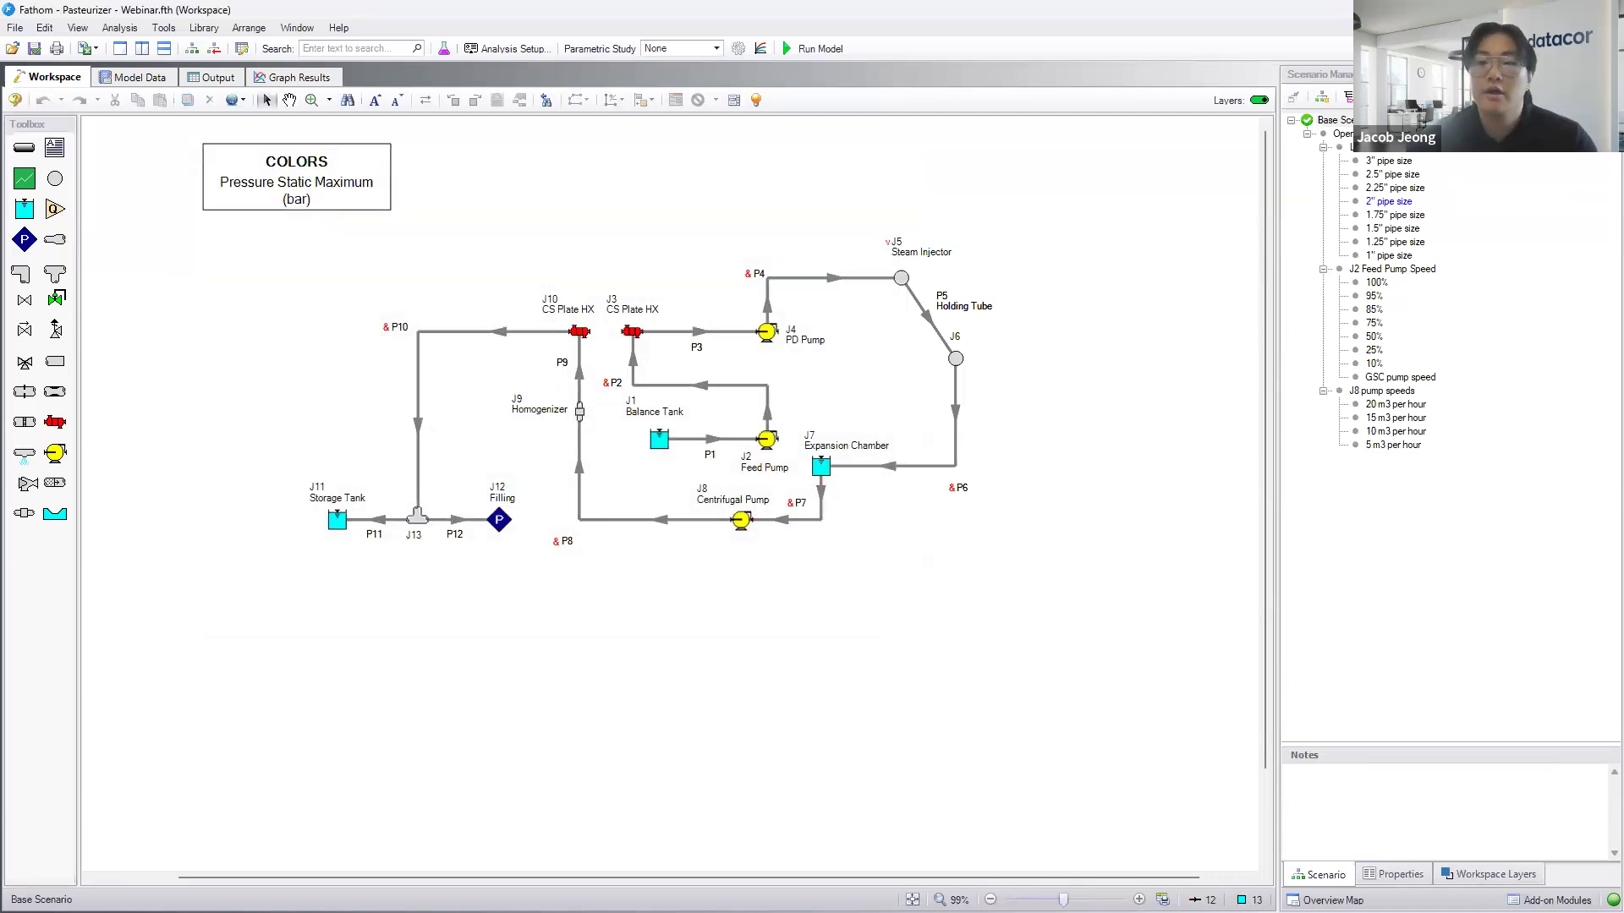
{"action": "mouse_move", "coordinate": [1392, 167]}
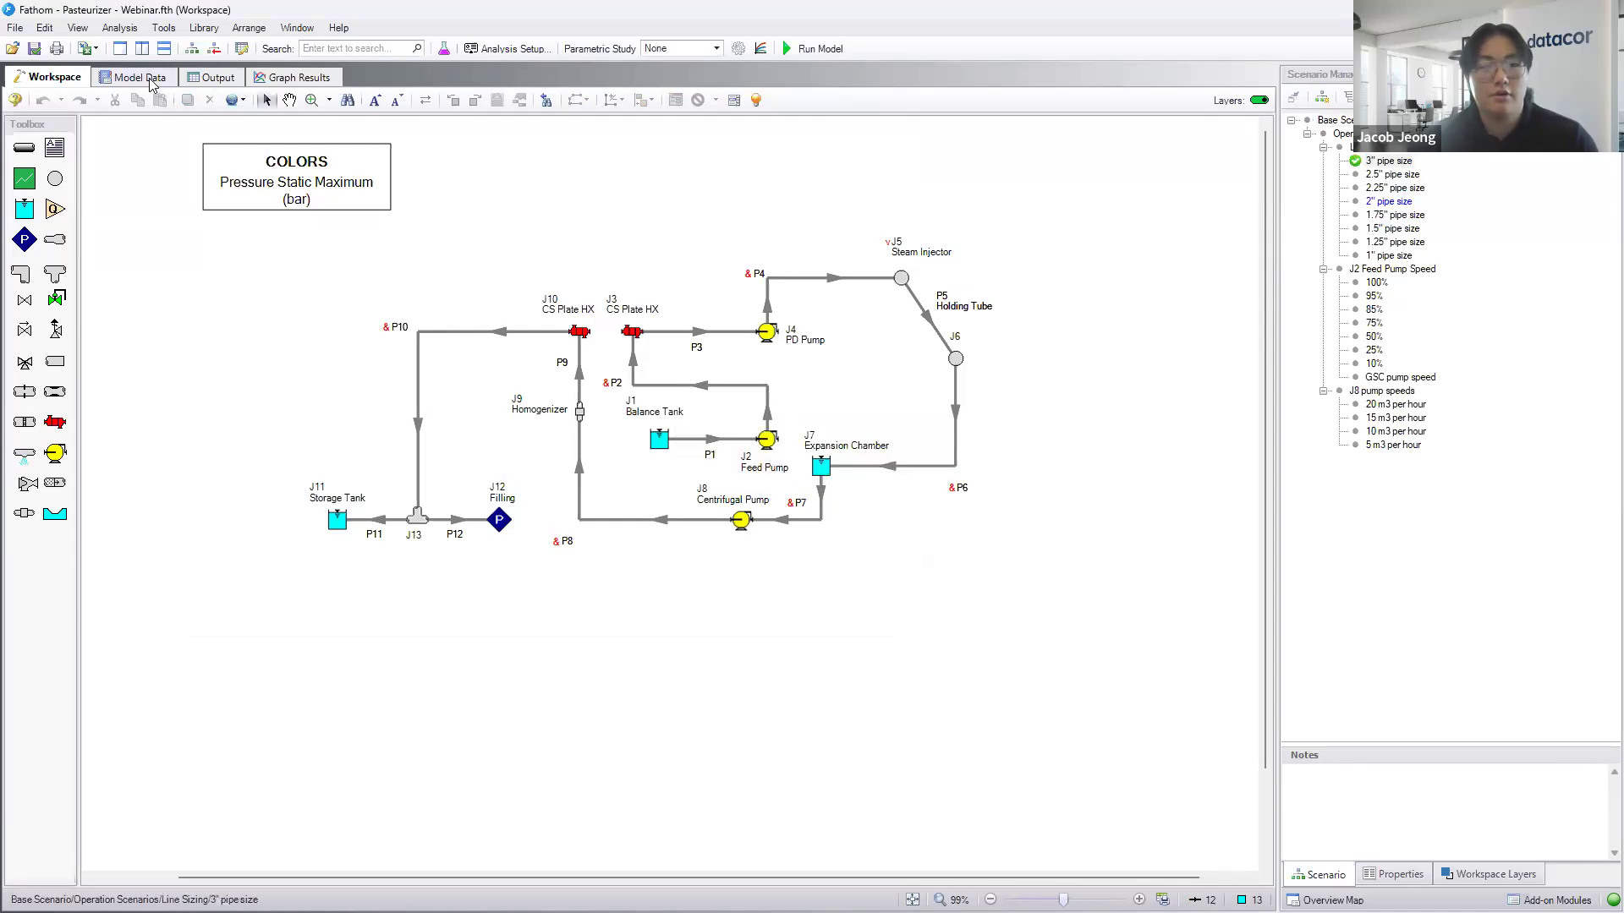
- Review the 3" pipe size scenario's Model Data summary and return to the Workspace
{"action": "left_click", "coordinate": [134, 76]}
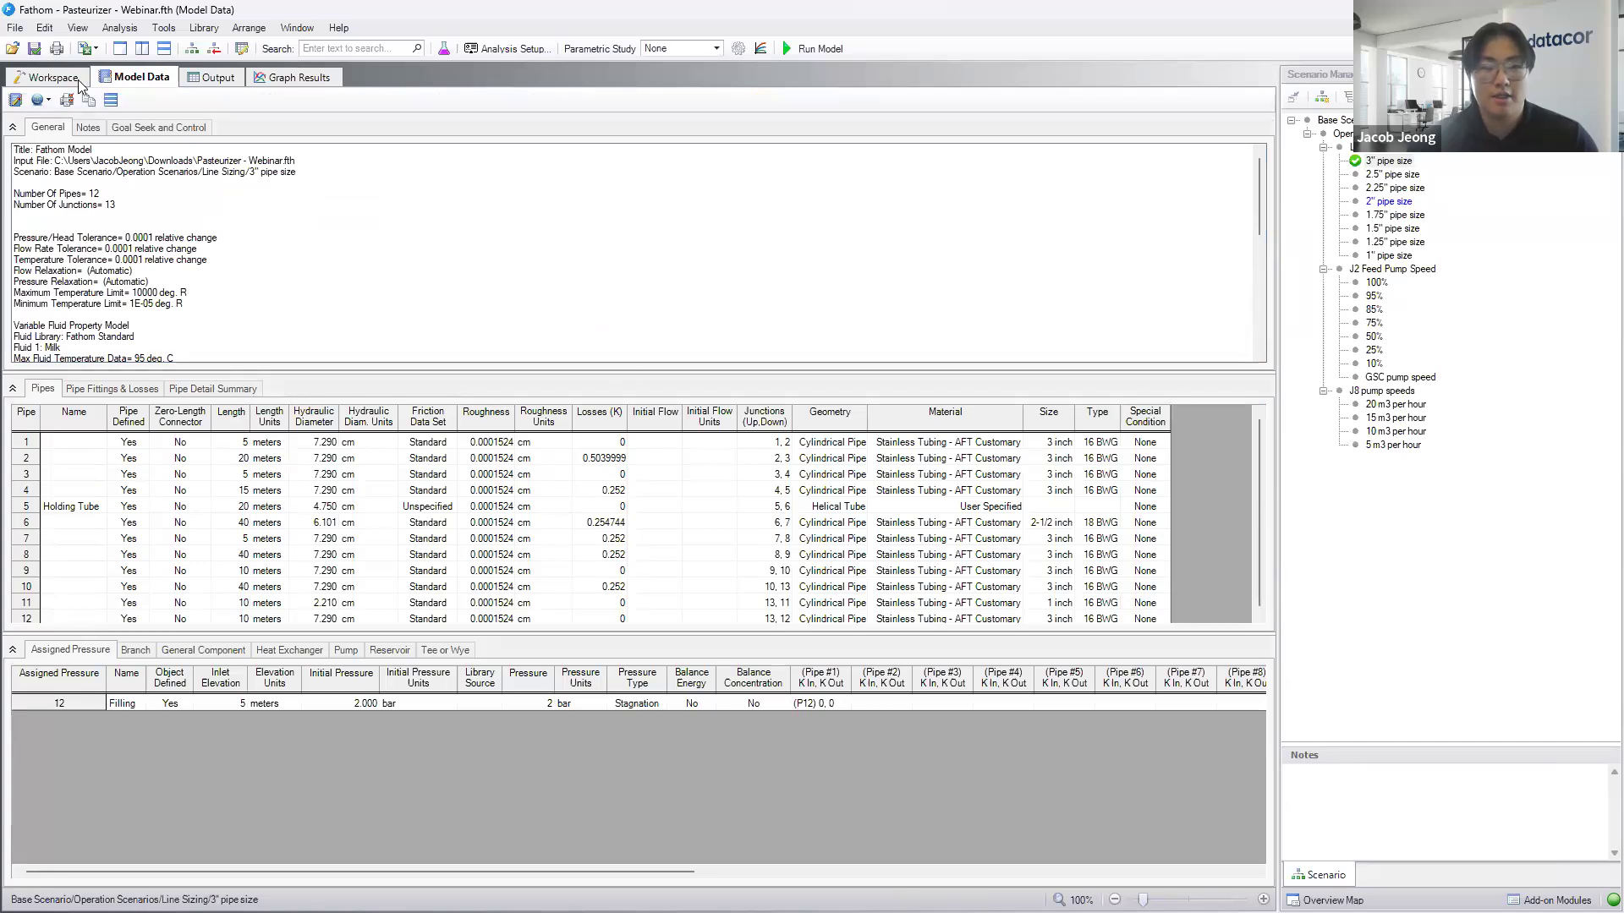
{"action": "left_click", "coordinate": [48, 76]}
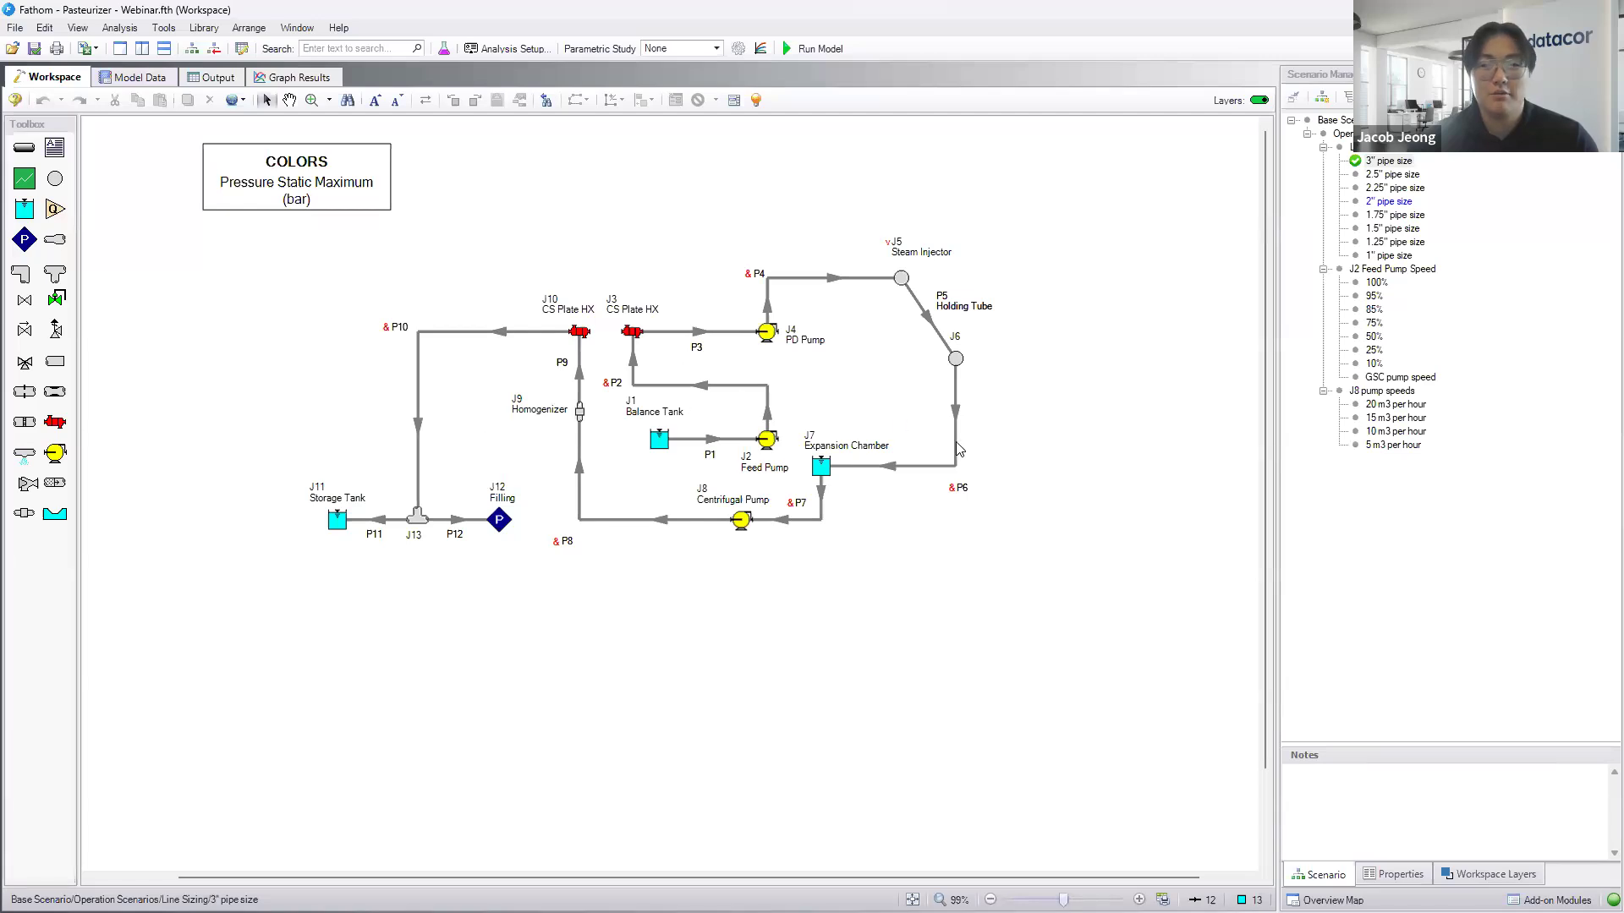
{"action": "mouse_move", "coordinate": [954, 411]}
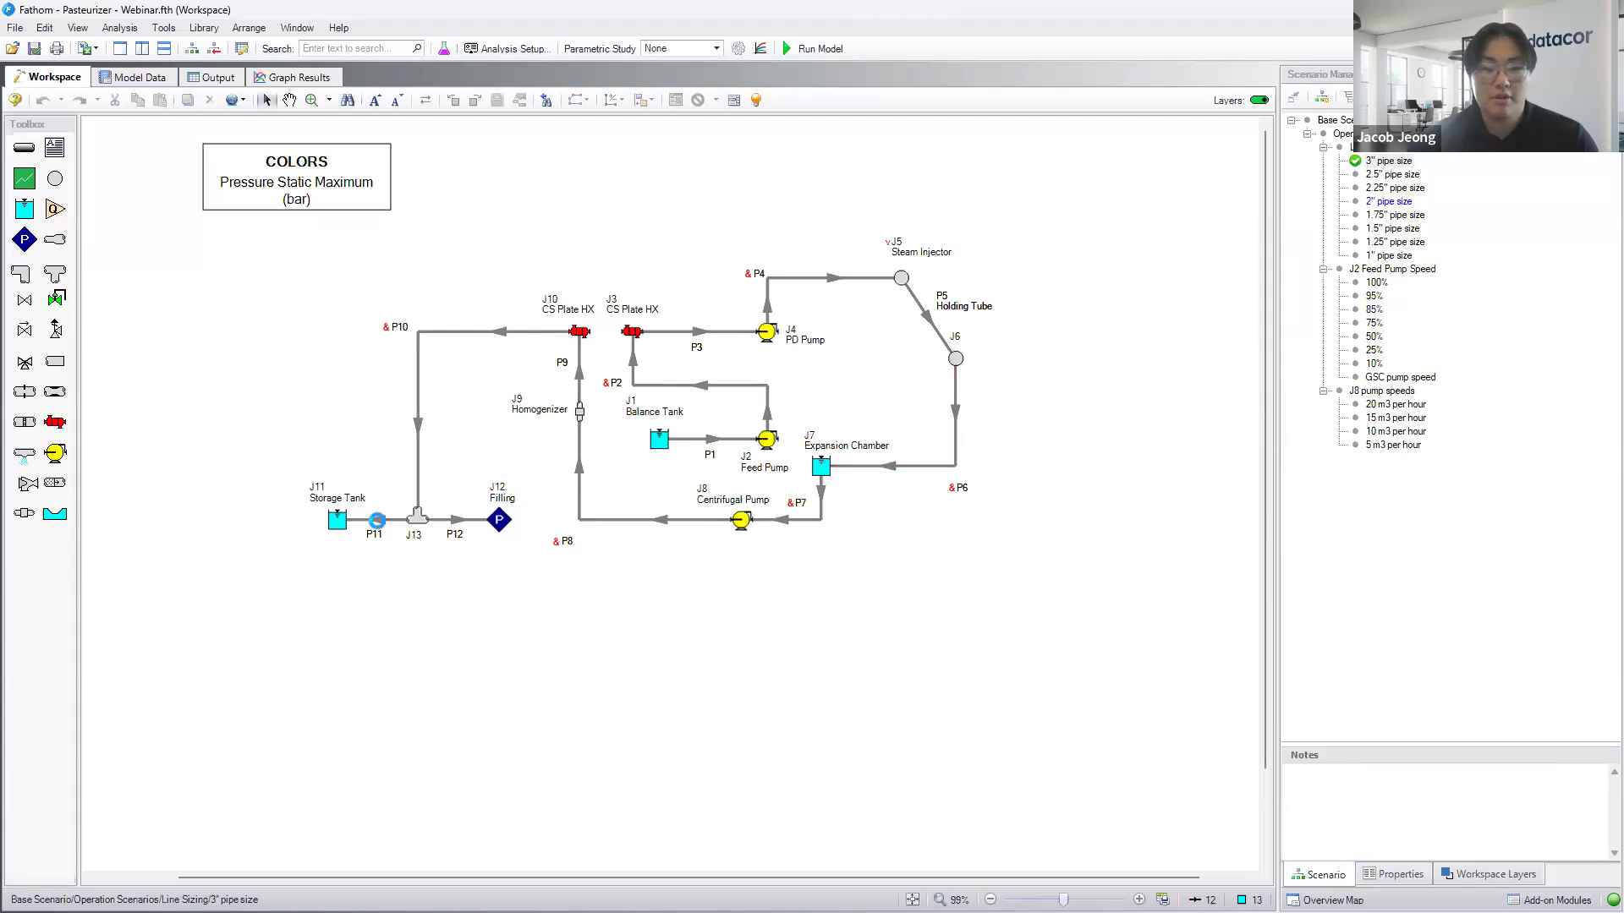
{"action": "left_click", "coordinate": [377, 519]}
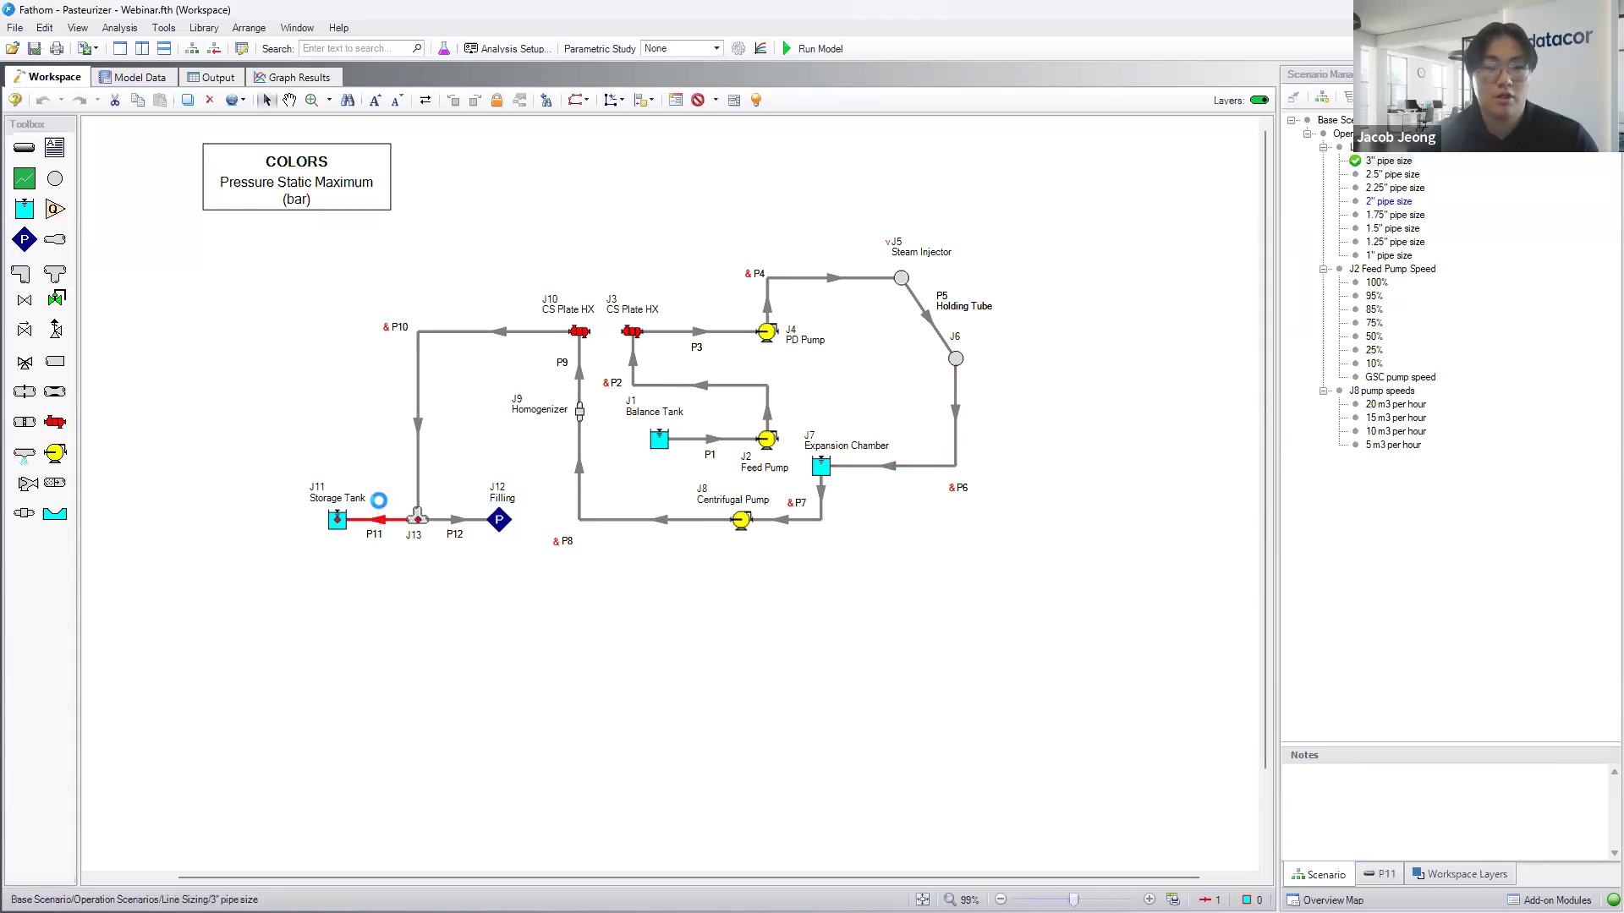
{"action": "double_click", "coordinate": [375, 519]}
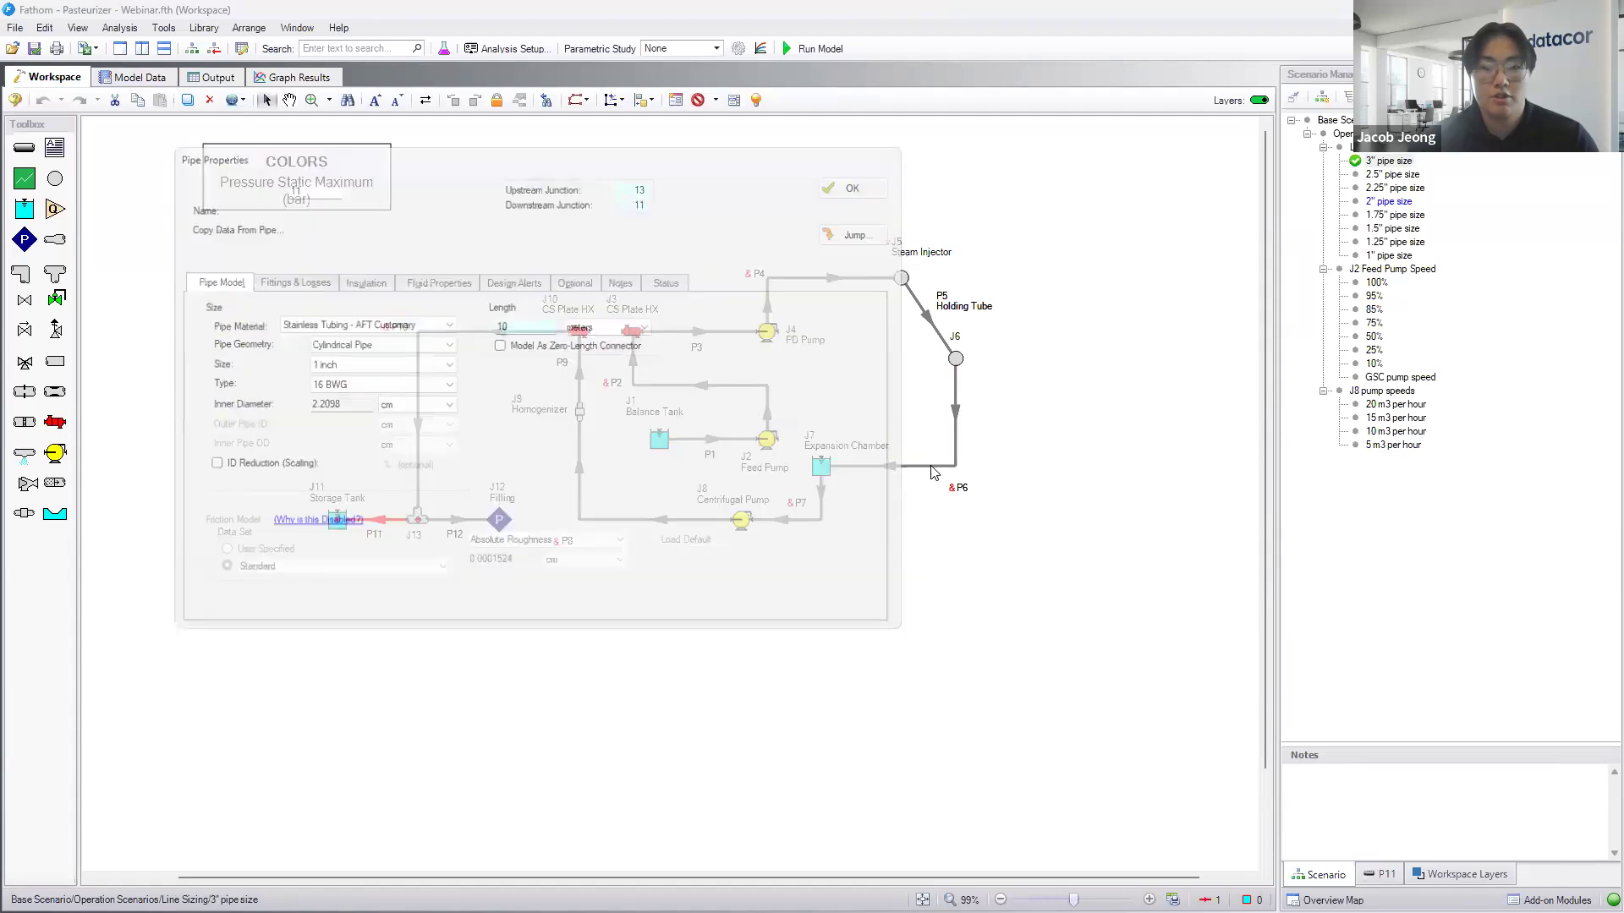
{"action": "left_click", "coordinate": [851, 187]}
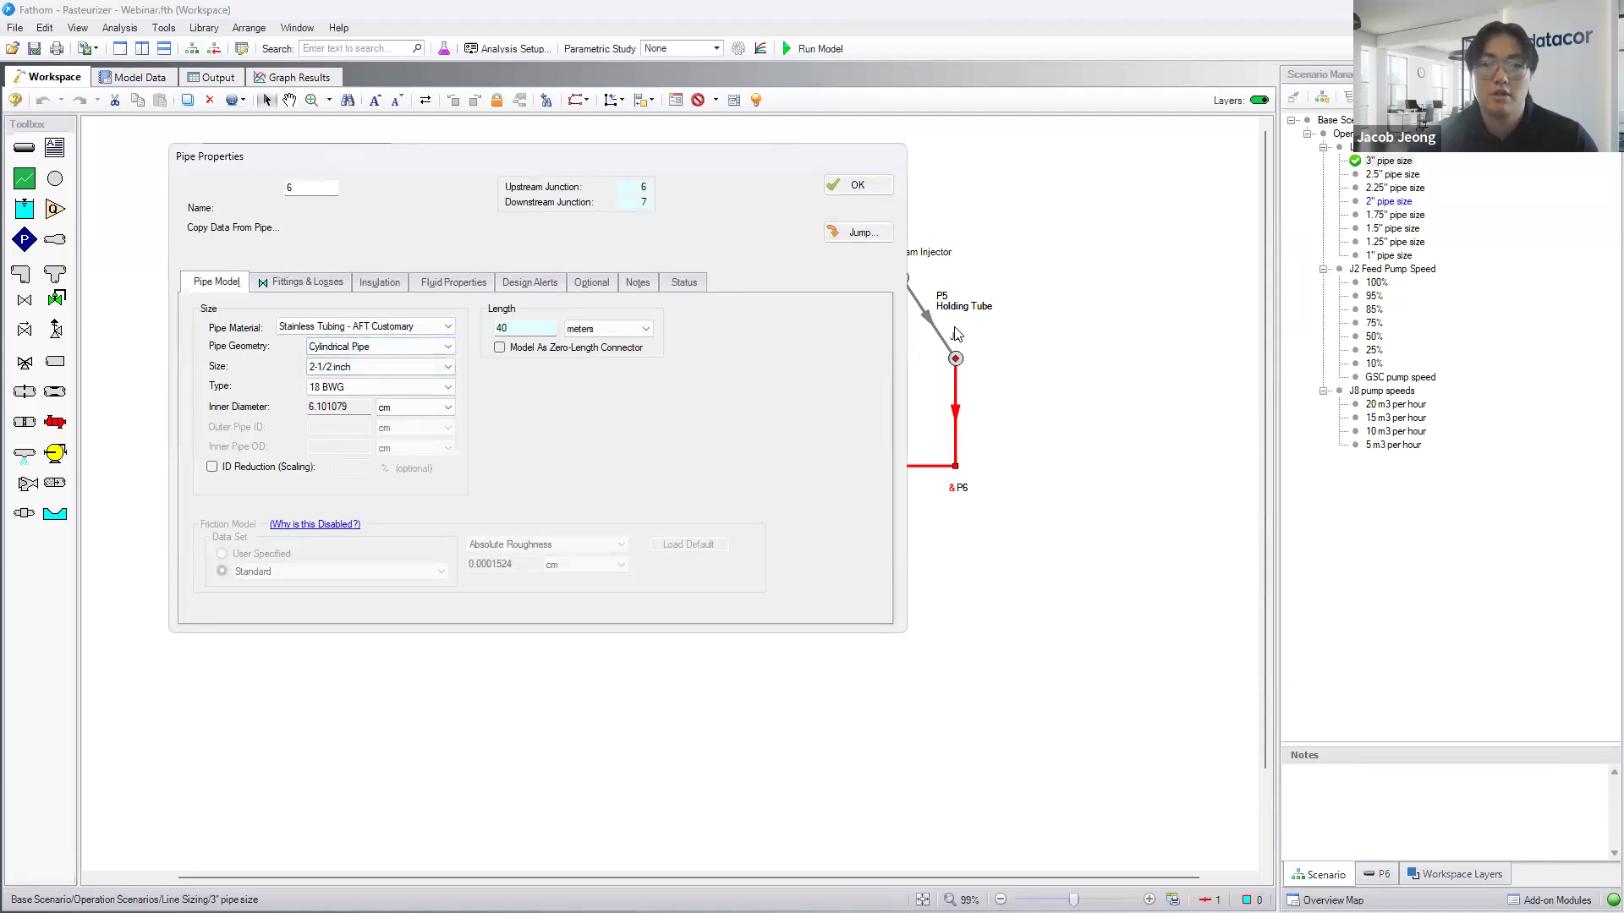
{"action": "left_click", "coordinate": [856, 184]}
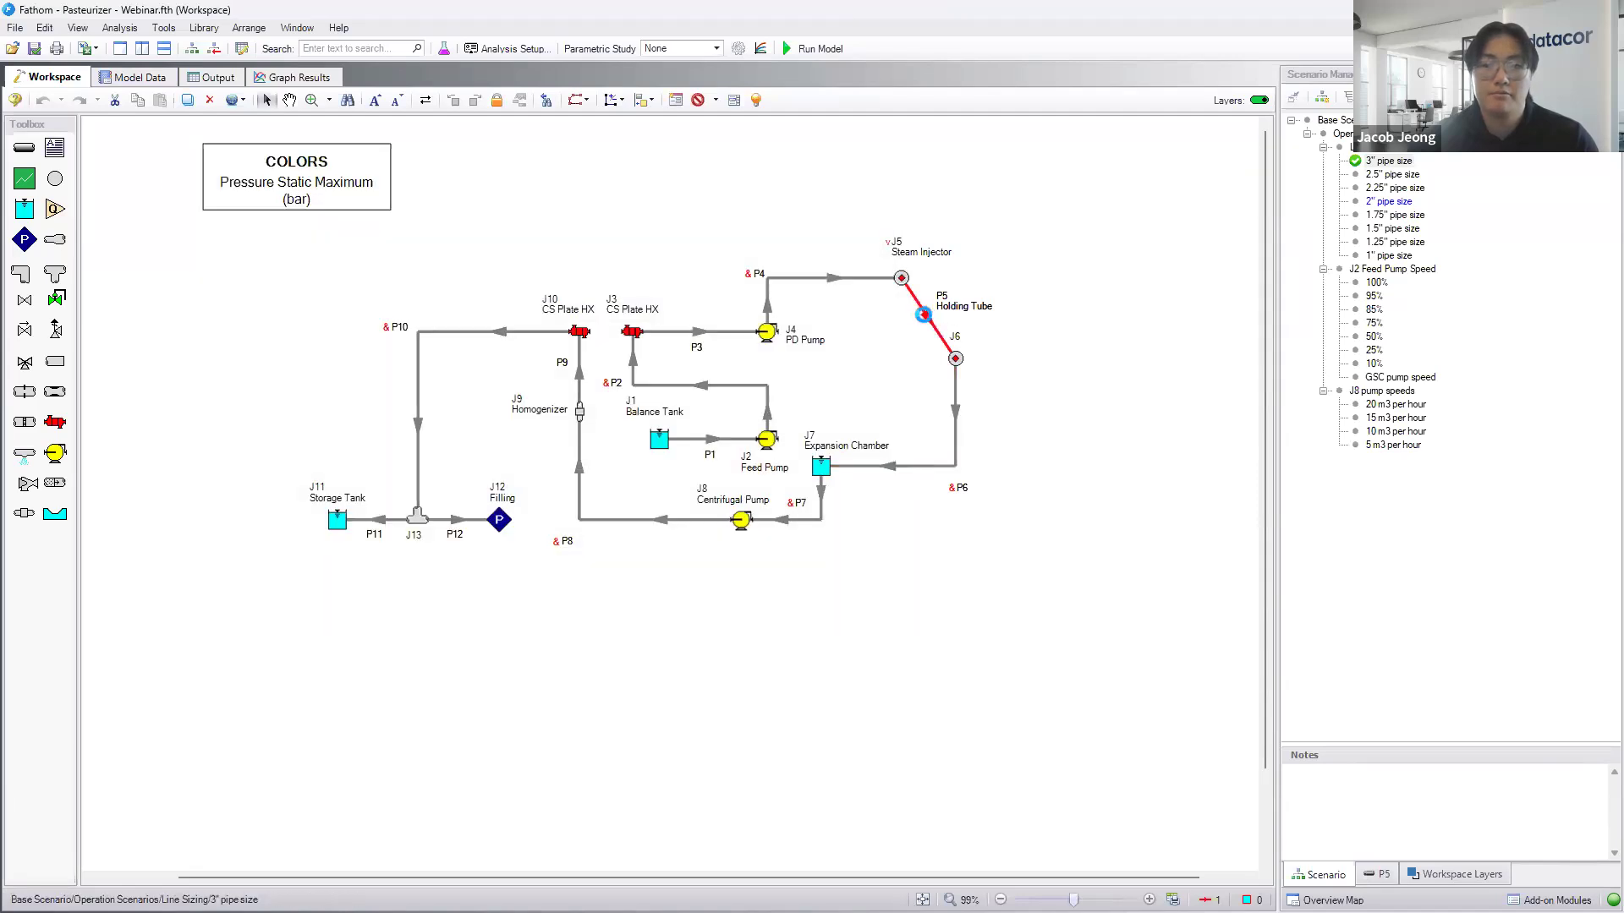
{"action": "double_click", "coordinate": [922, 316]}
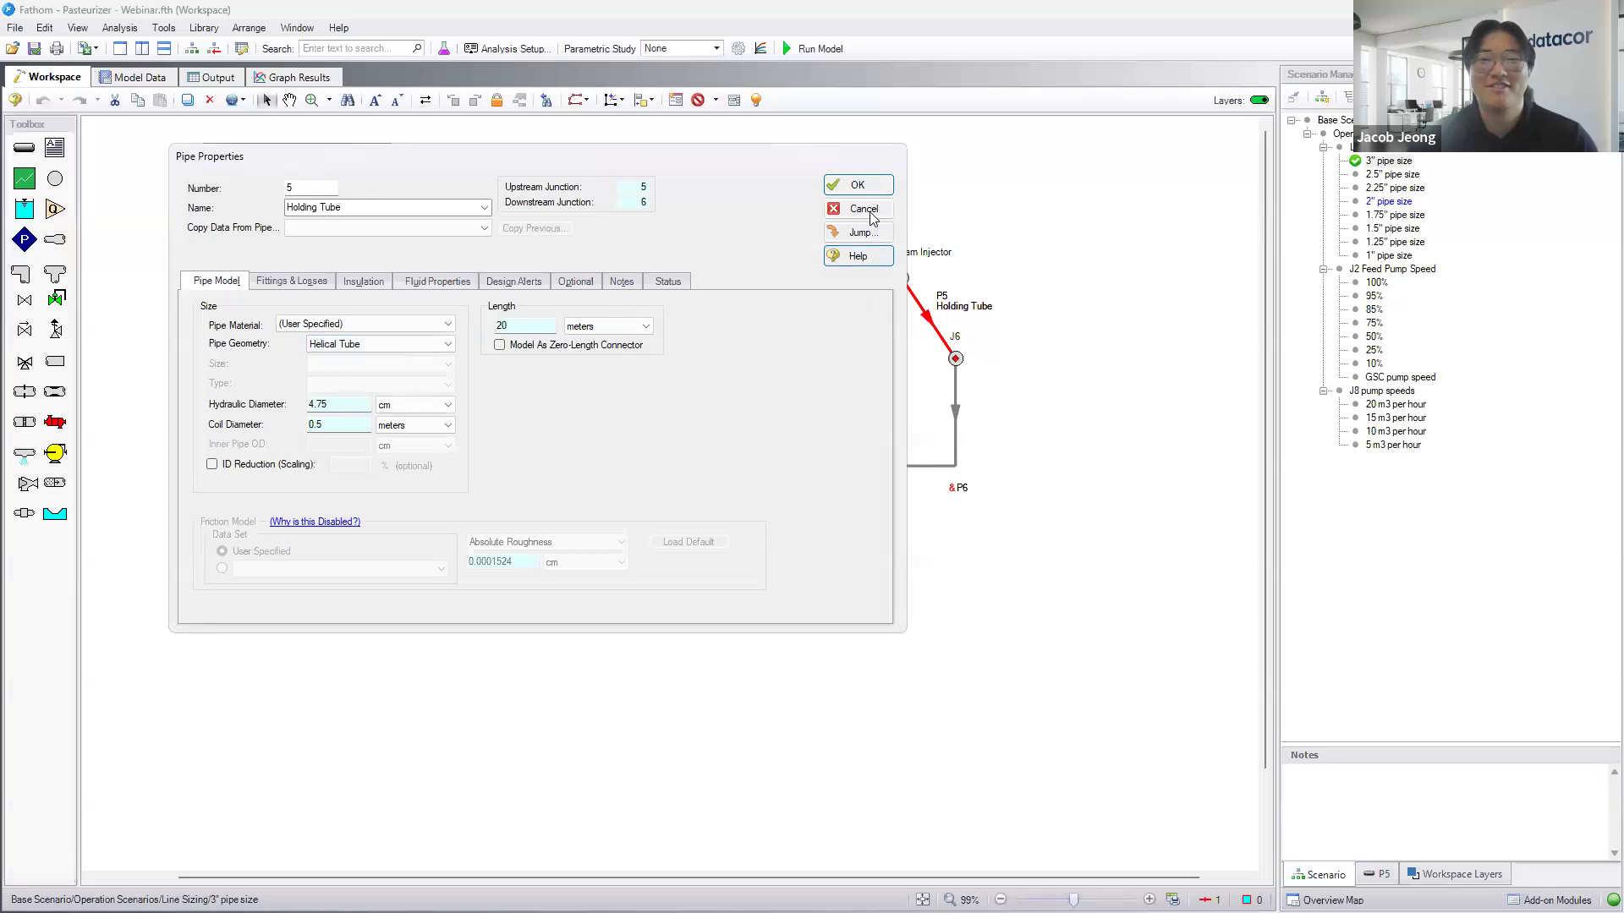
{"action": "left_click", "coordinate": [861, 209]}
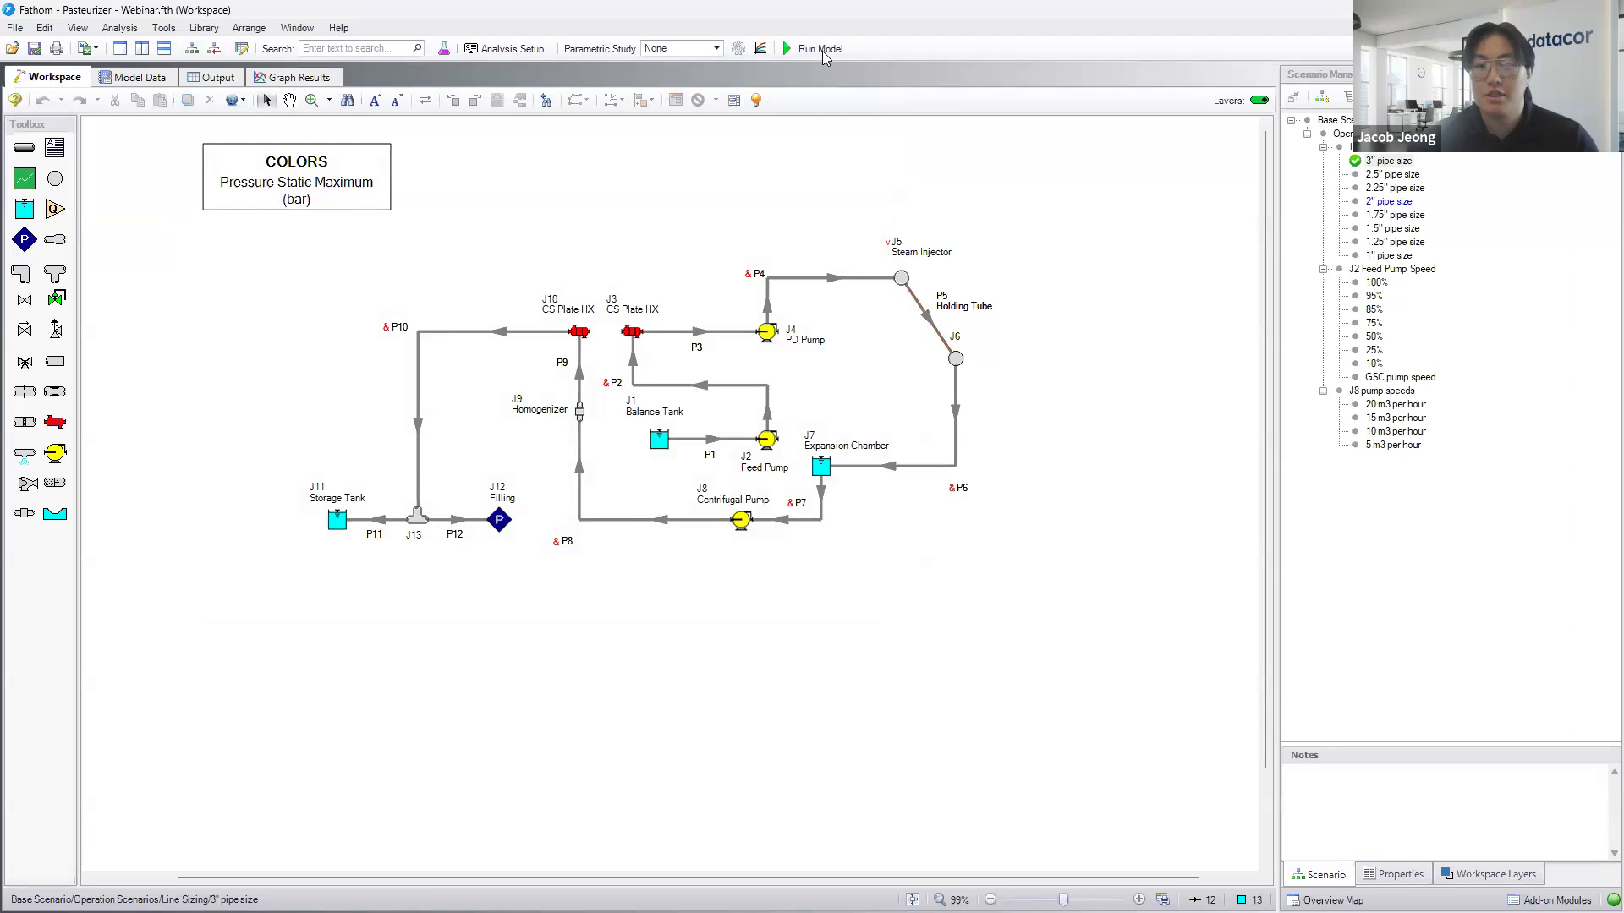
- Run the 3" pipe size scenario, browse its Pipes output table, and return to the Workspace
{"action": "left_click", "coordinate": [819, 48]}
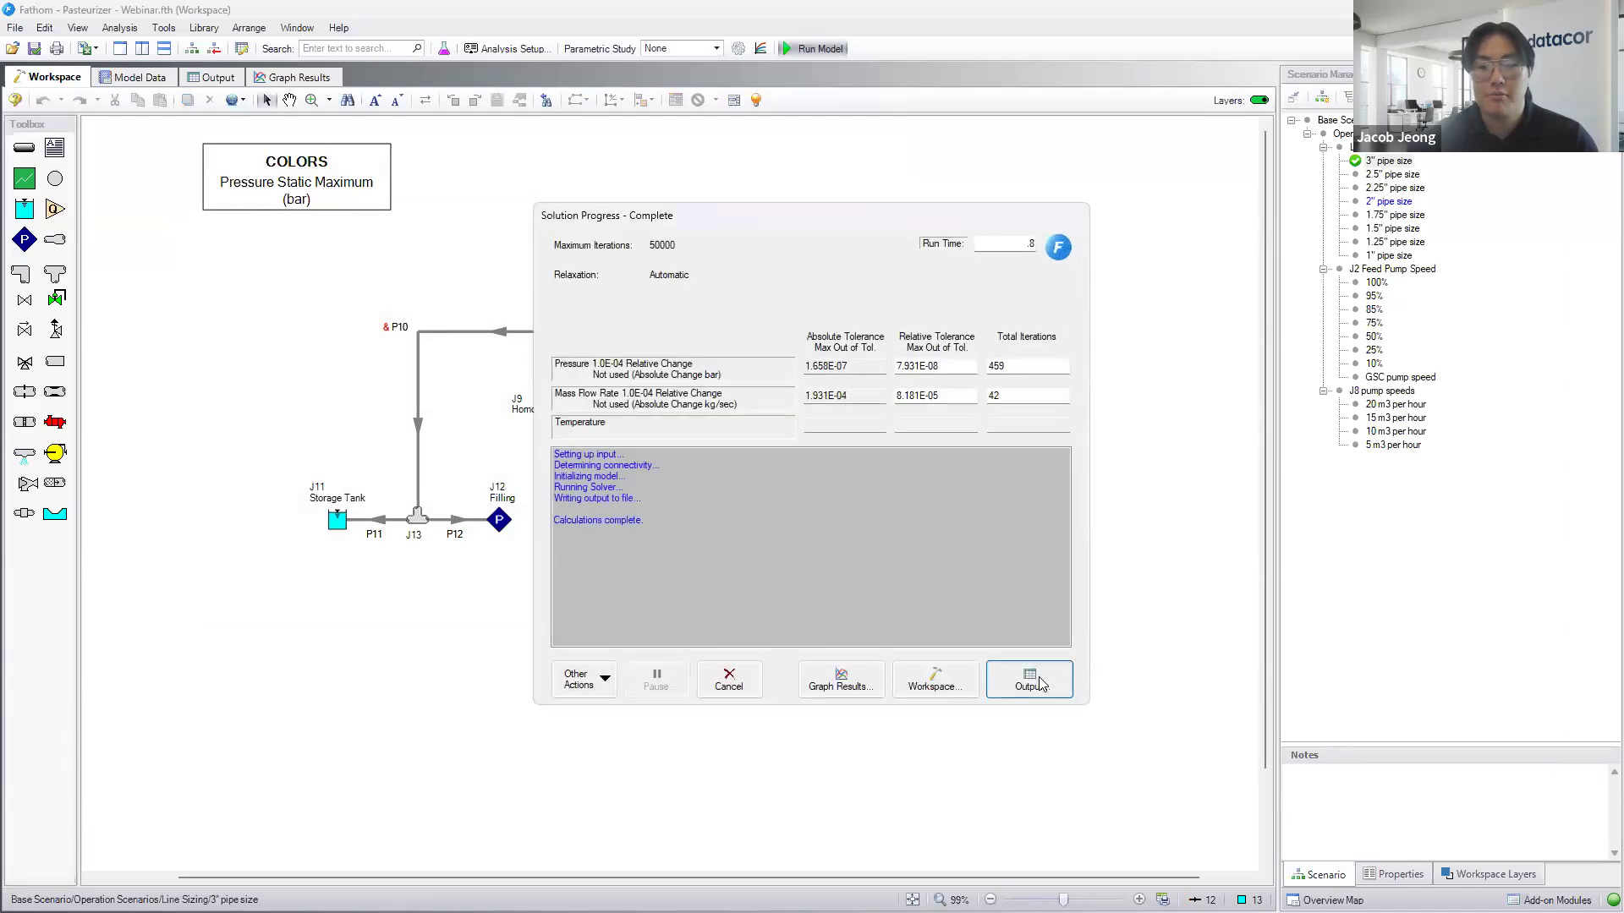
{"action": "left_click", "coordinate": [1027, 680]}
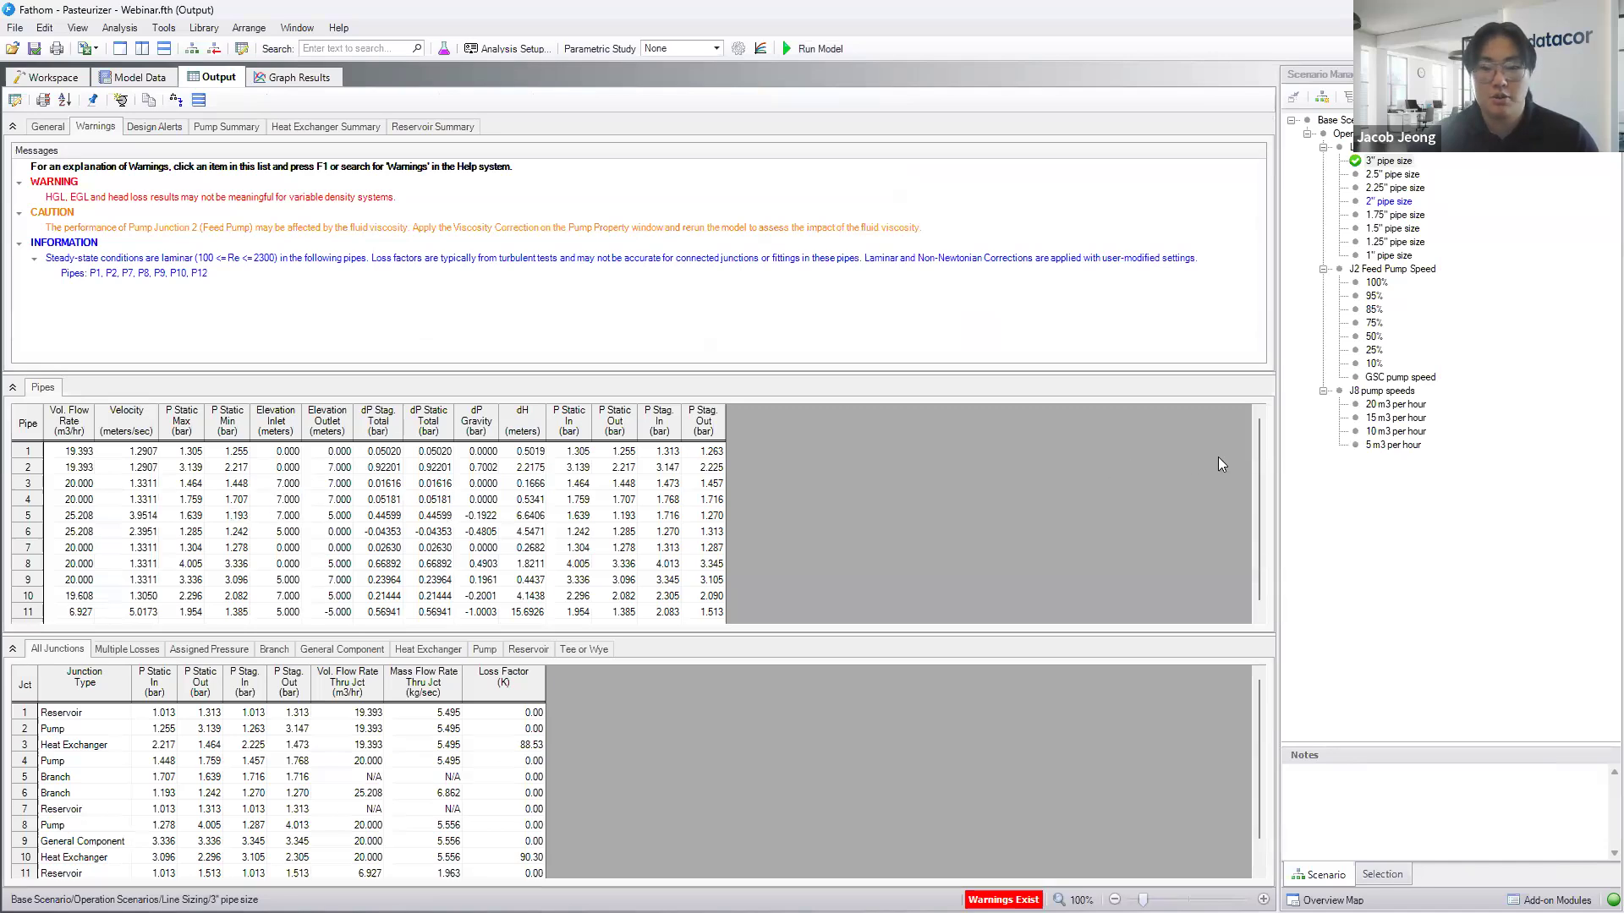
{"action": "scroll", "scroll_direction": "down", "scroll_amount": 3}
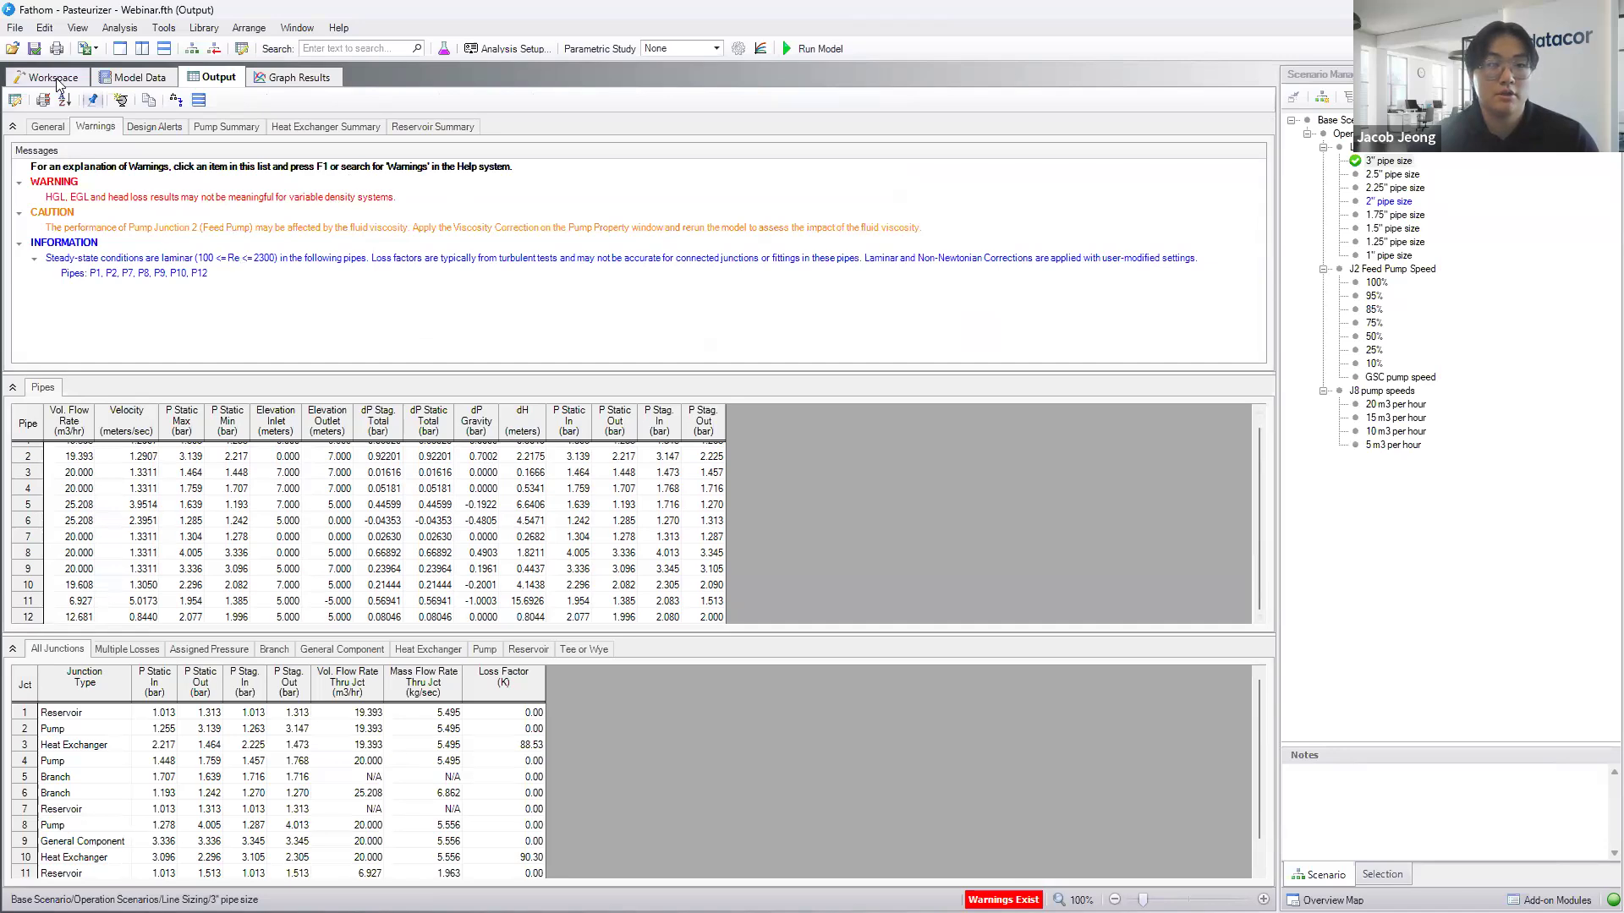
{"action": "left_click", "coordinate": [52, 76]}
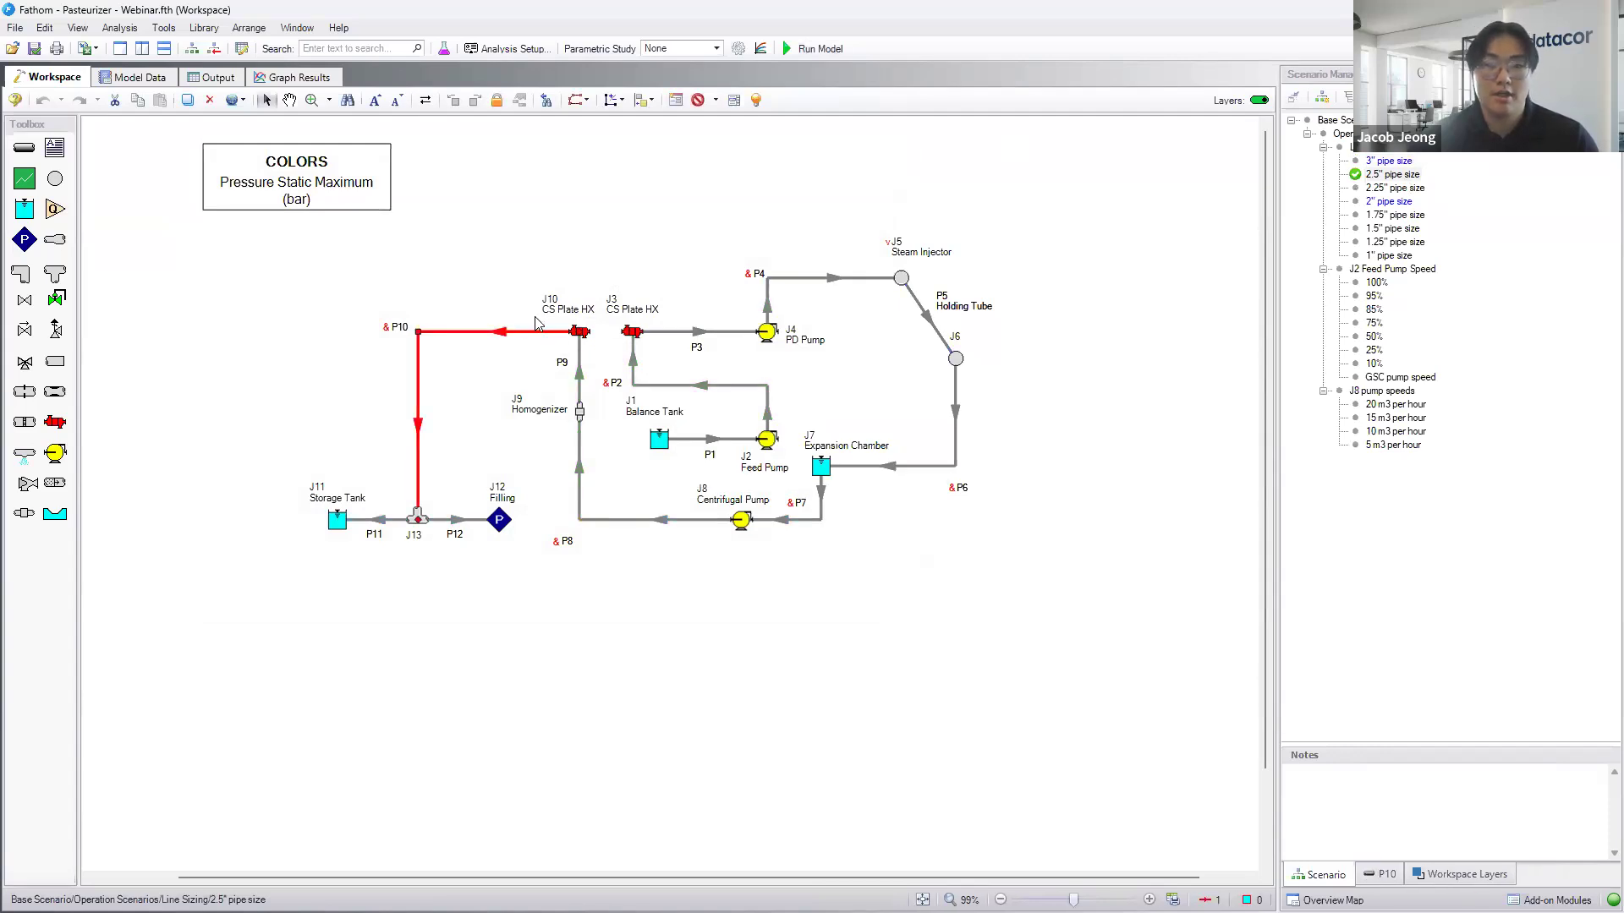
- Confirm pipe P10 is 2-1/2 inch, run the 2.5" scenario and view its output
{"action": "double_click", "coordinate": [467, 333]}
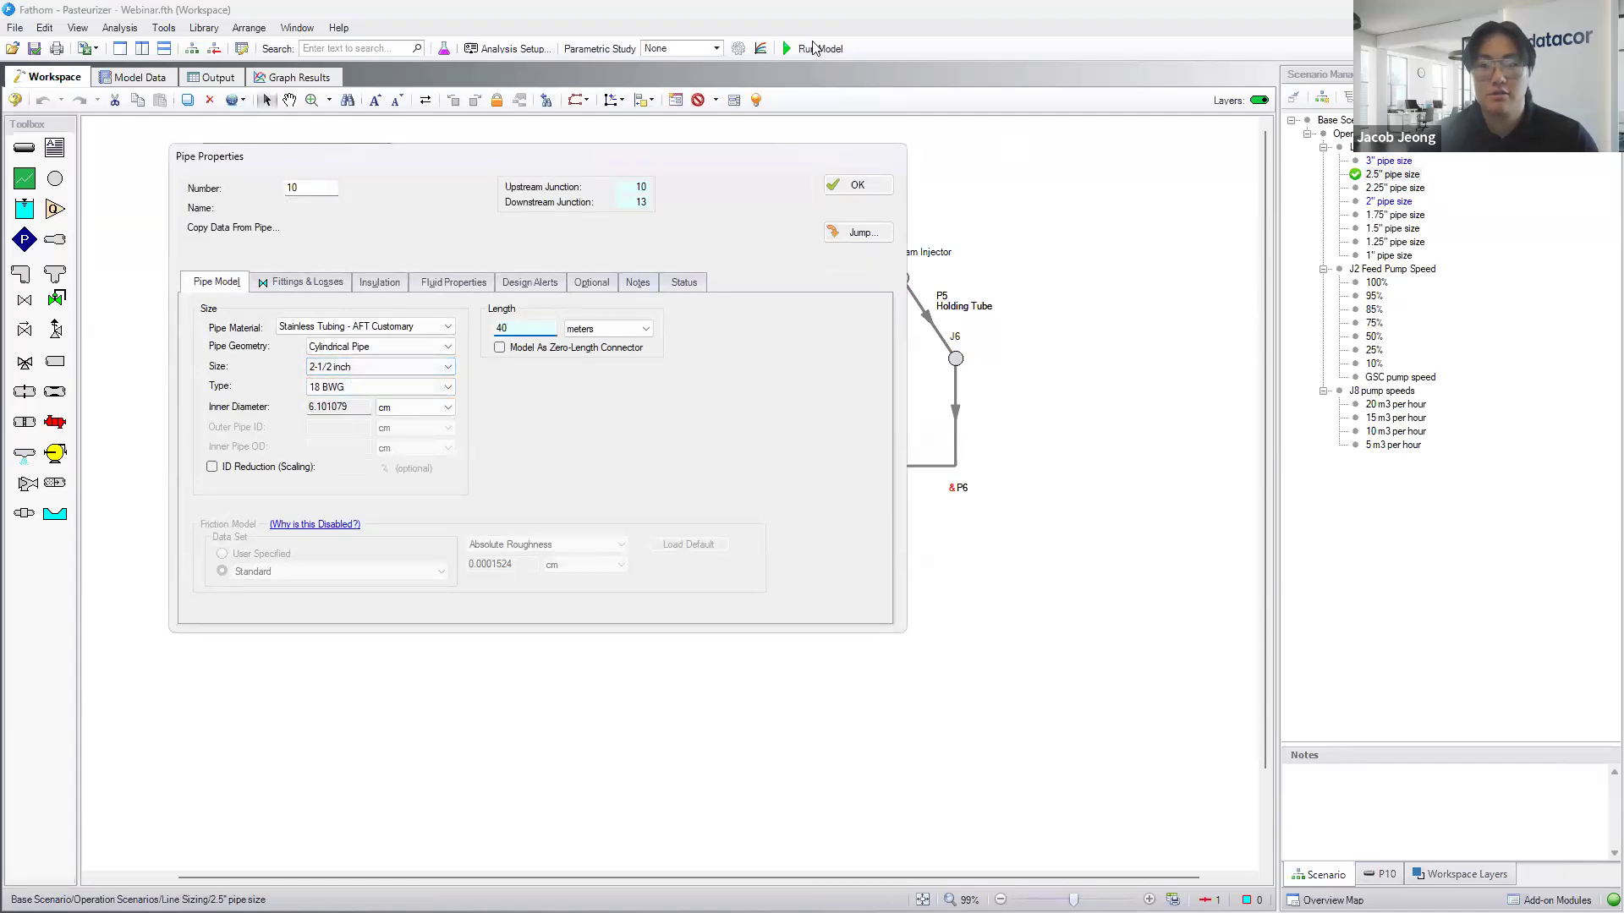
{"action": "left_click", "coordinate": [819, 48]}
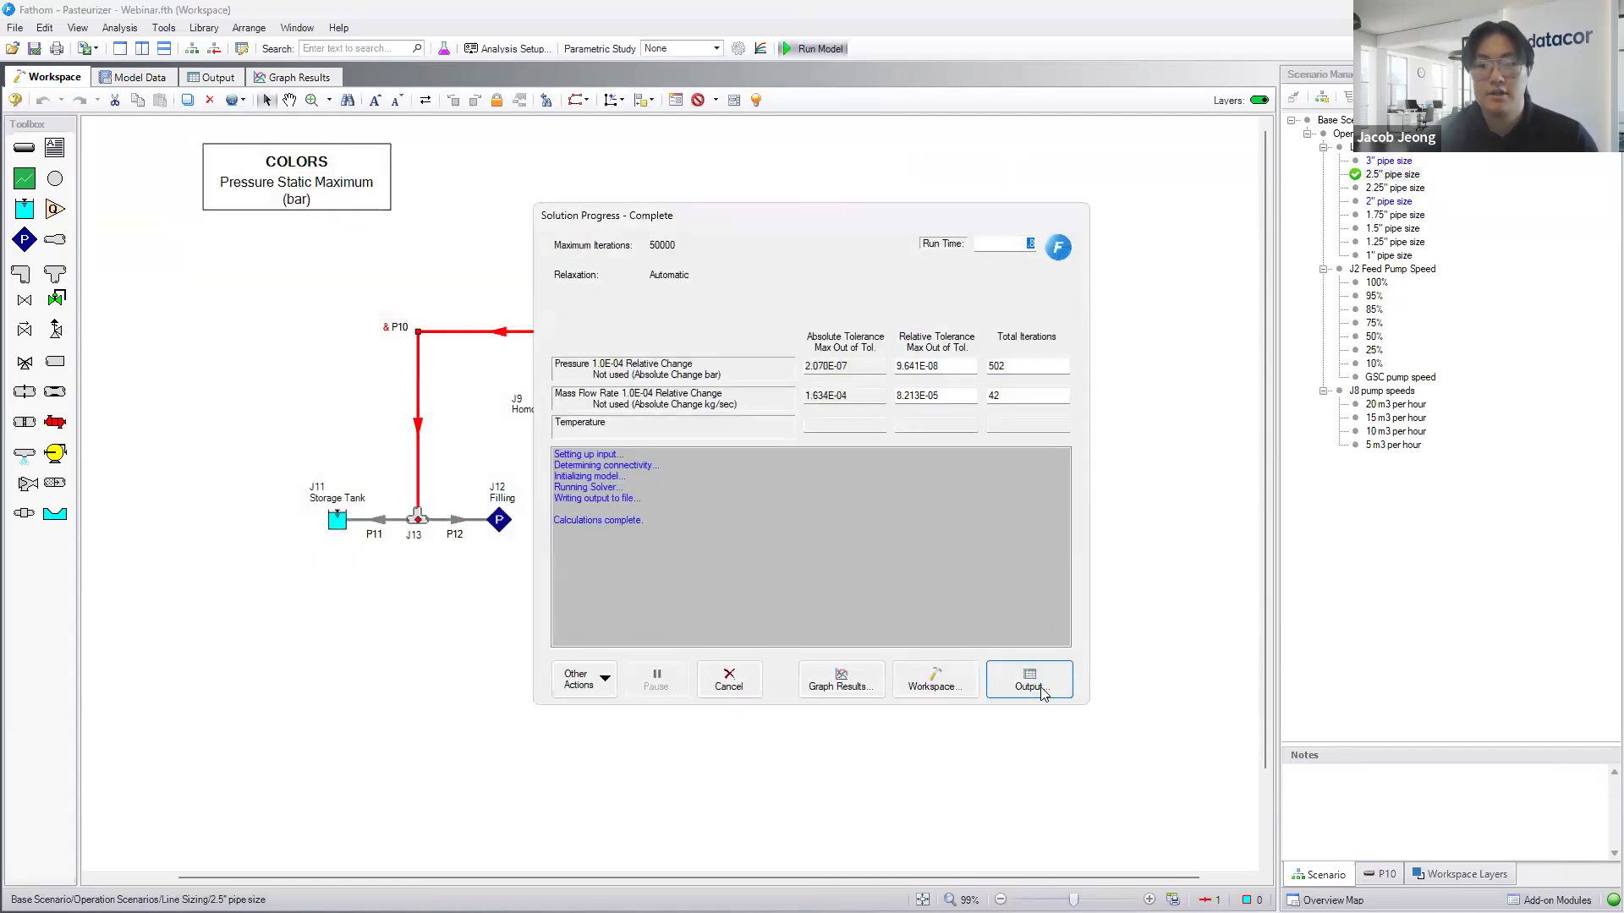
{"action": "left_click", "coordinate": [1027, 680]}
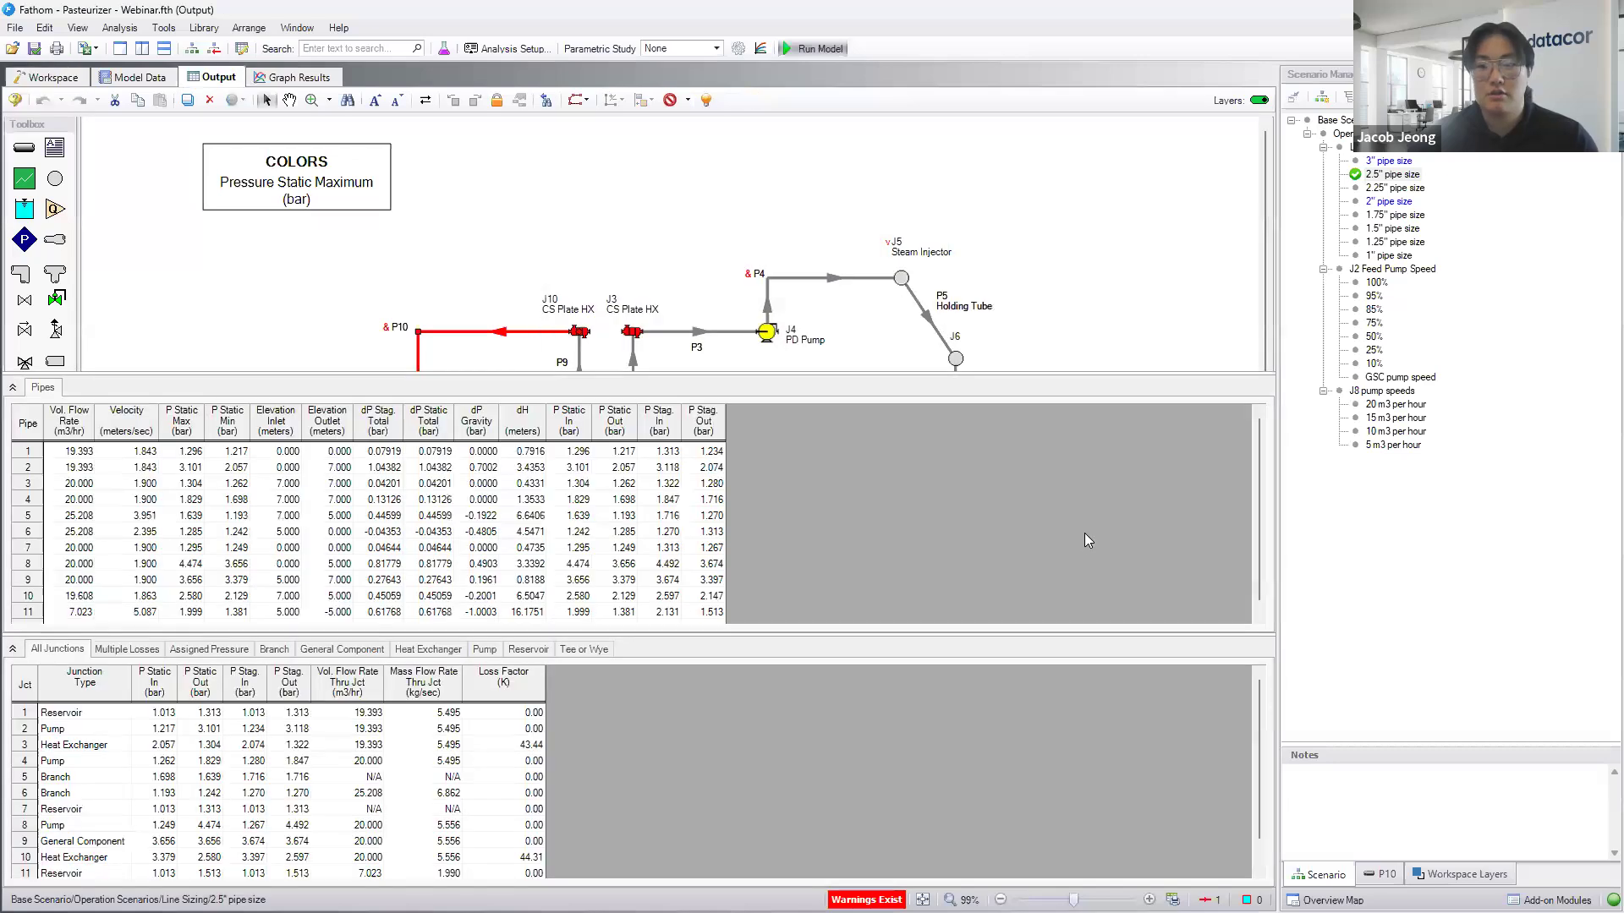
{"action": "left_click", "coordinate": [95, 125]}
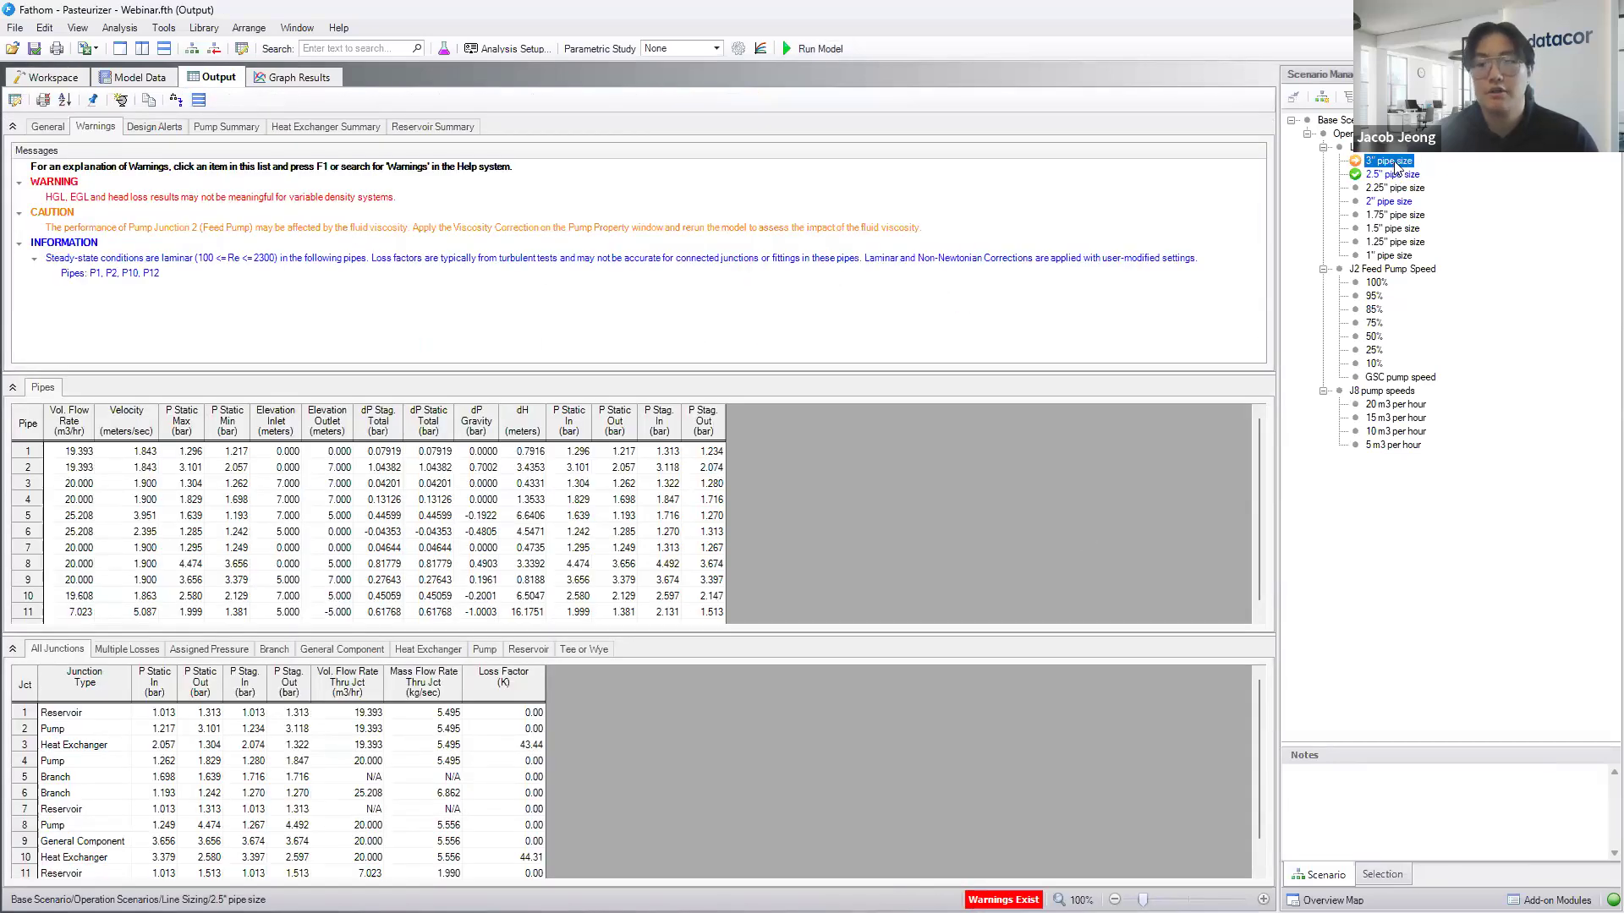
- Load the 2" pipe size scenario from Scenario Manager
{"action": "left_click", "coordinate": [1392, 173]}
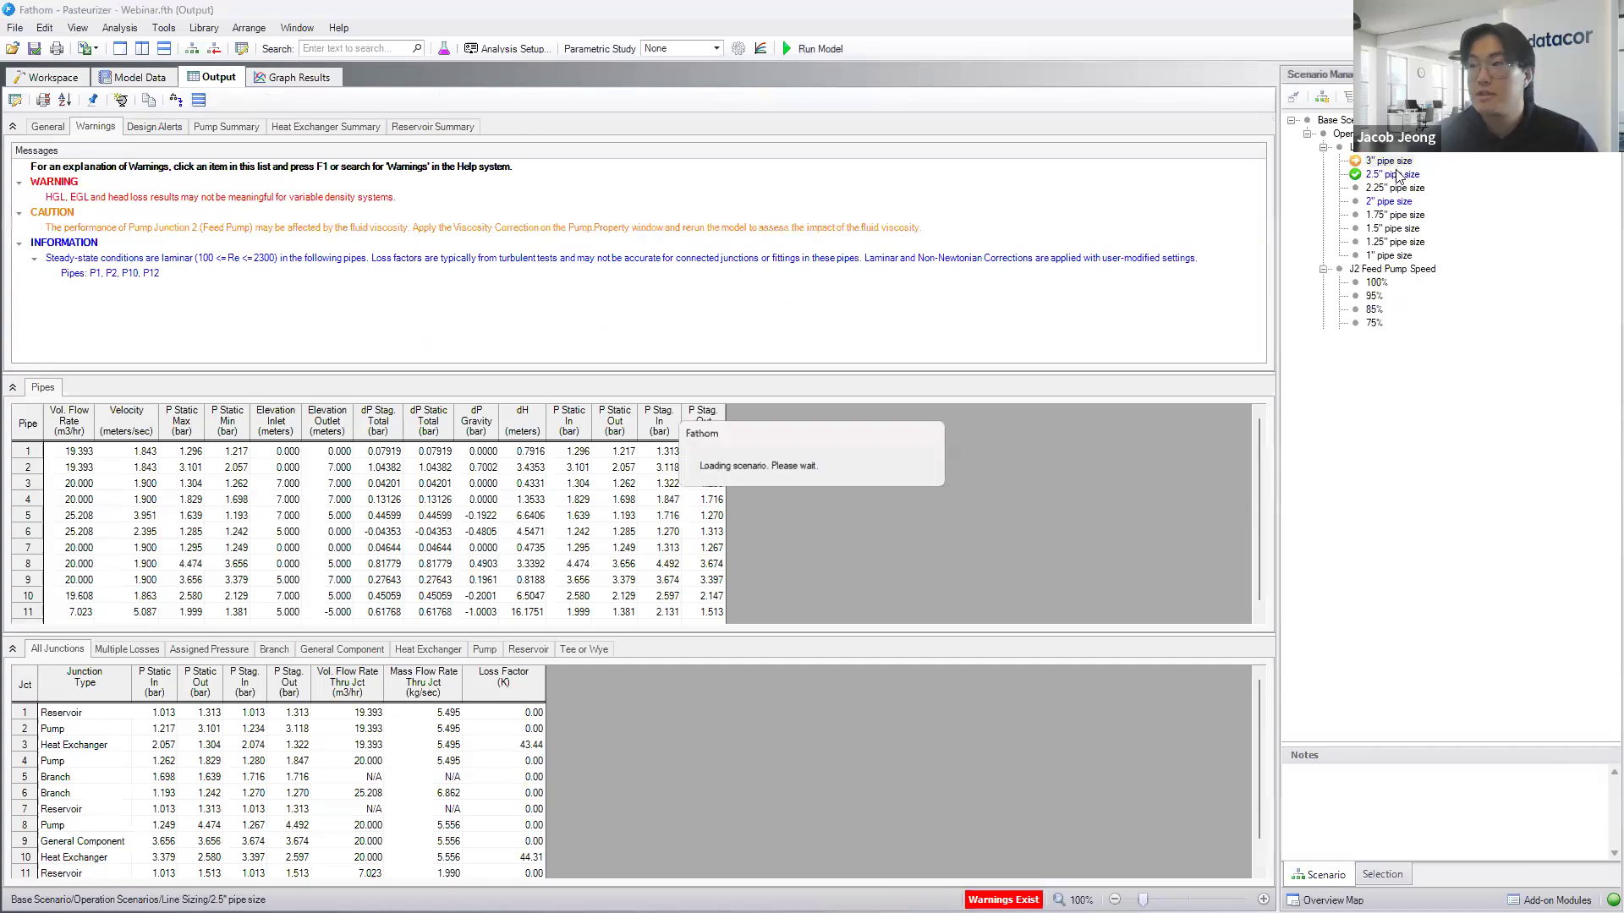
{"action": "left_click", "coordinate": [1387, 161]}
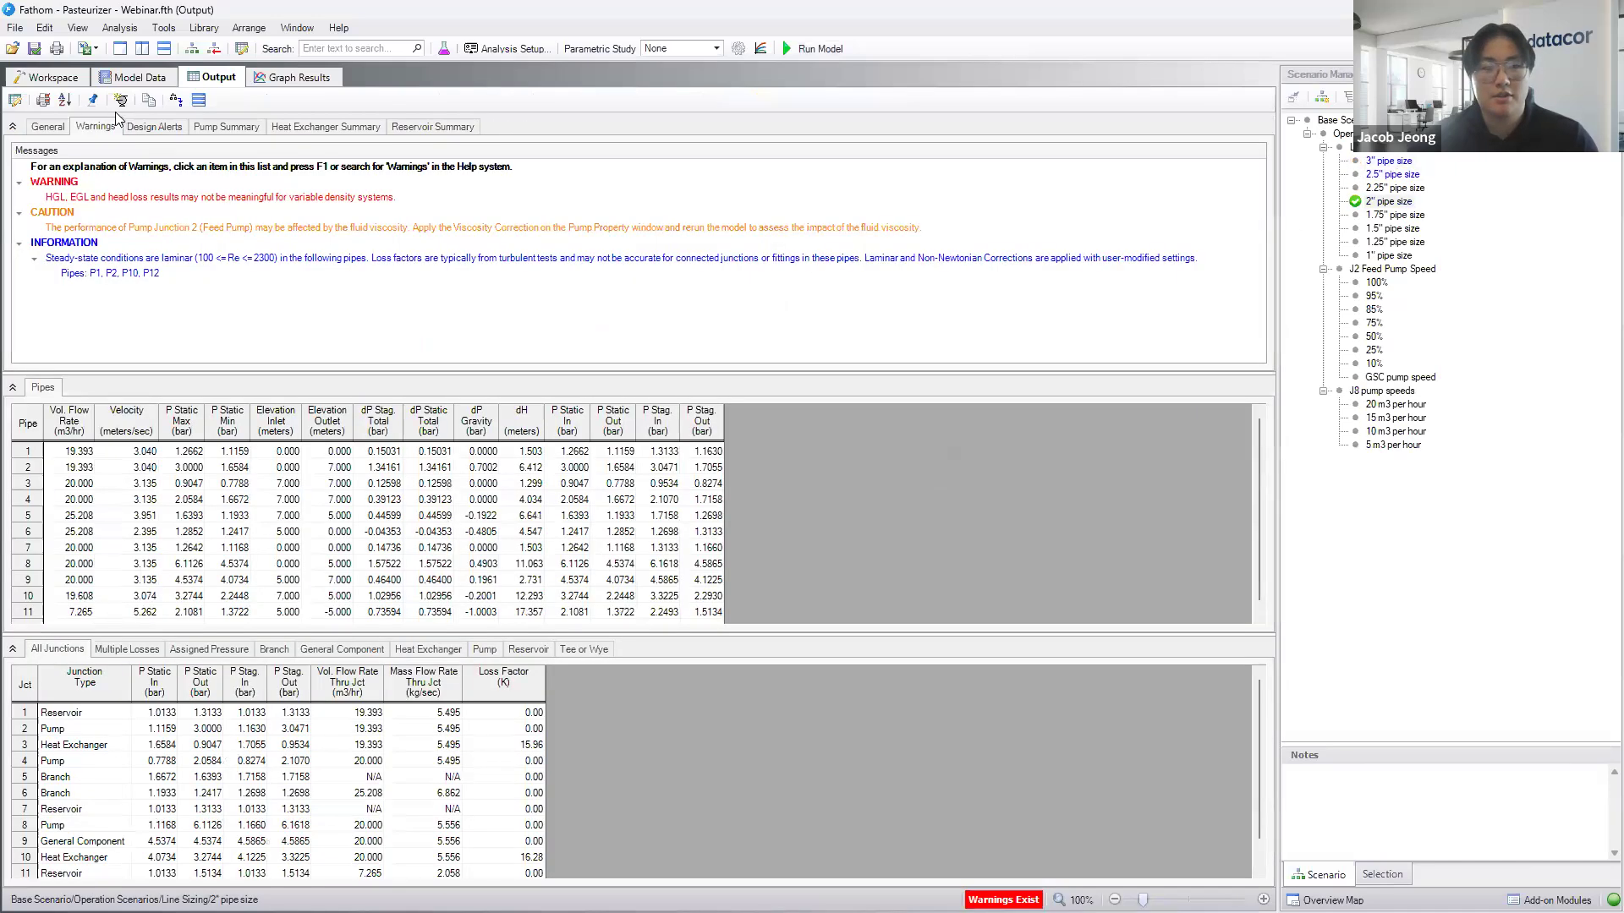
- Show the 2" scenario network coloured by Pressure Static Maximum in the Workspace
{"action": "left_click", "coordinate": [53, 76]}
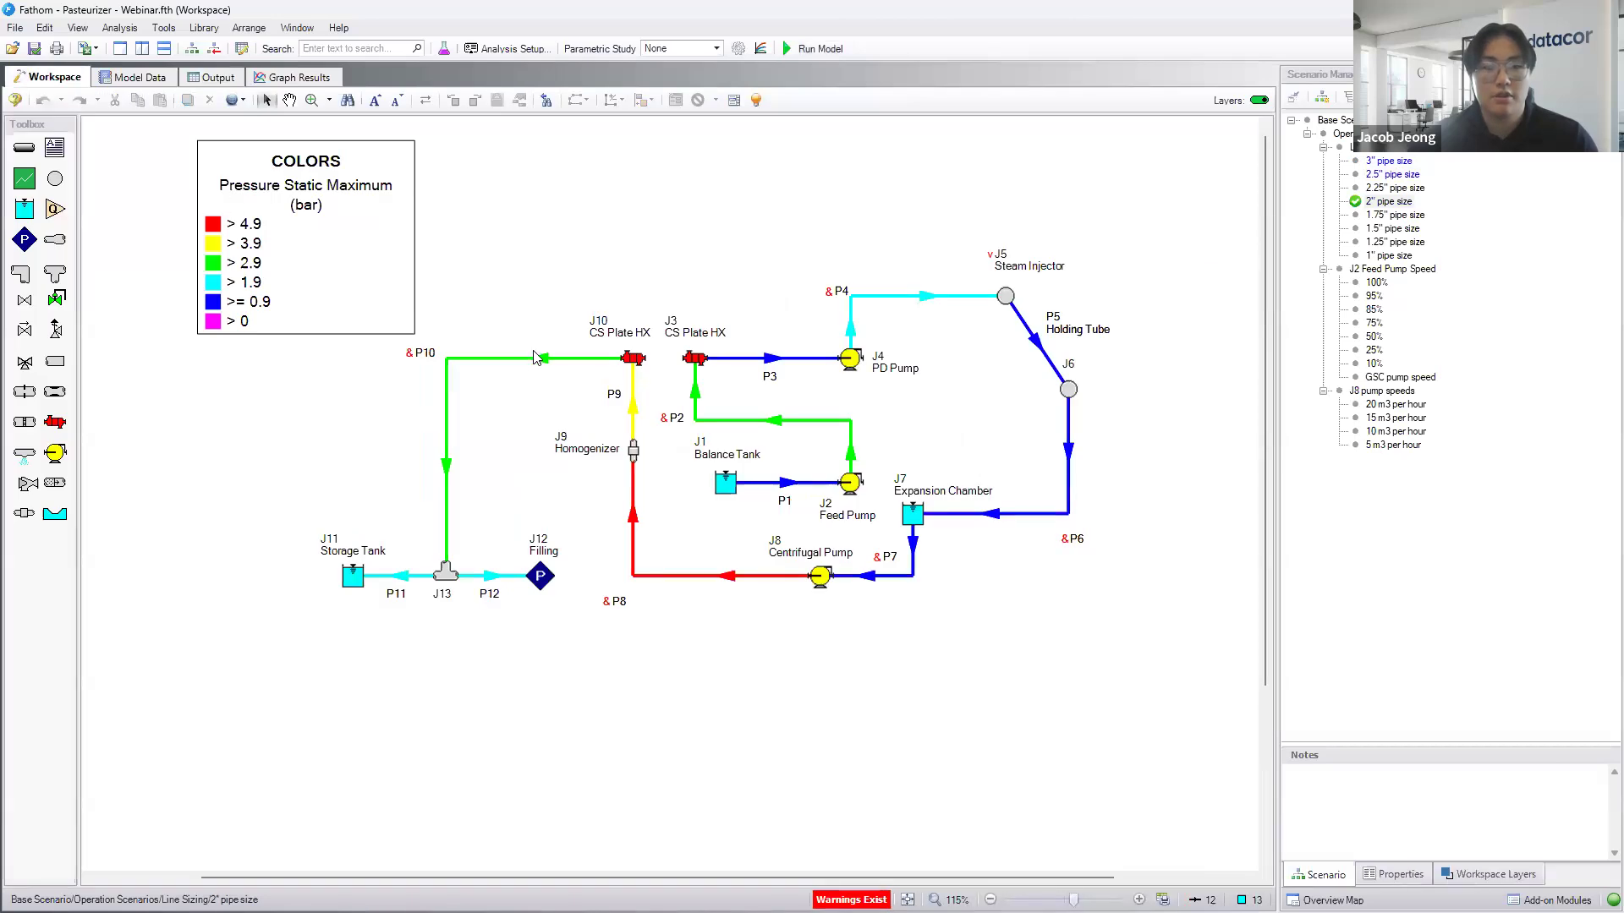
{"action": "mouse_move", "coordinate": [570, 345]}
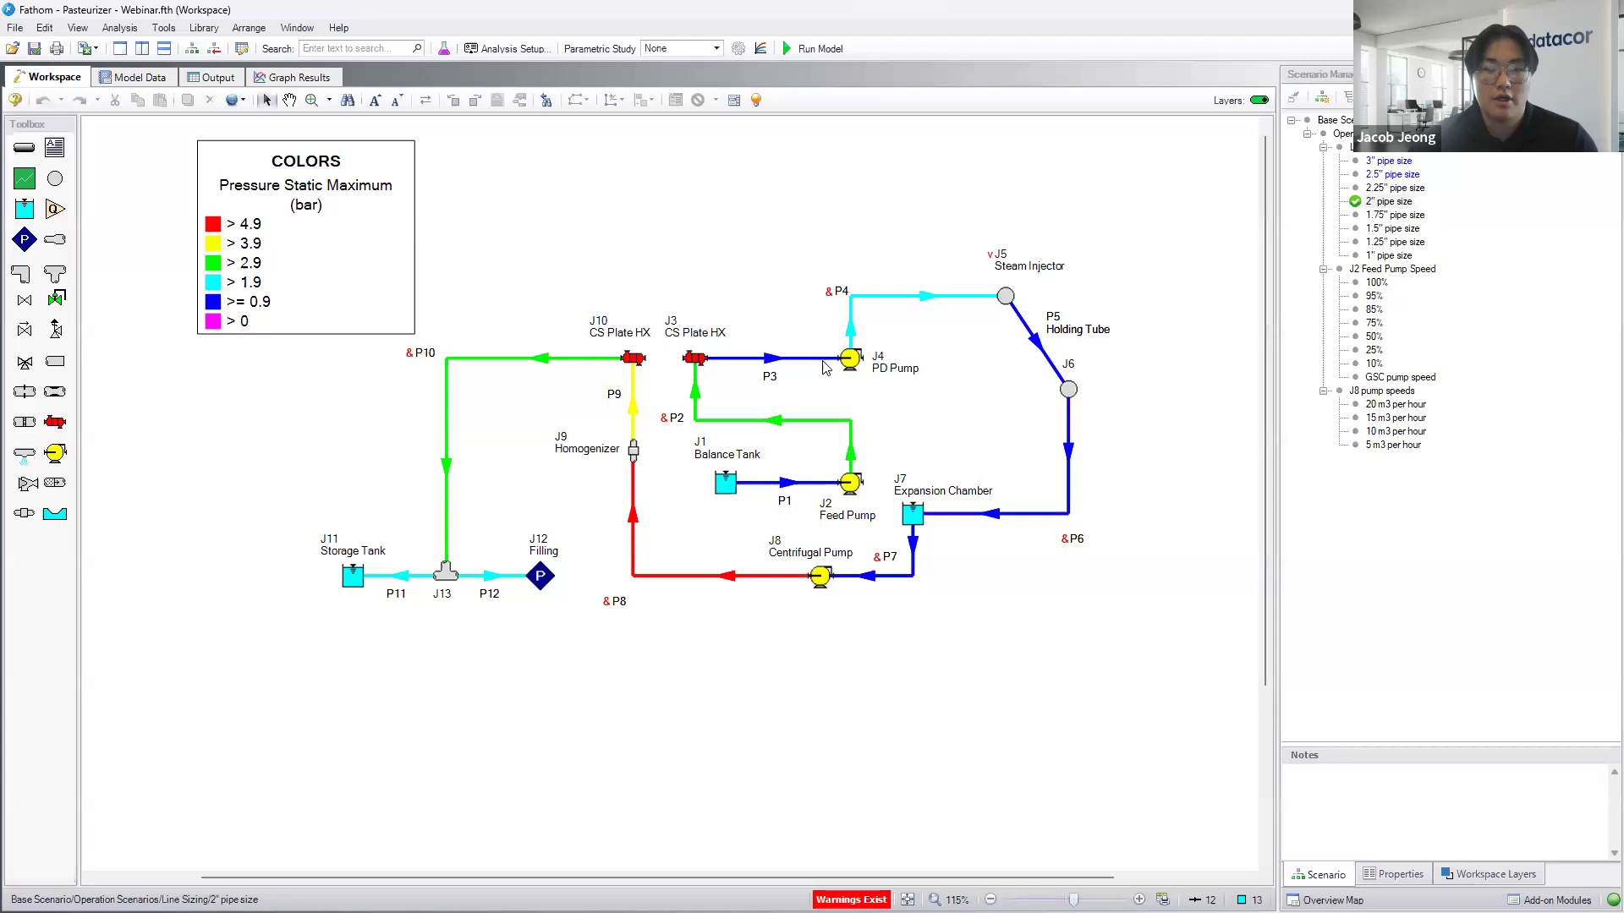
{"action": "mouse_move", "coordinate": [1013, 306]}
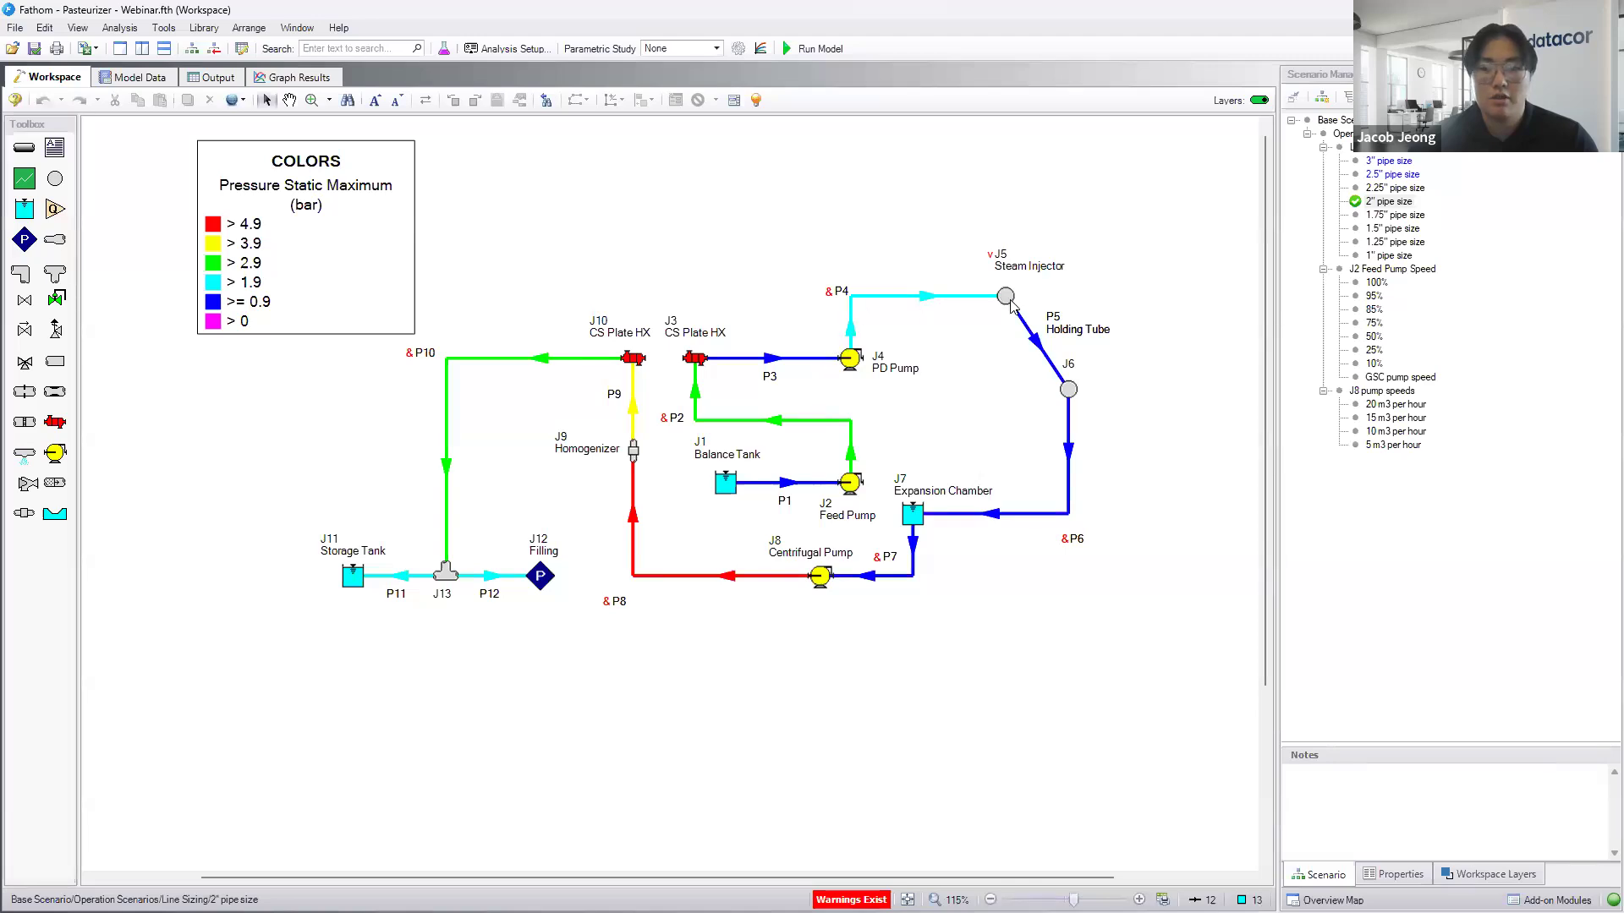
{"action": "mouse_move", "coordinate": [1067, 369]}
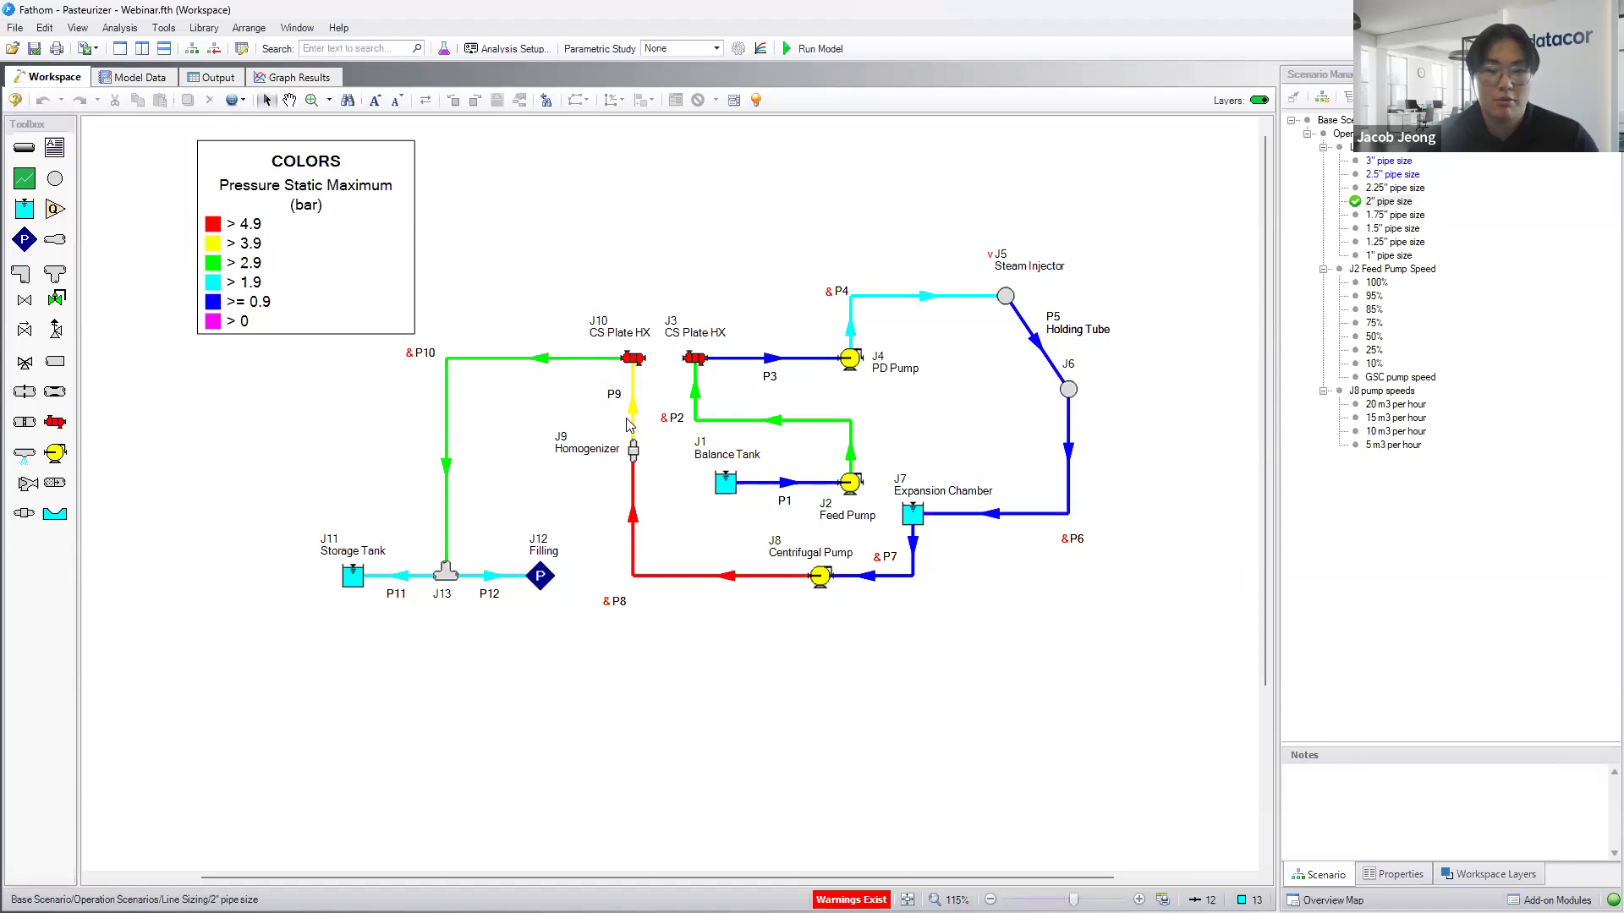
{"action": "mouse_move", "coordinate": [521, 376]}
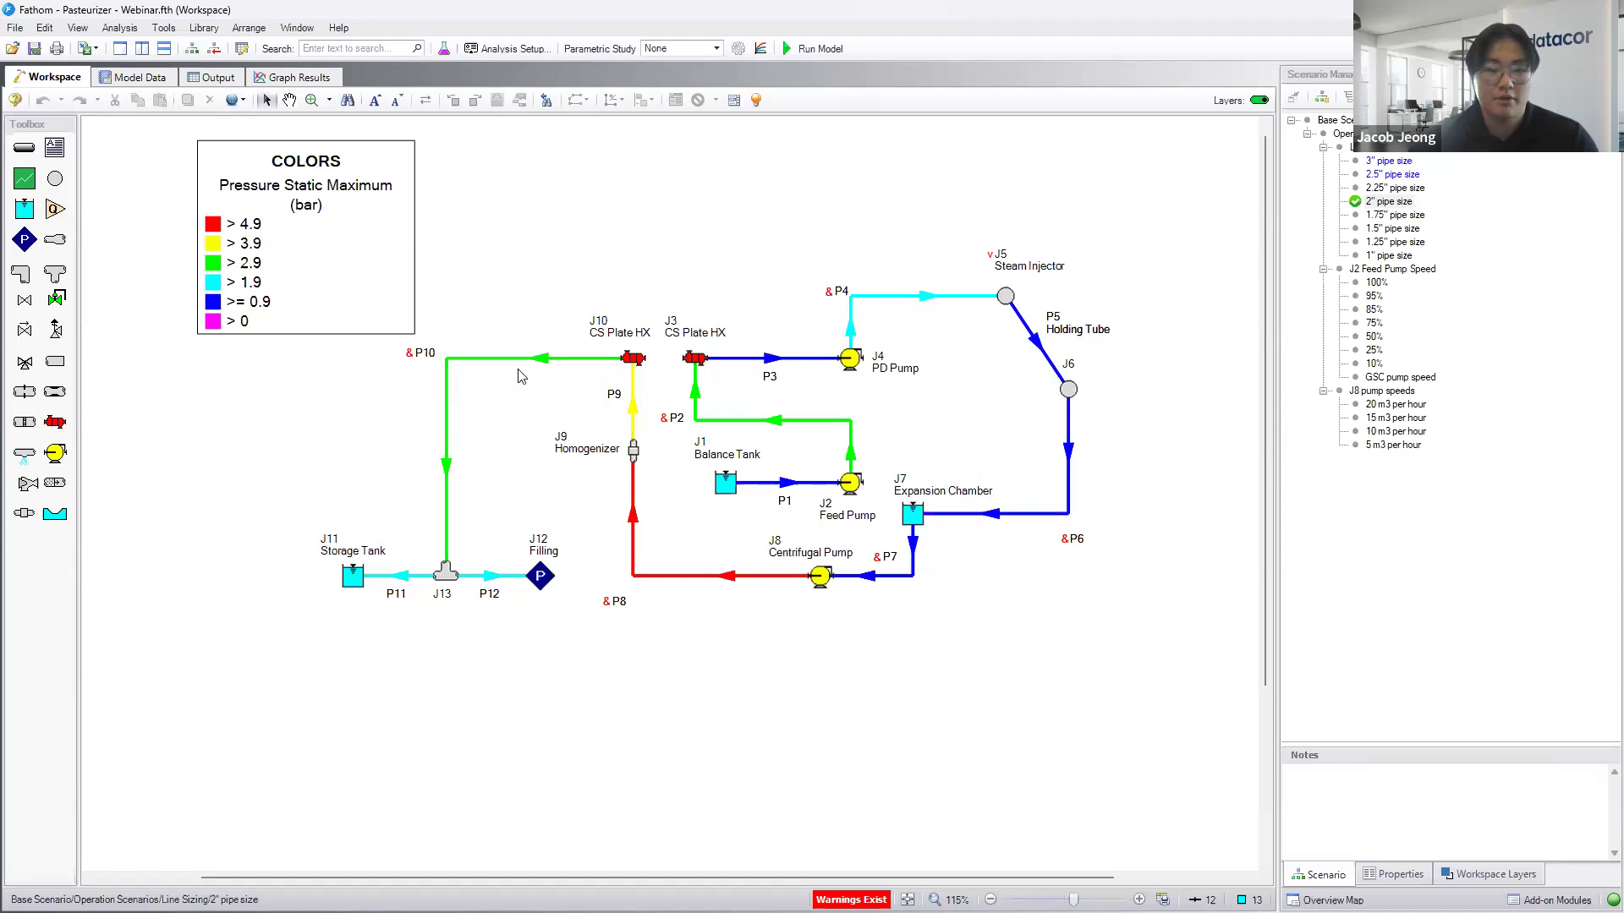
{"action": "mouse_move", "coordinate": [460, 580]}
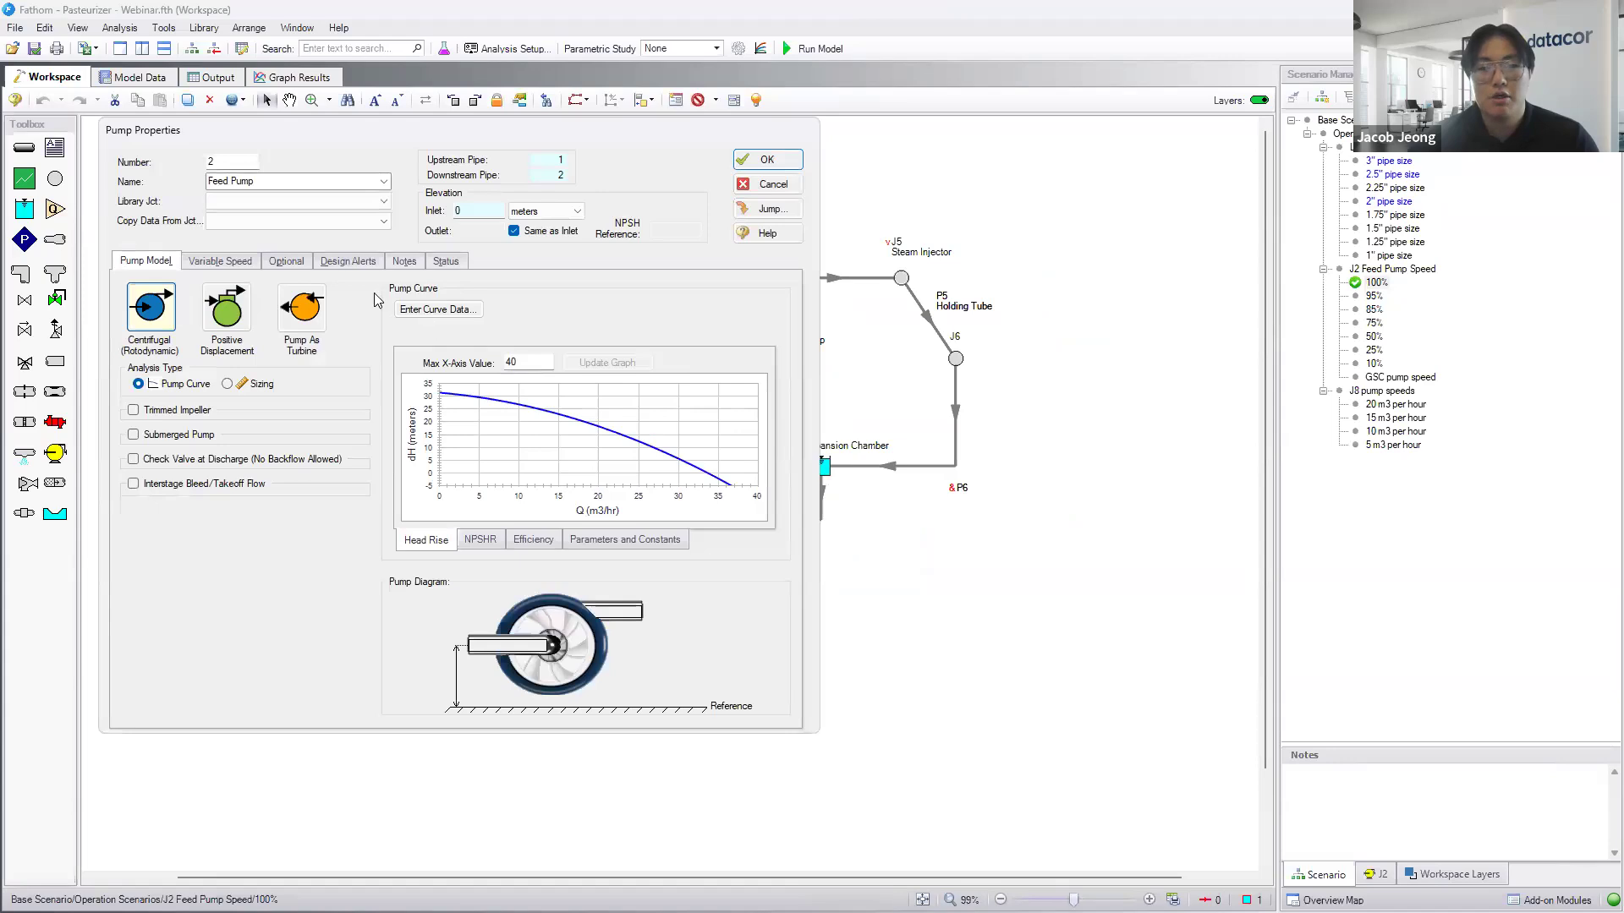
- Confirm the Feed Pump's fixed speed of 100%, then load the 95% J2 Feed Pump Speed scenario
{"action": "left_click", "coordinate": [220, 261]}
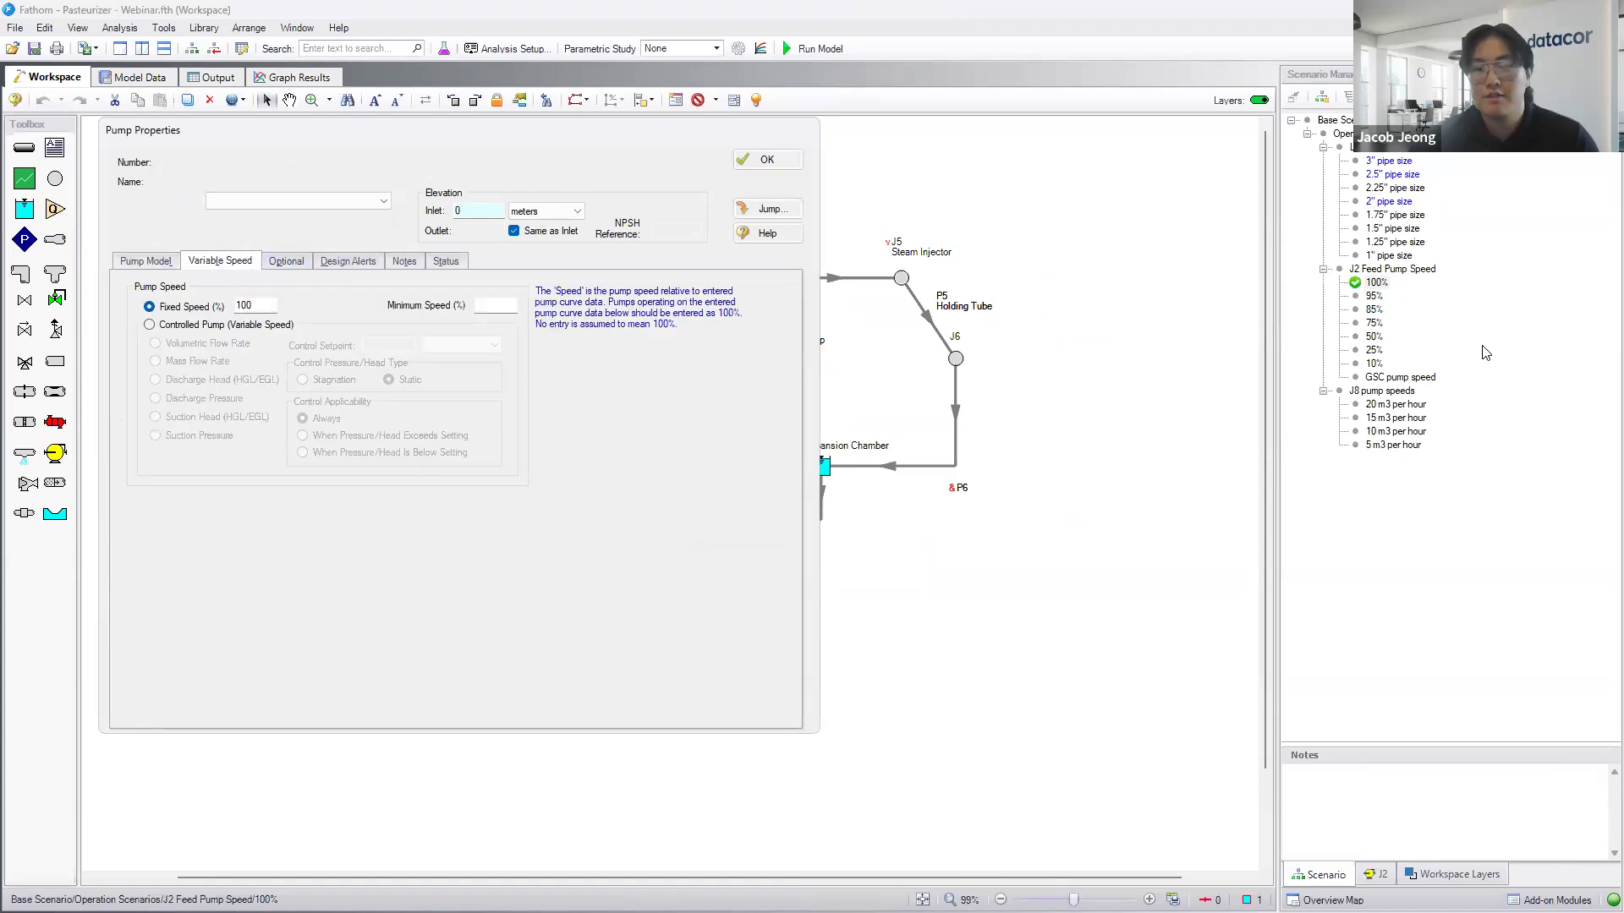
{"action": "left_click", "coordinate": [767, 159]}
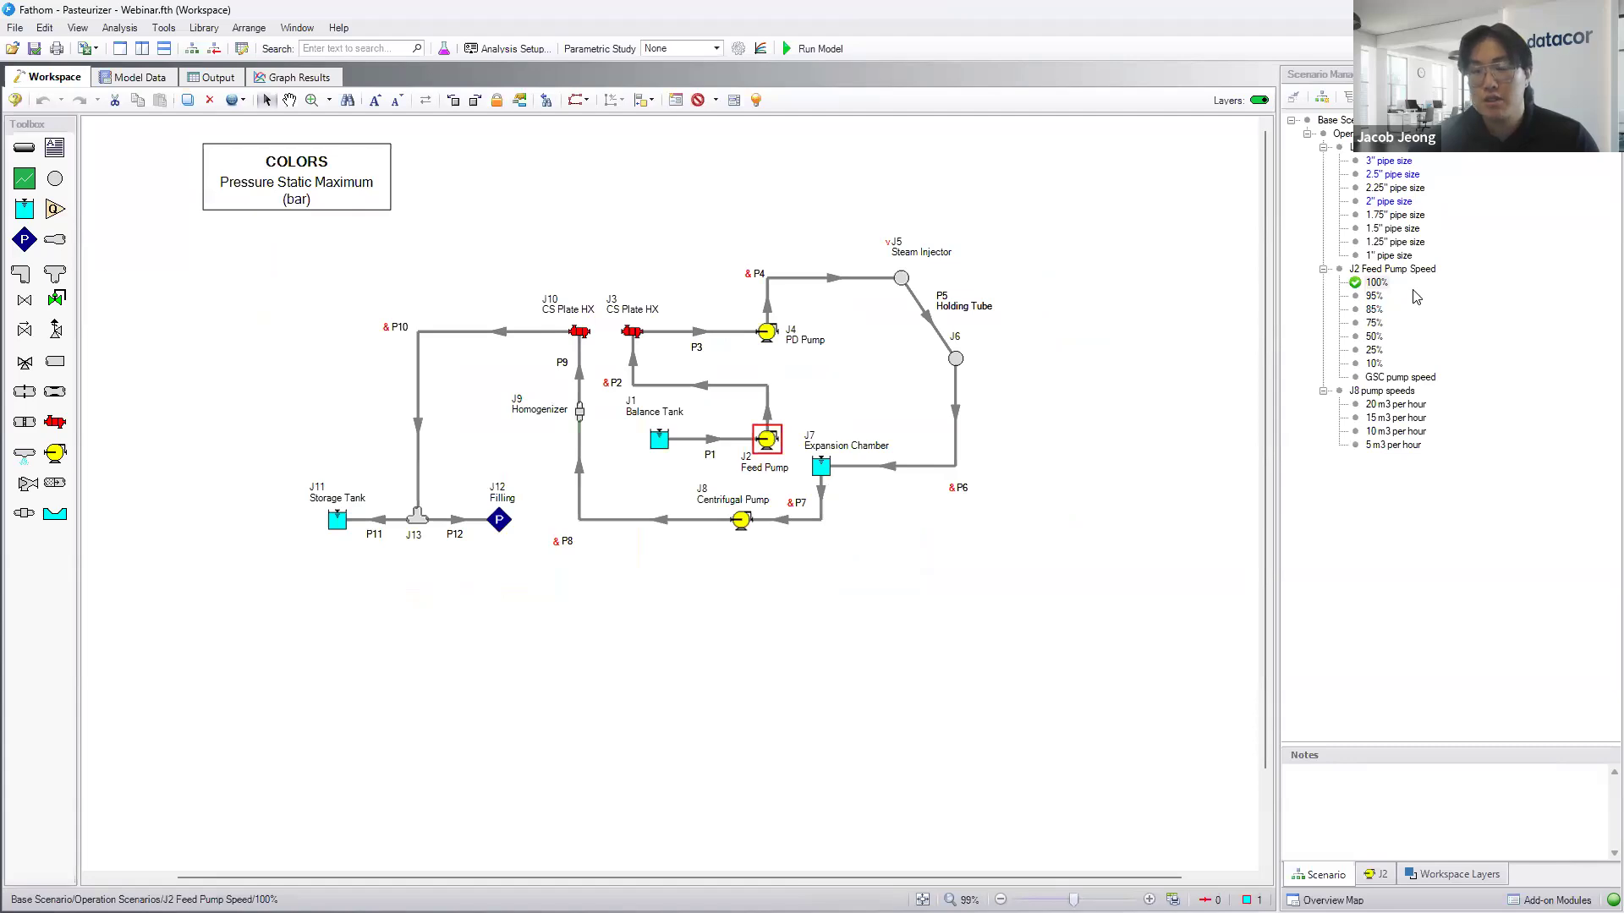
{"action": "left_click", "coordinate": [1374, 296]}
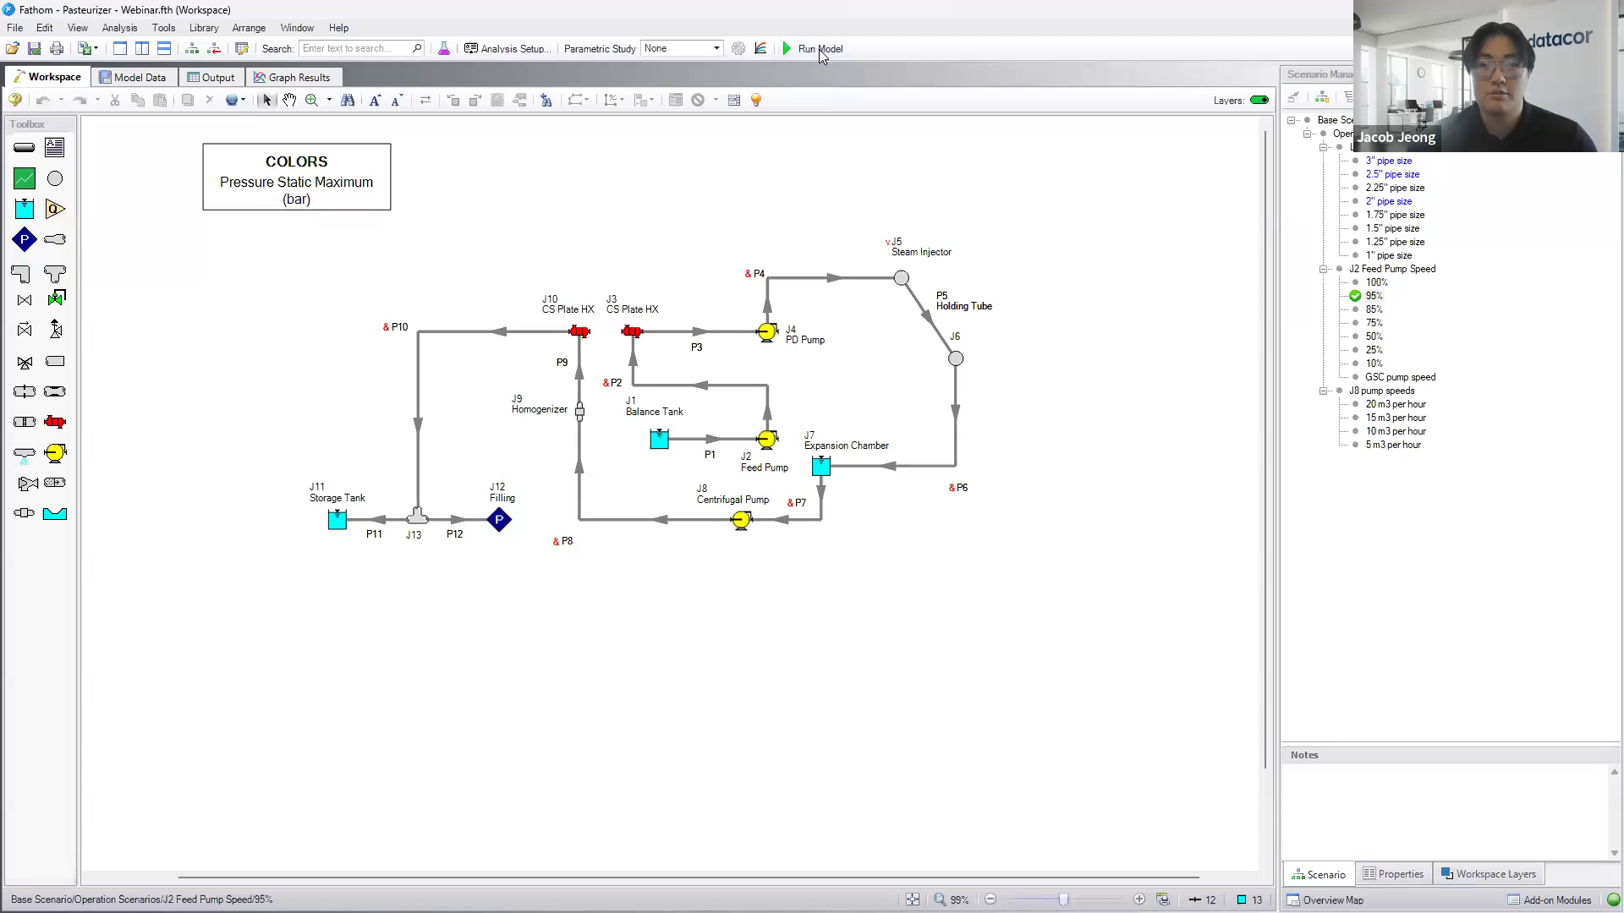
- Run the 95% speed scenario, review the Pump and Heat Exchanger Summaries, and return to the Workspace
{"action": "left_click", "coordinate": [817, 49]}
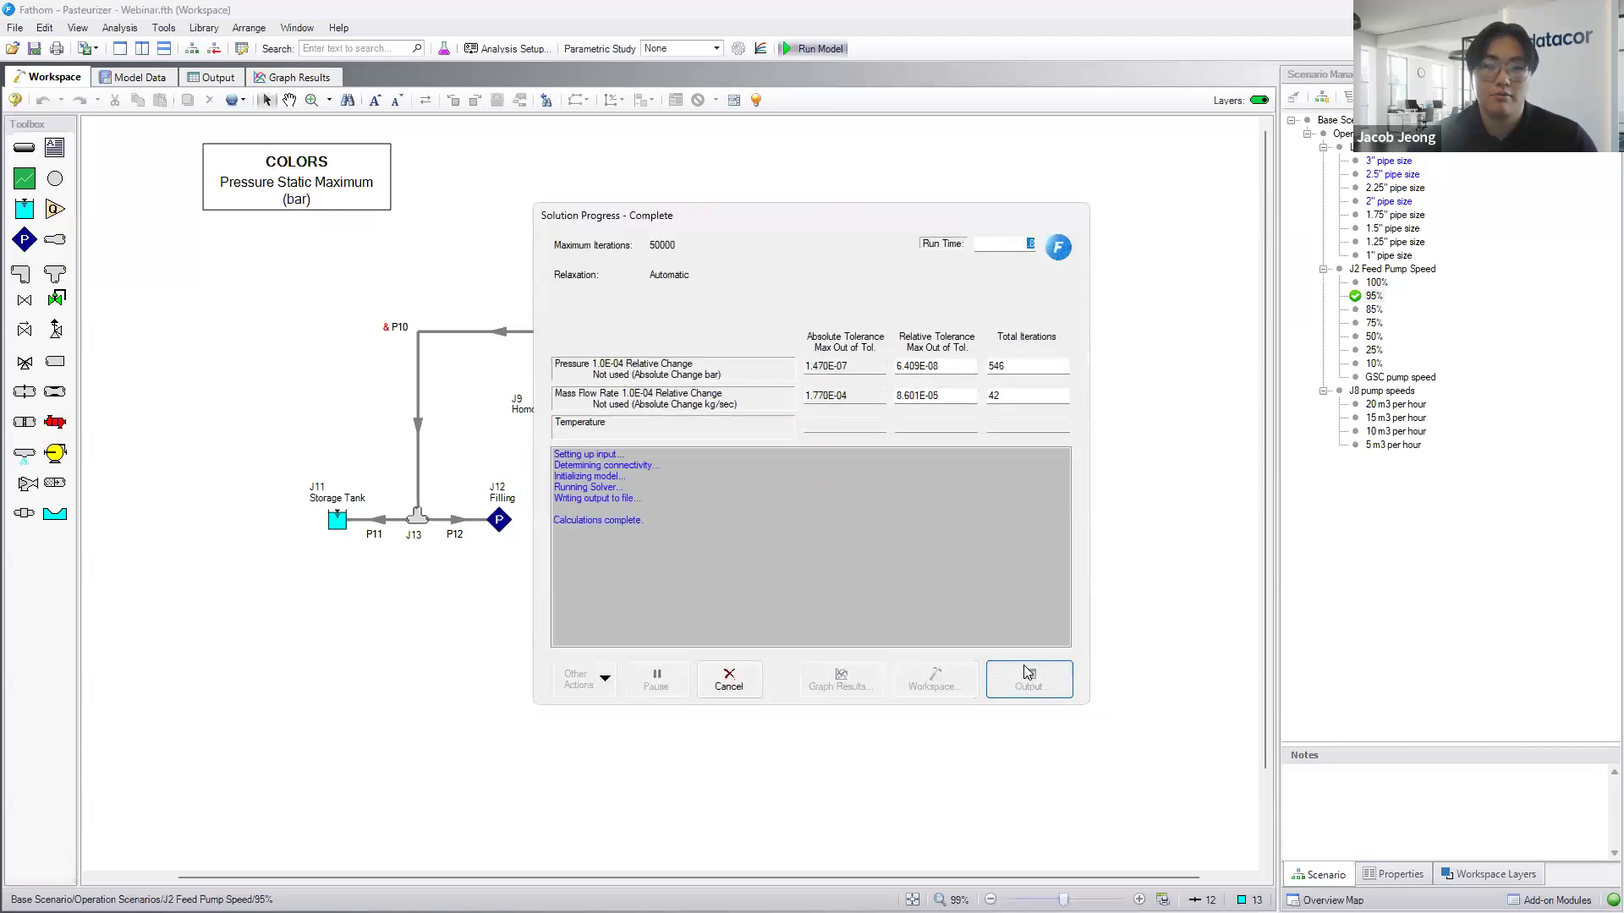
{"action": "left_click", "coordinate": [1026, 680]}
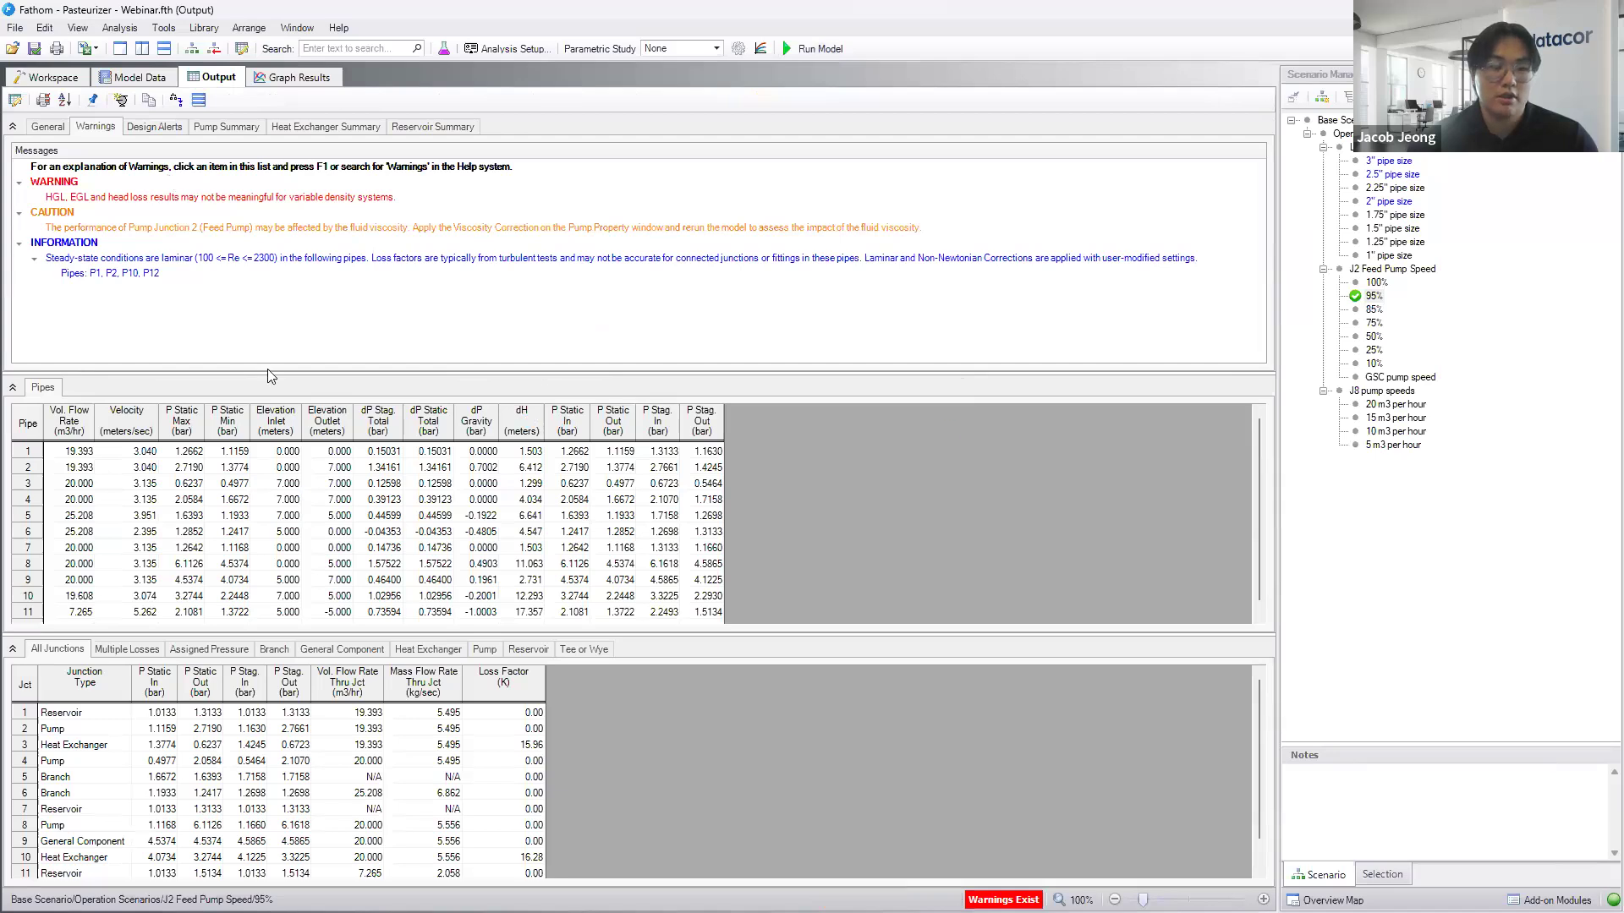
{"action": "left_click", "coordinate": [224, 127]}
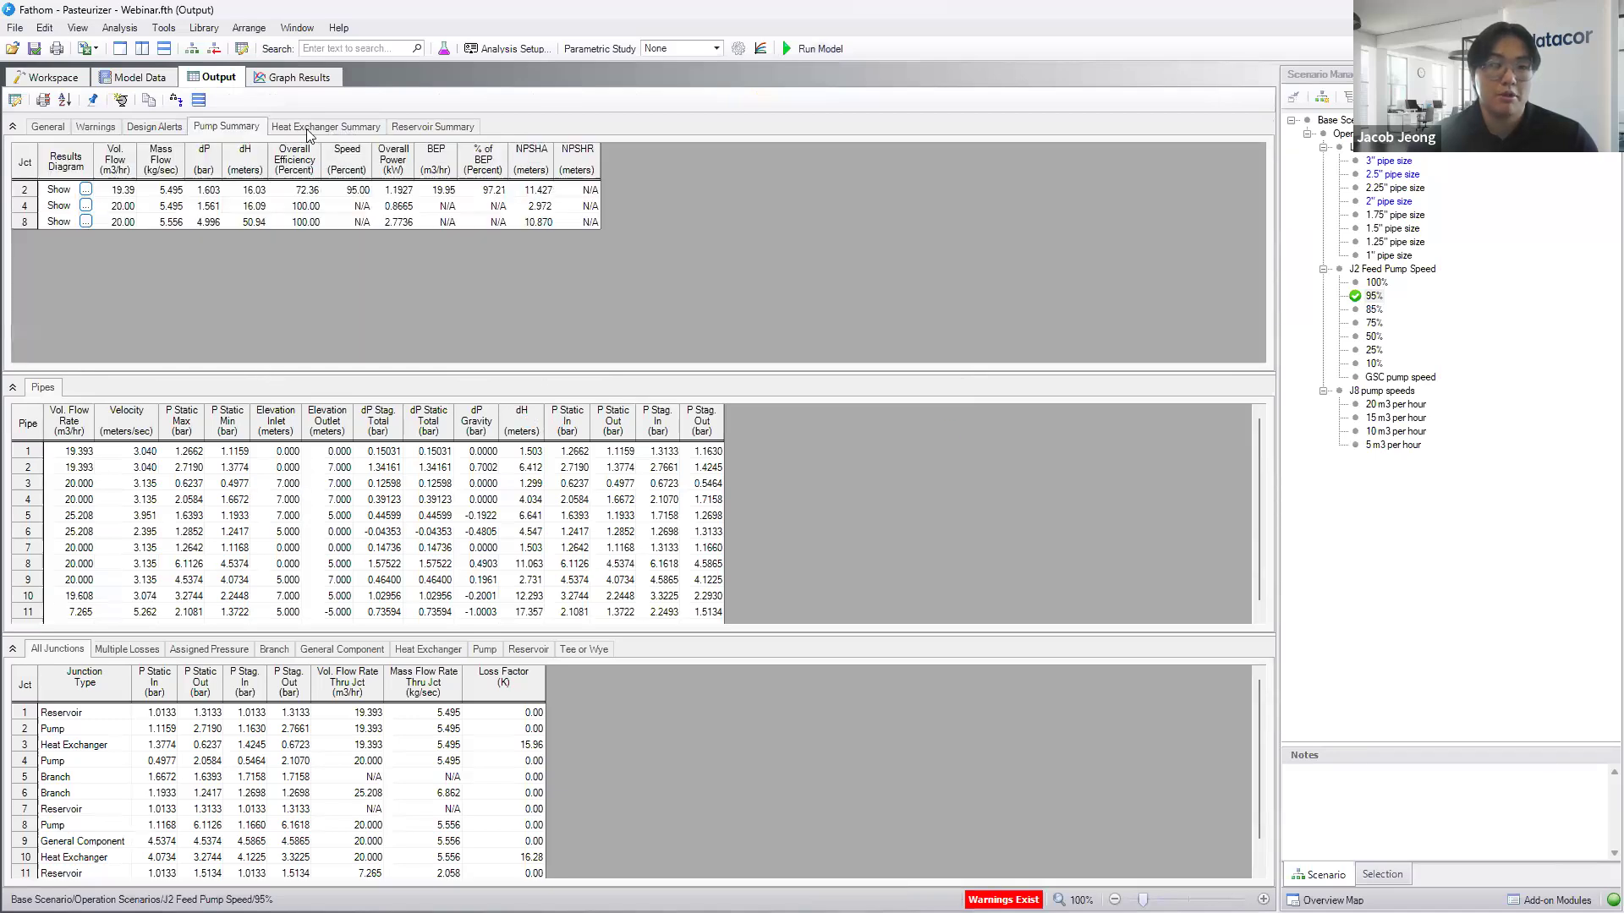
{"action": "left_click", "coordinate": [324, 127]}
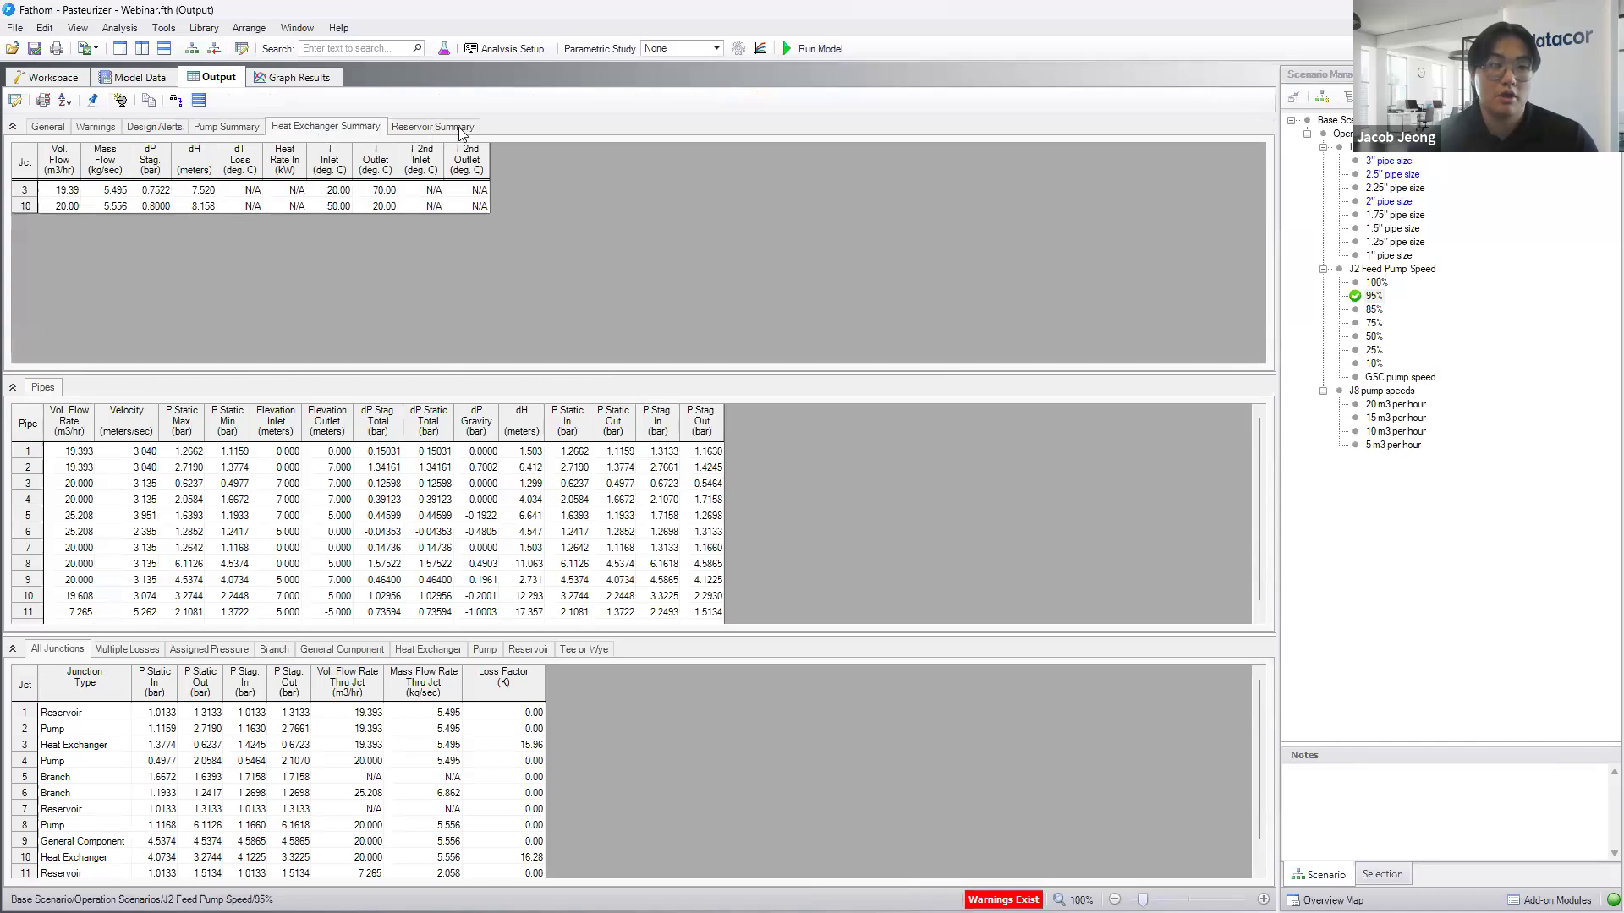
{"action": "left_click", "coordinate": [225, 127]}
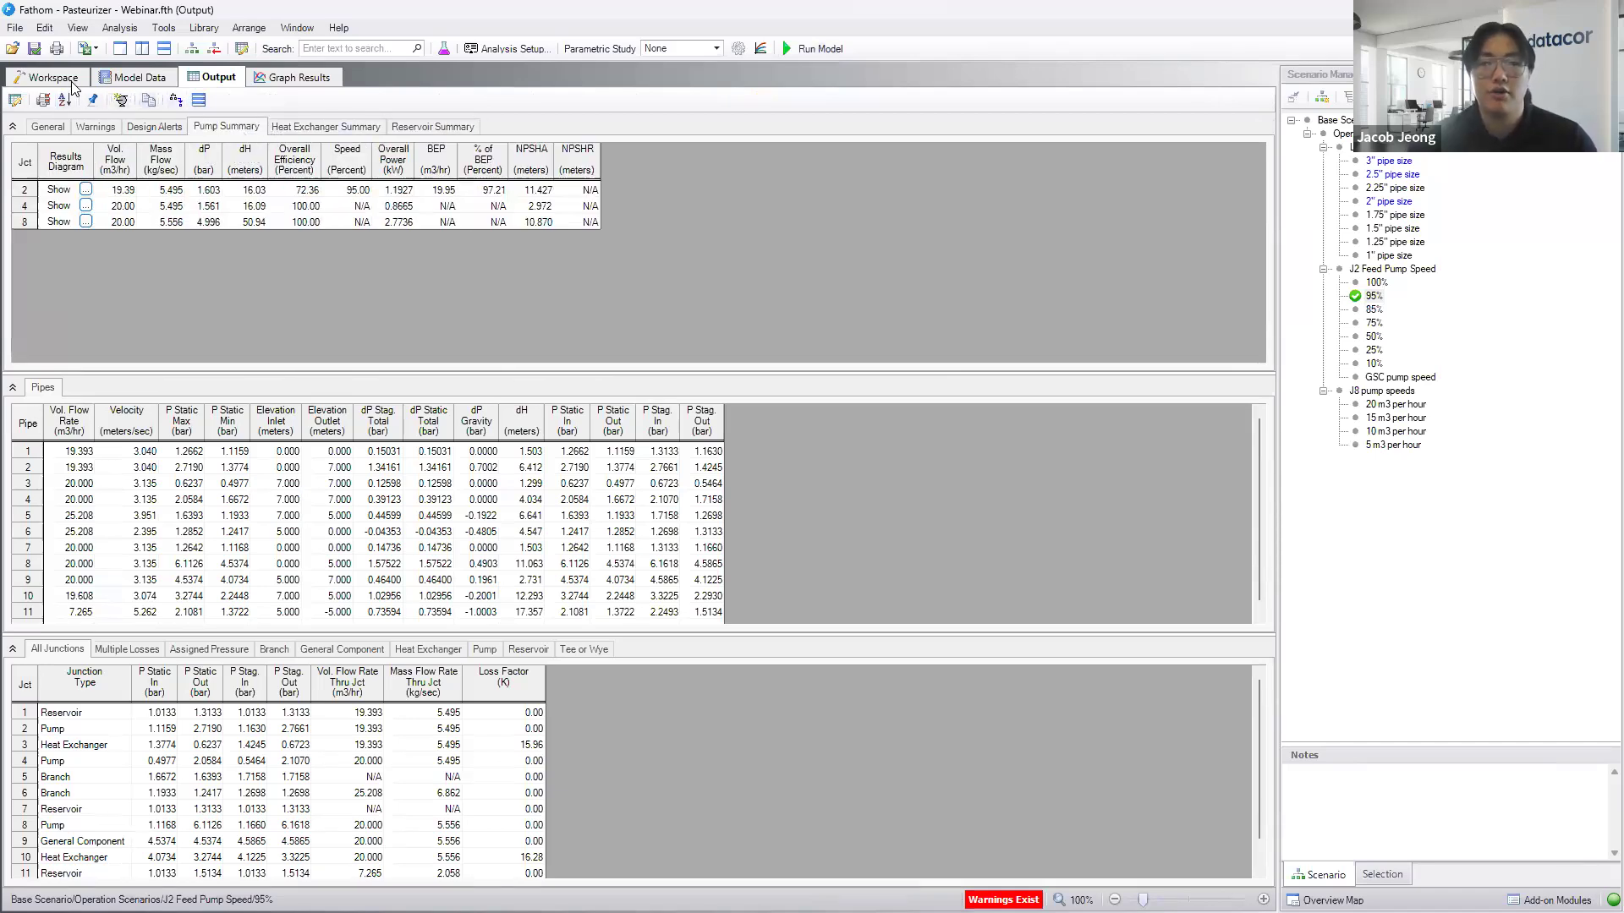
{"action": "left_click", "coordinate": [47, 77]}
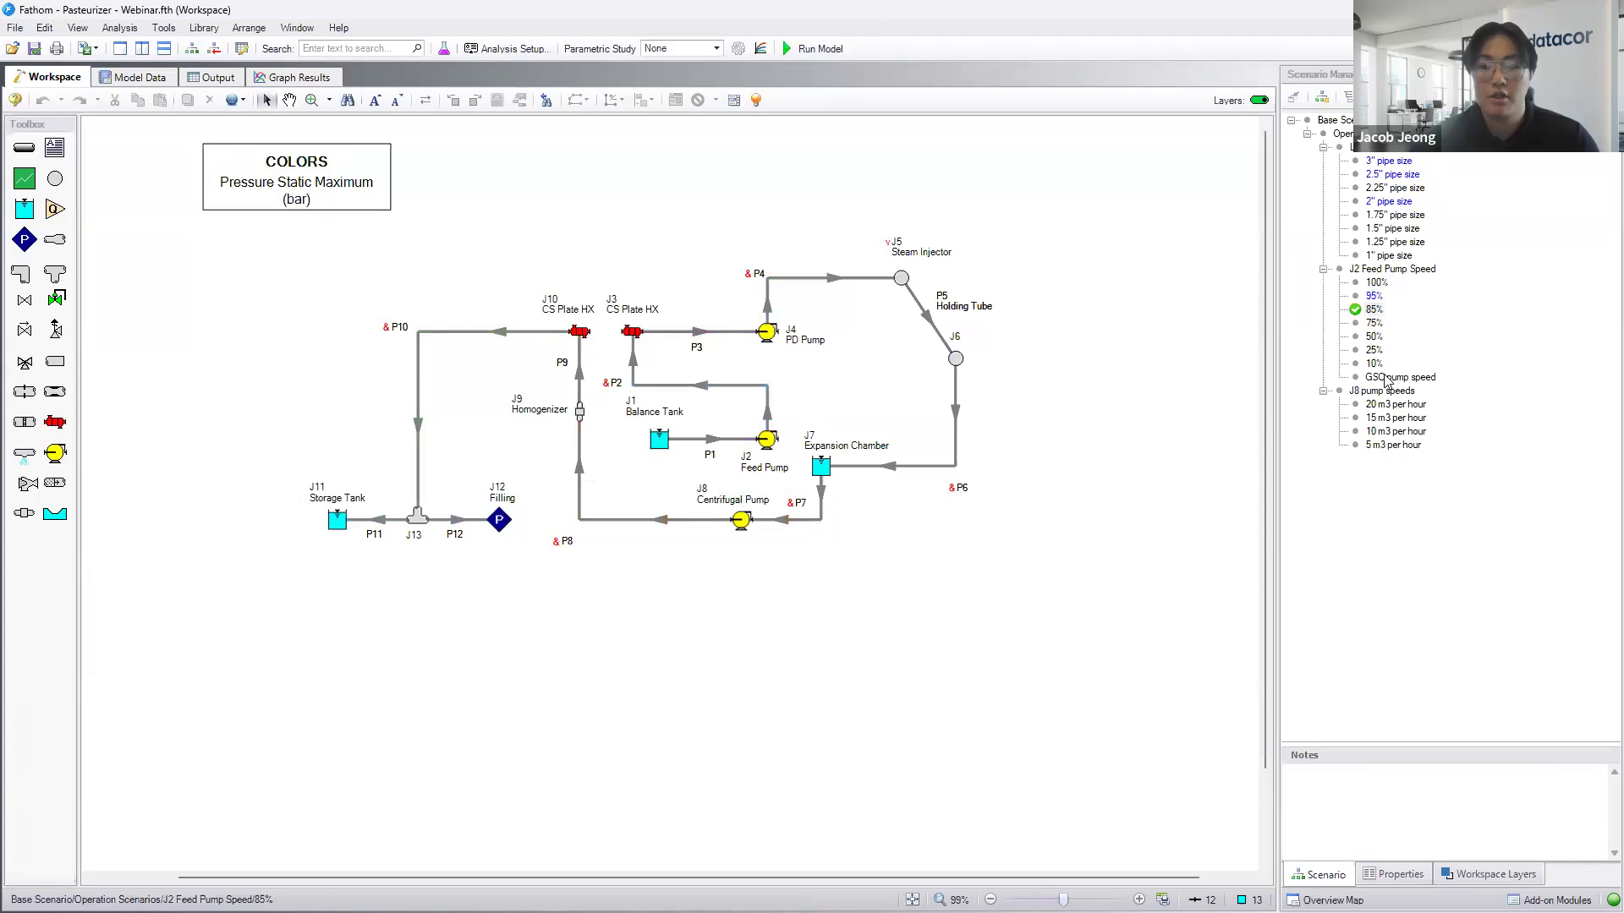
- Load the GSC pump speed scenario and view its goal-seek goal on pipe P2's maximum static pressure
{"action": "left_click", "coordinate": [1402, 375]}
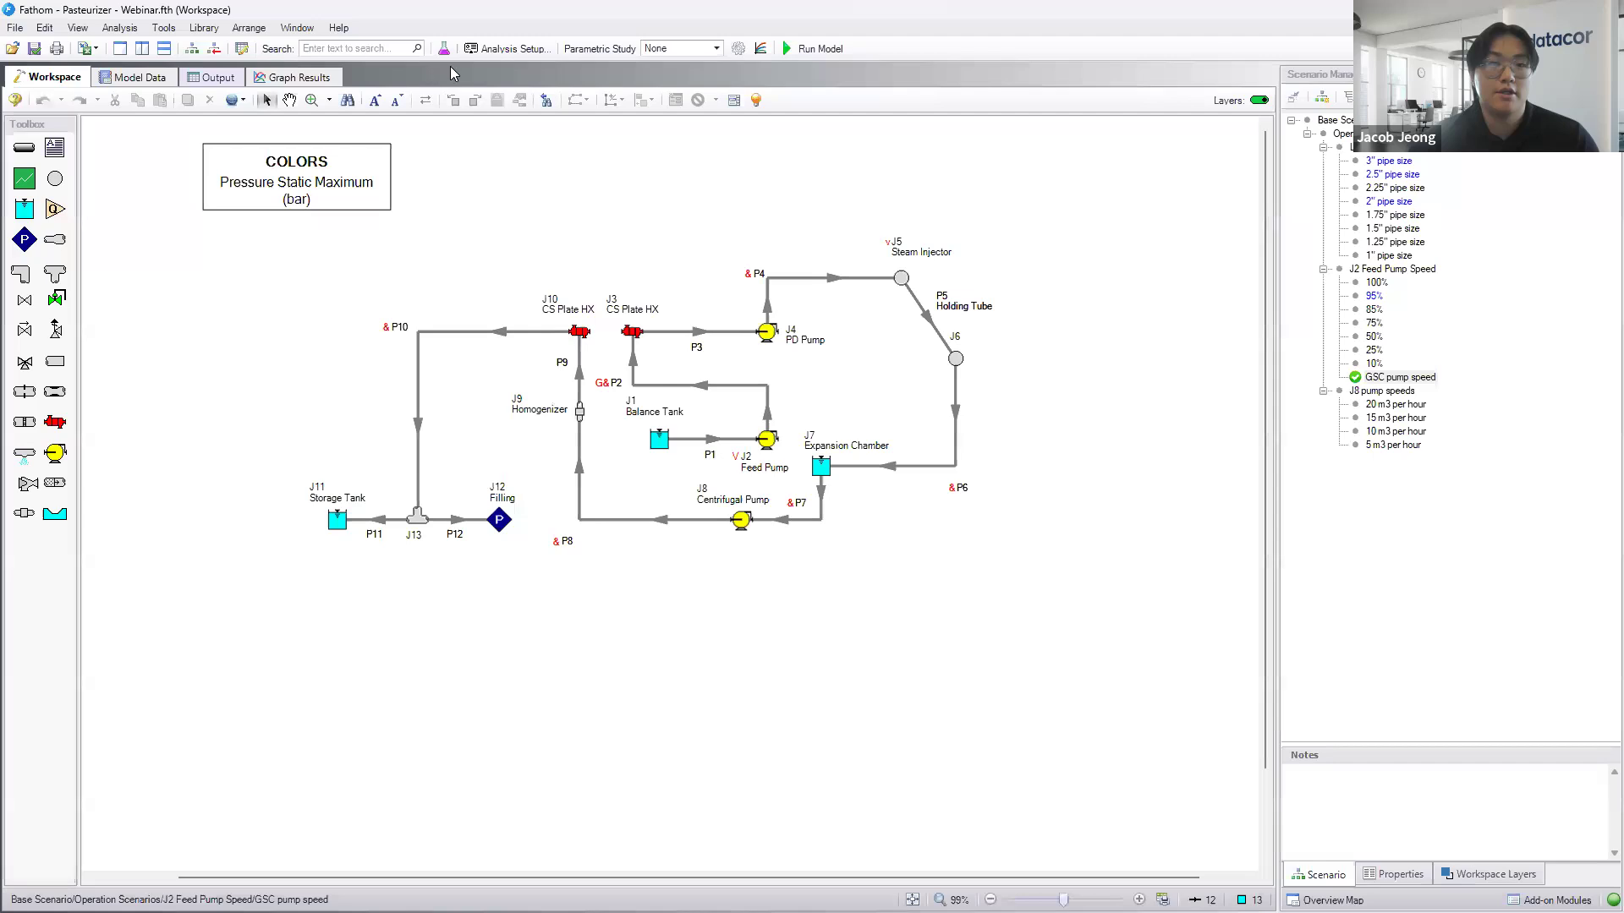
{"action": "left_click", "coordinate": [506, 47]}
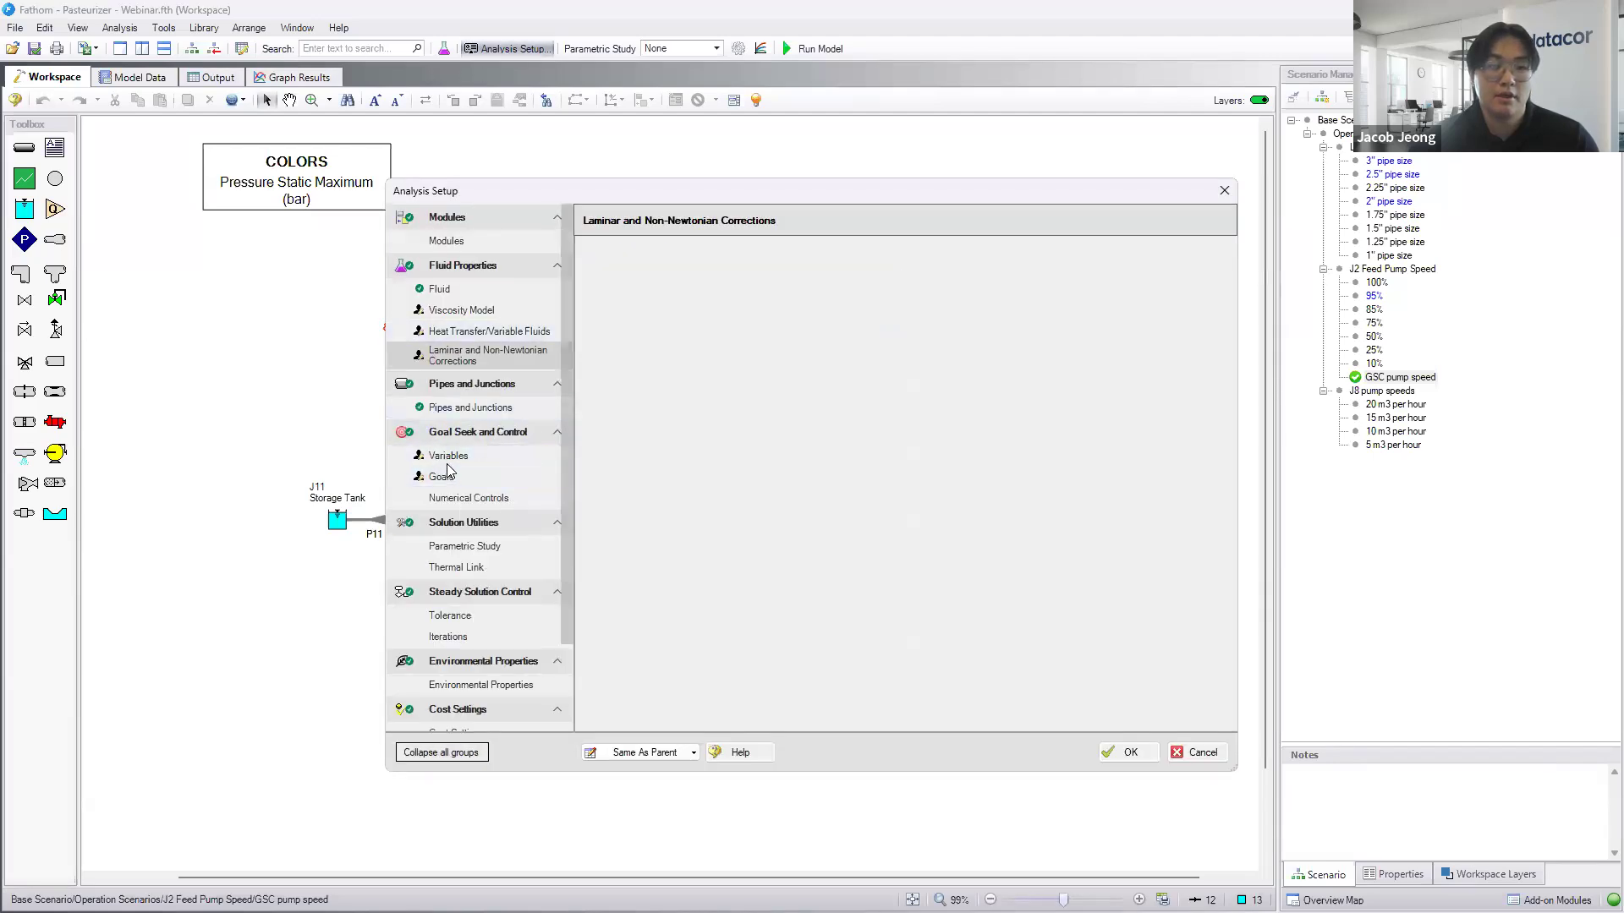
{"action": "left_click", "coordinate": [440, 477]}
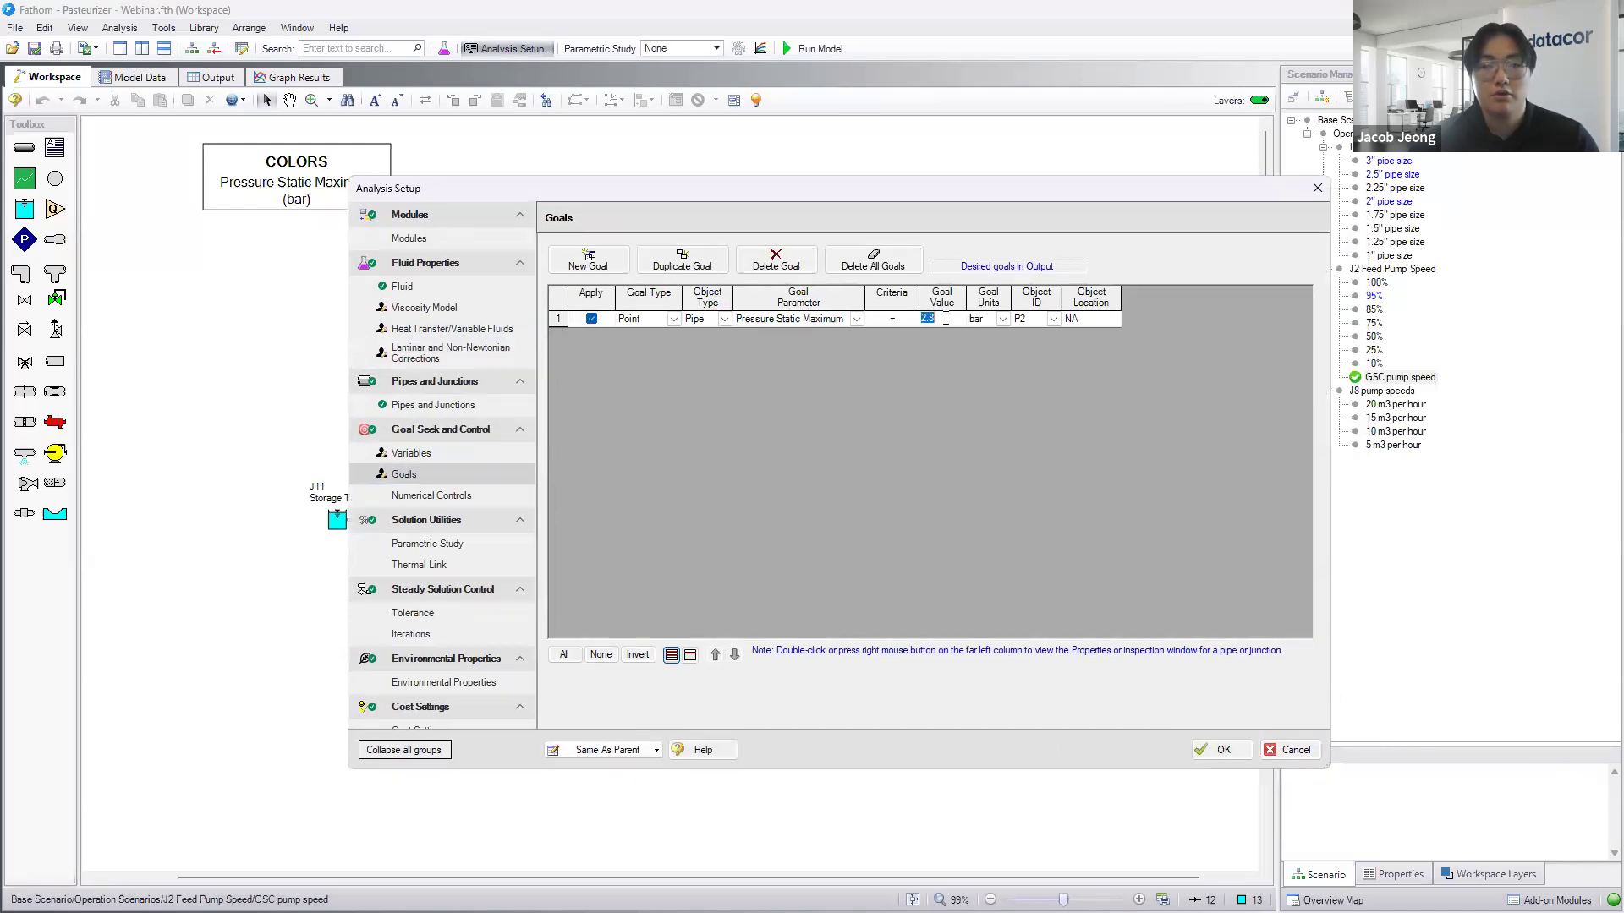
- Review the feed pump speed goal-seek variable and leave Analysis Setup unchanged
{"action": "left_click", "coordinate": [777, 260]}
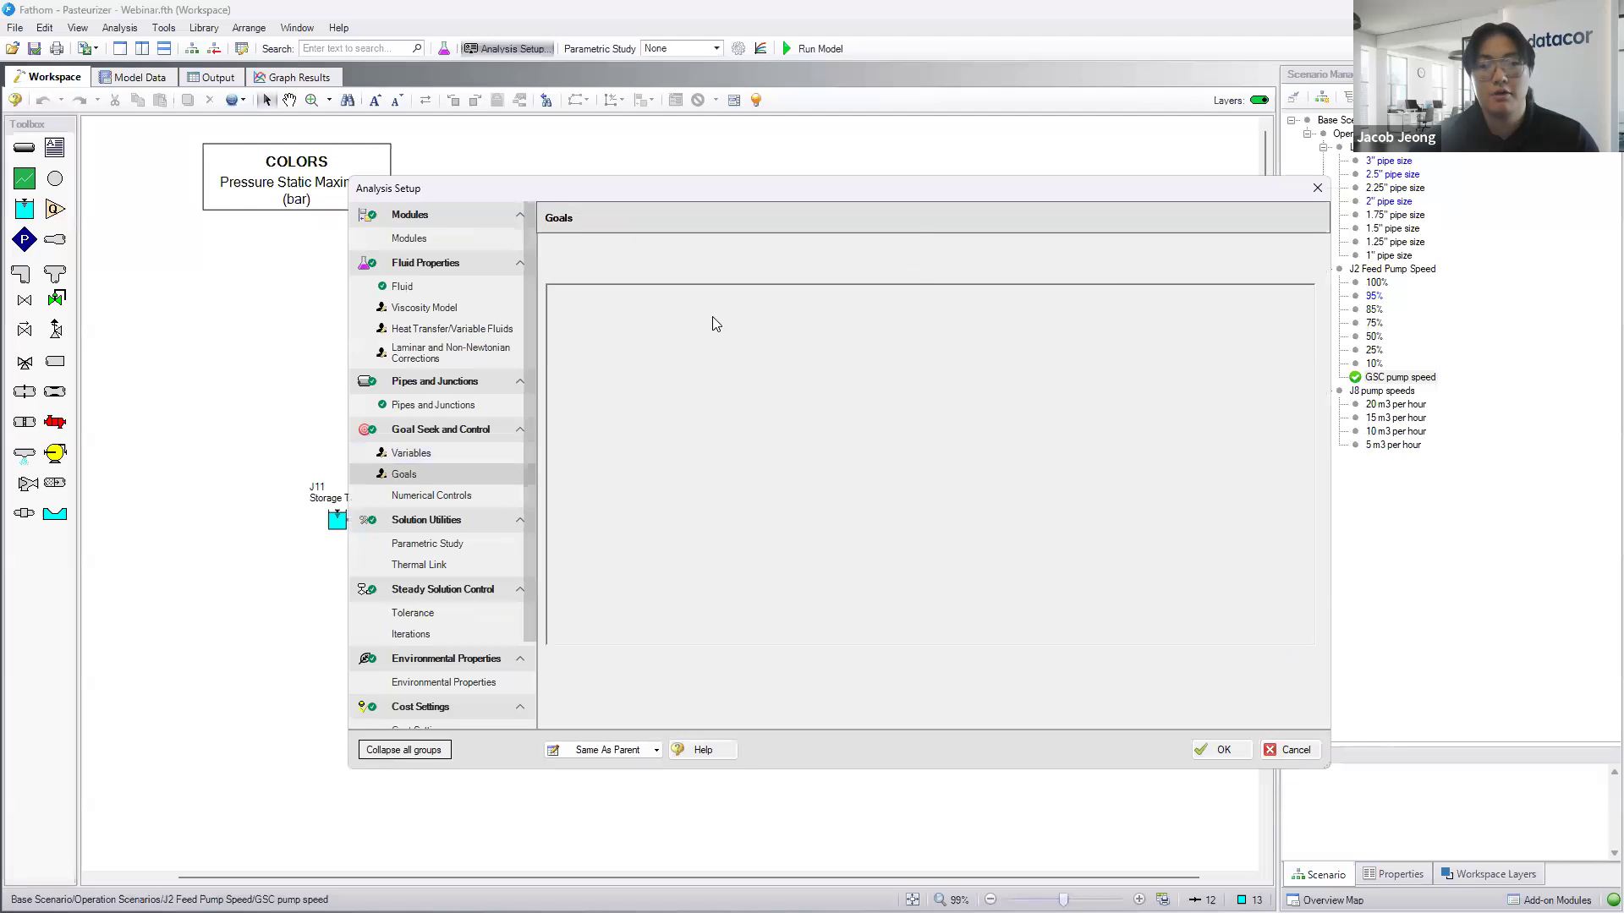
{"action": "left_click", "coordinate": [411, 453]}
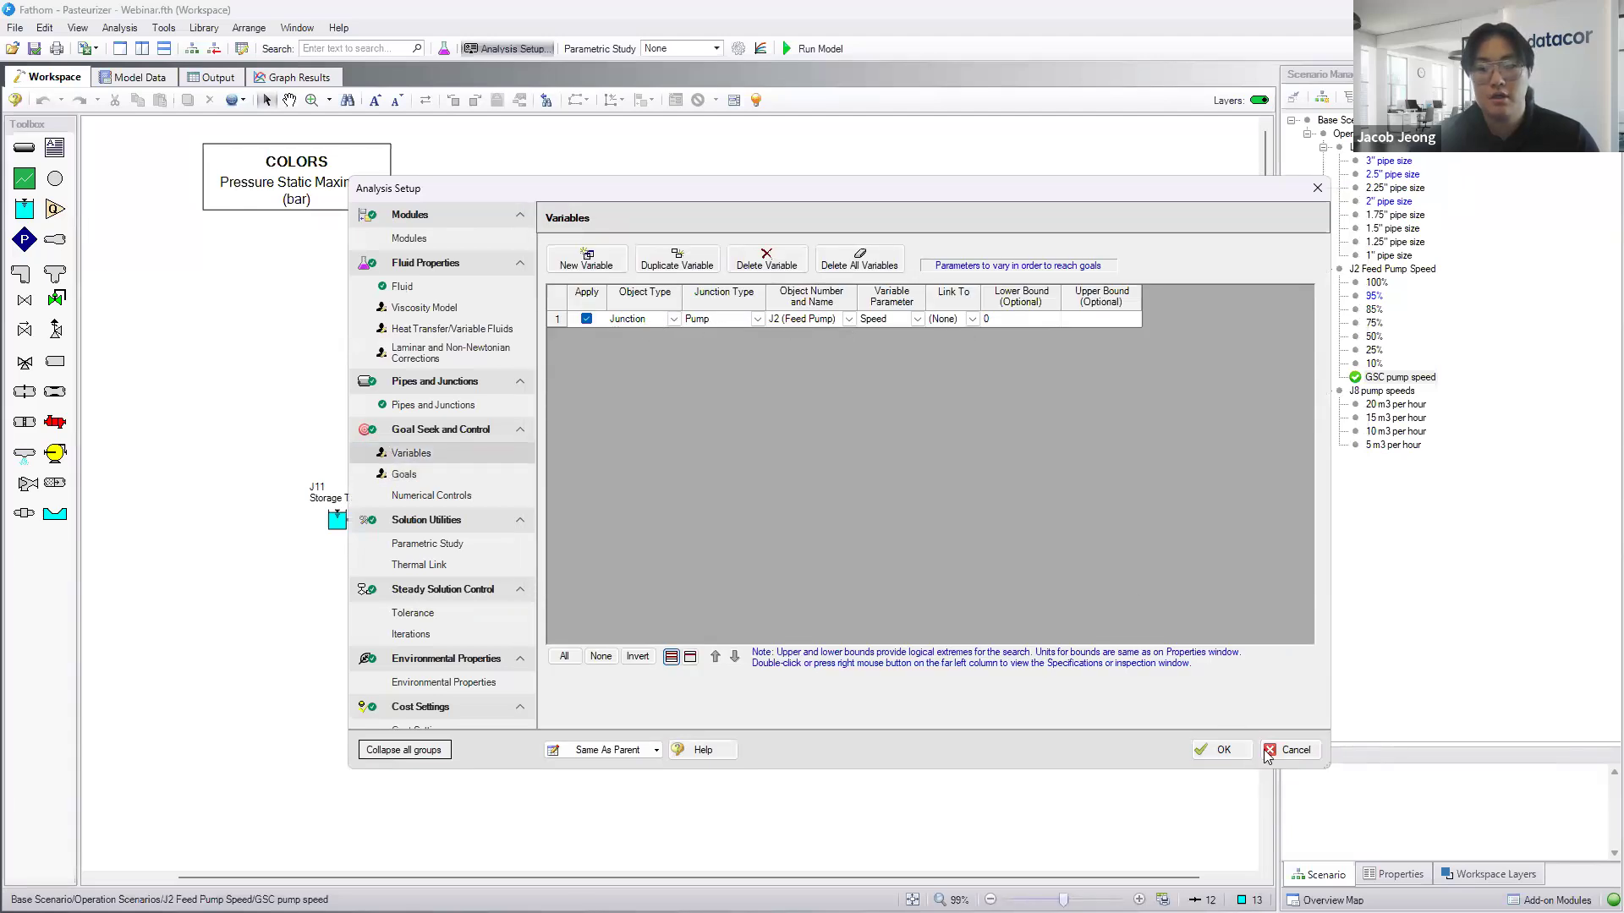
{"action": "left_click", "coordinate": [1298, 749]}
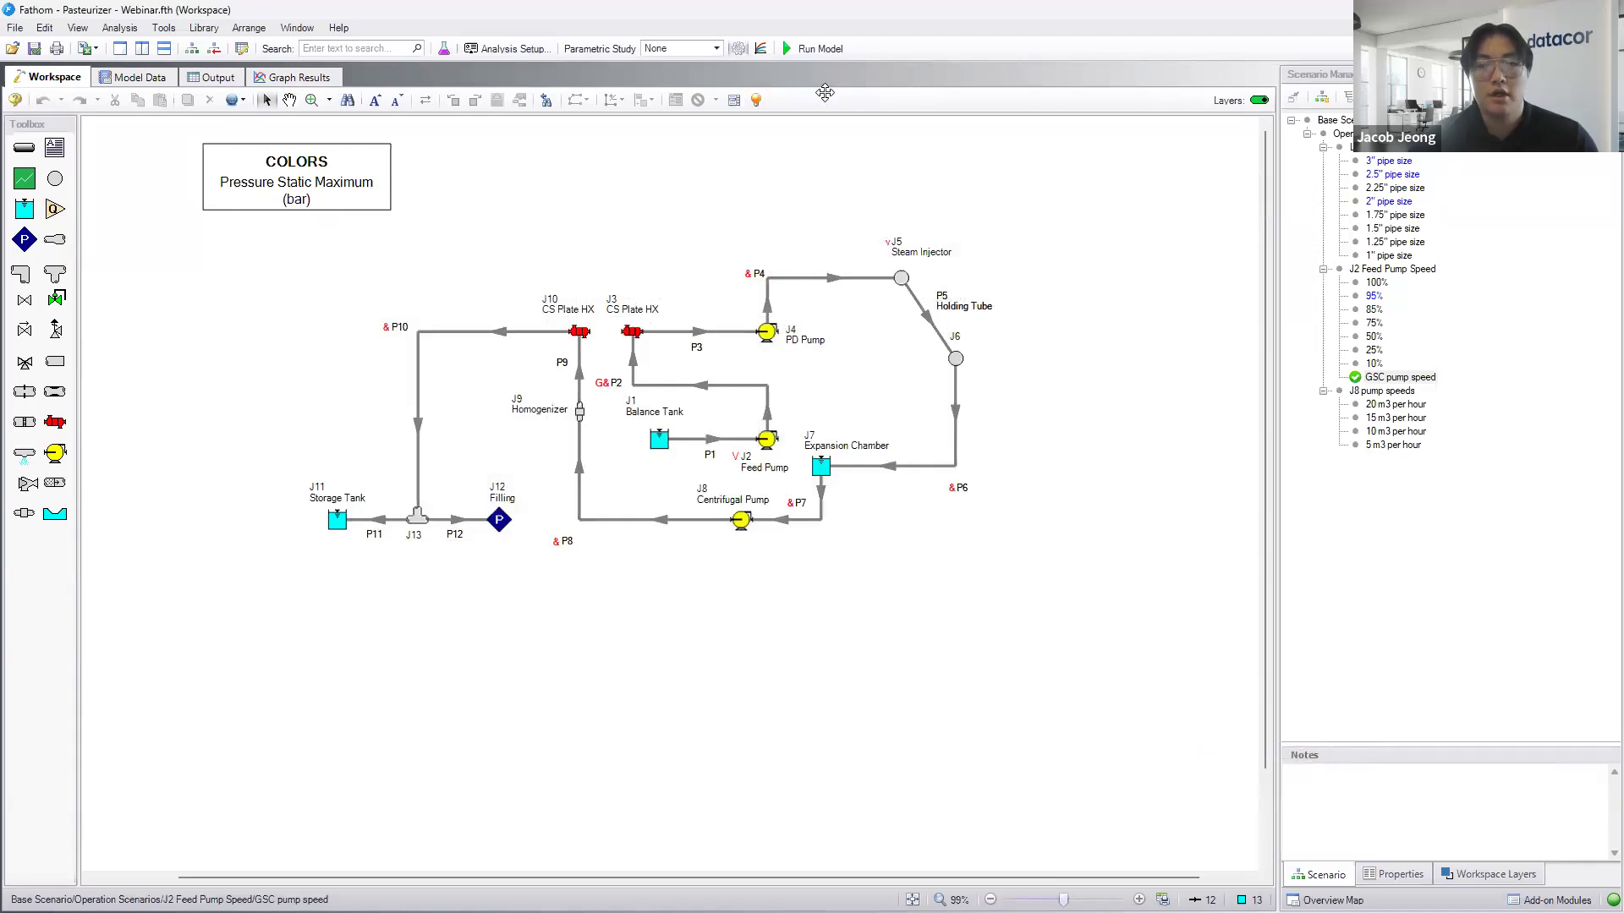
{"action": "mouse_move", "coordinate": [1020, 746]}
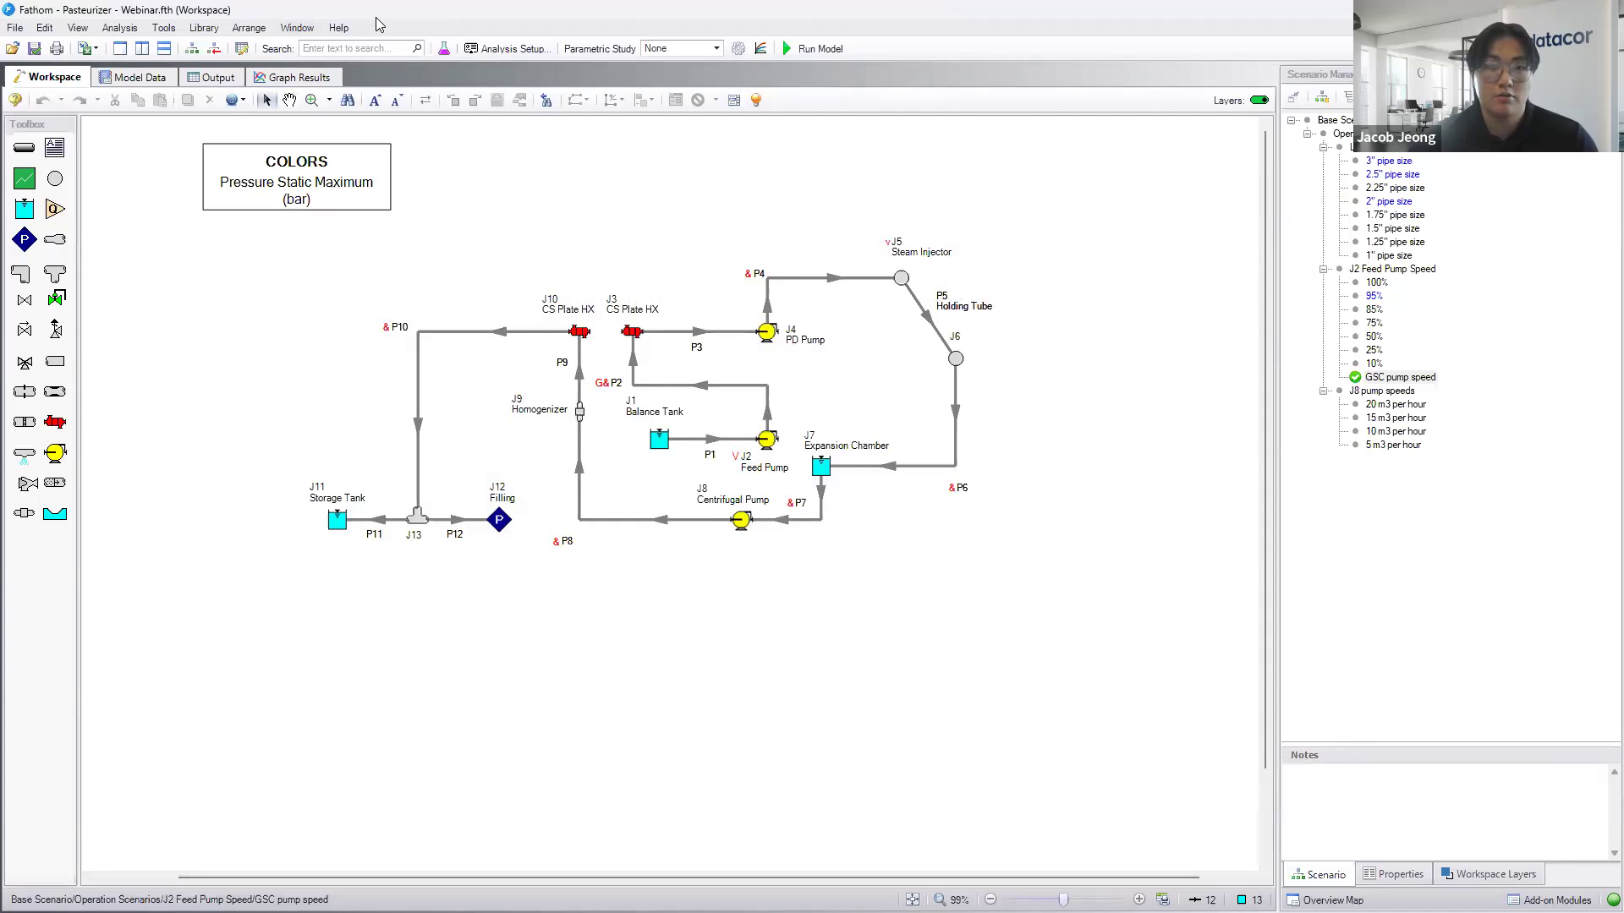
- Run the model so goal seek solves the pump speed, then show the output results
{"action": "left_click", "coordinate": [819, 48]}
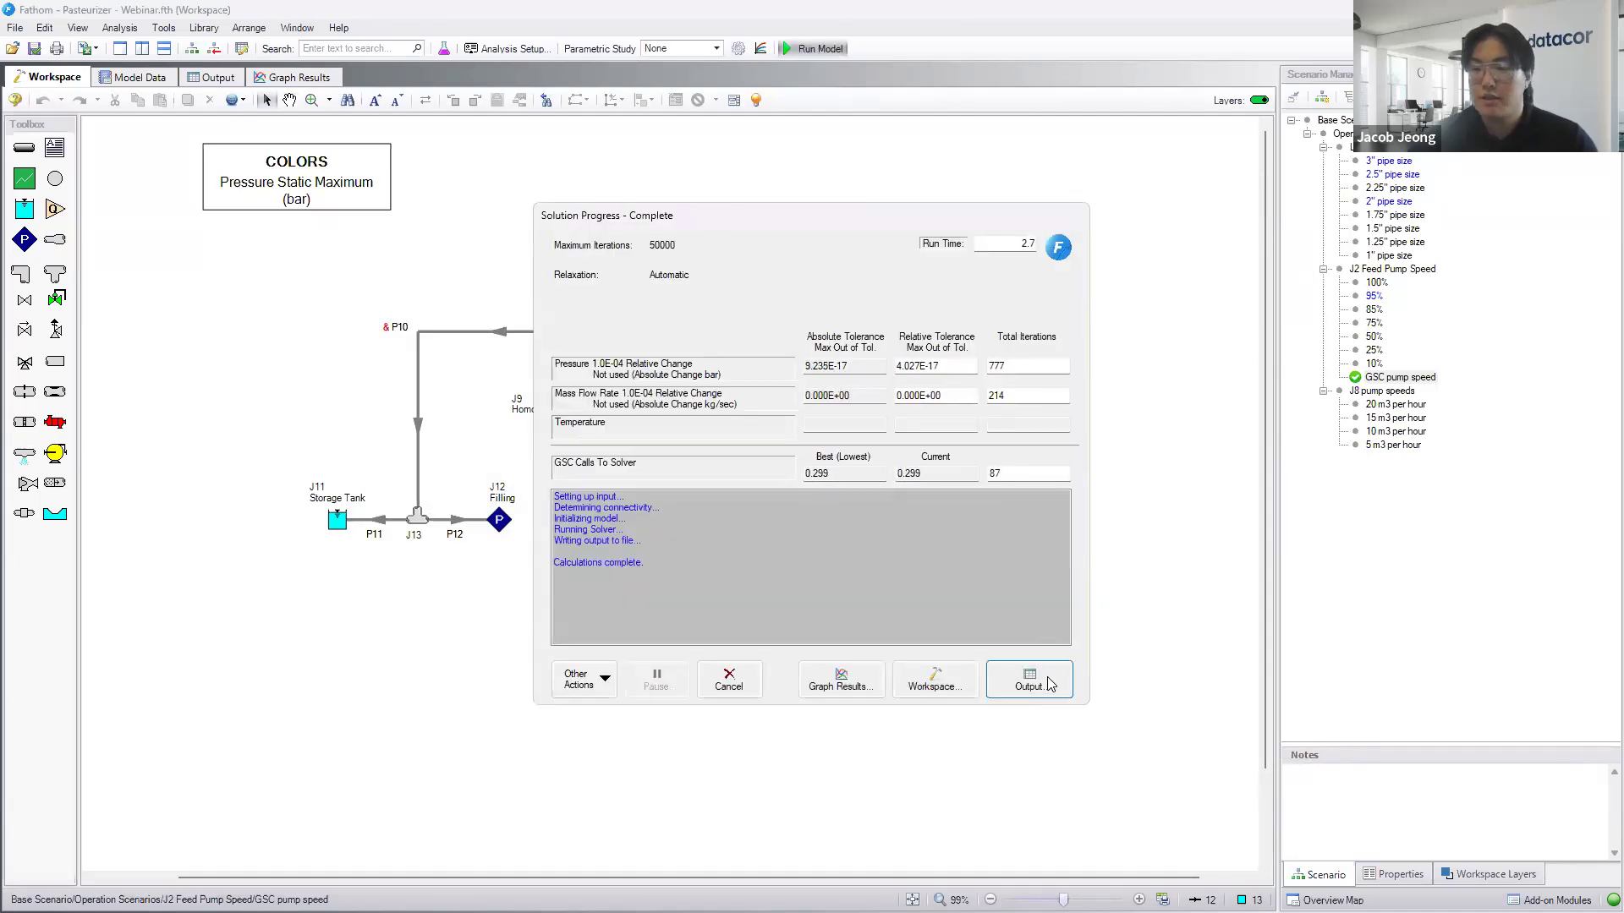
{"action": "left_click", "coordinate": [1027, 680]}
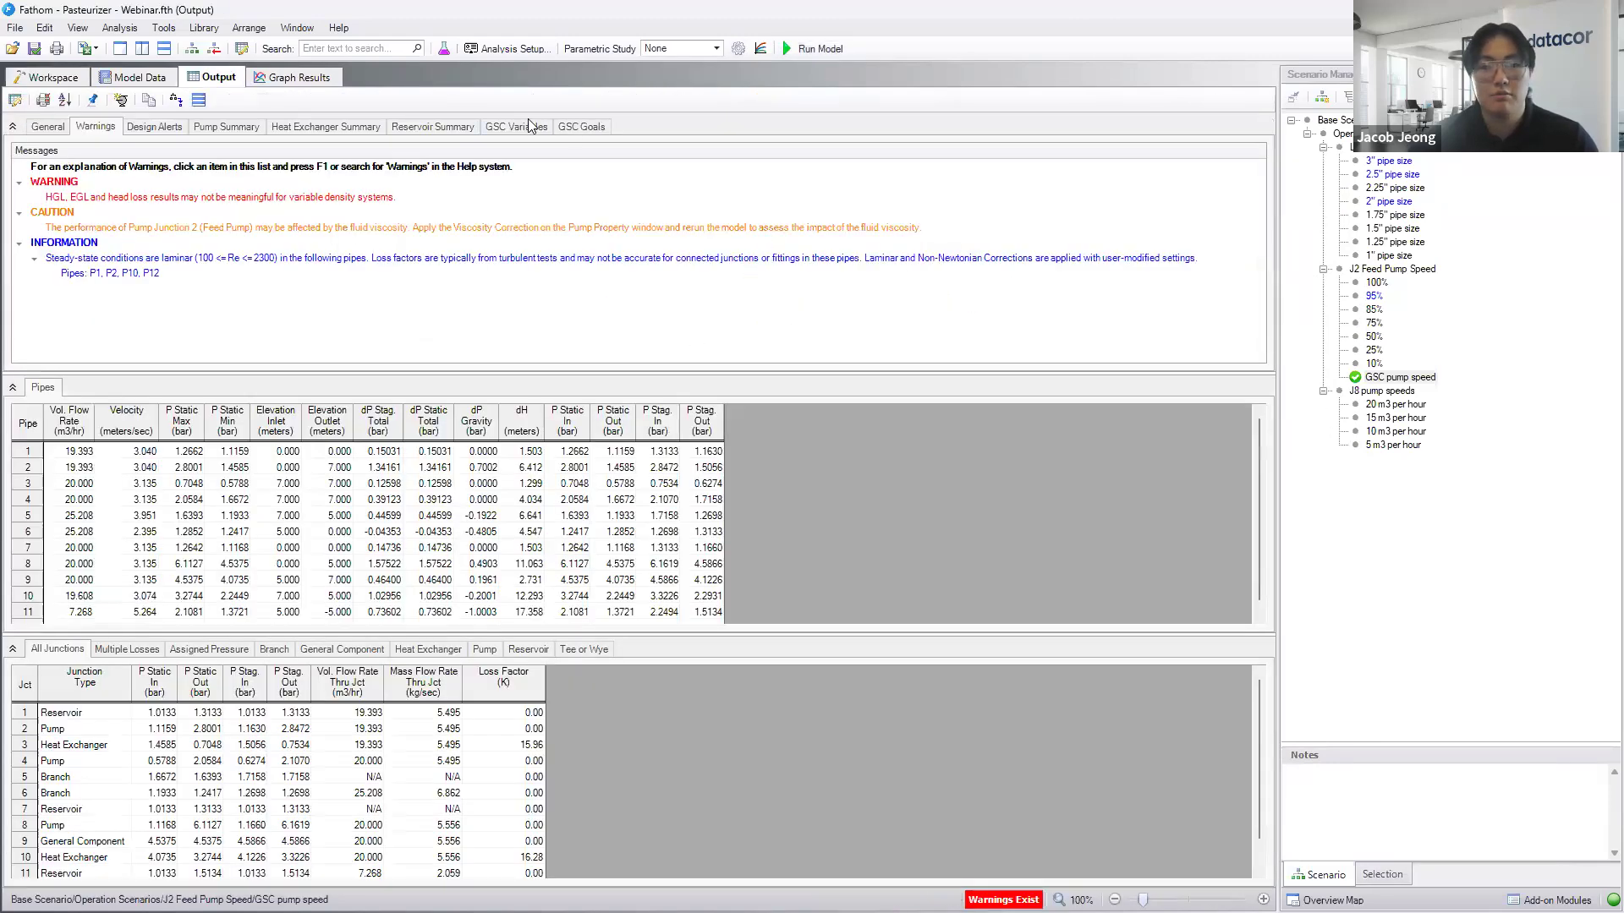
- Check the GSC results — pump speed 96.47% meeting P2's 2.8 bar goal — and return to the Workspace
{"action": "left_click", "coordinate": [514, 125]}
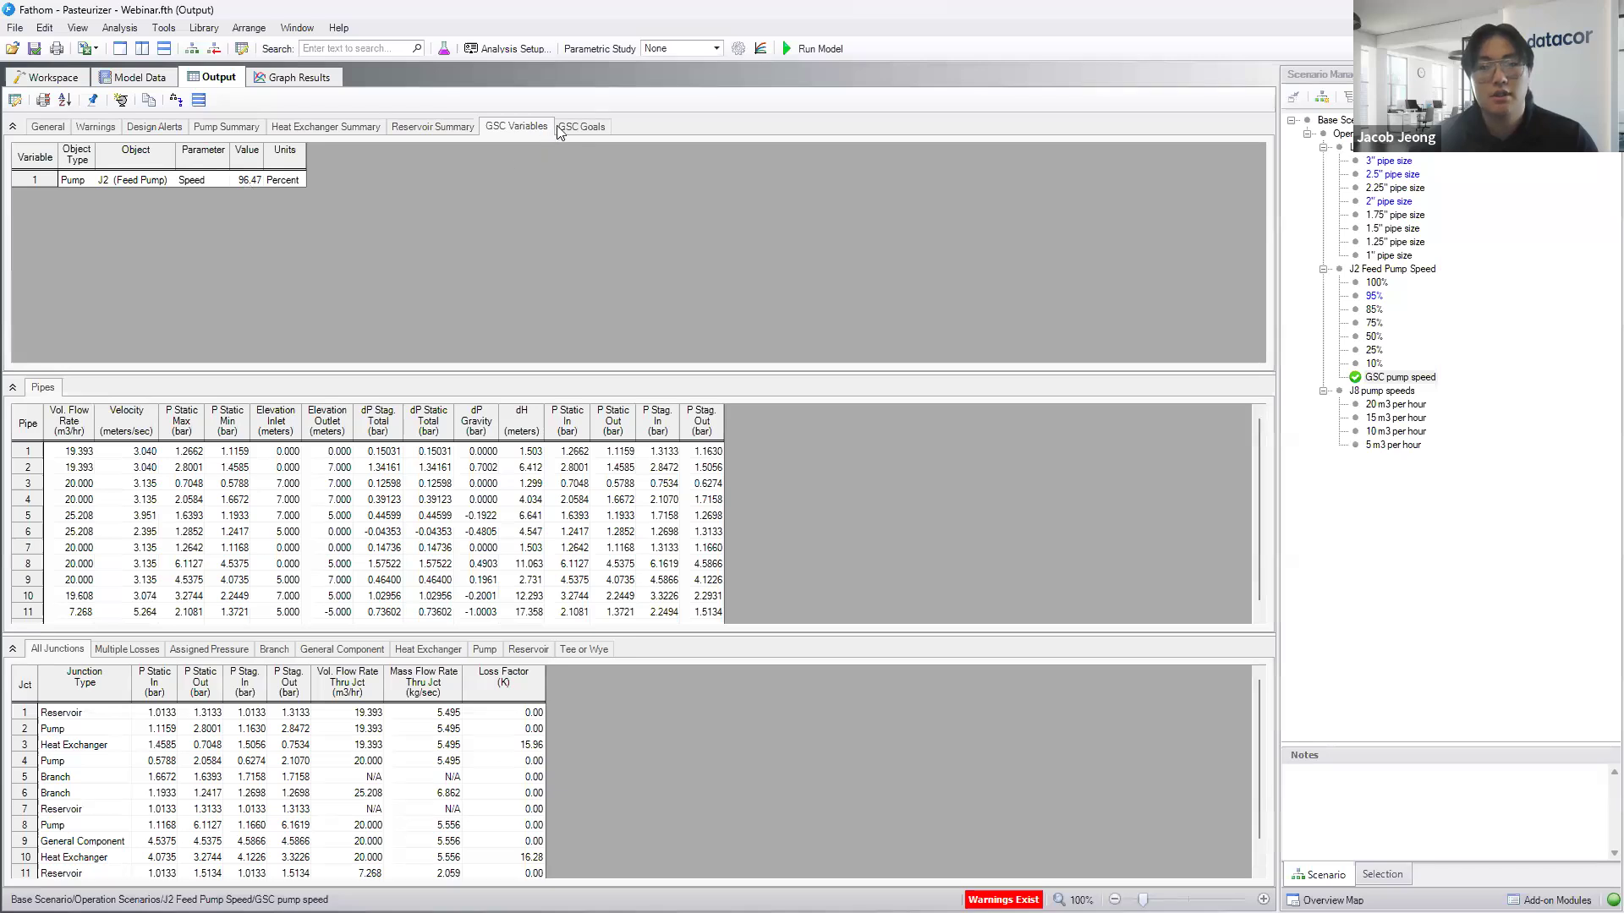
{"action": "left_click", "coordinate": [581, 125]}
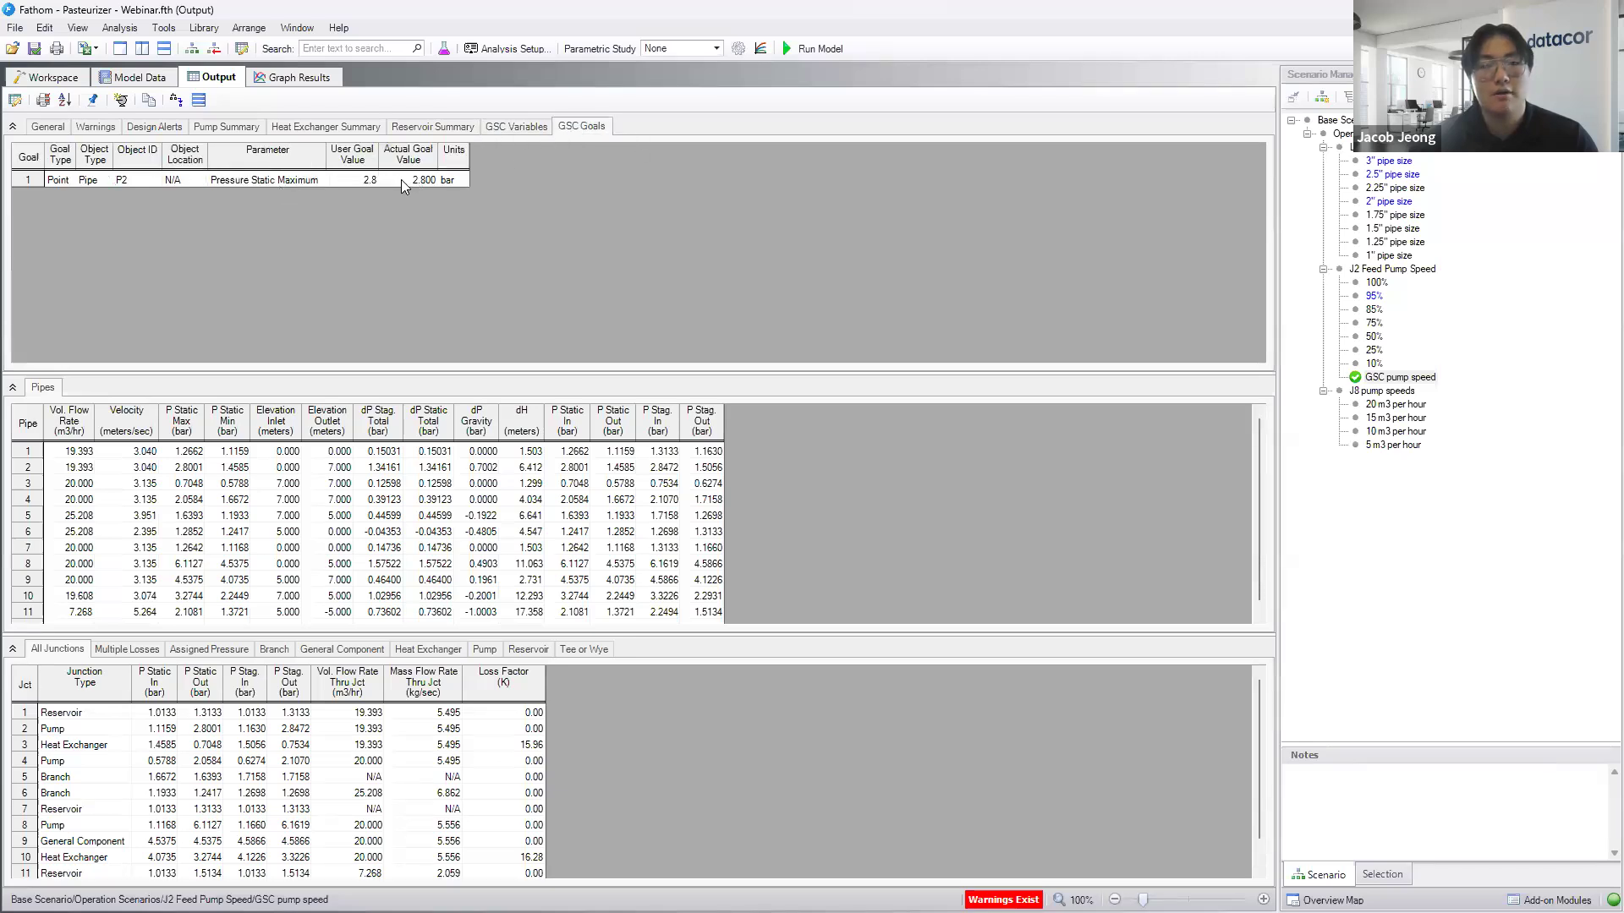
{"action": "left_click", "coordinate": [516, 126]}
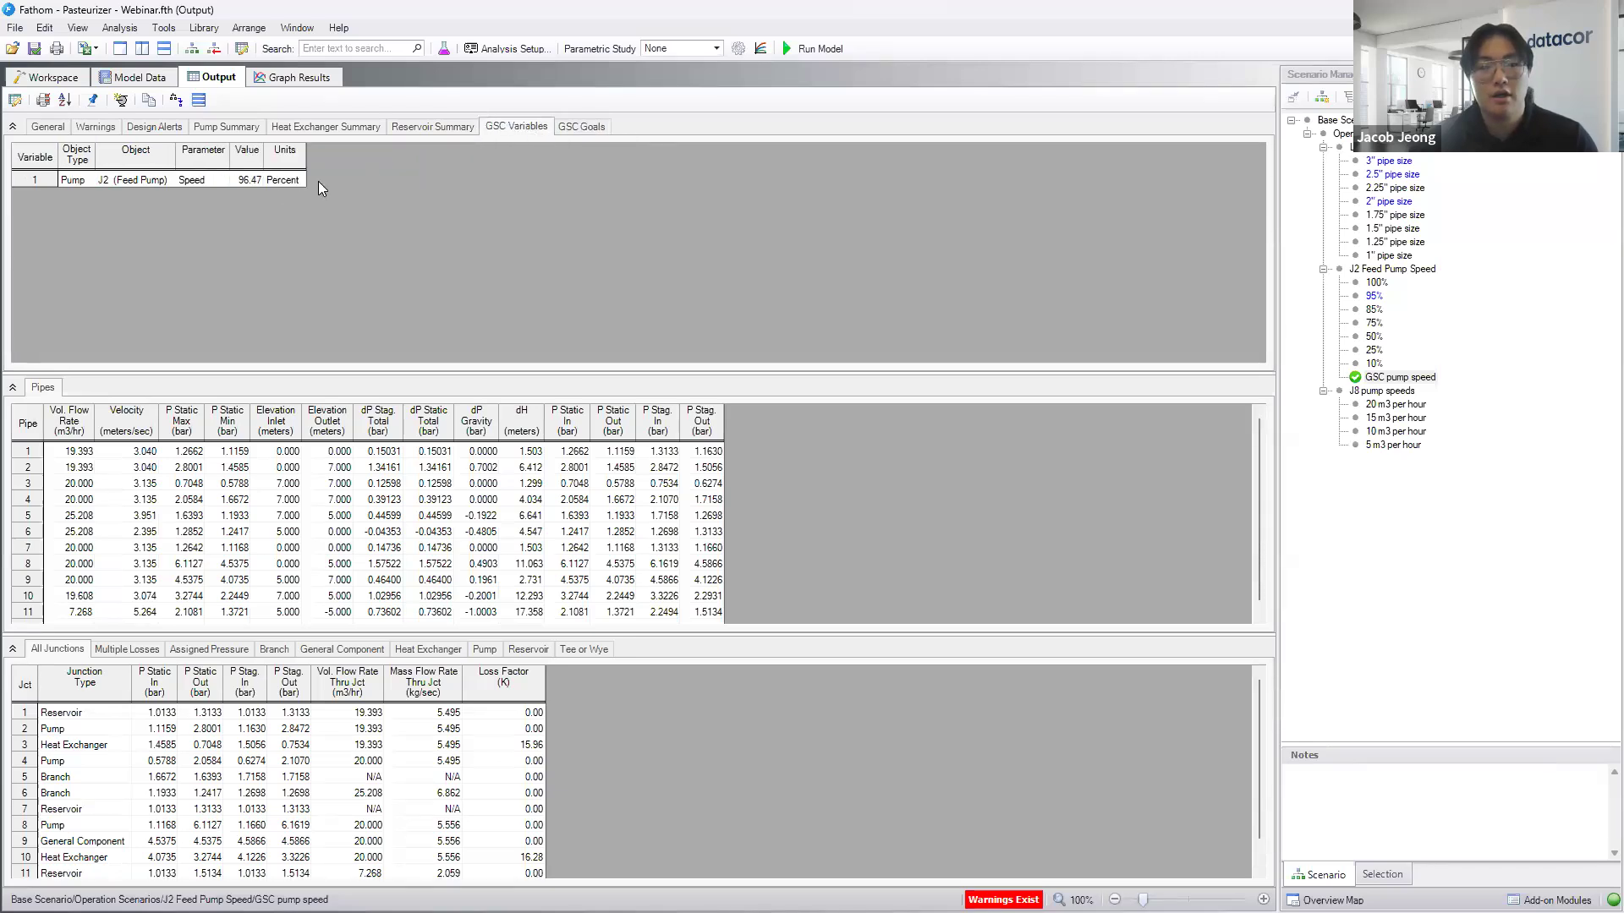
{"action": "mouse_move", "coordinate": [264, 215]}
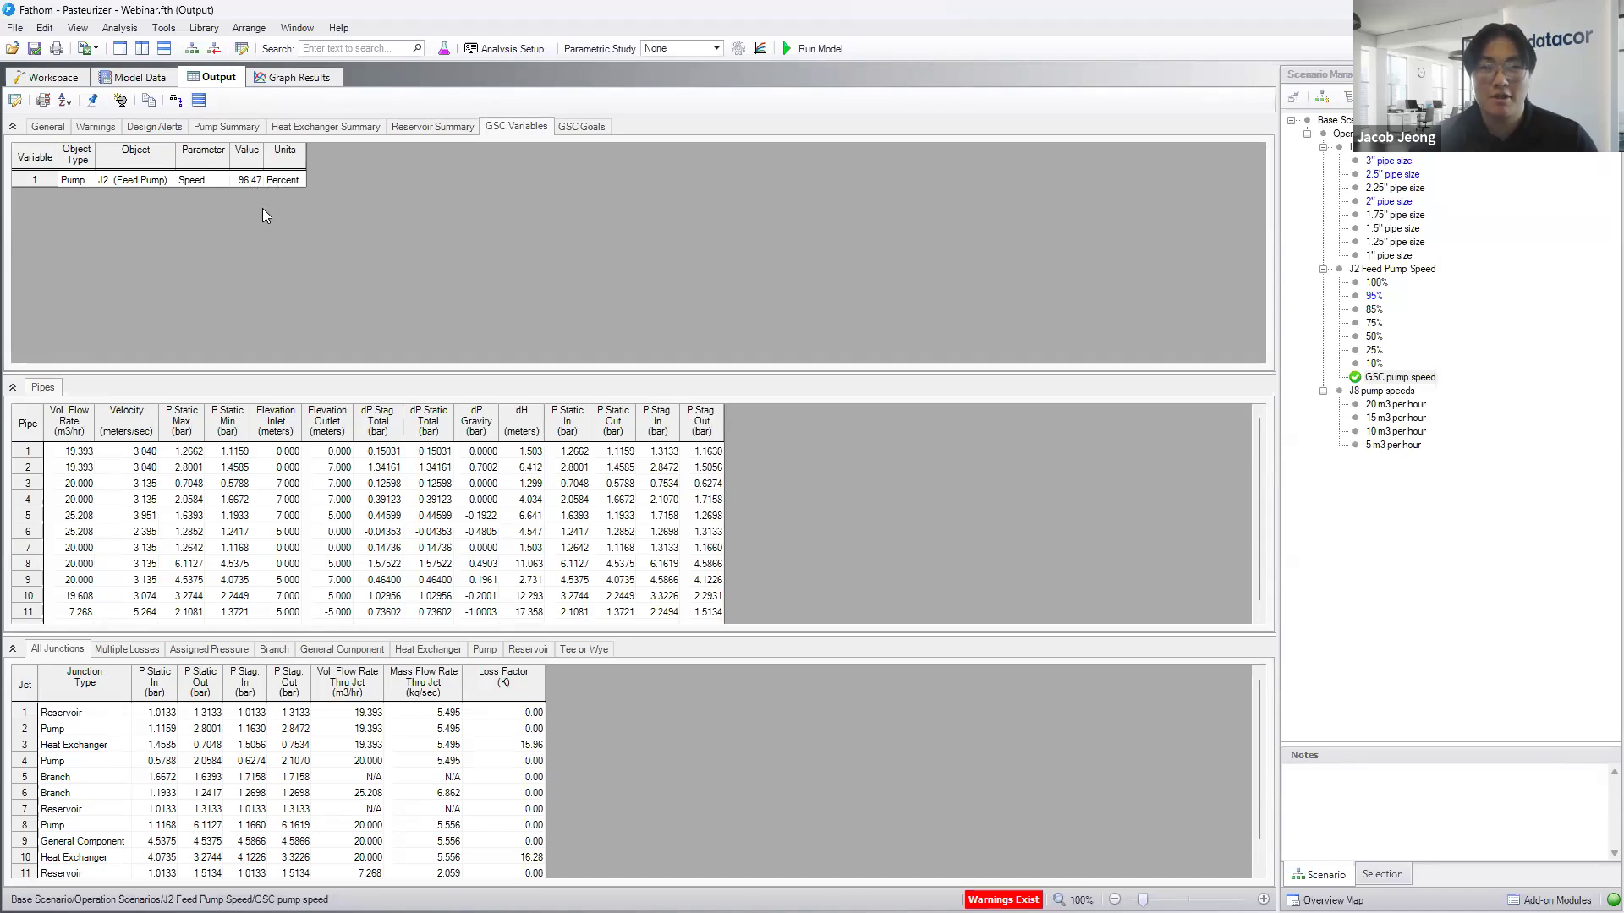
{"action": "left_click", "coordinate": [46, 77]}
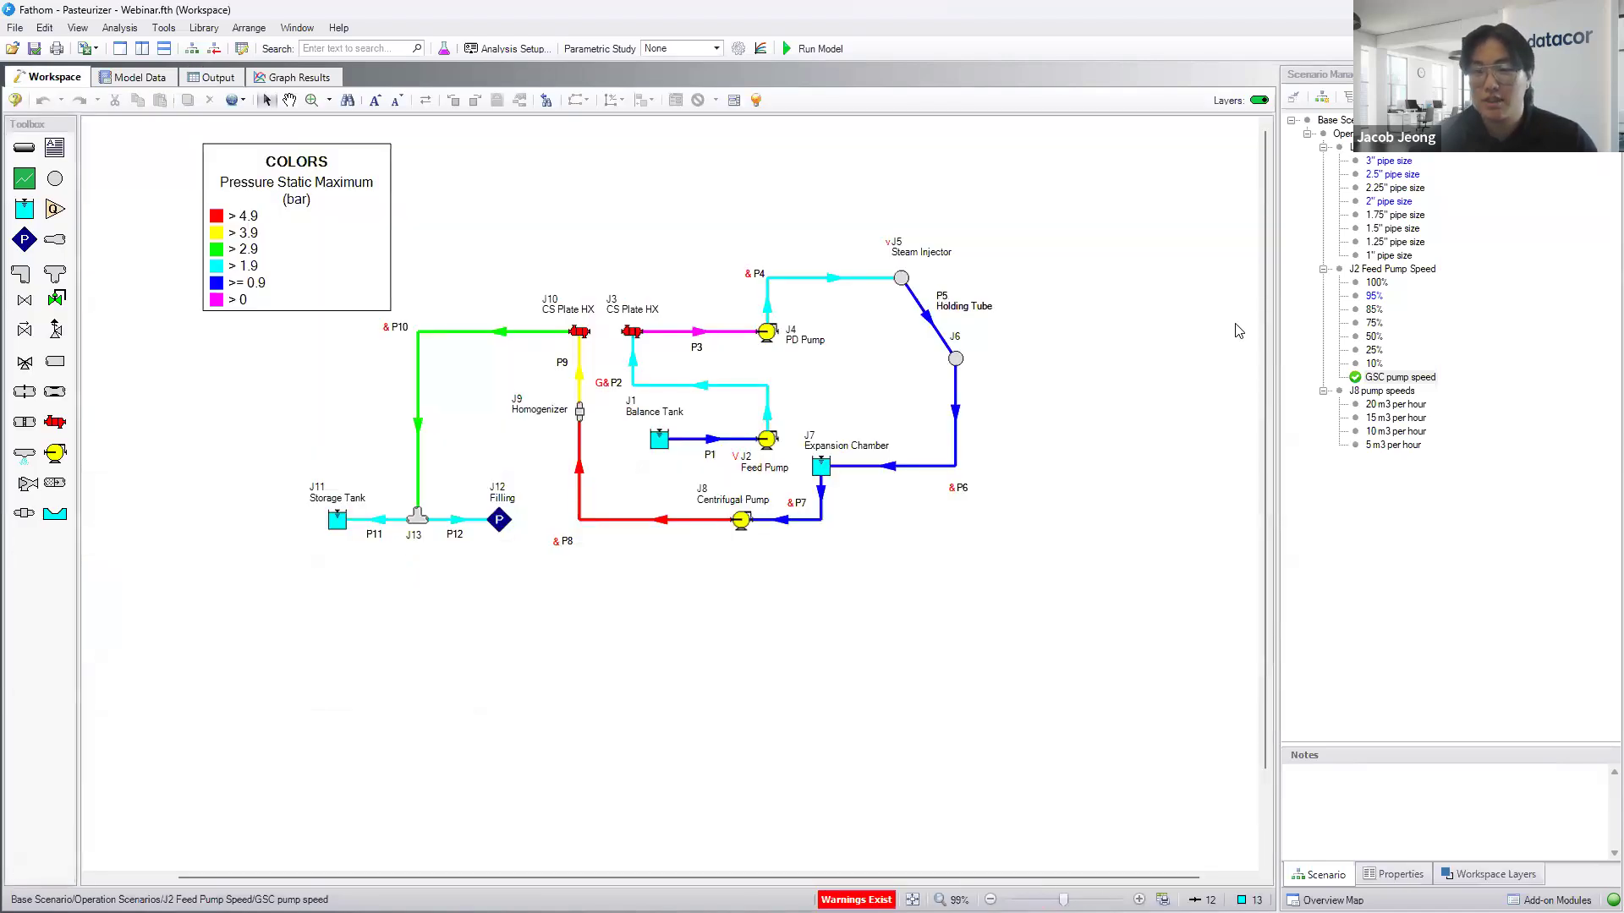
{"action": "mouse_move", "coordinate": [1213, 343]}
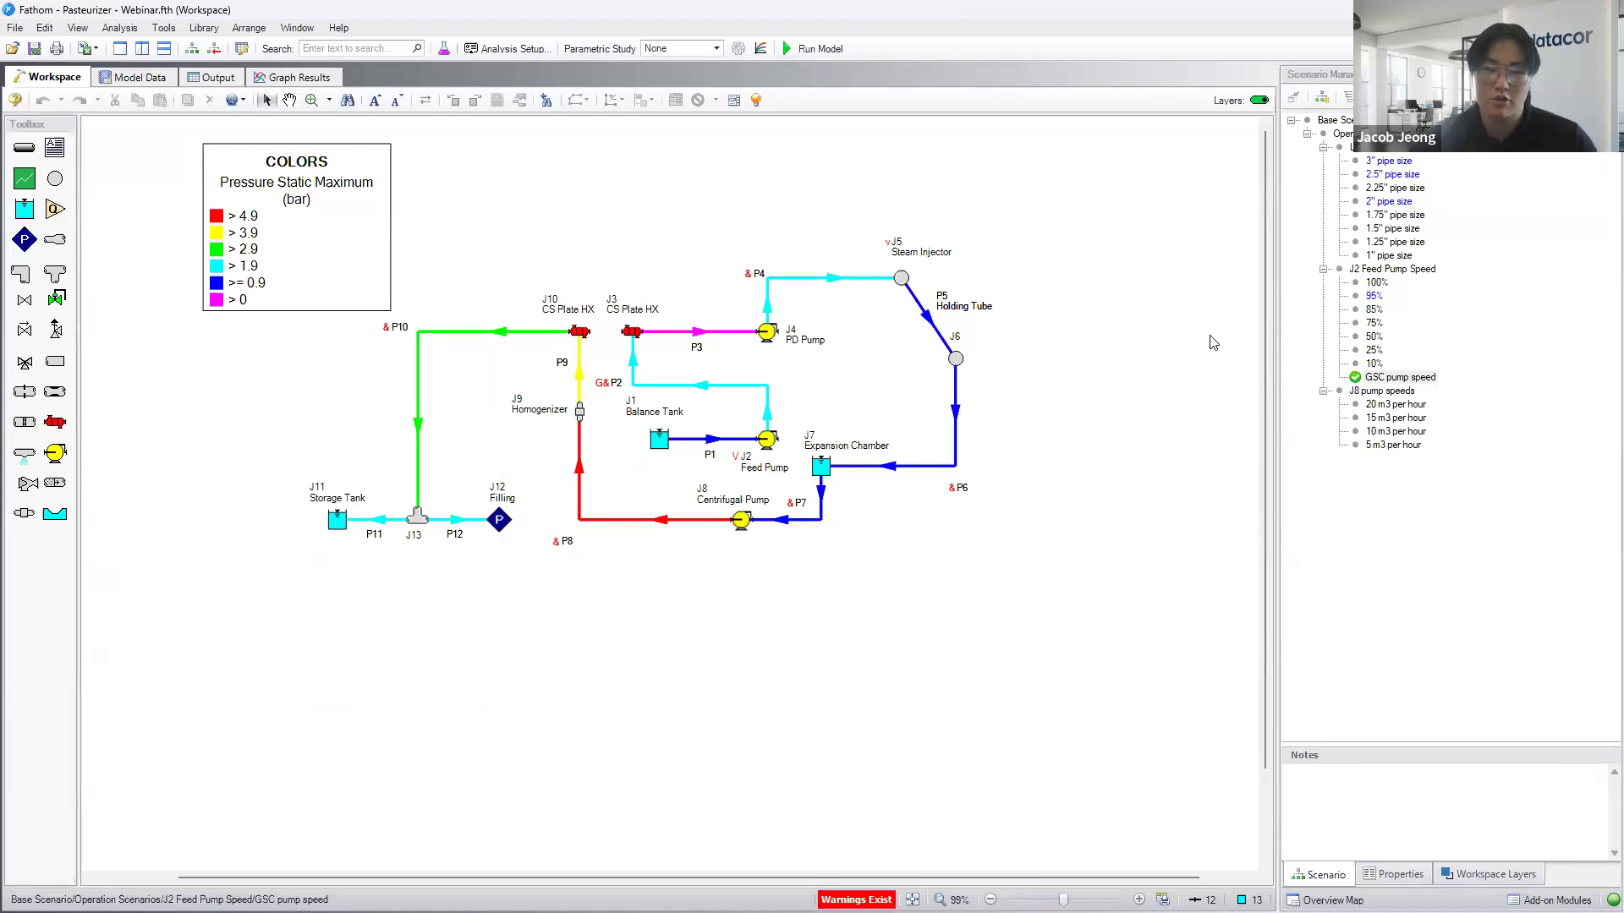
{"action": "mouse_move", "coordinate": [1080, 291]}
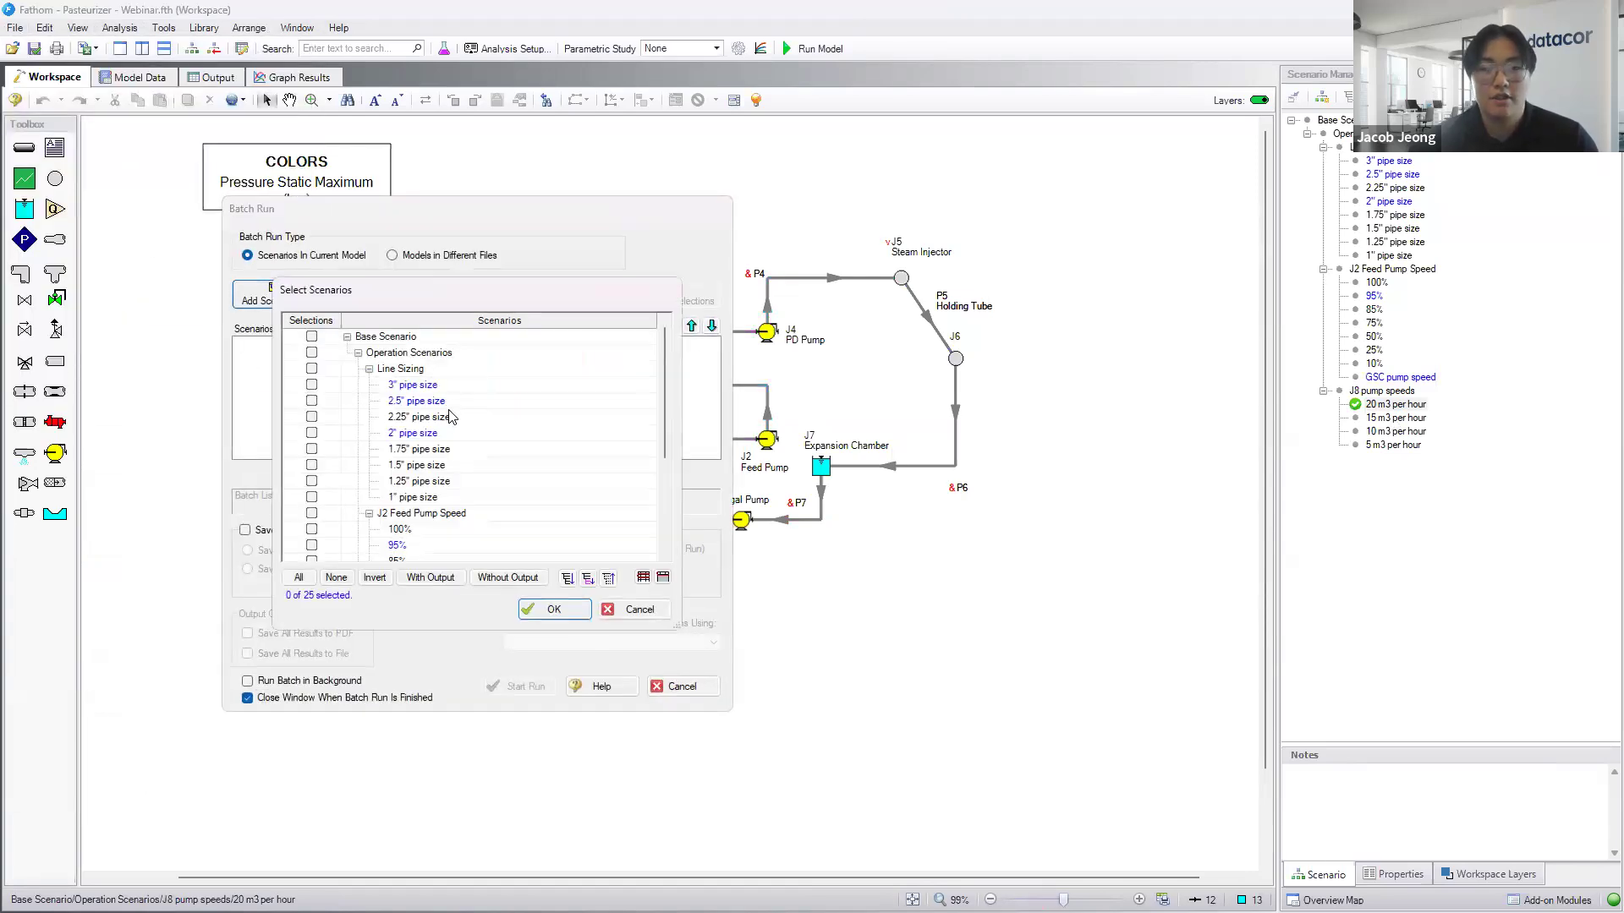
- Add the four J8 pump speed scenarios to the batch and start the batch run
{"action": "left_click", "coordinate": [312, 504]}
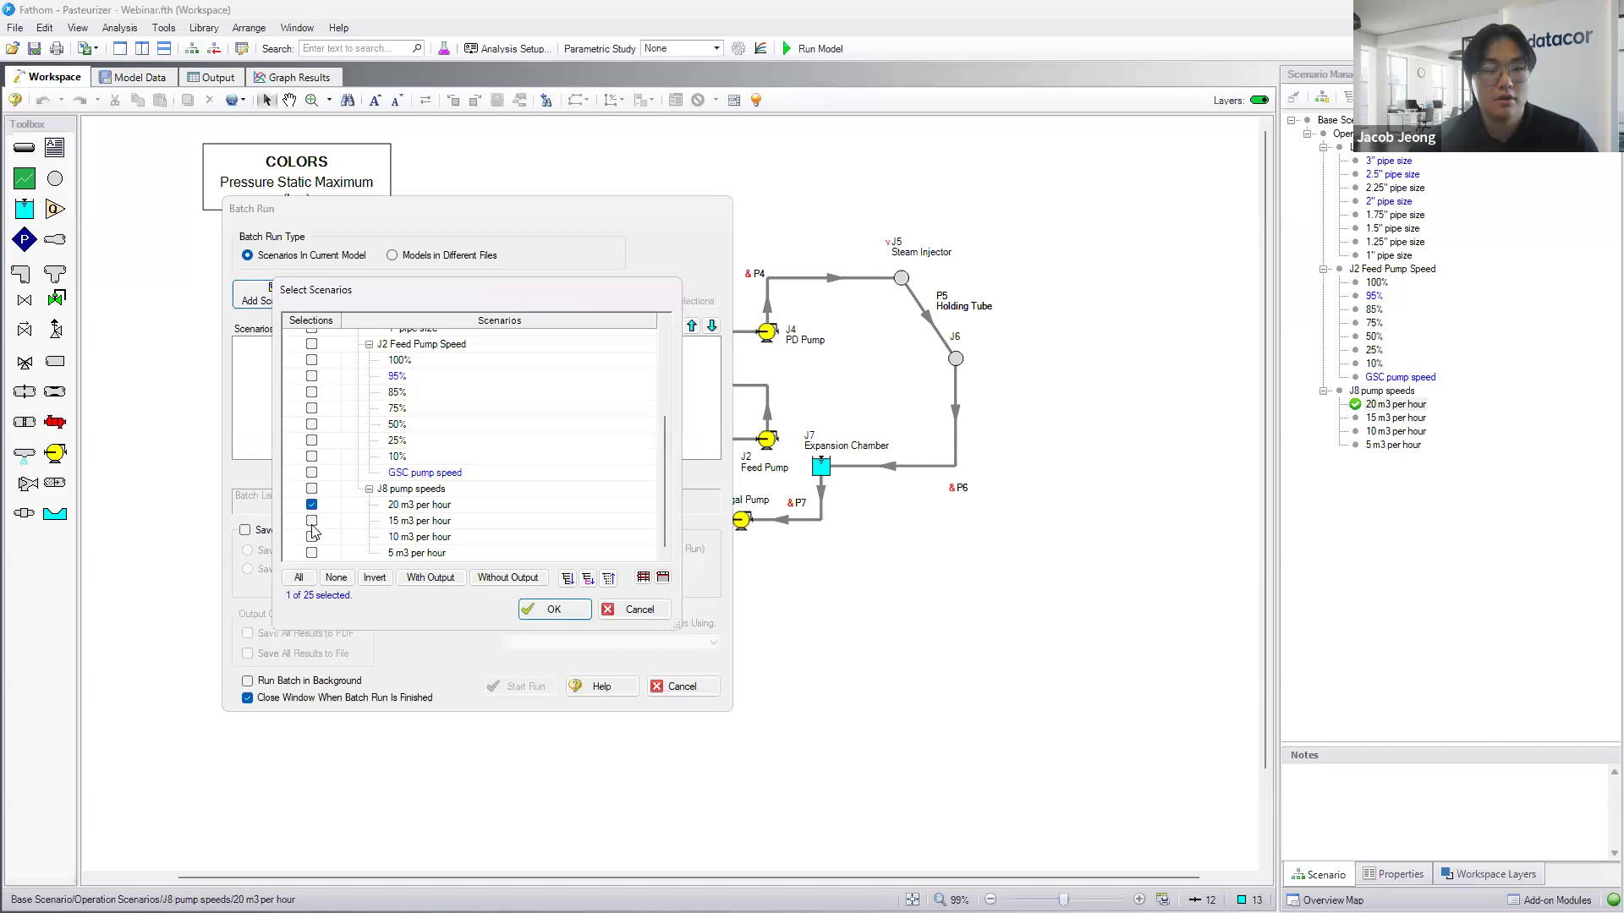
{"action": "left_click", "coordinate": [311, 521]}
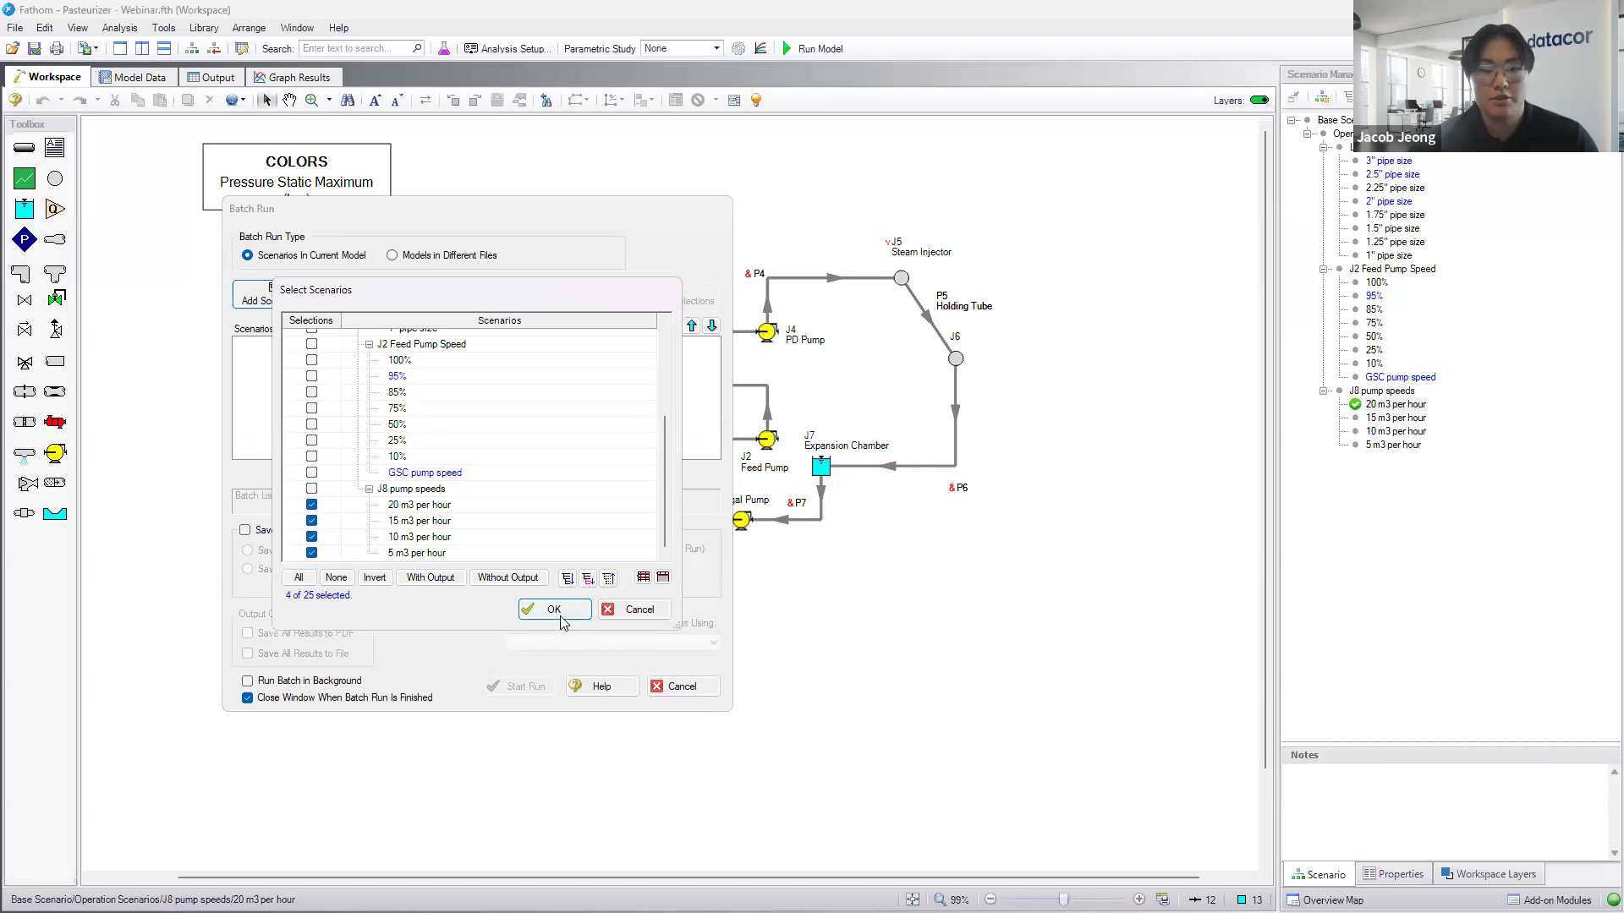
{"action": "left_click", "coordinate": [553, 609]}
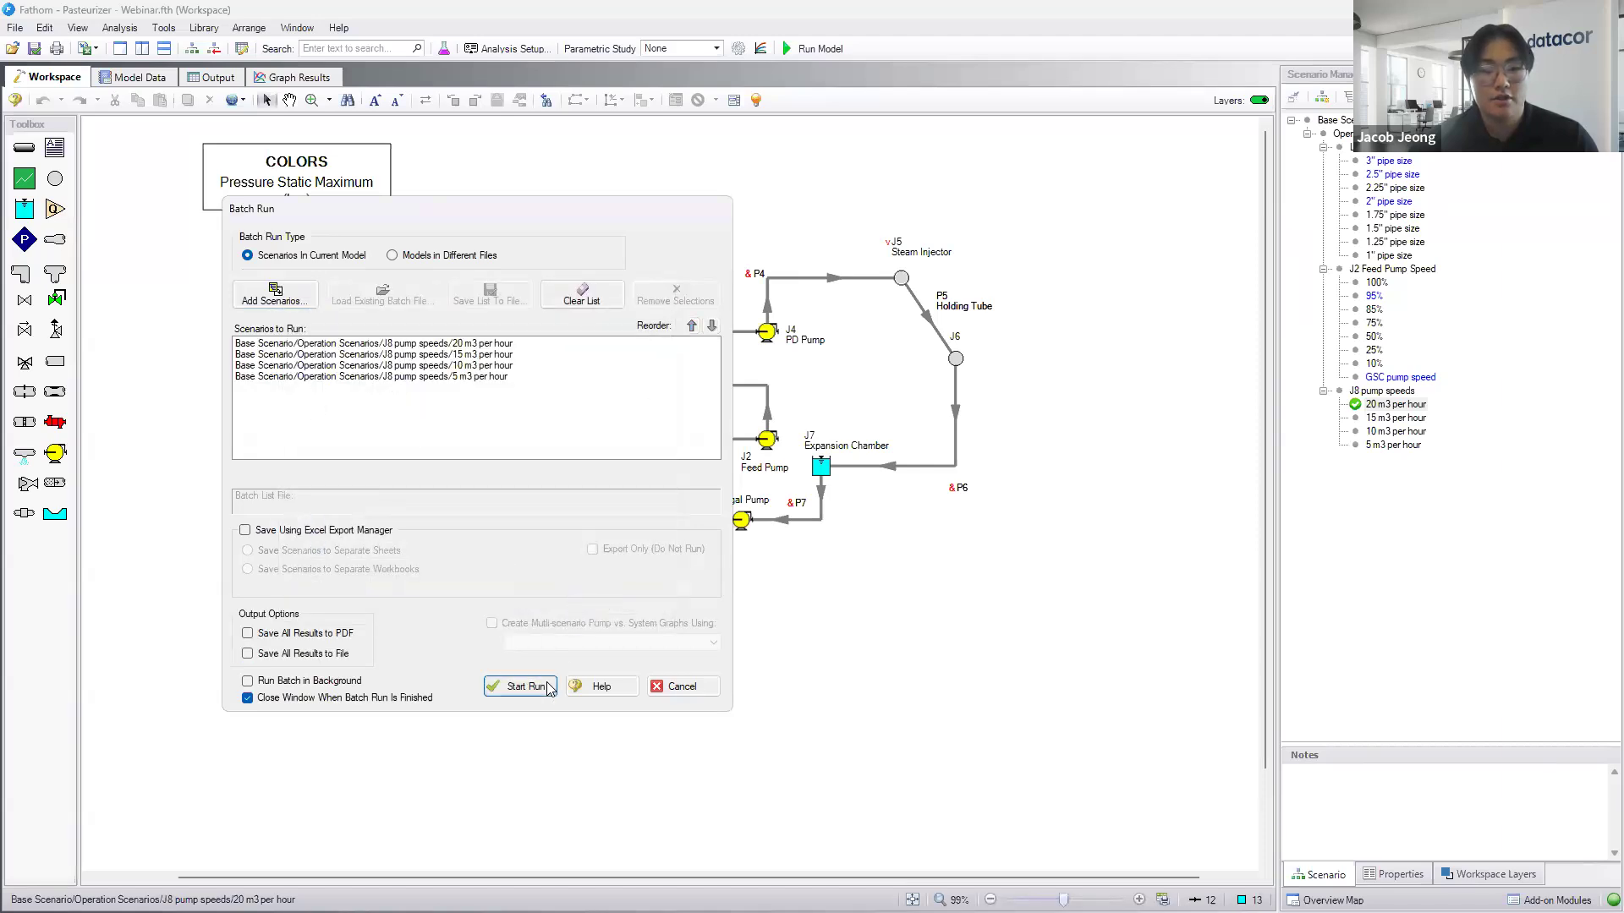
{"action": "left_click", "coordinate": [521, 687]}
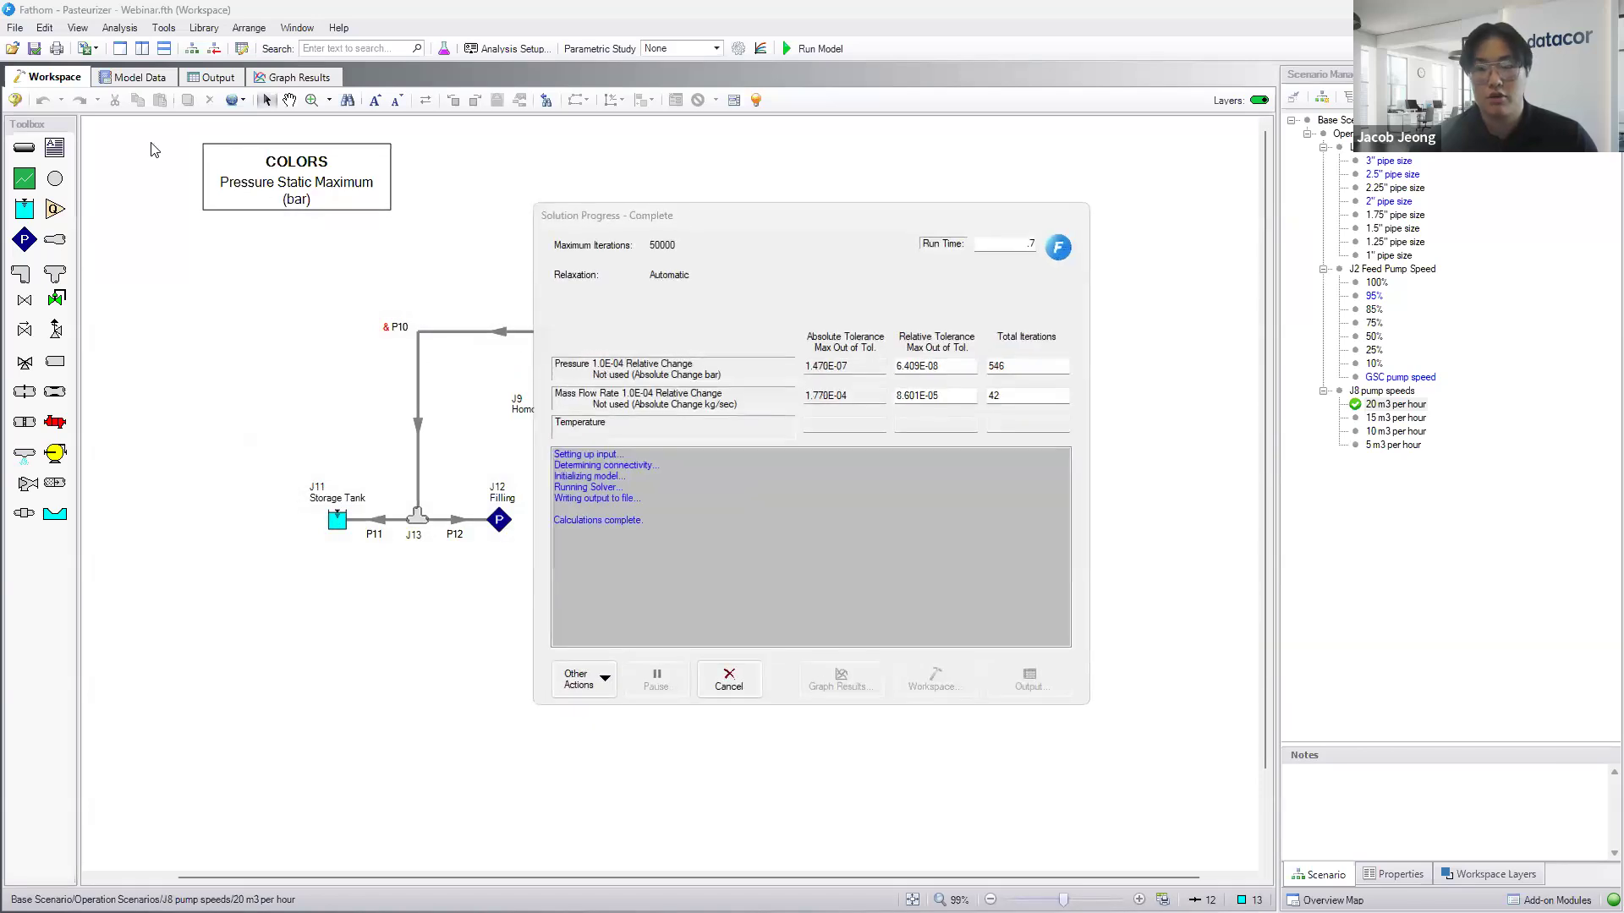
- Let the batch run proceed until all four scenarios complete without errors
{"action": "left_click", "coordinate": [1028, 680]}
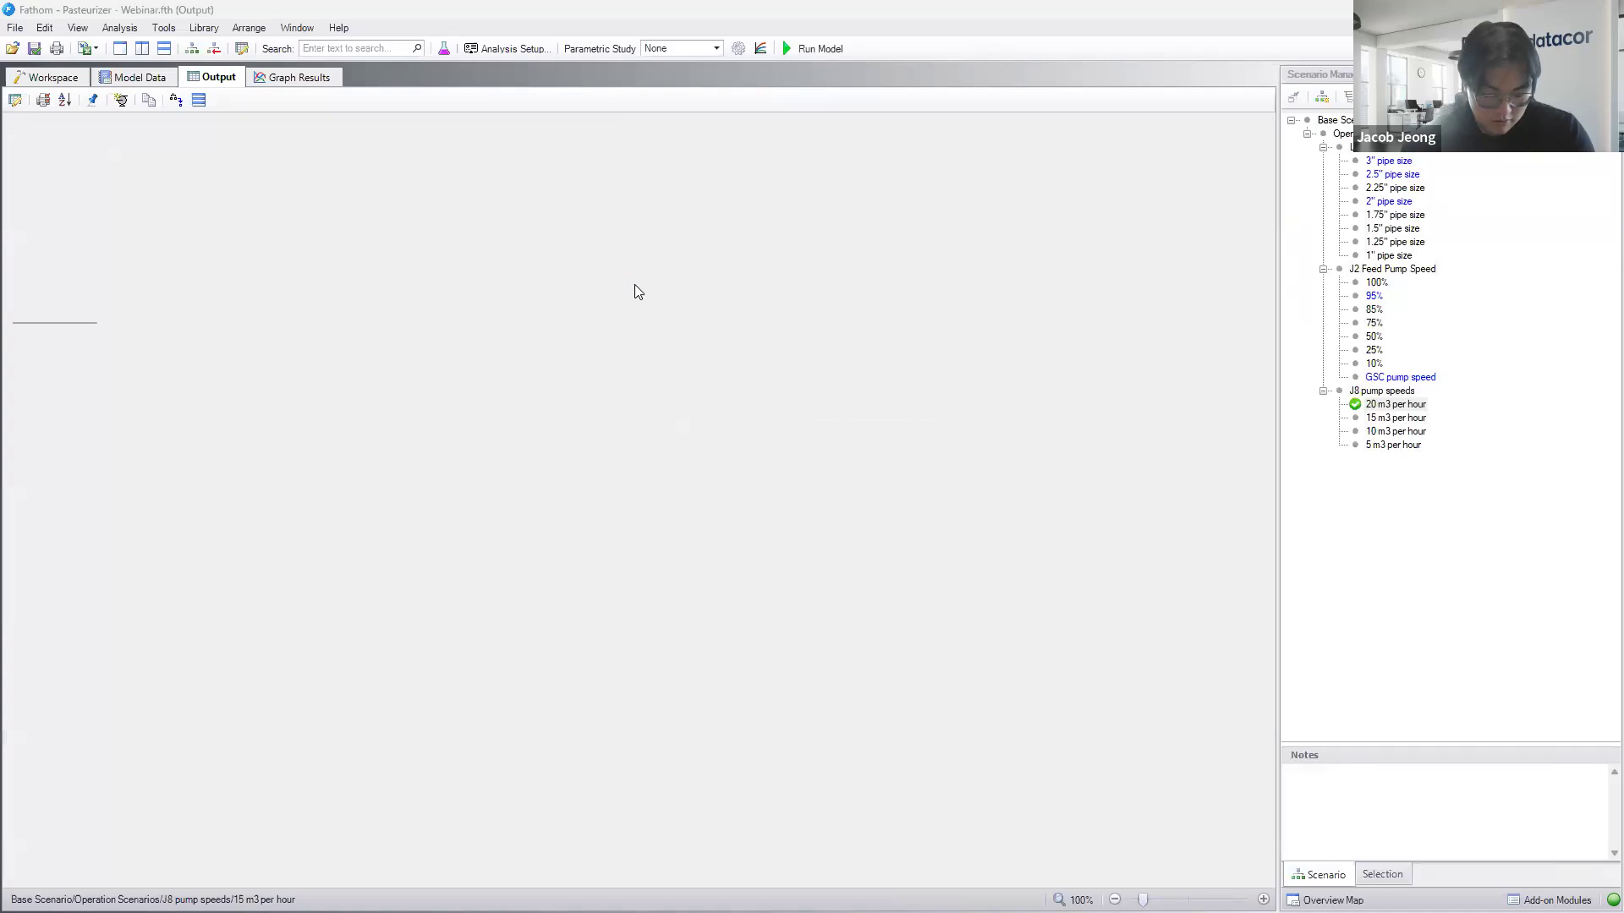
{"action": "left_click", "coordinate": [819, 47]}
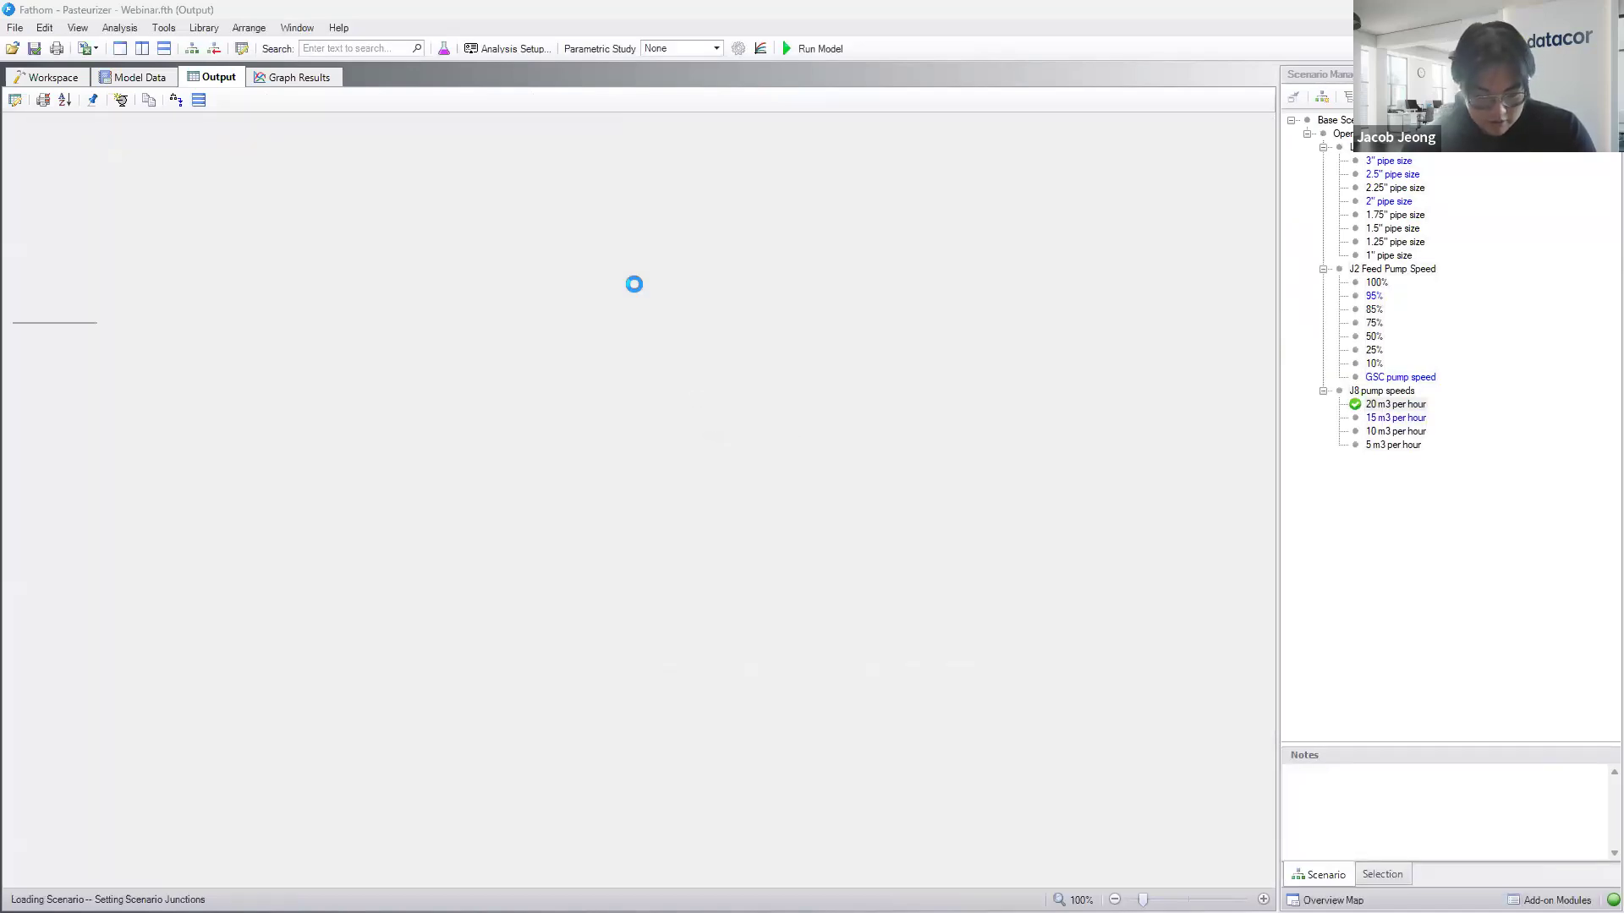
{"action": "left_click", "coordinate": [819, 48]}
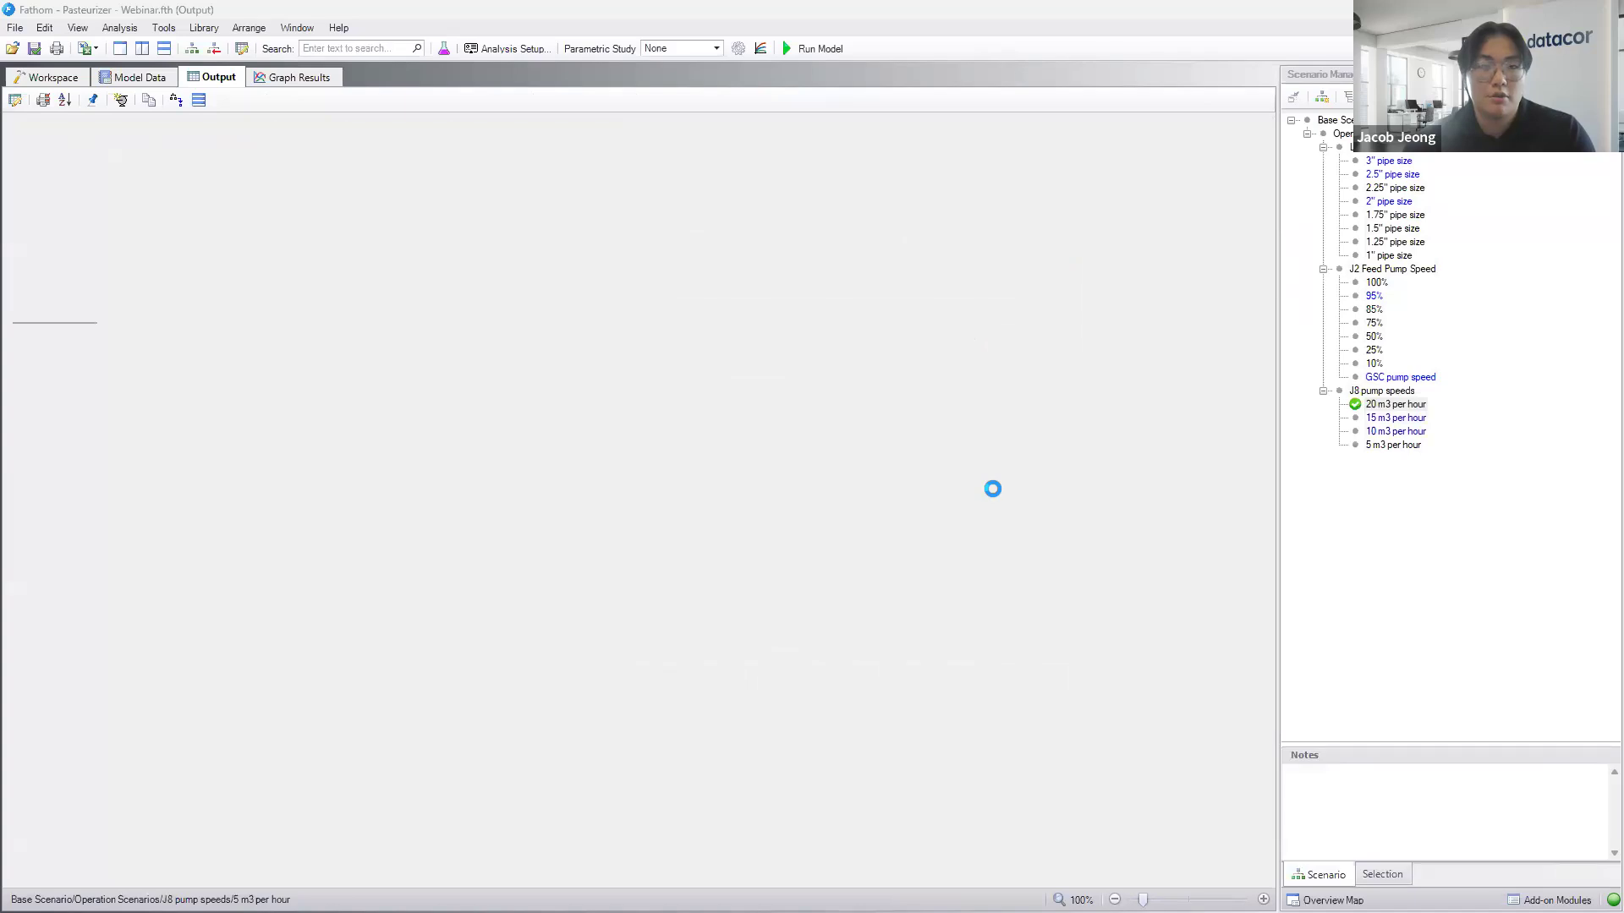
{"action": "left_click", "coordinate": [818, 47]}
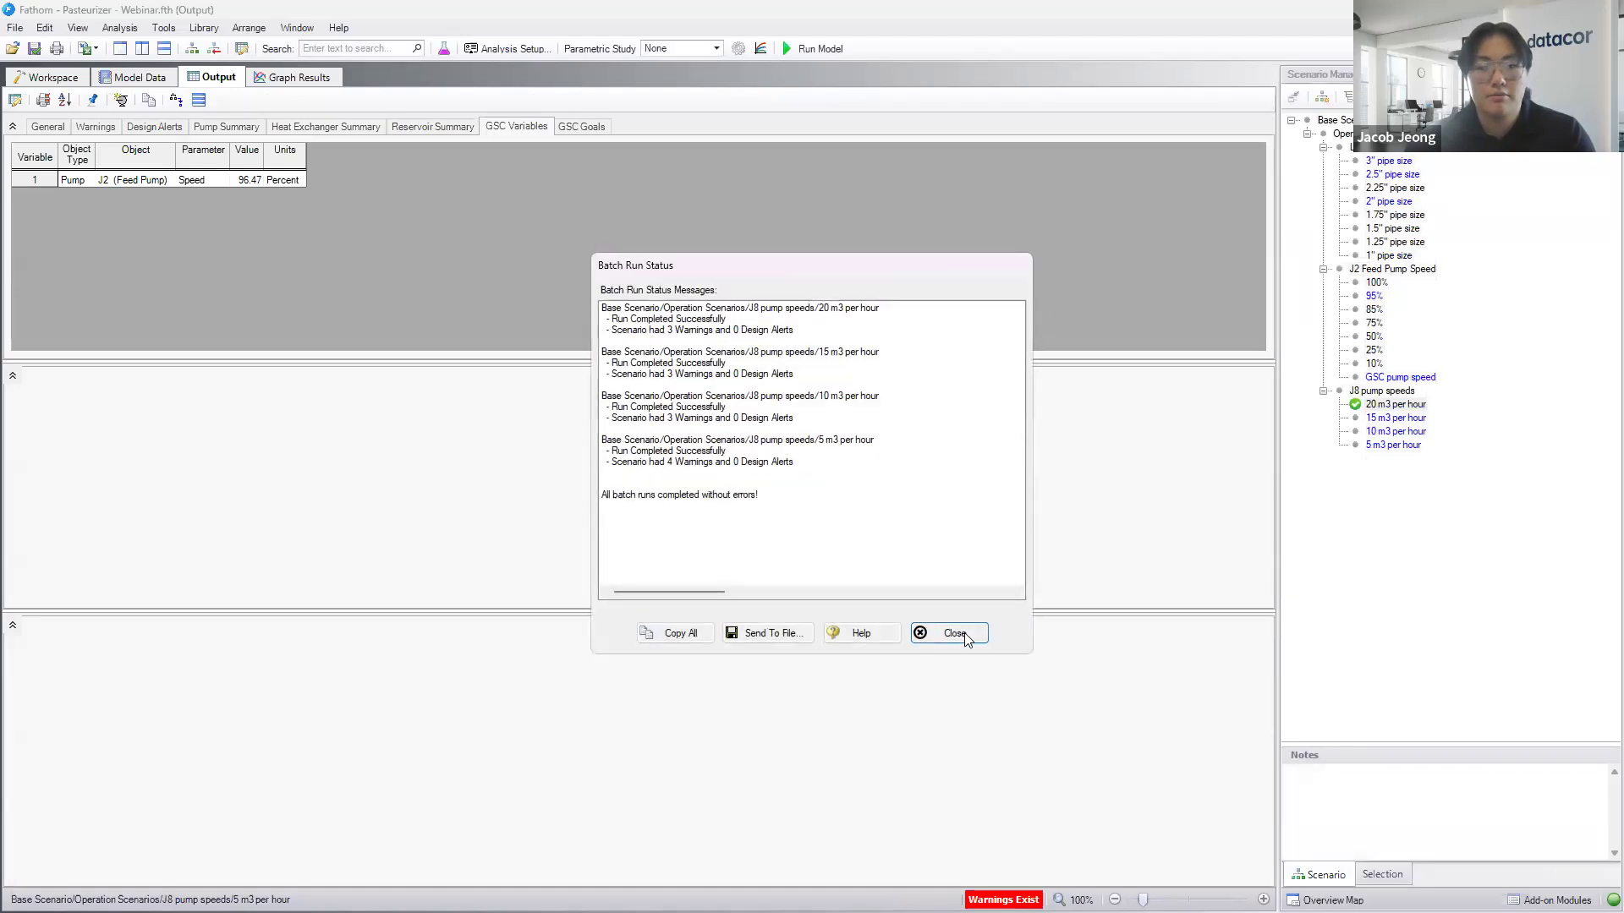
- Close the Batch Run Status, return to the Workspace and bring up the Excel Export Manager
{"action": "left_click", "coordinate": [948, 632]}
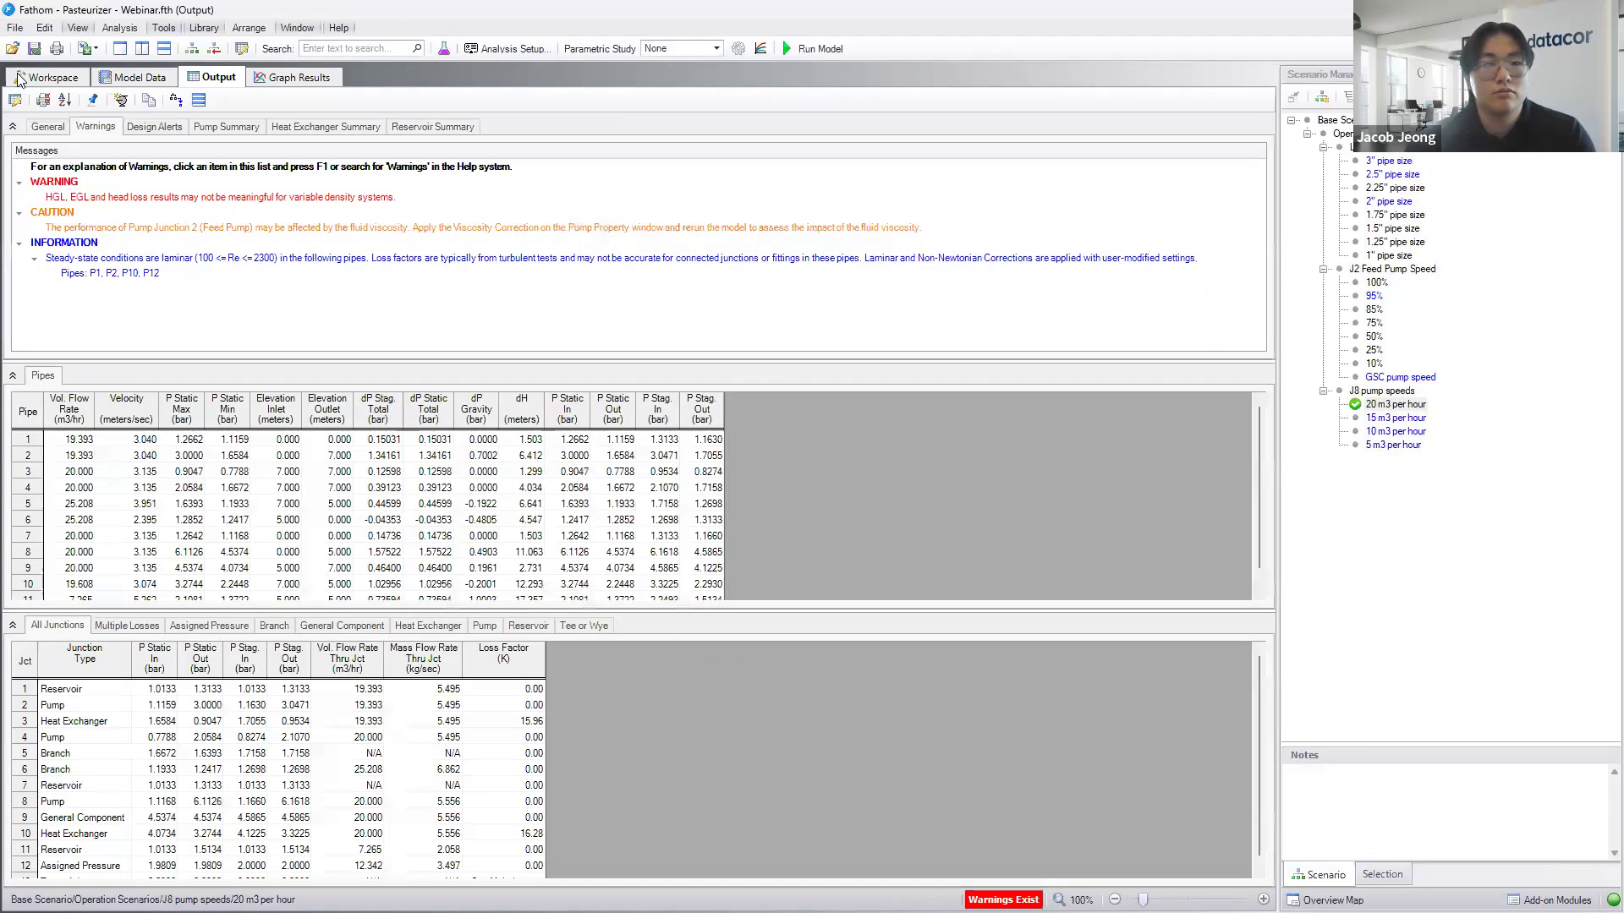
{"action": "left_click", "coordinate": [15, 27]}
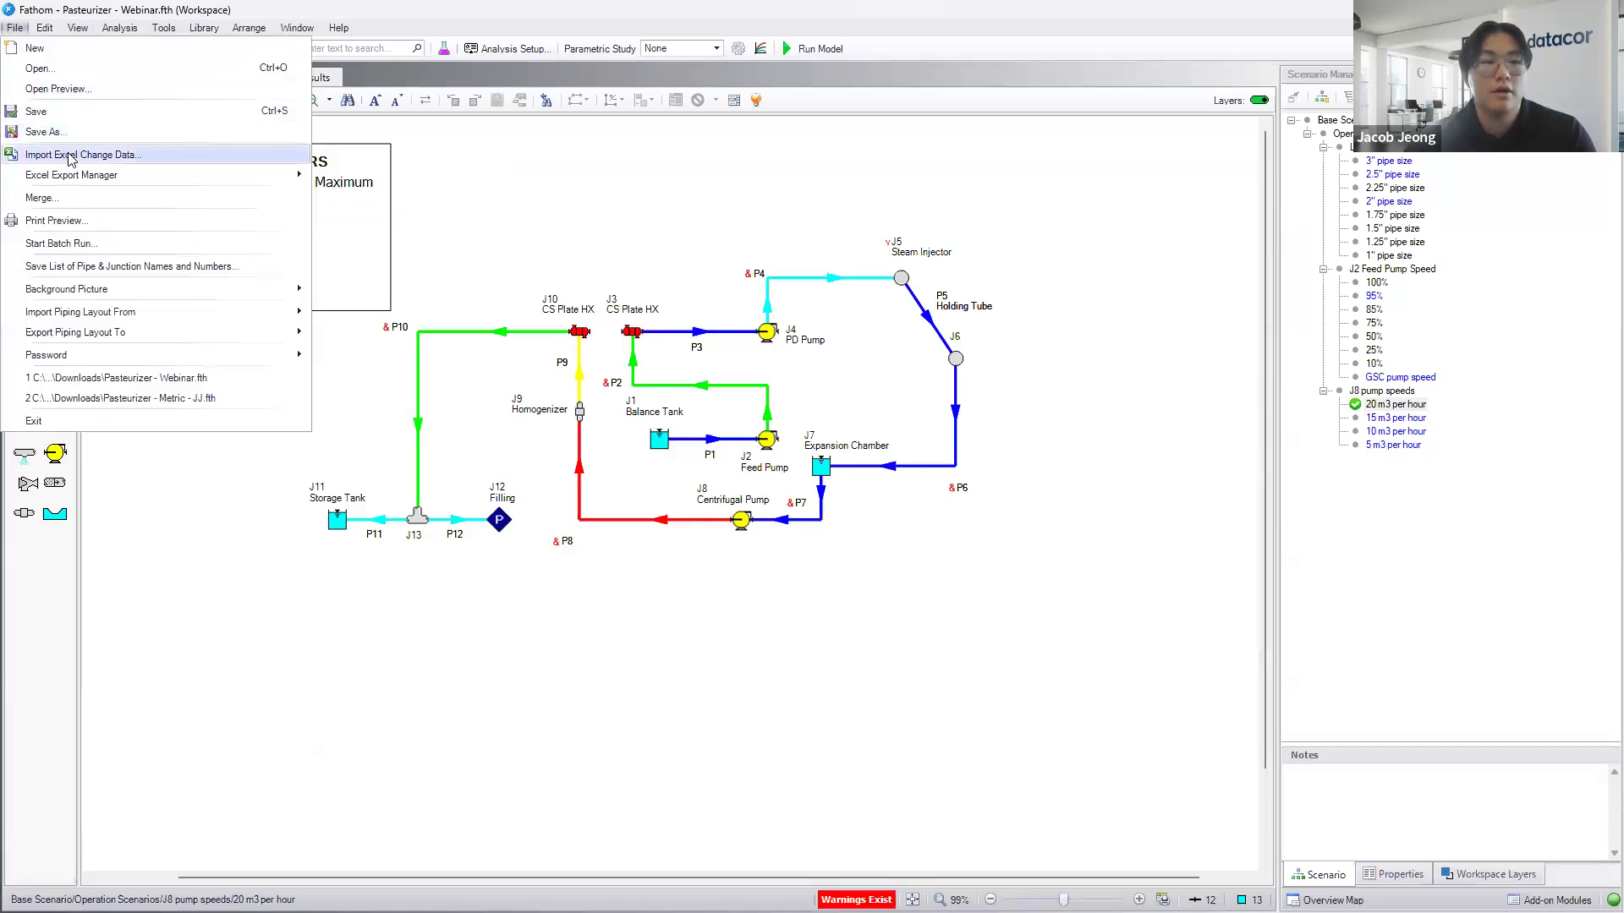
{"action": "left_click", "coordinate": [81, 154]}
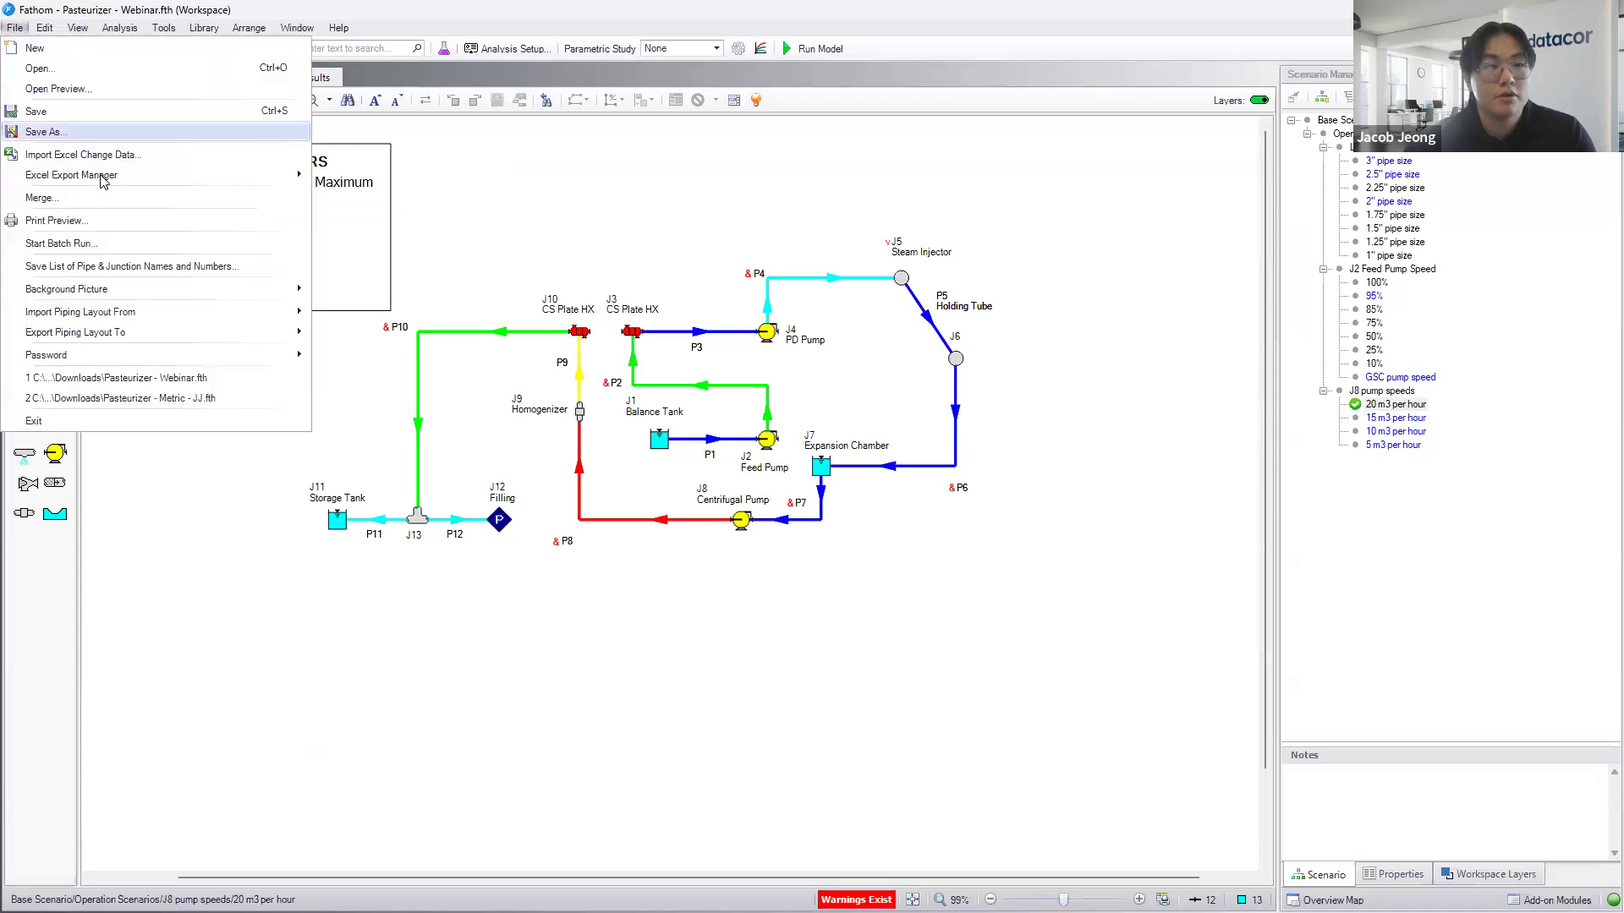
{"action": "left_click", "coordinate": [15, 28]}
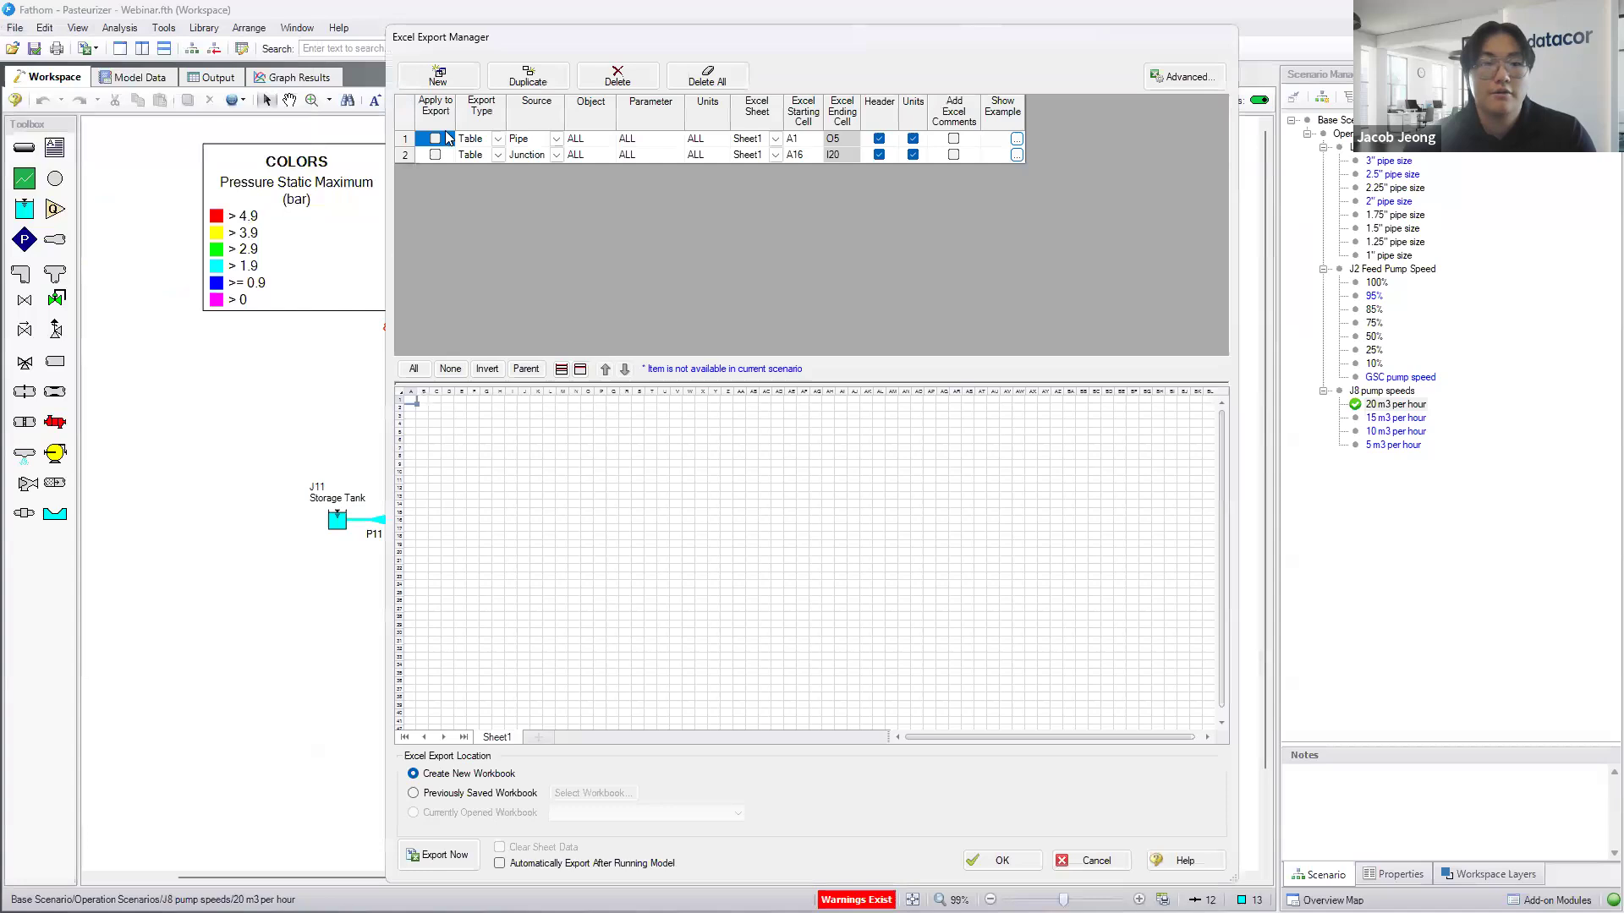
- Enable Apply to Export for the Pipe and Junction tables and save the settings
{"action": "left_click", "coordinate": [434, 137]}
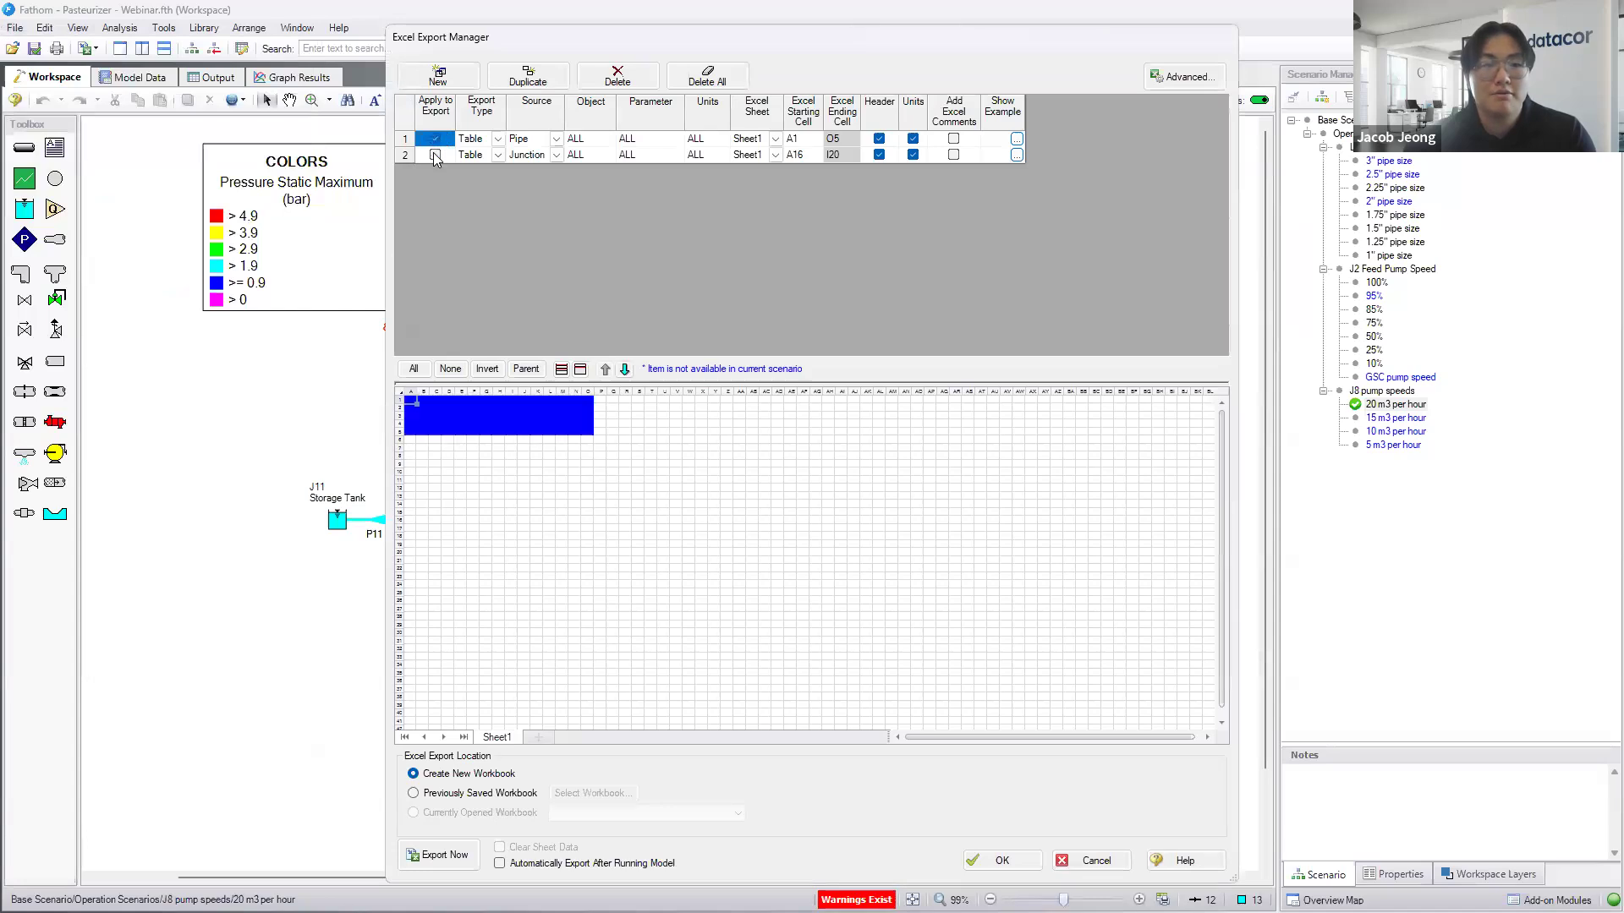
{"action": "left_click", "coordinate": [435, 154]}
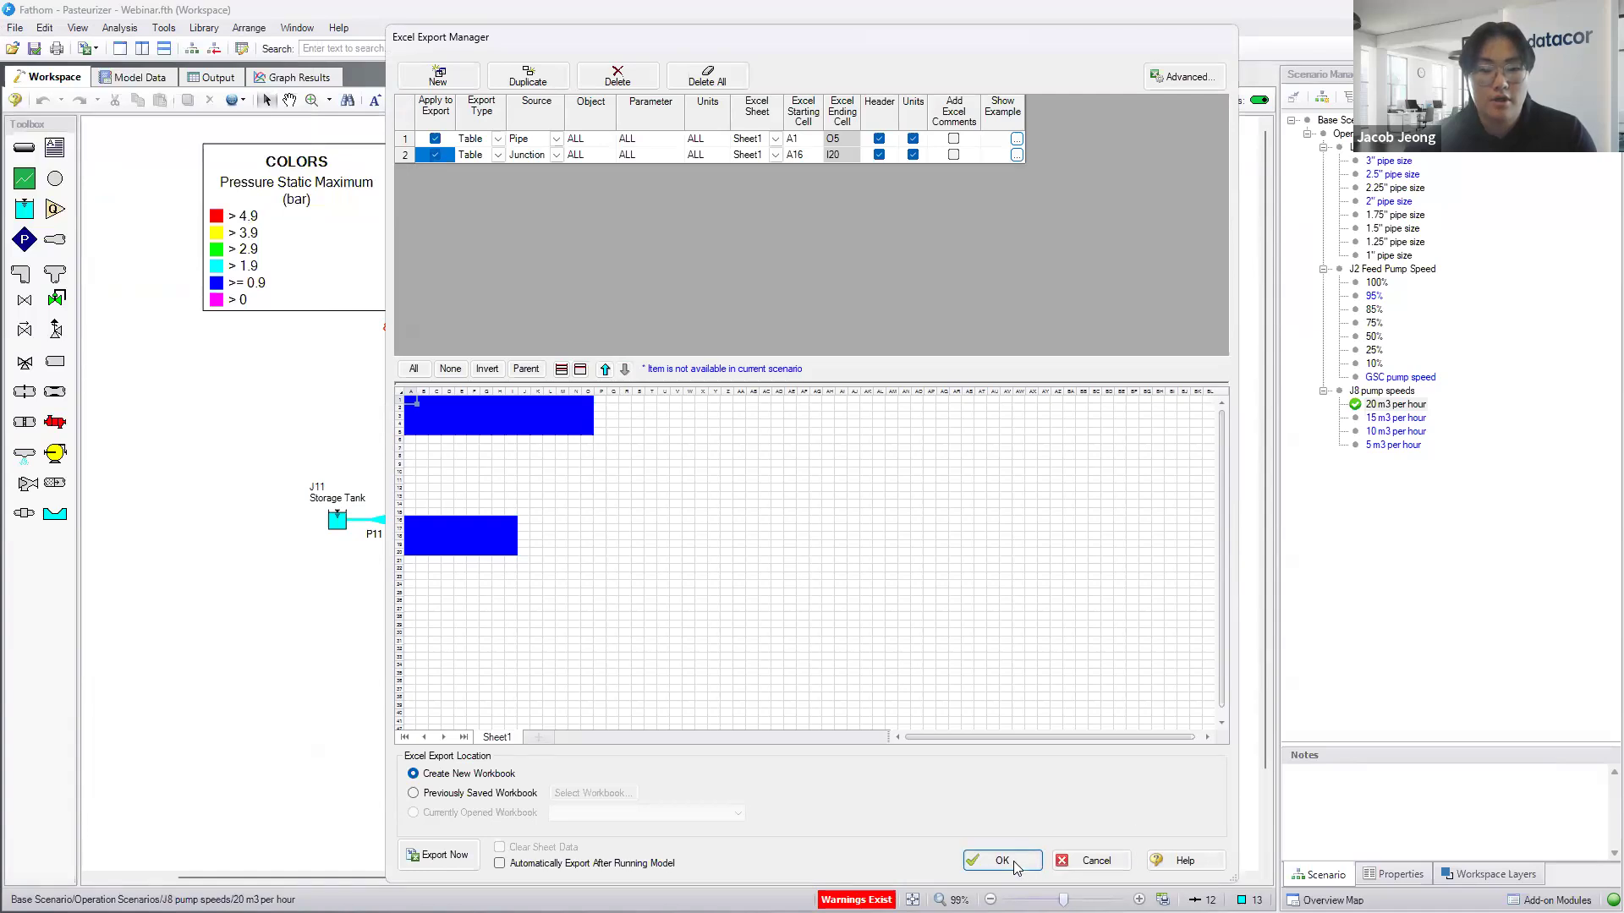
{"action": "left_click", "coordinate": [1000, 861]}
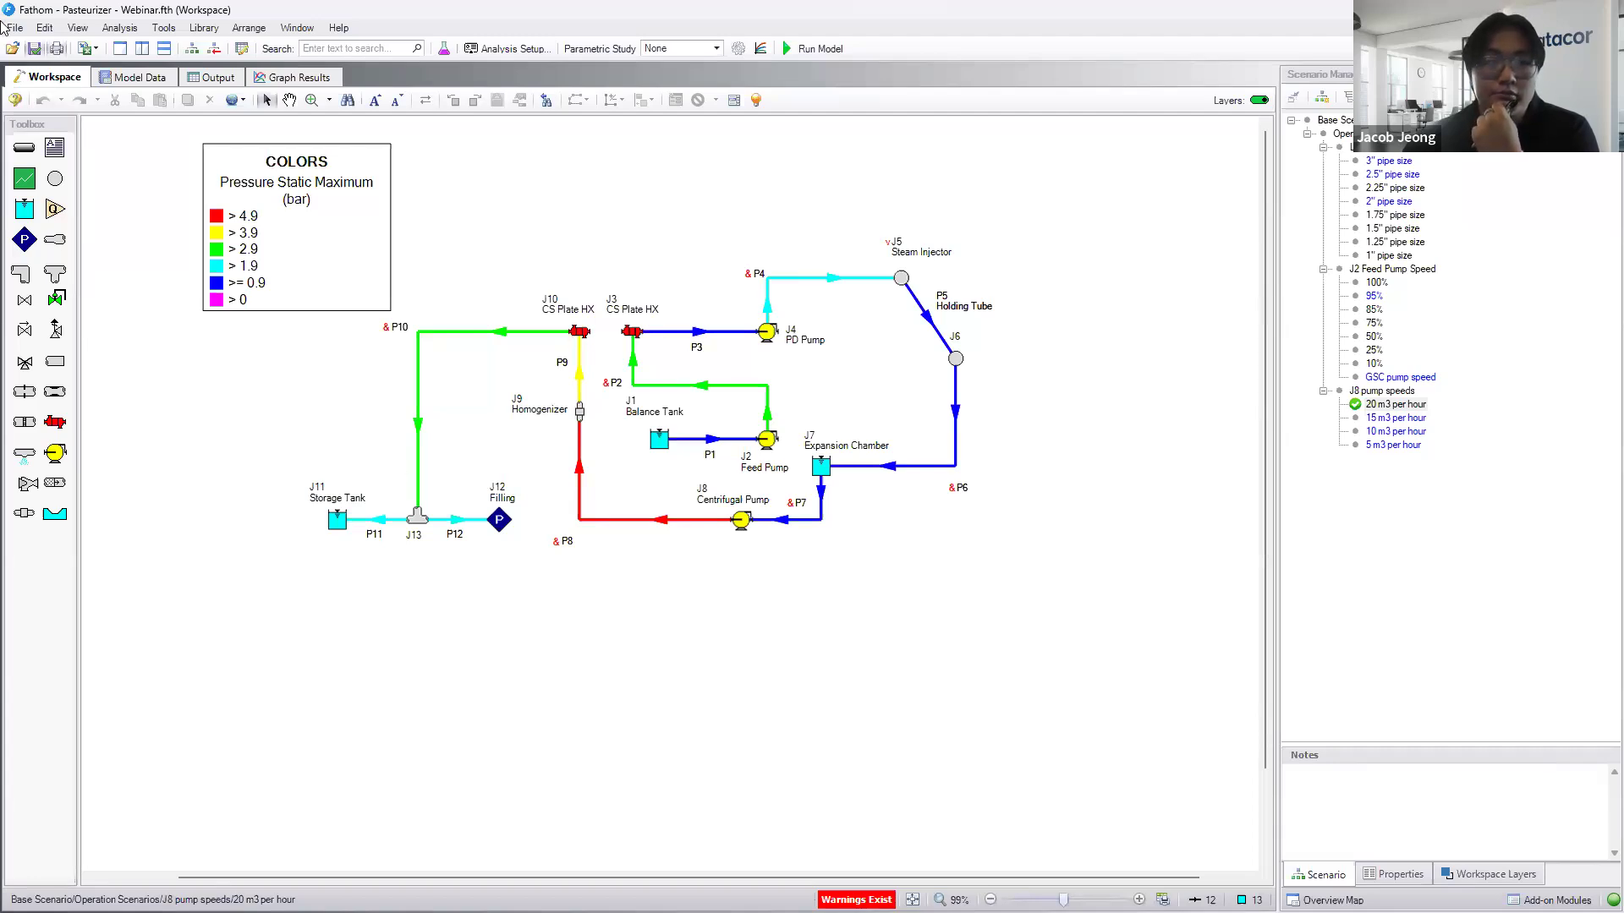
- Reopen the Excel Export Manager and export both tables to a new workbook now
{"action": "left_click", "coordinate": [15, 27]}
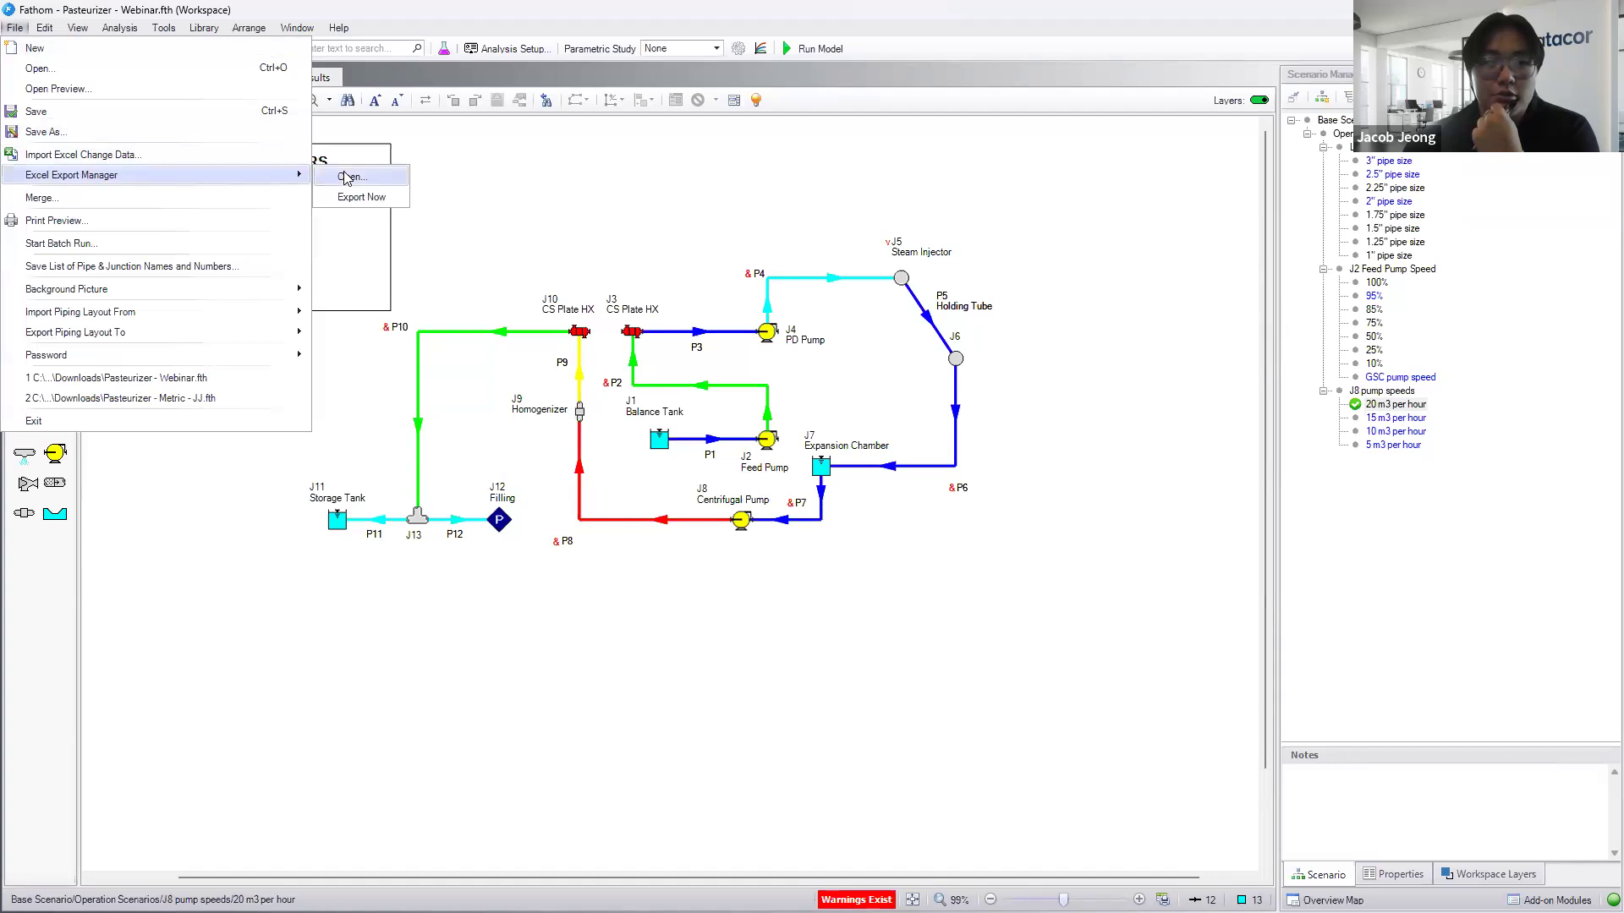
{"action": "left_click", "coordinate": [353, 175]}
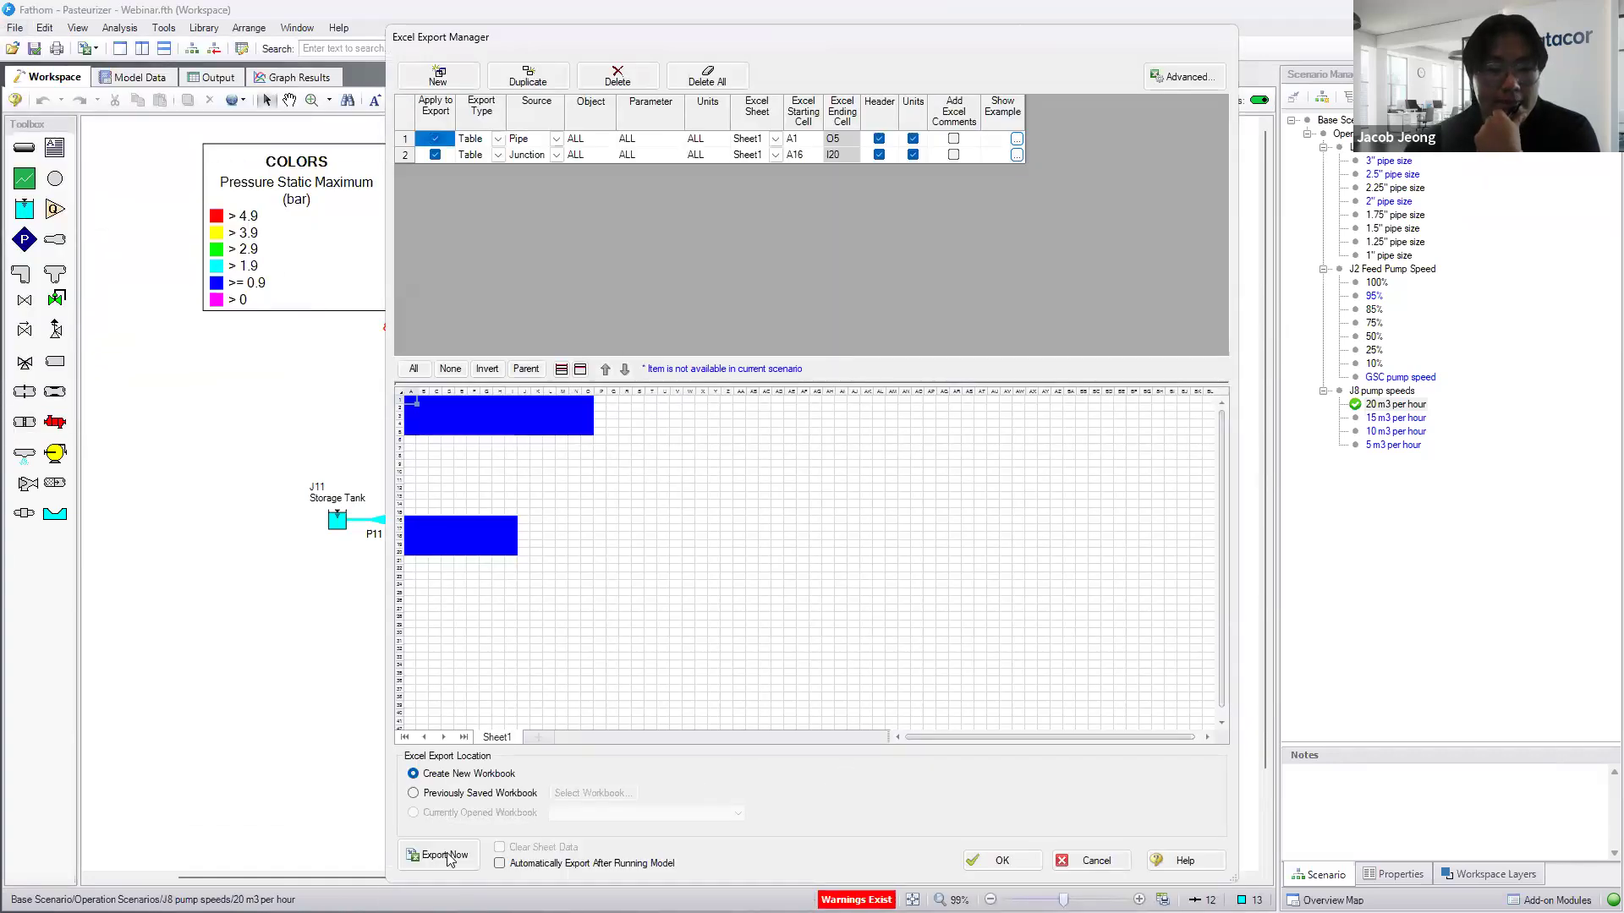
{"action": "left_click", "coordinate": [438, 859]}
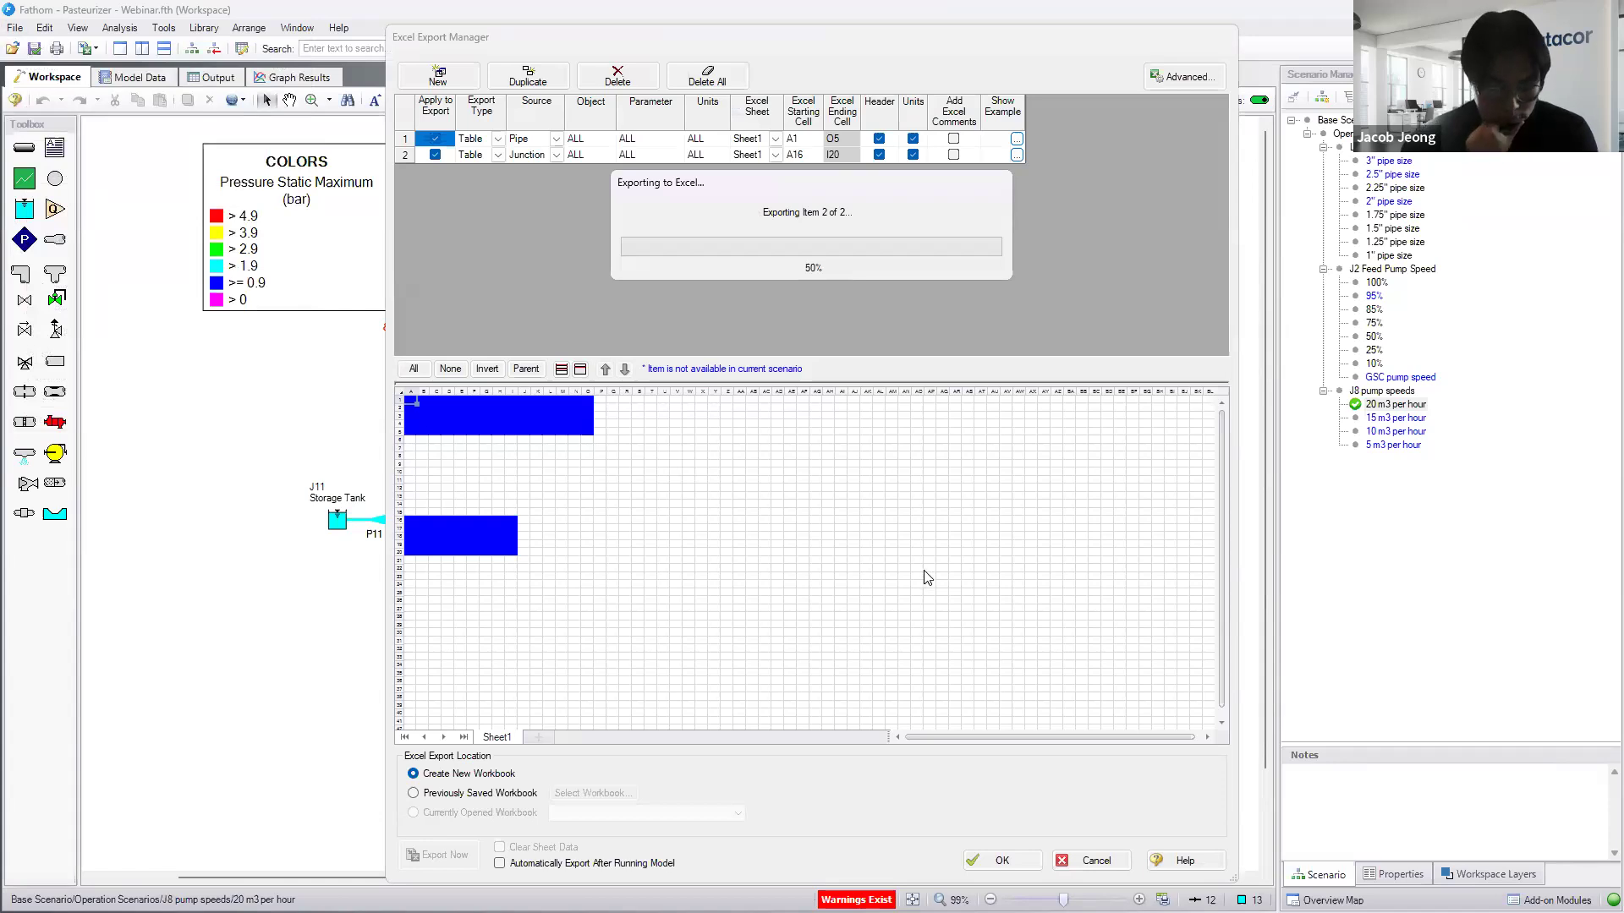
{"action": "mouse_move", "coordinate": [920, 570]}
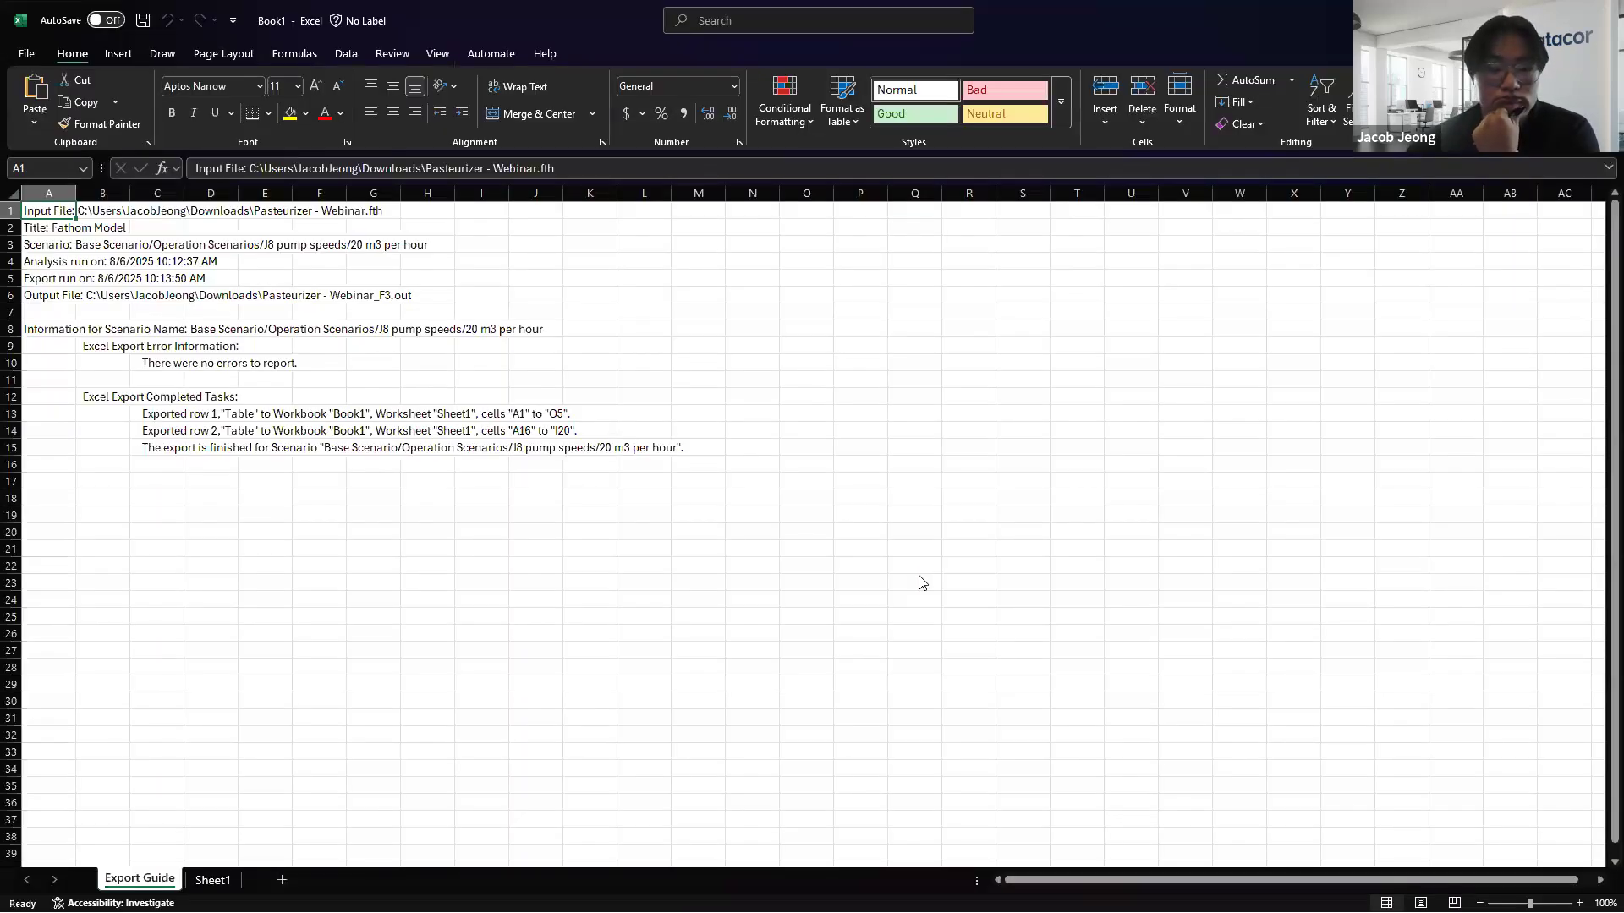
- Launch AFT Impulse to a blank workspace after checking the Export Guide sheet
{"action": "left_click", "coordinate": [213, 880]}
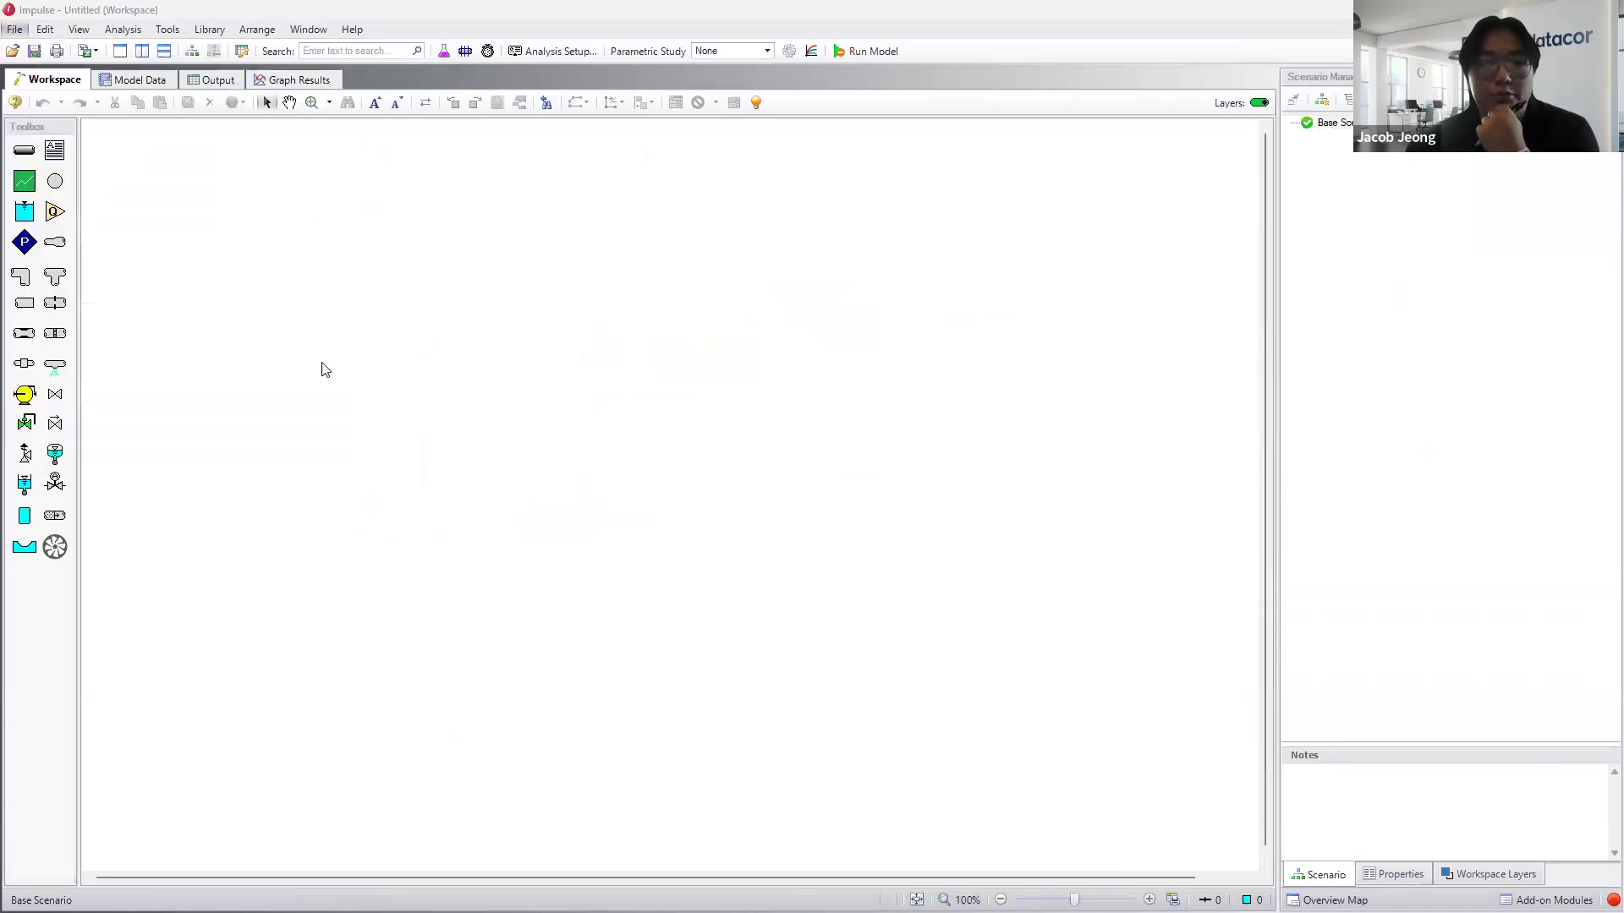
- In the Open dialog, filter Downloads to Fathom (*.fth) files and select Pasteurizer - Webinar
{"action": "left_click", "coordinate": [16, 29]}
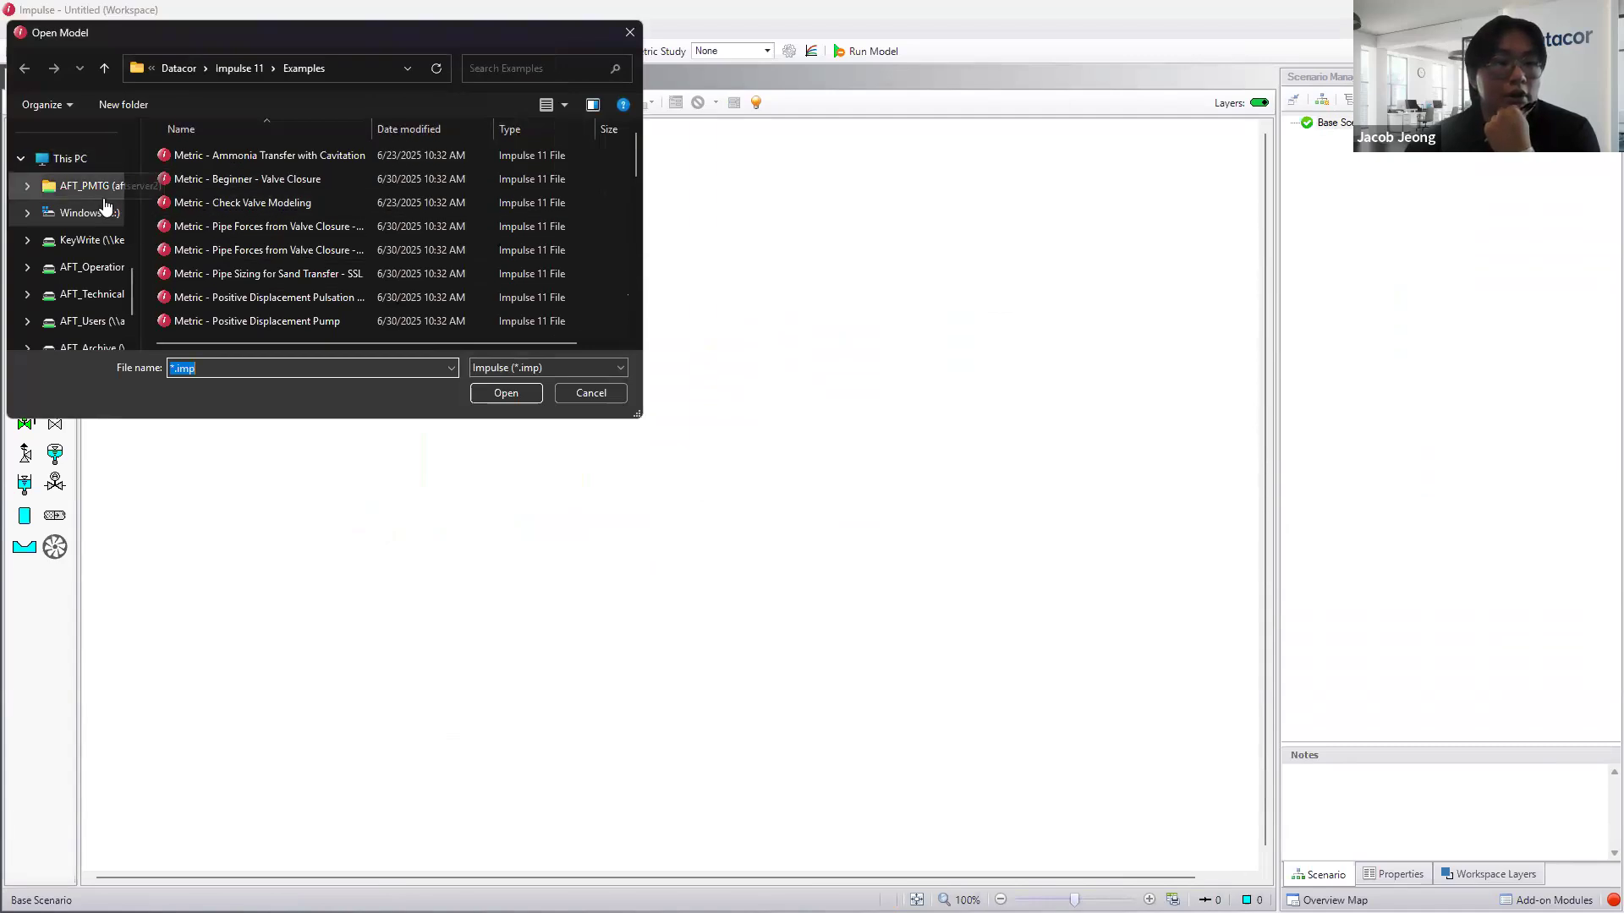
{"action": "left_click", "coordinate": [77, 132]}
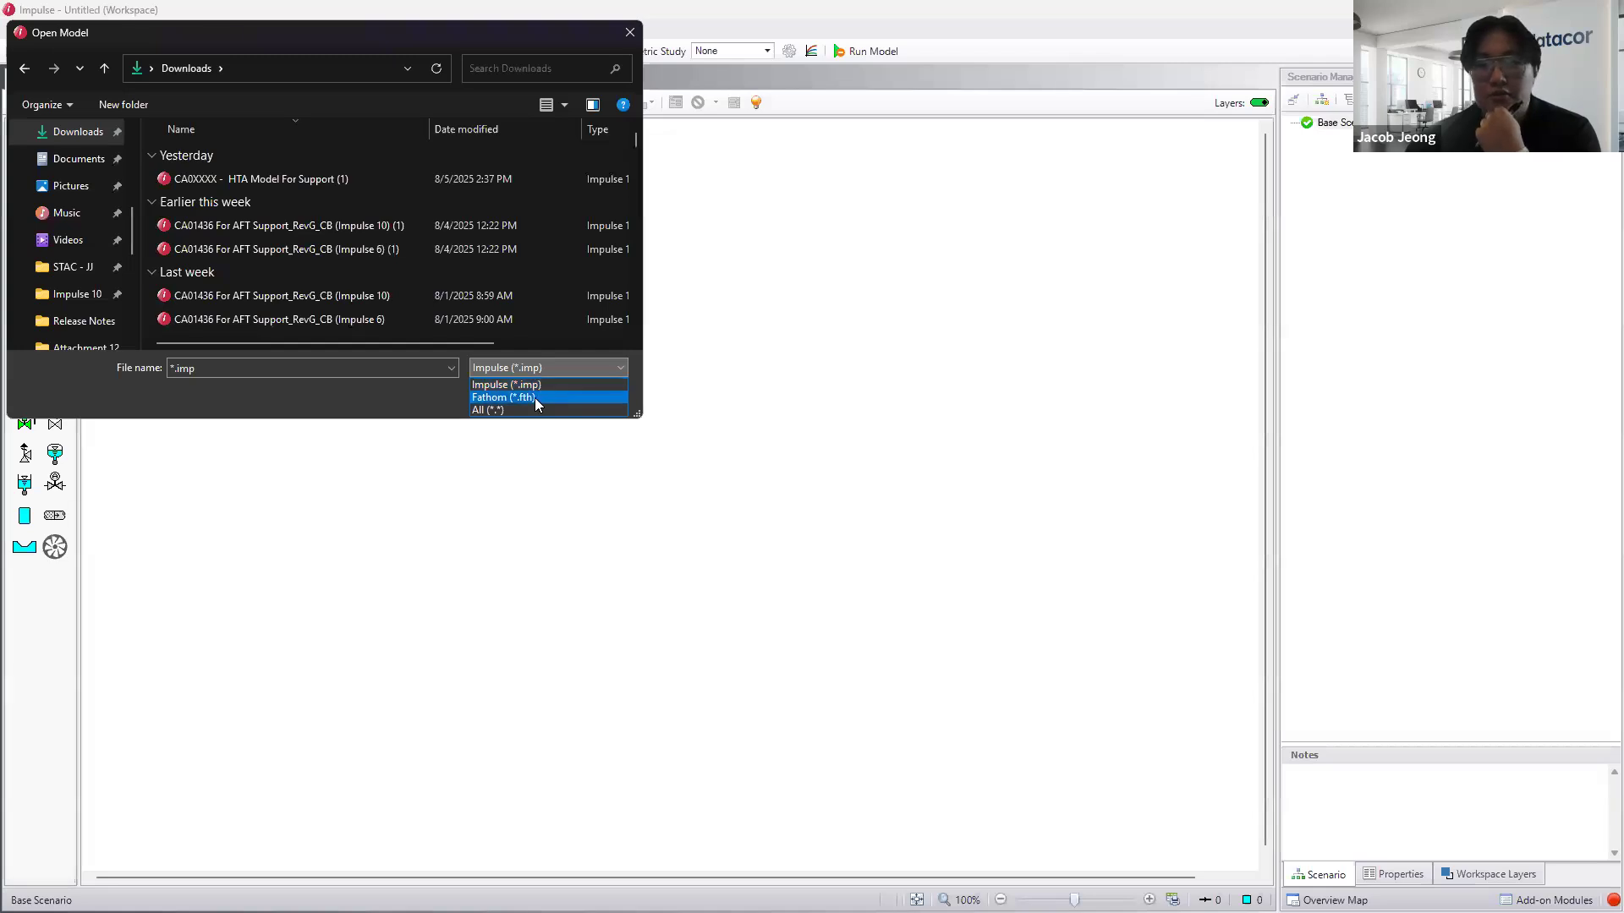
{"action": "left_click", "coordinate": [504, 396]}
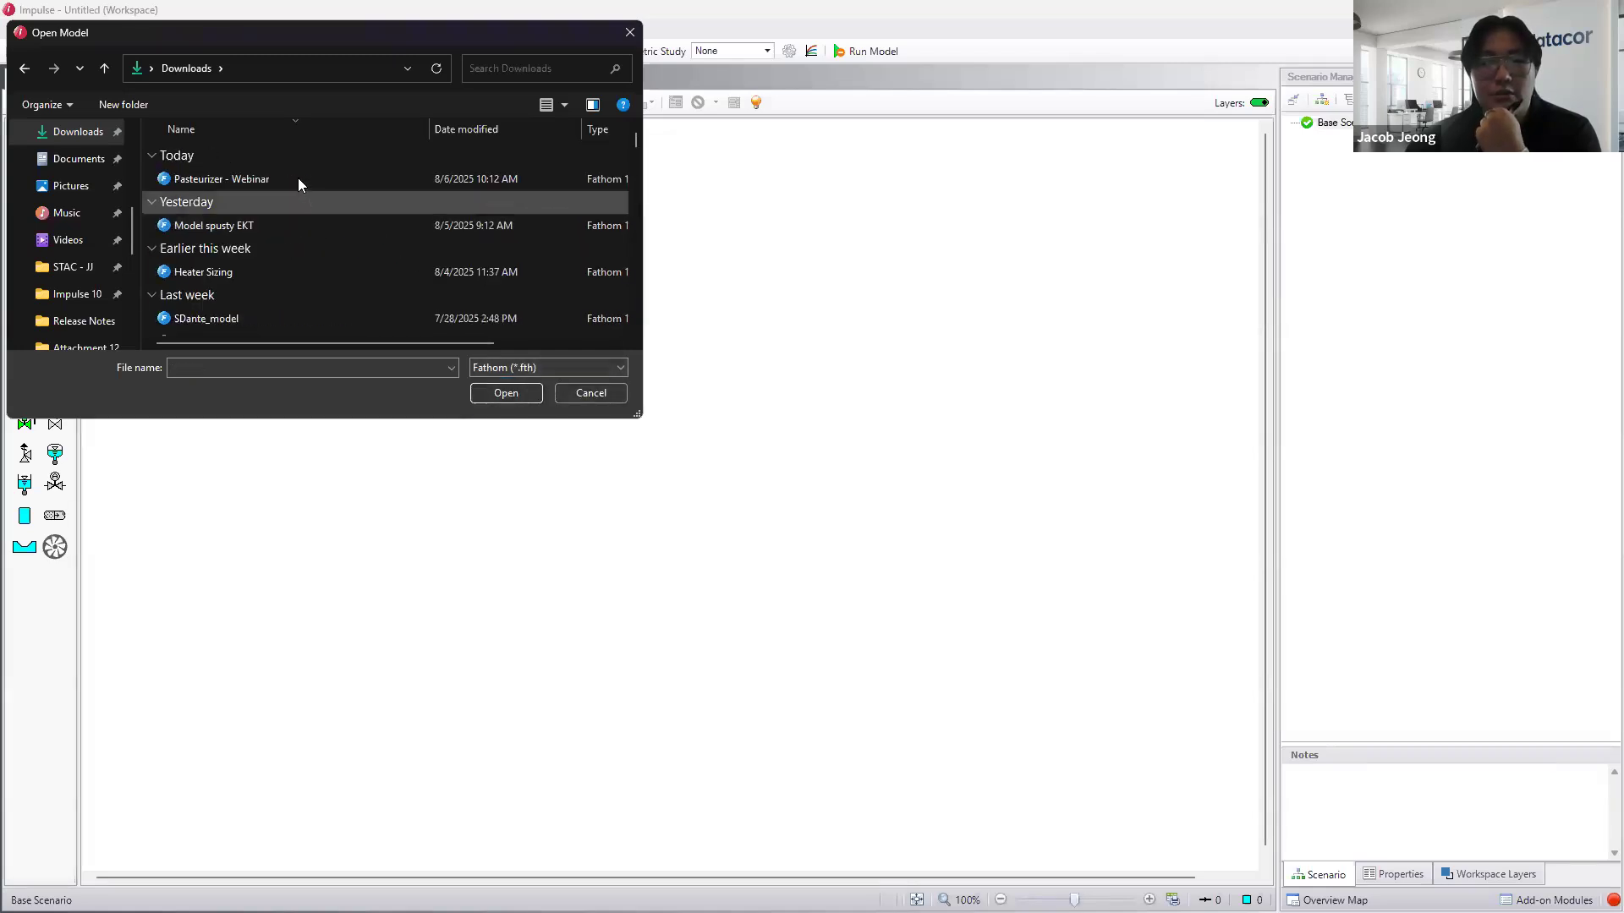
{"action": "left_click", "coordinate": [219, 178]}
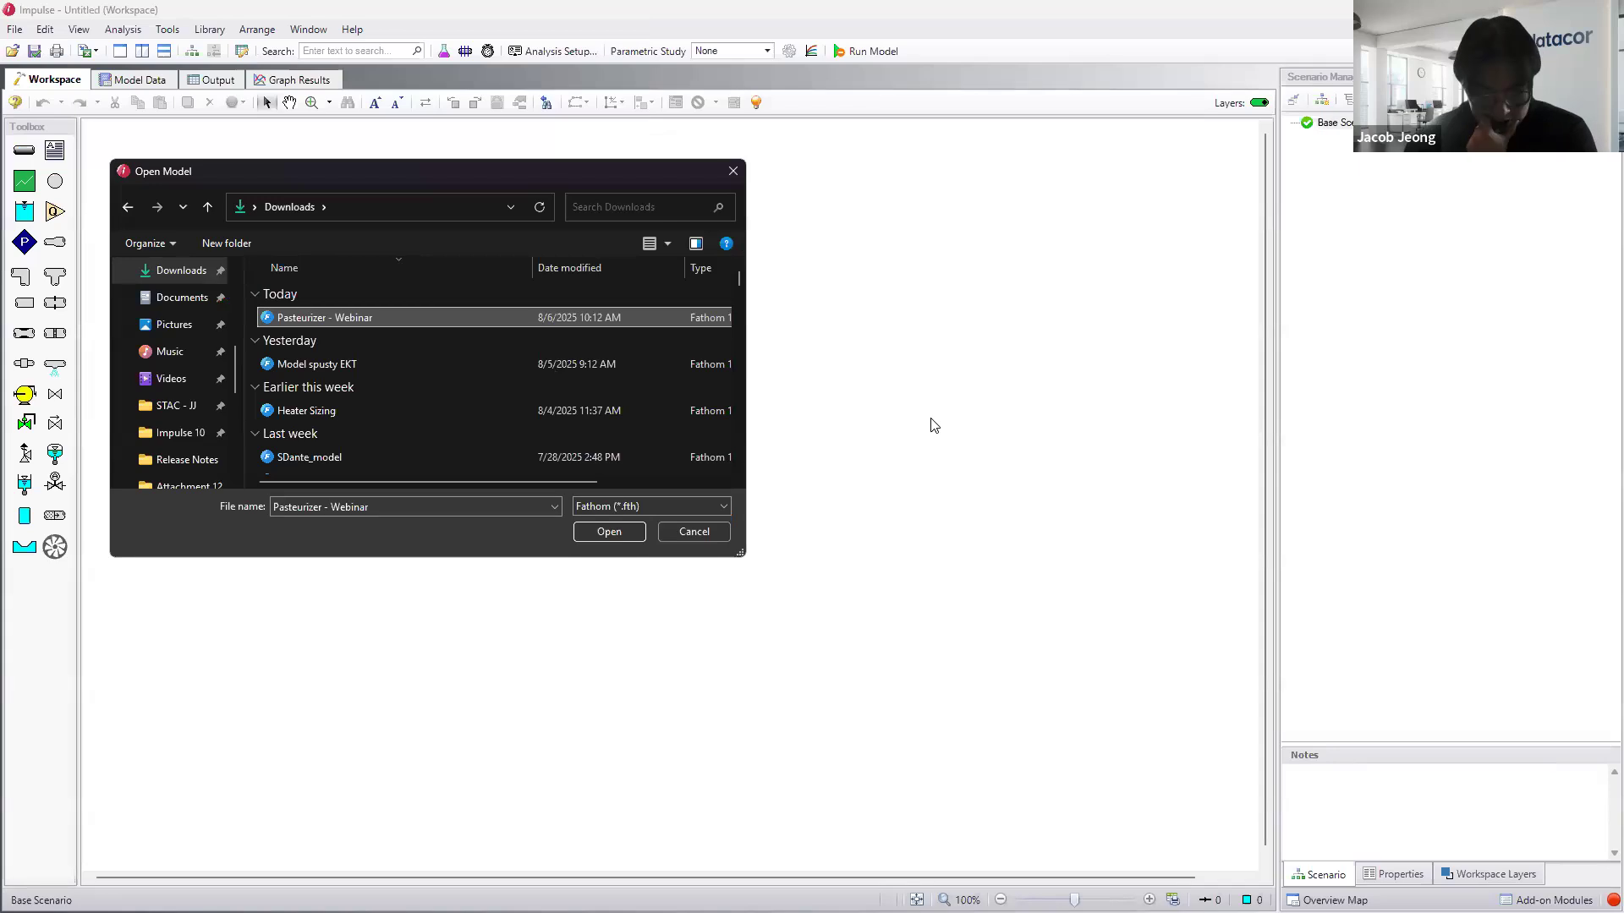
{"action": "mouse_move", "coordinate": [935, 408]}
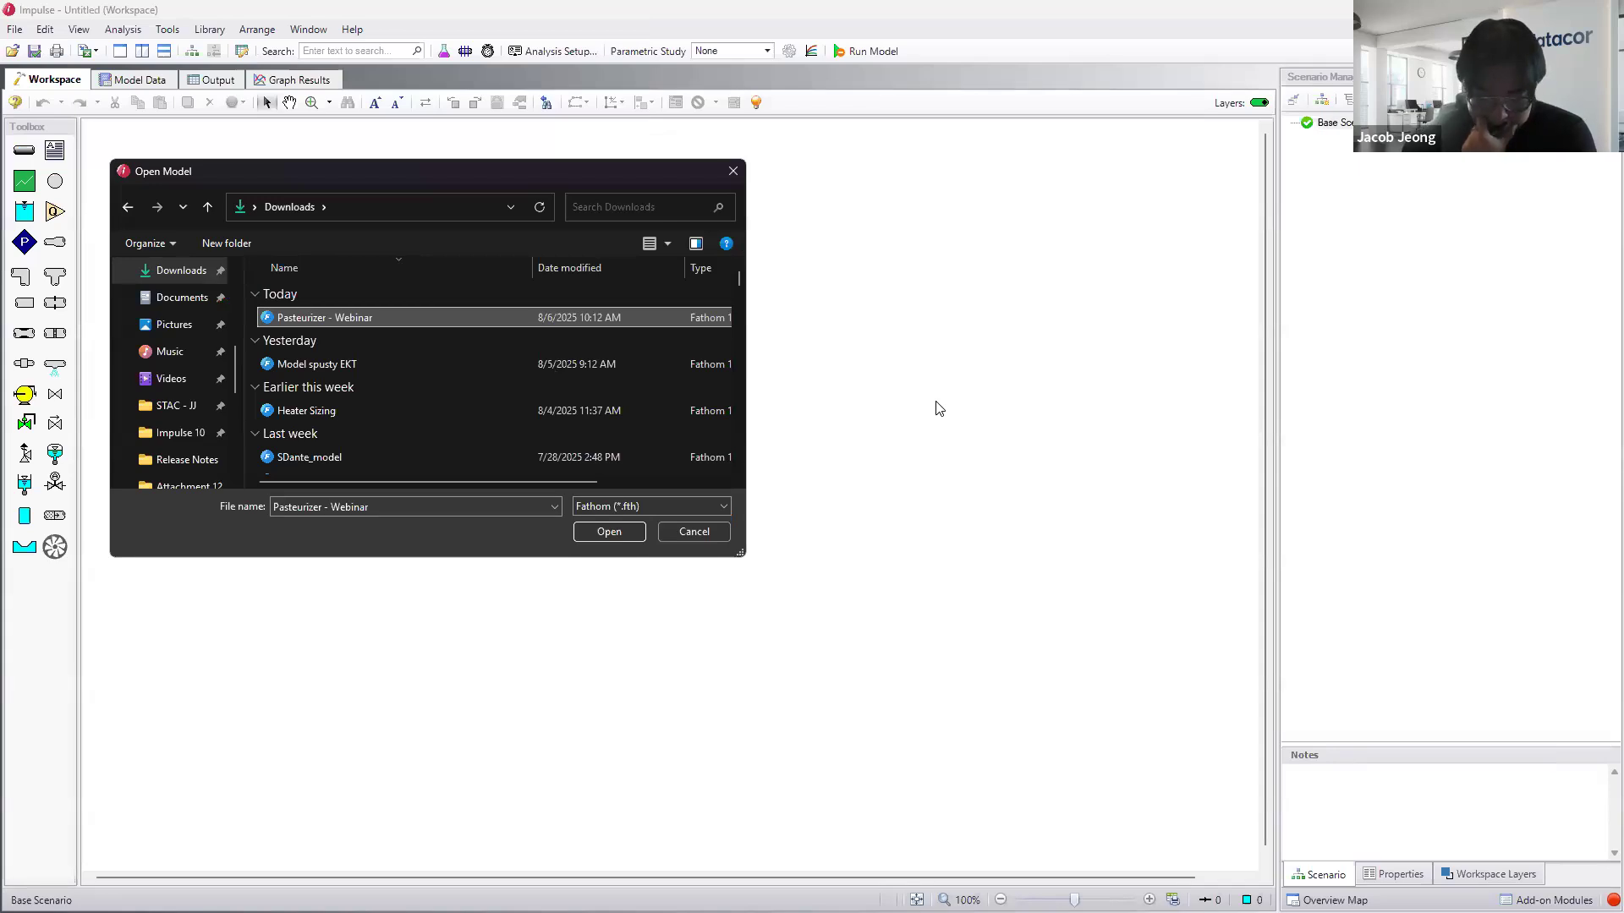
{"action": "mouse_move", "coordinate": [929, 397]}
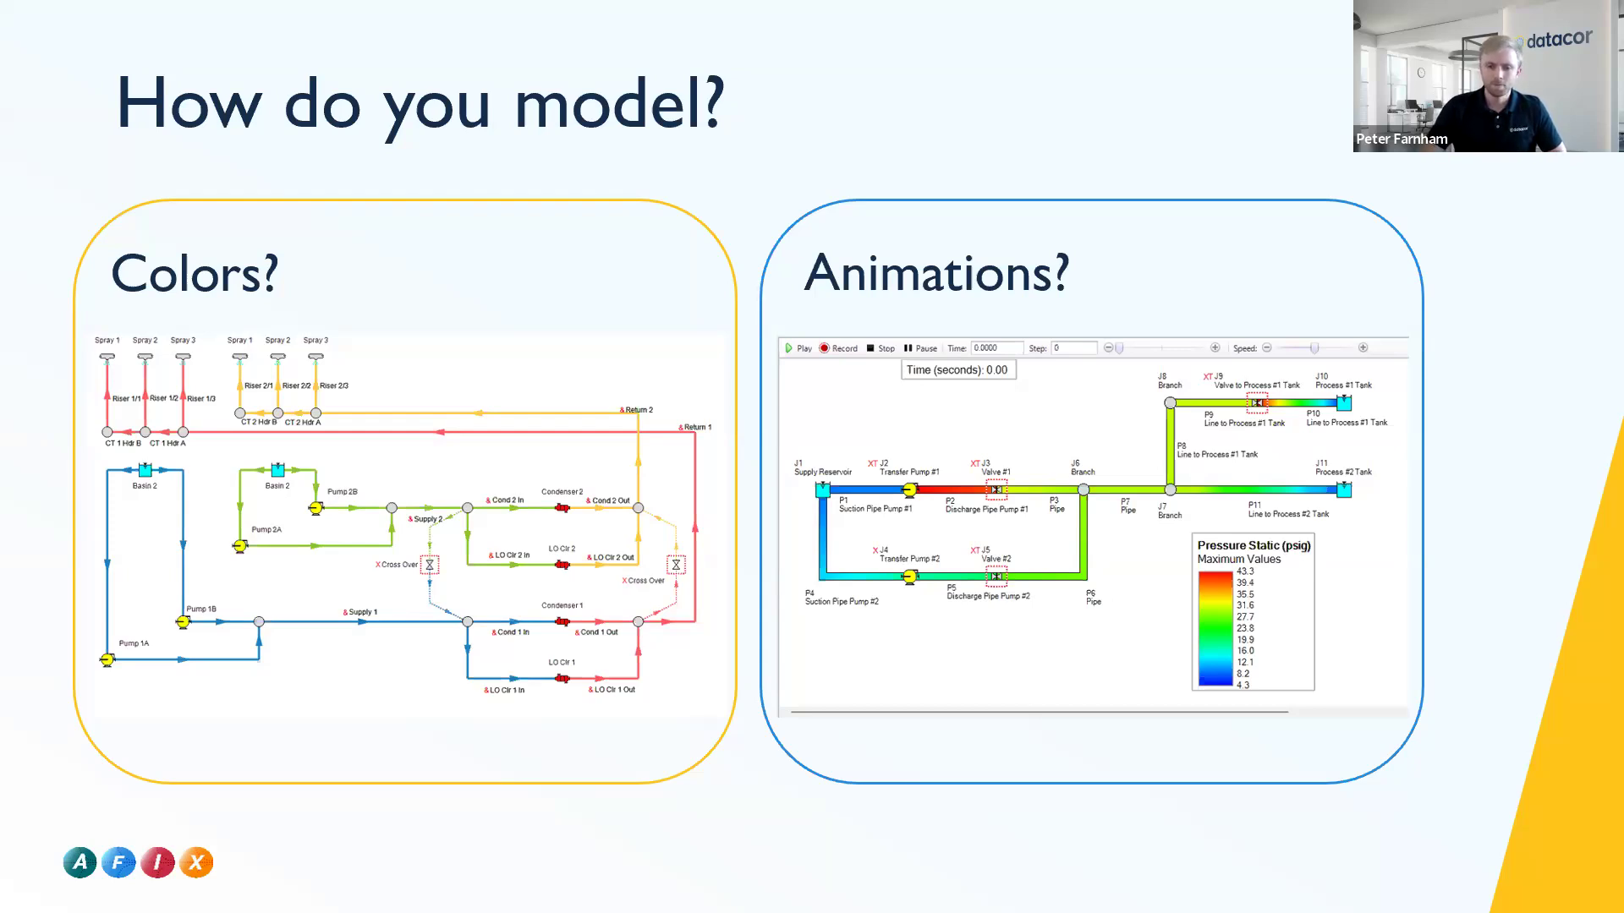
- Advance the presentation to the Normal Models slide
{"action": "key", "text": "right"}
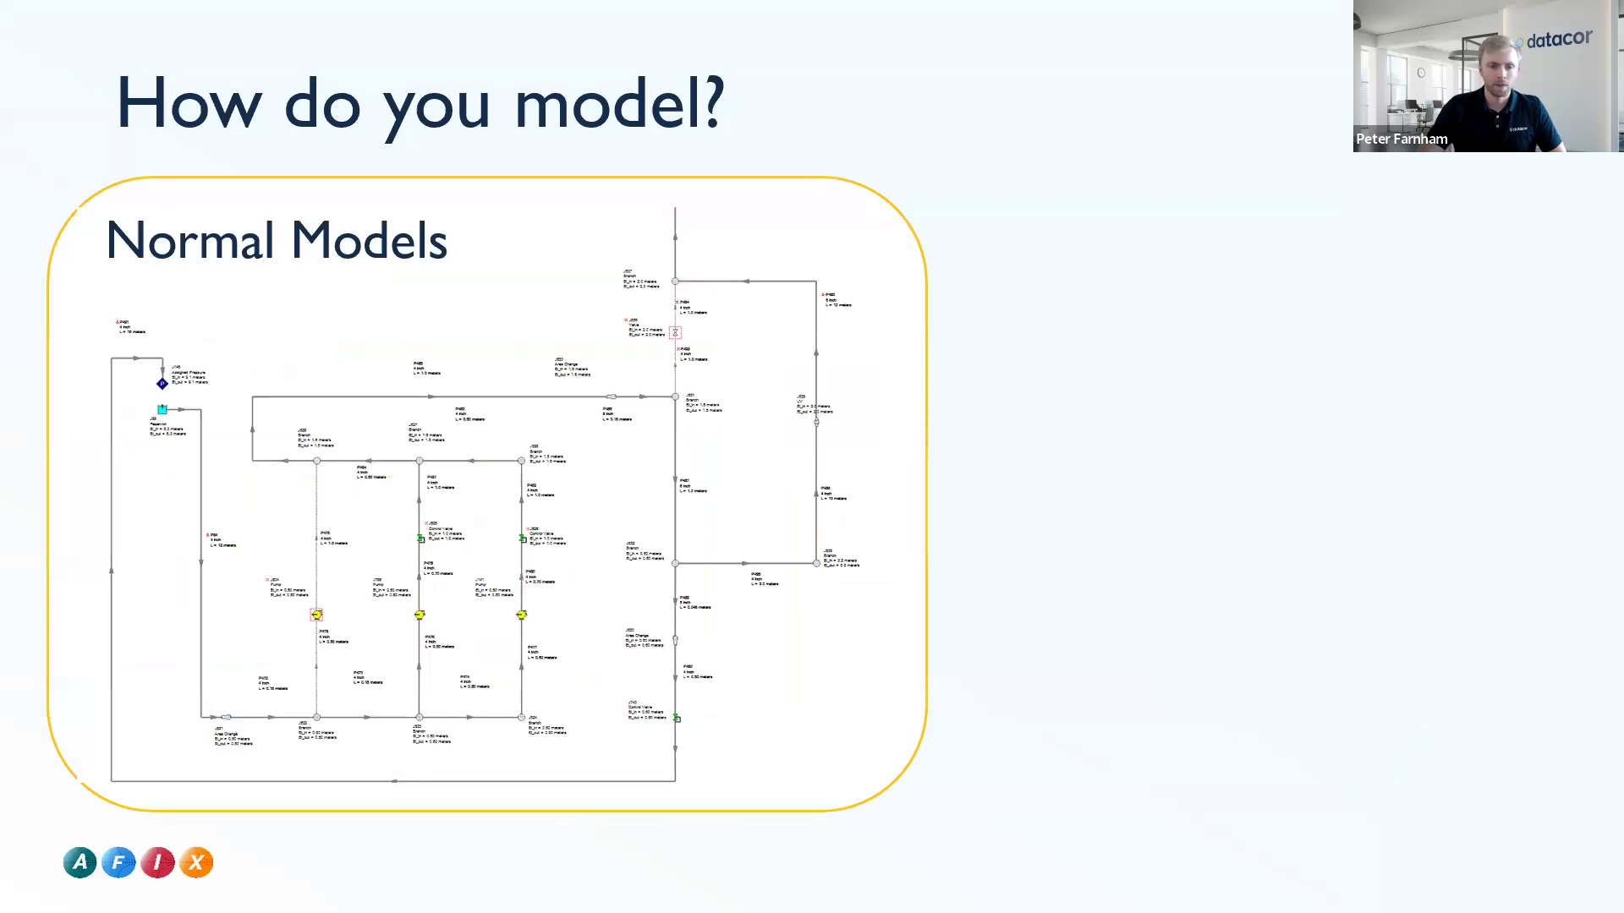